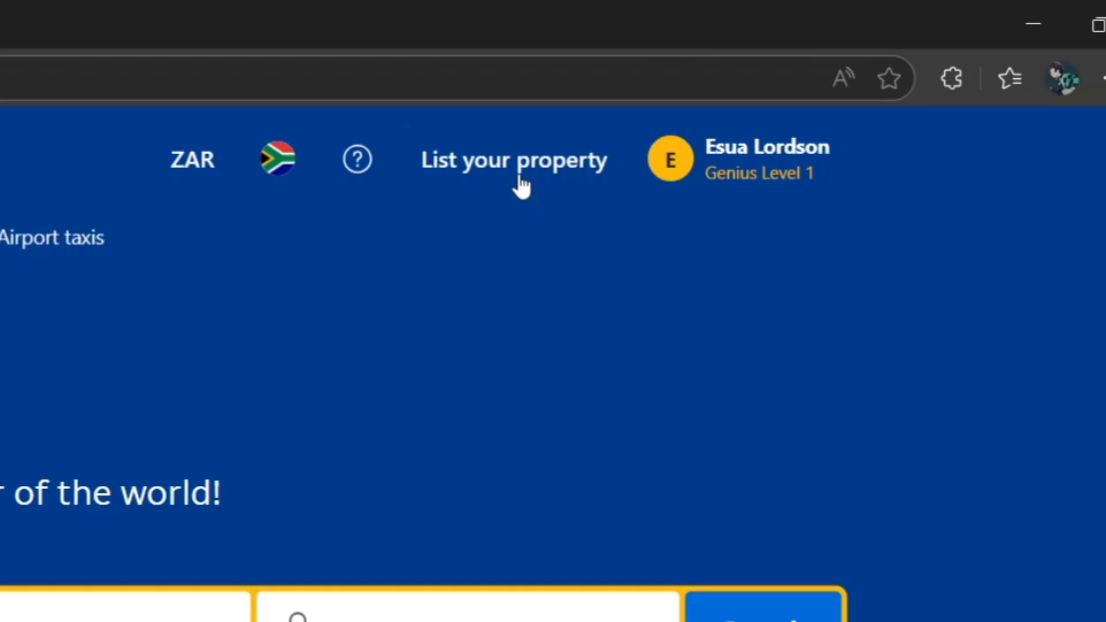
mouse_move(514, 159)
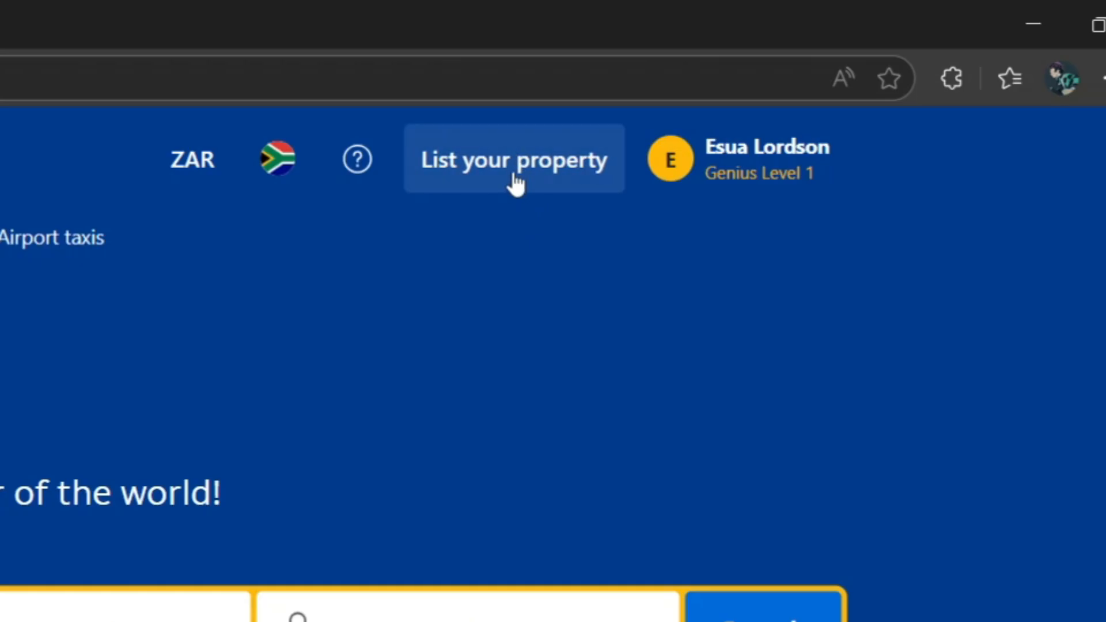
- Go to the 'List your property' landing page from the Booking.com homepage
click(514, 159)
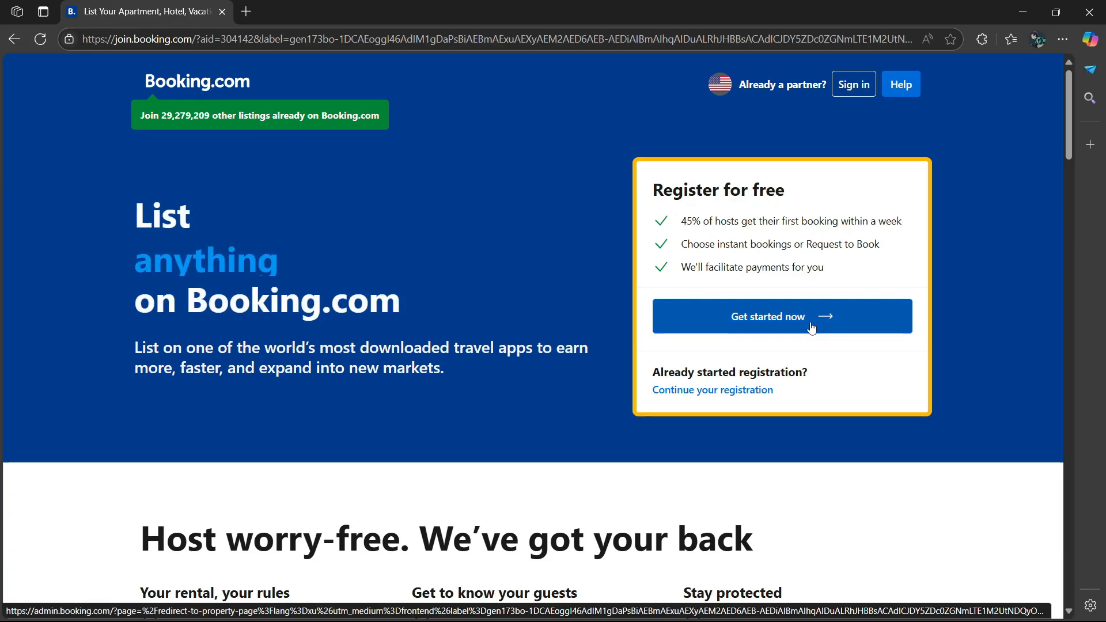
mouse_move(695, 388)
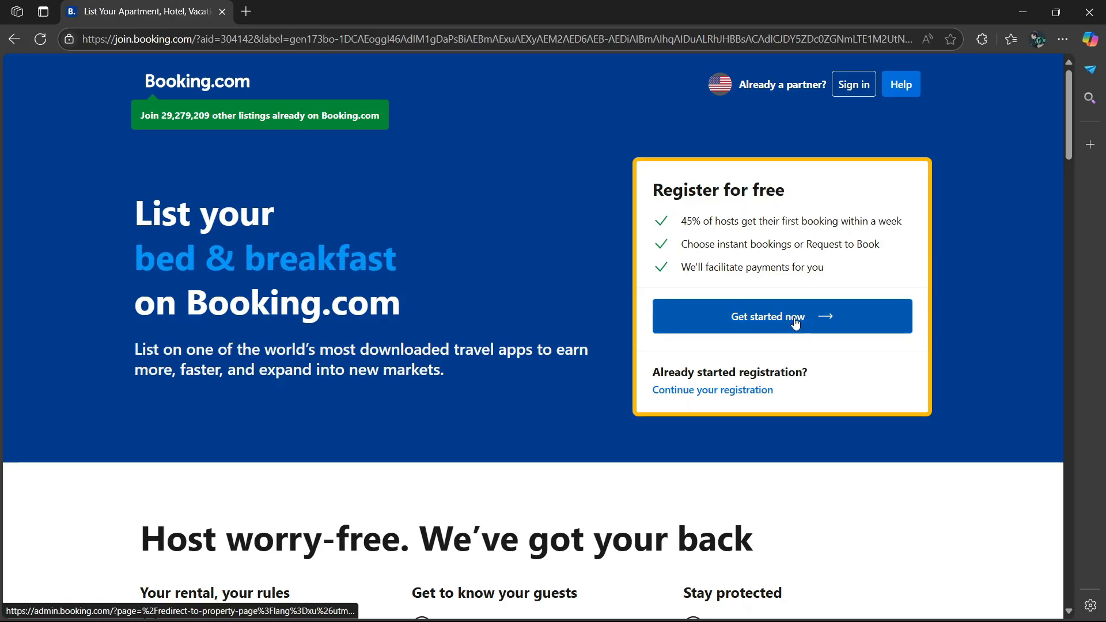
- Begin partner sign-up and advance through email and contact details to the password step
click(782, 316)
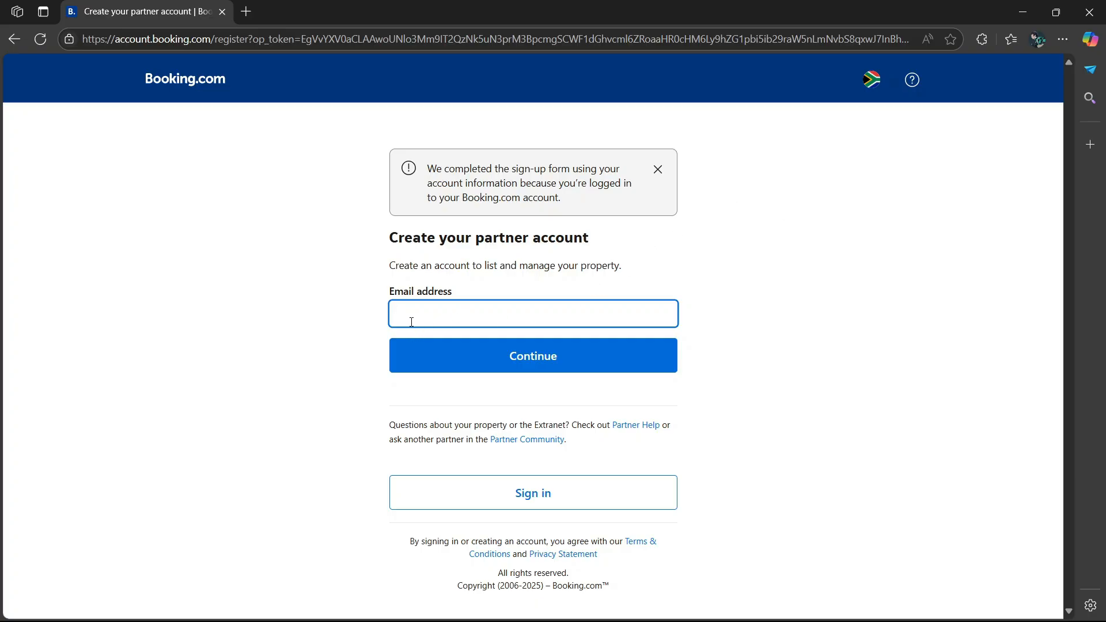
mouse_move(632, 294)
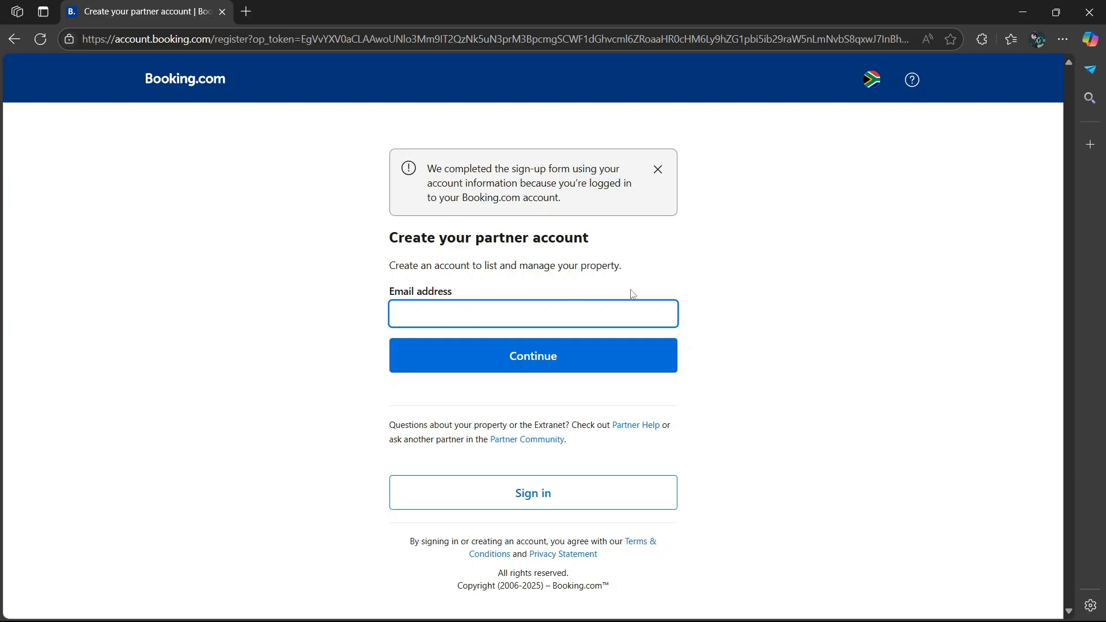
click(532, 355)
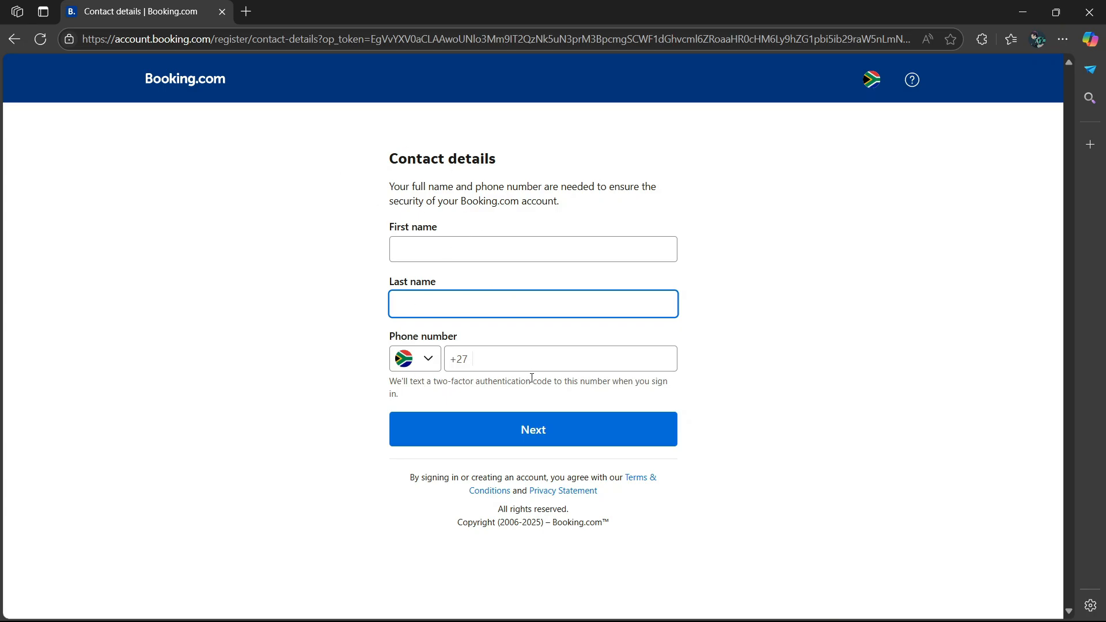
click(533, 429)
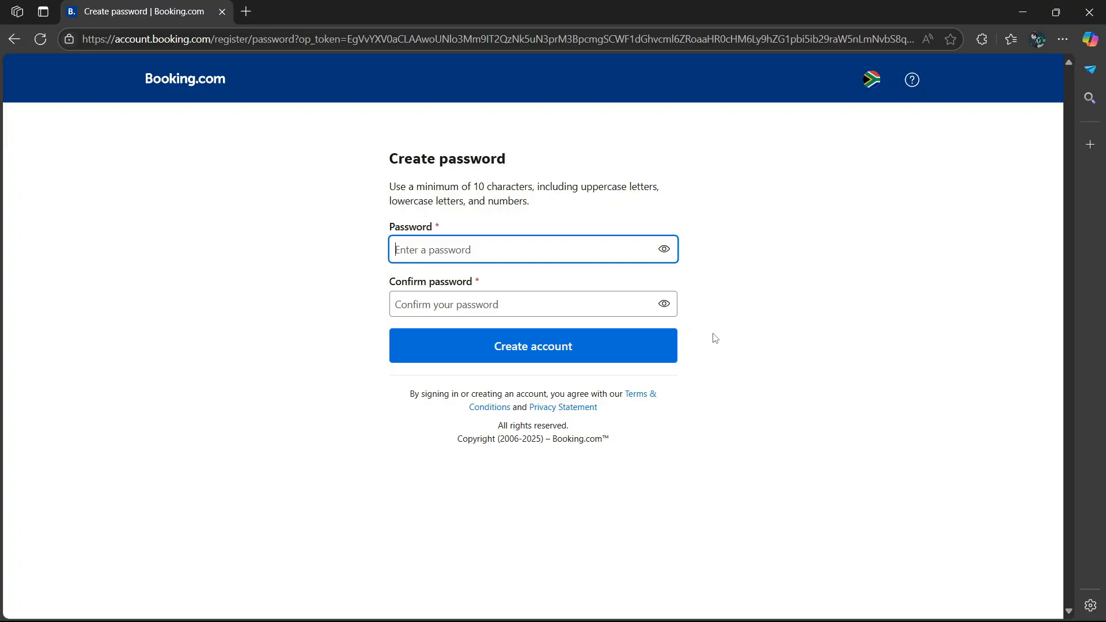
mouse_move(473, 299)
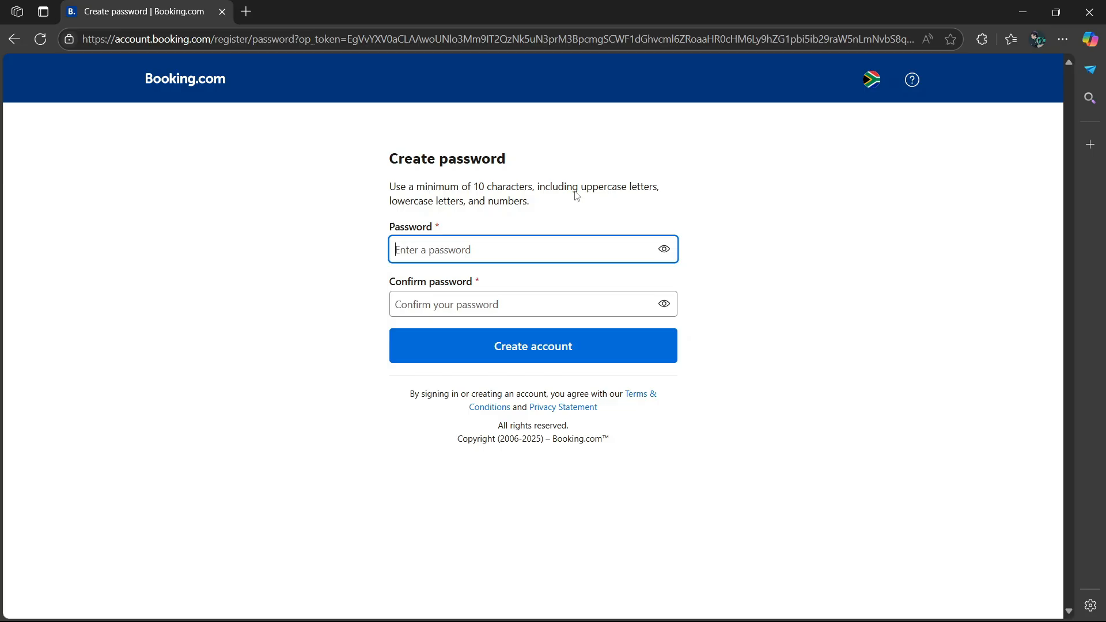
mouse_move(553, 192)
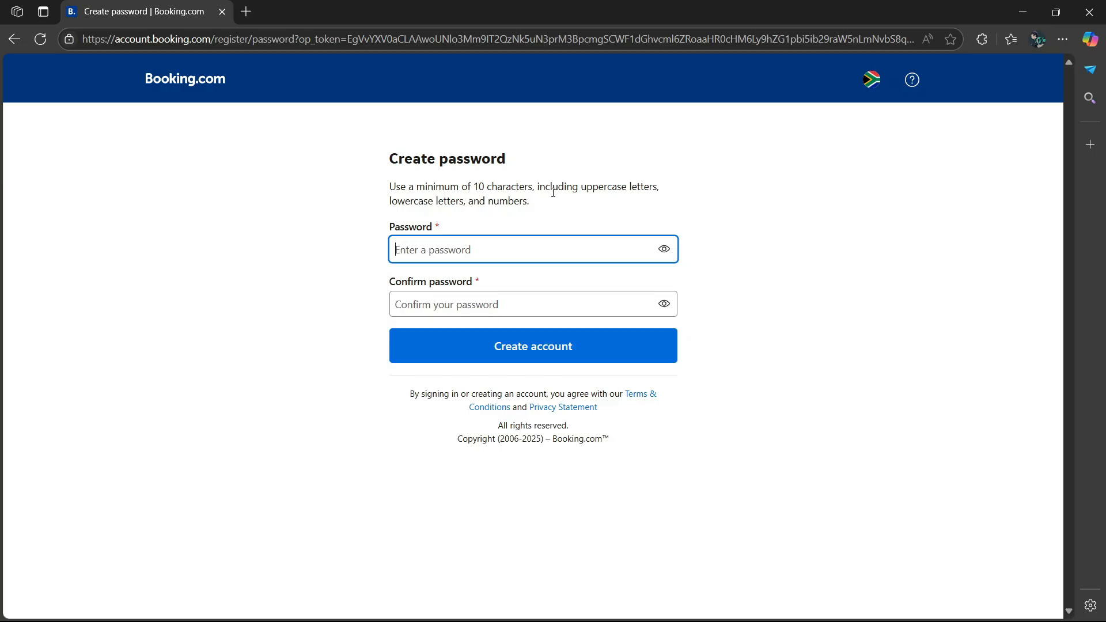
mouse_move(609, 200)
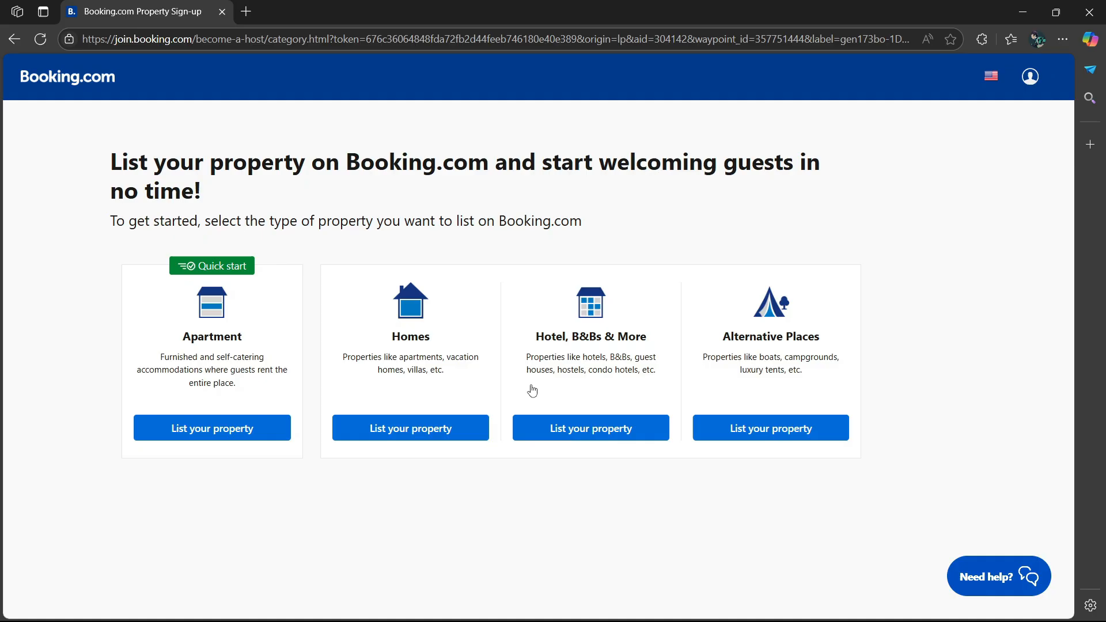
mouse_move(582, 319)
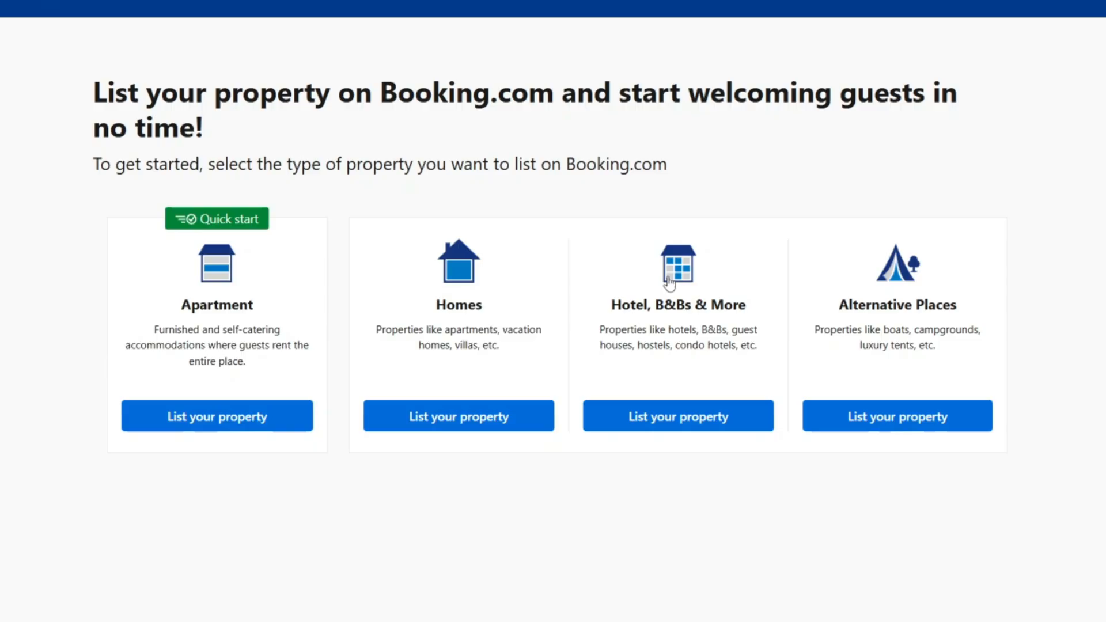
mouse_move(462, 318)
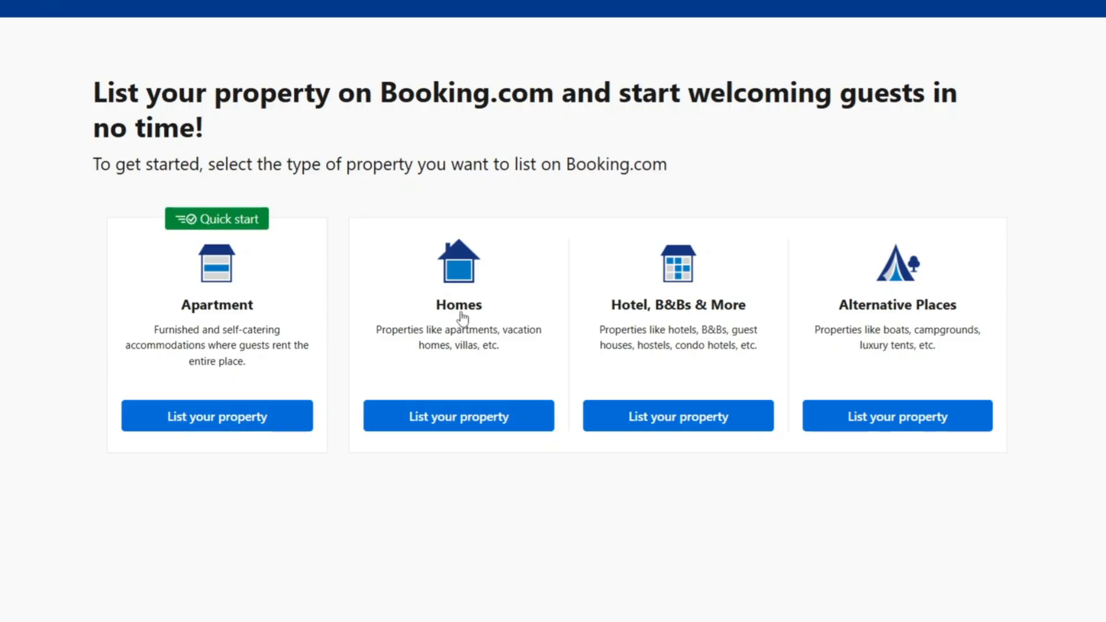
mouse_move(665, 316)
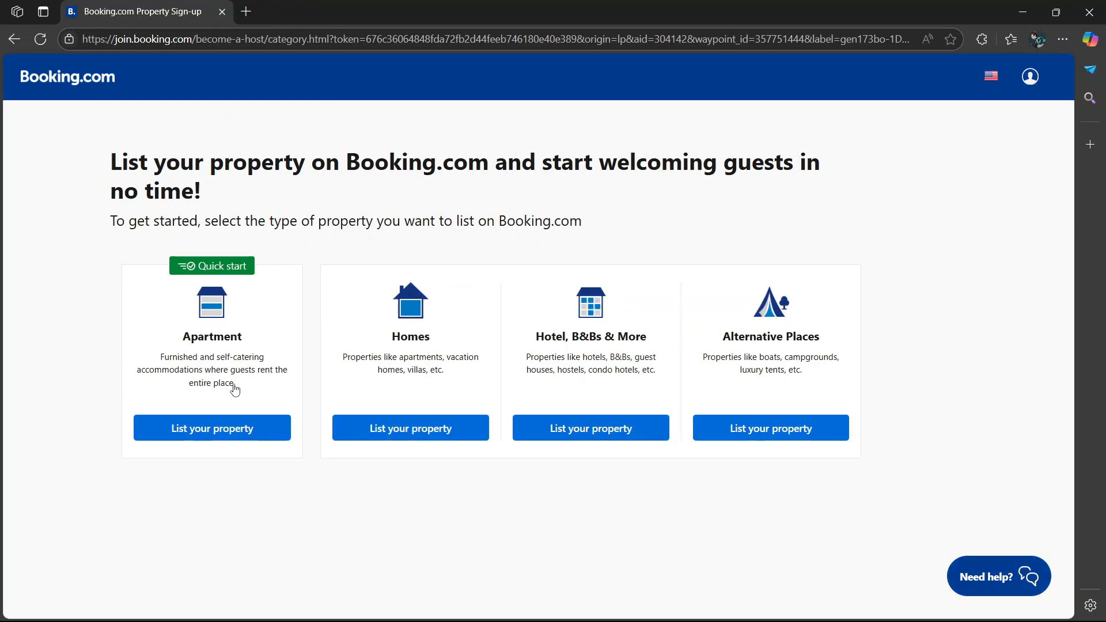
mouse_move(381, 374)
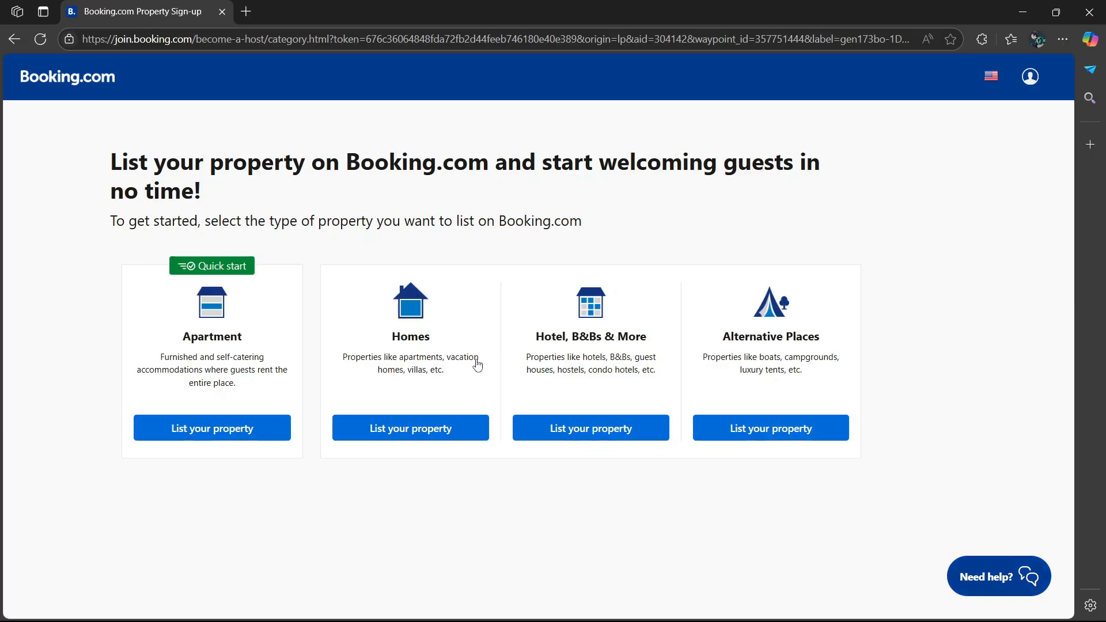
mouse_move(606, 367)
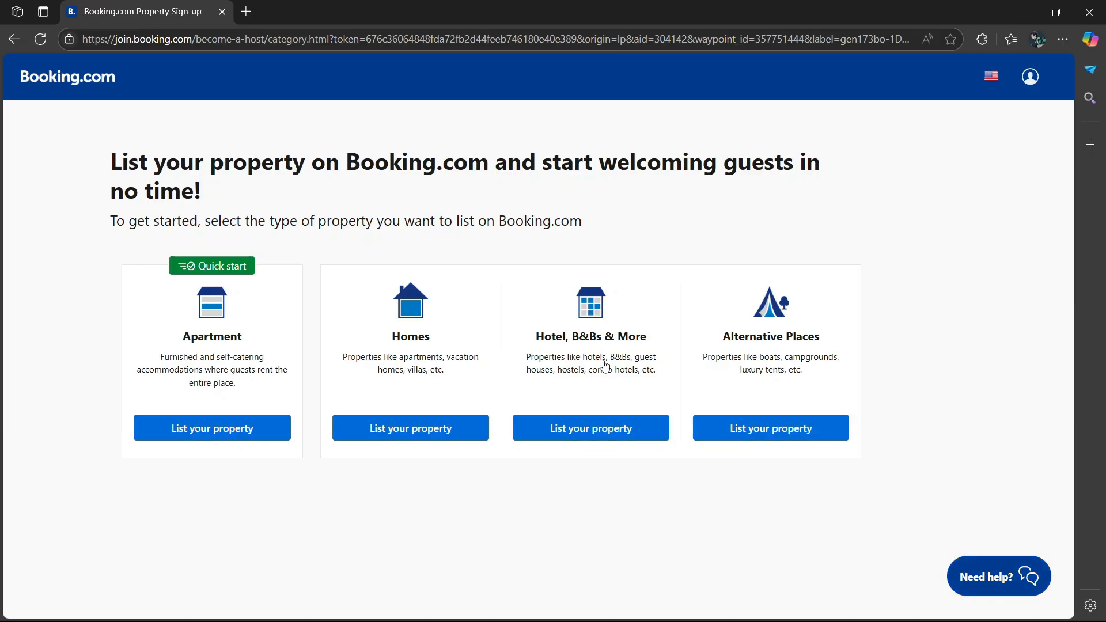
mouse_move(604, 385)
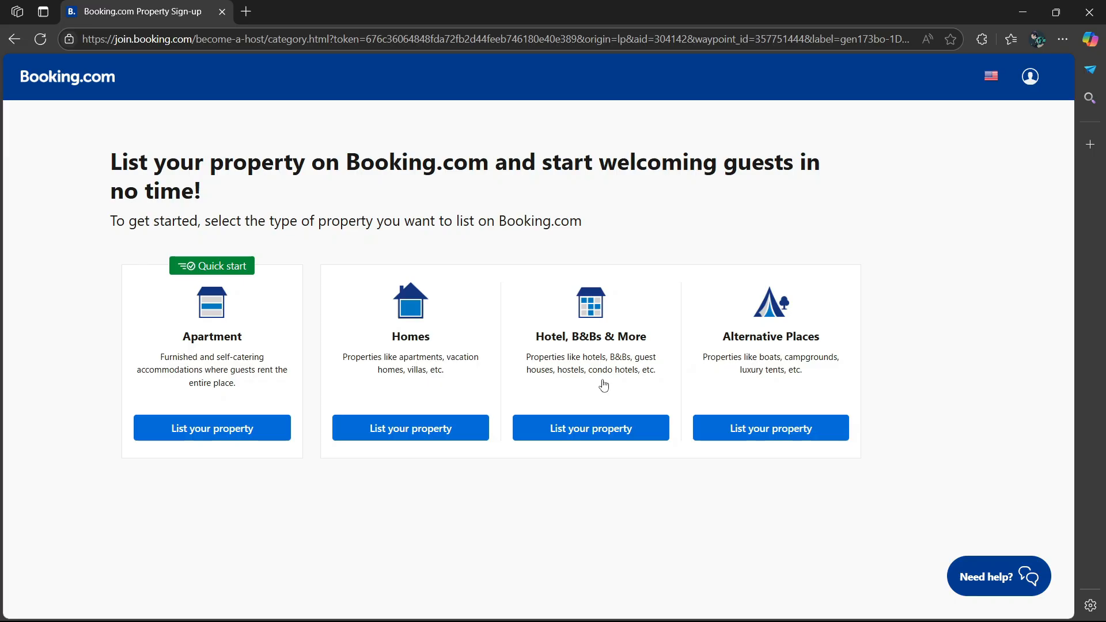
mouse_move(643, 378)
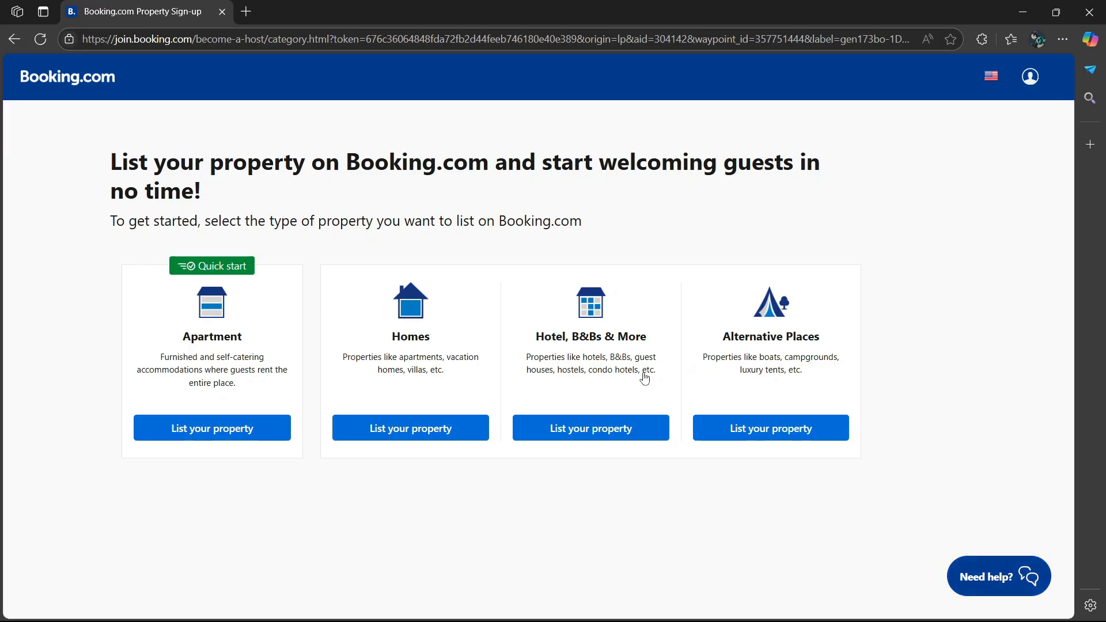
mouse_move(769, 374)
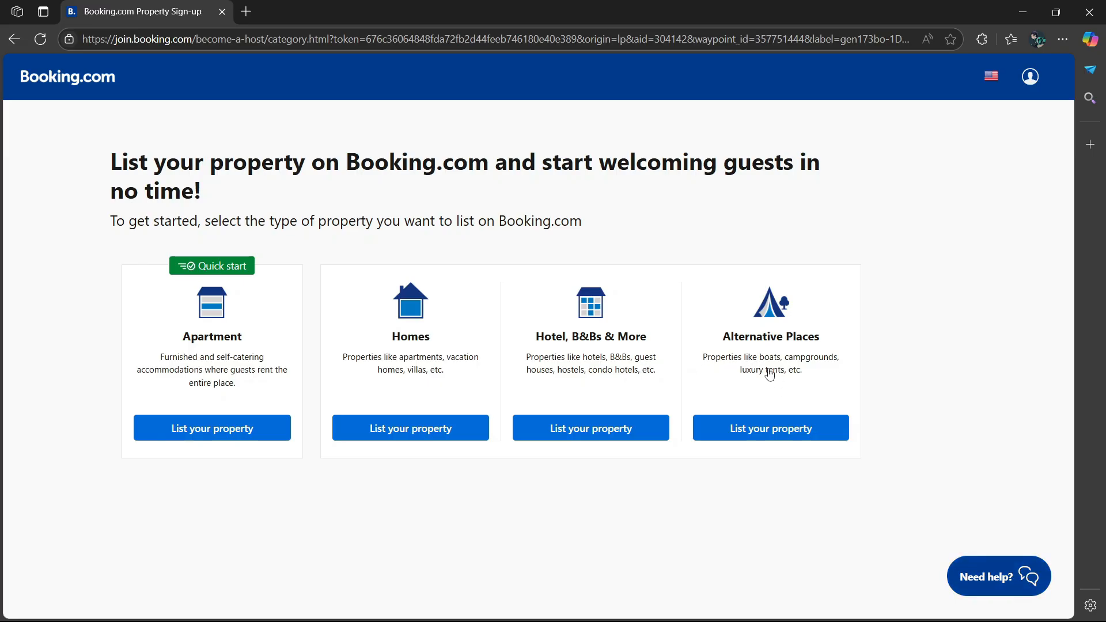
mouse_move(766, 383)
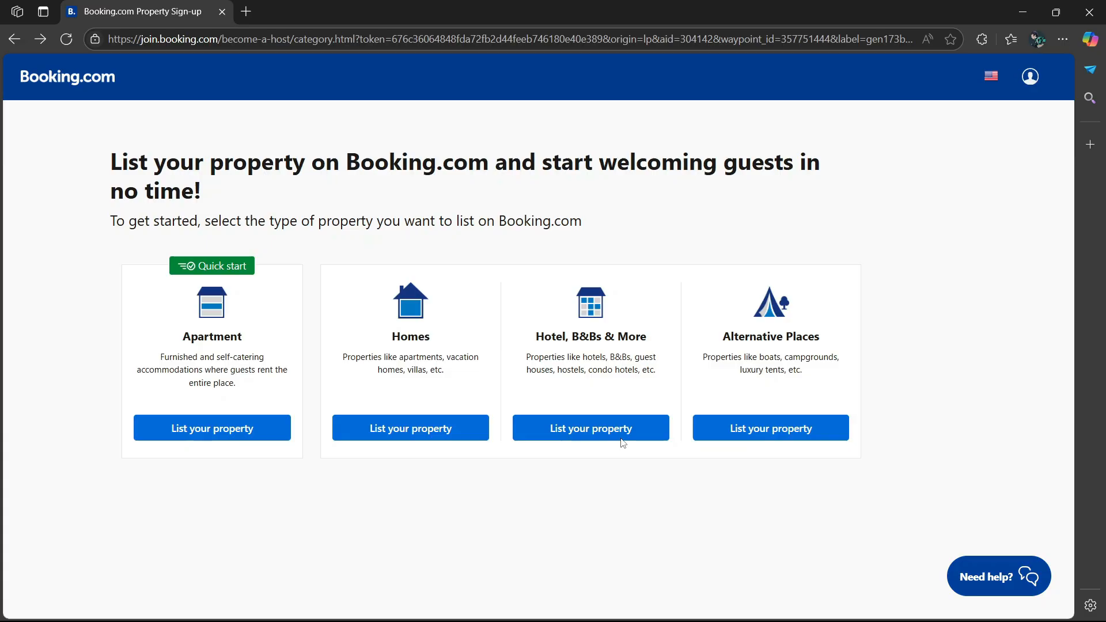
- Choose Hotel, B&Bs & More, expand More options, and view help for missing property types
click(590, 428)
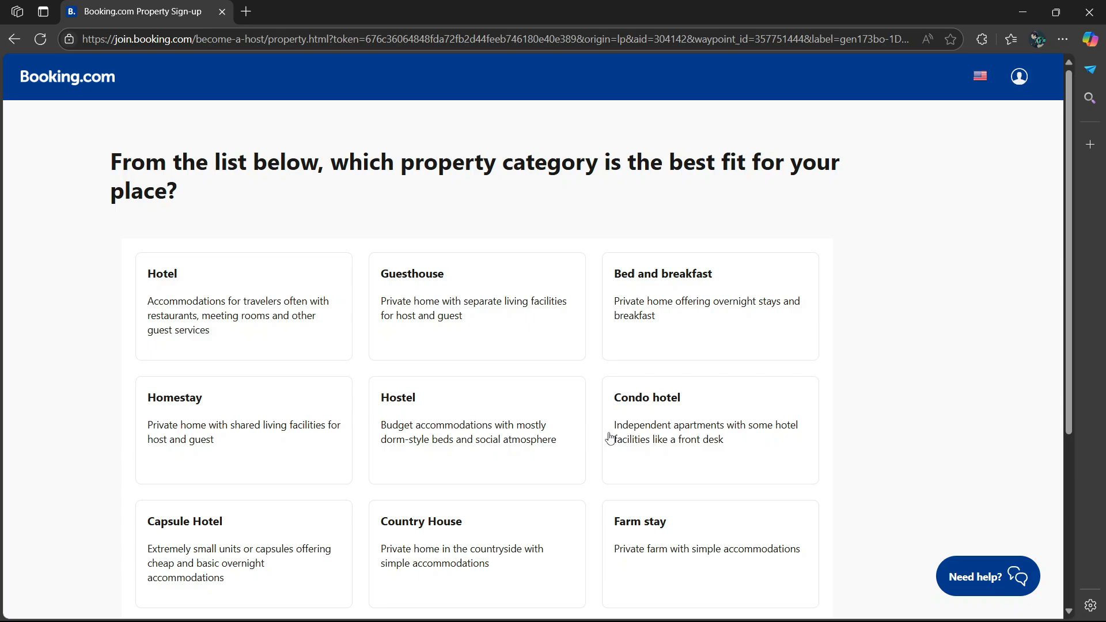
mouse_move(239, 339)
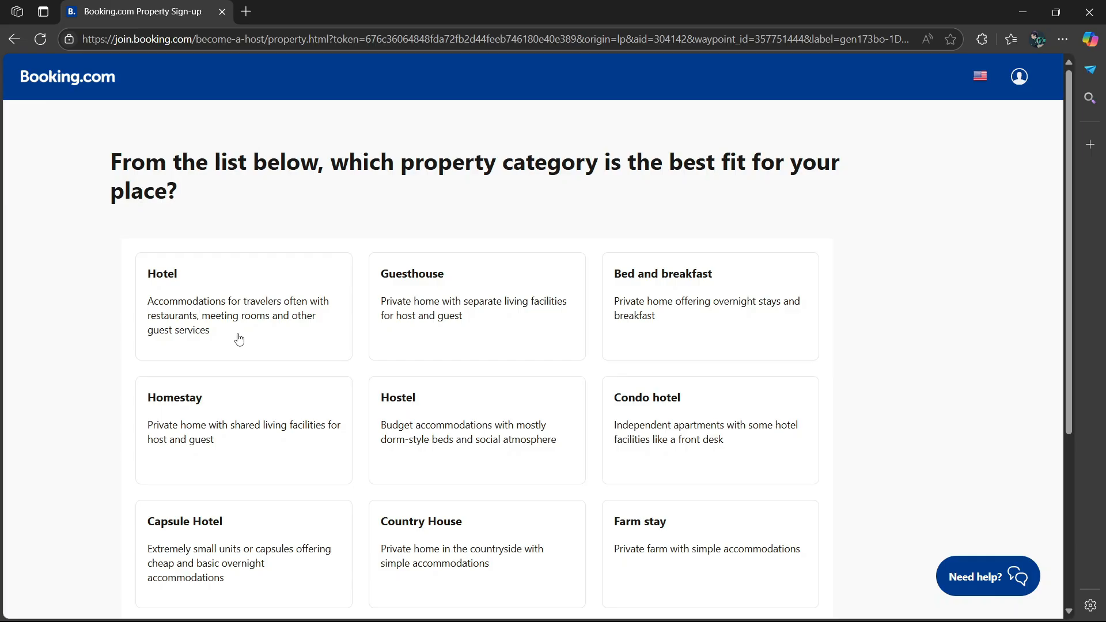
scroll(down, 3)
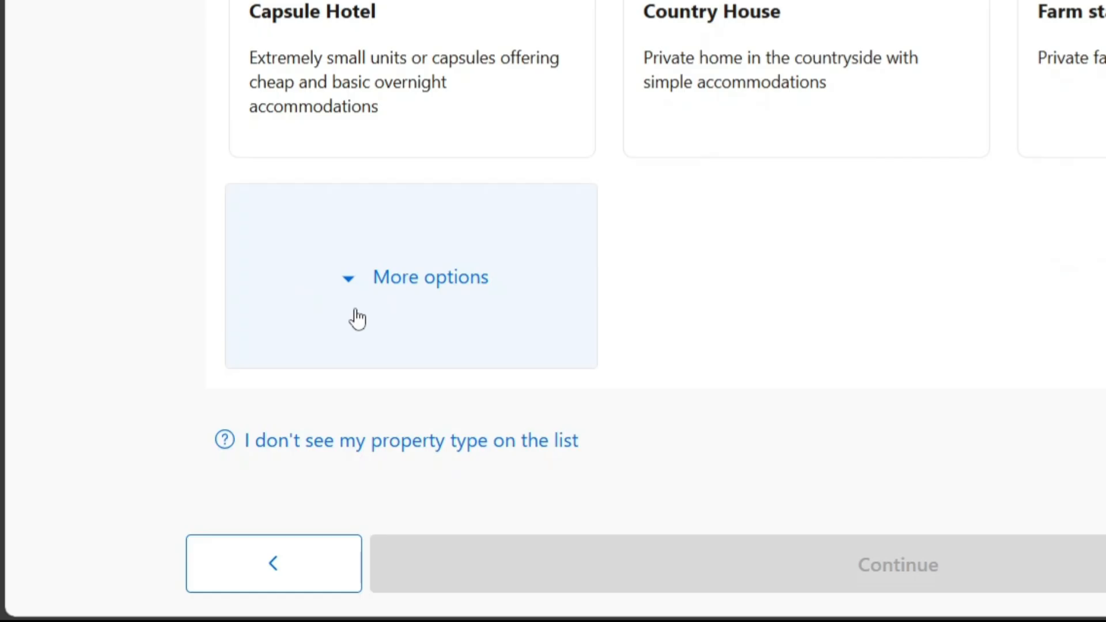
click(430, 276)
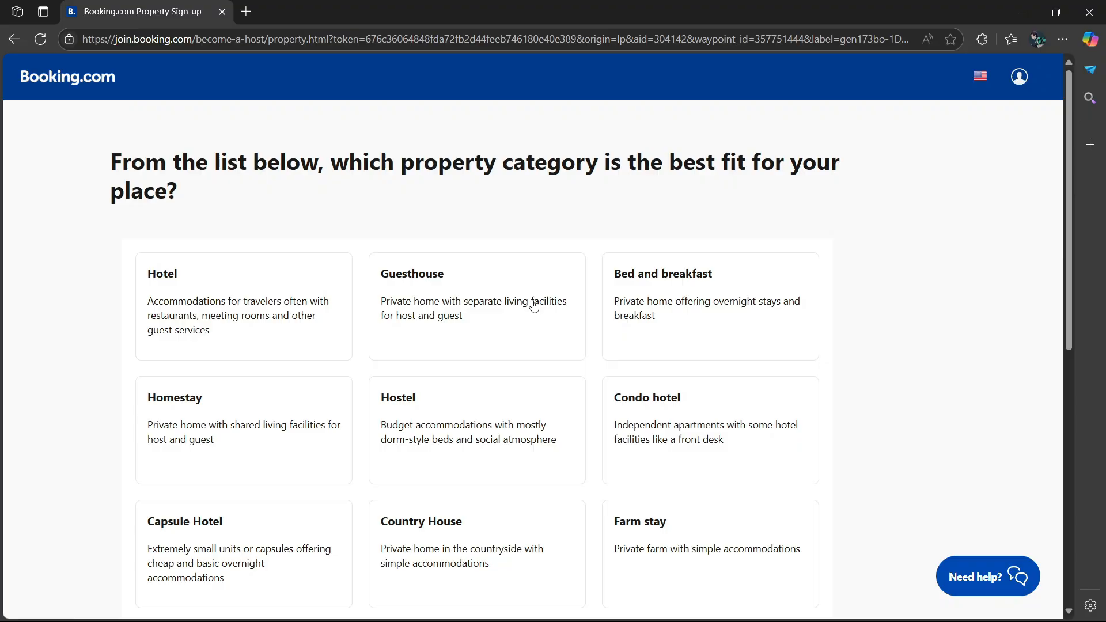
scroll(down, 3)
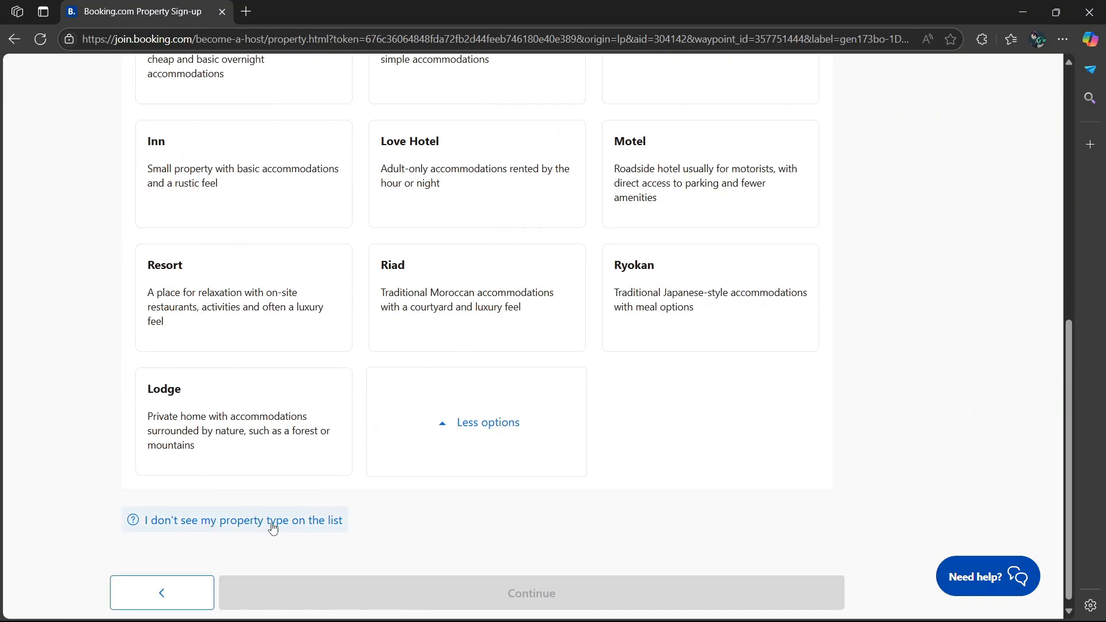
click(242, 520)
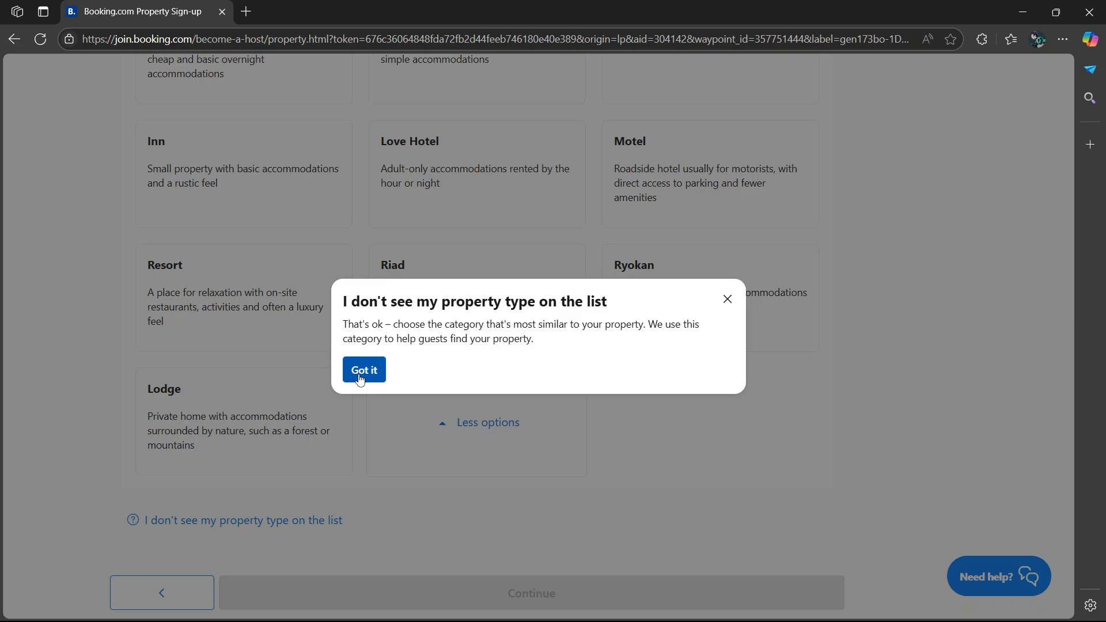
mouse_move(380, 379)
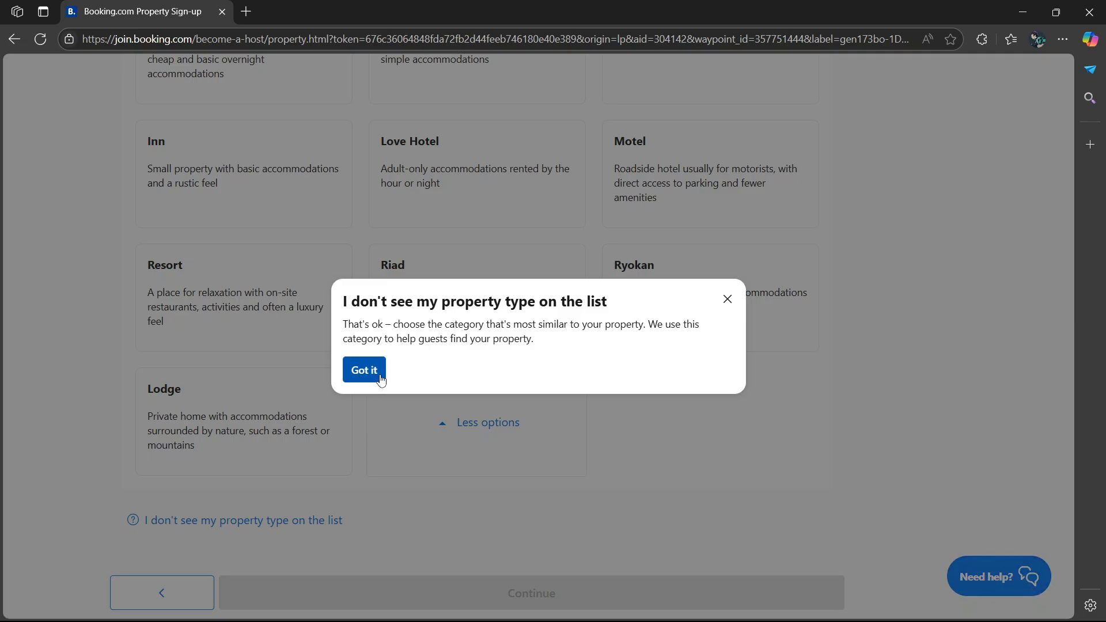
- Dismiss the help note and select the 'One bed & breakfast' option
click(363, 370)
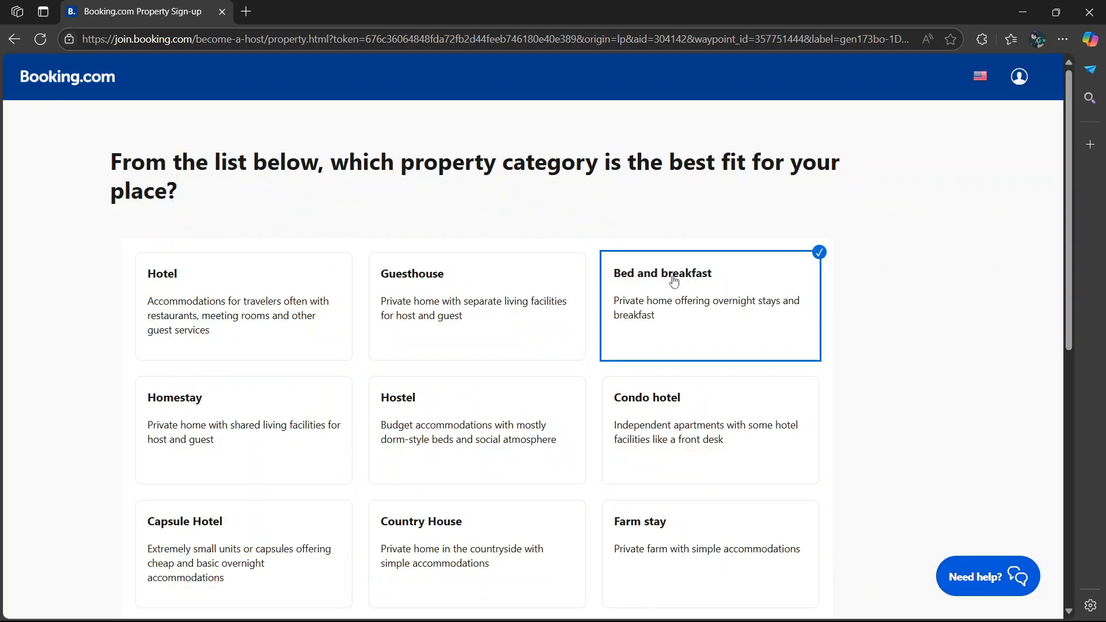
scroll(down, 3)
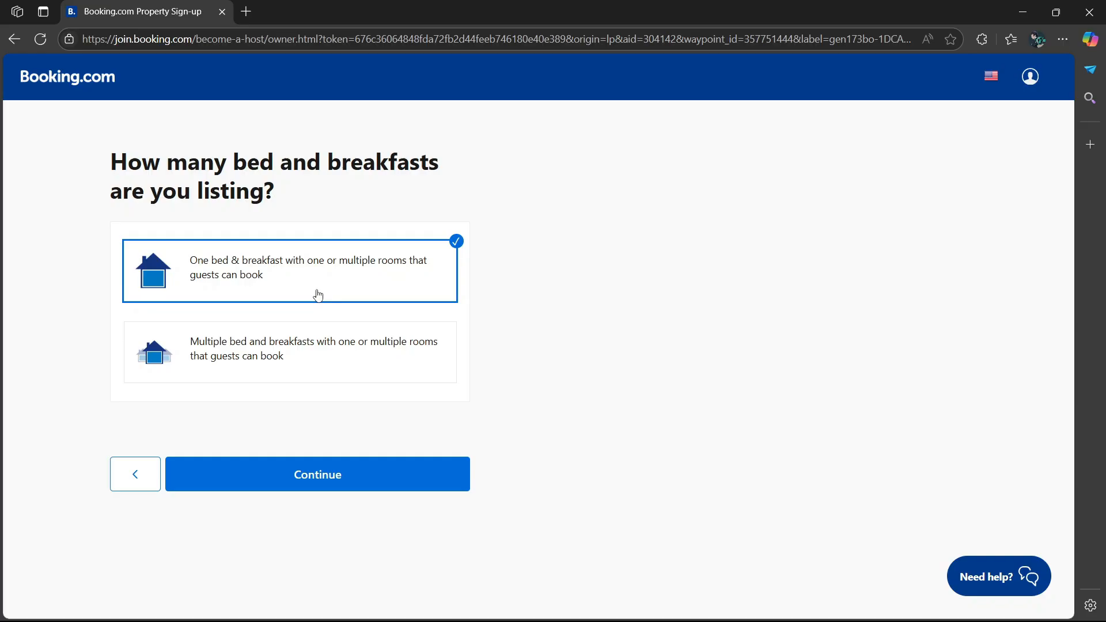
mouse_move(325, 291)
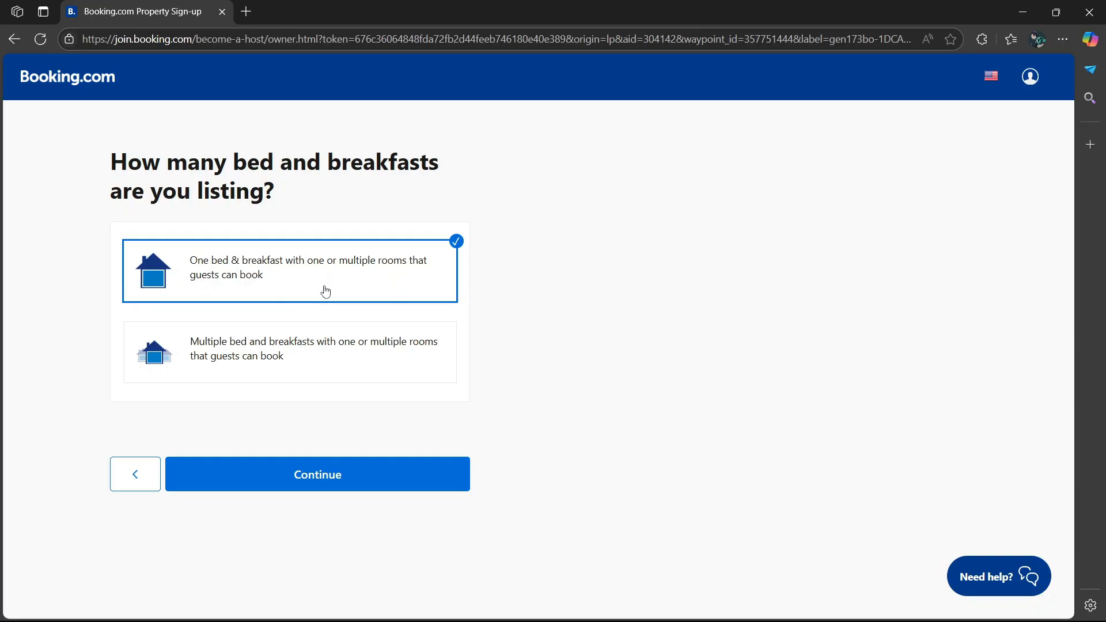
mouse_move(372, 363)
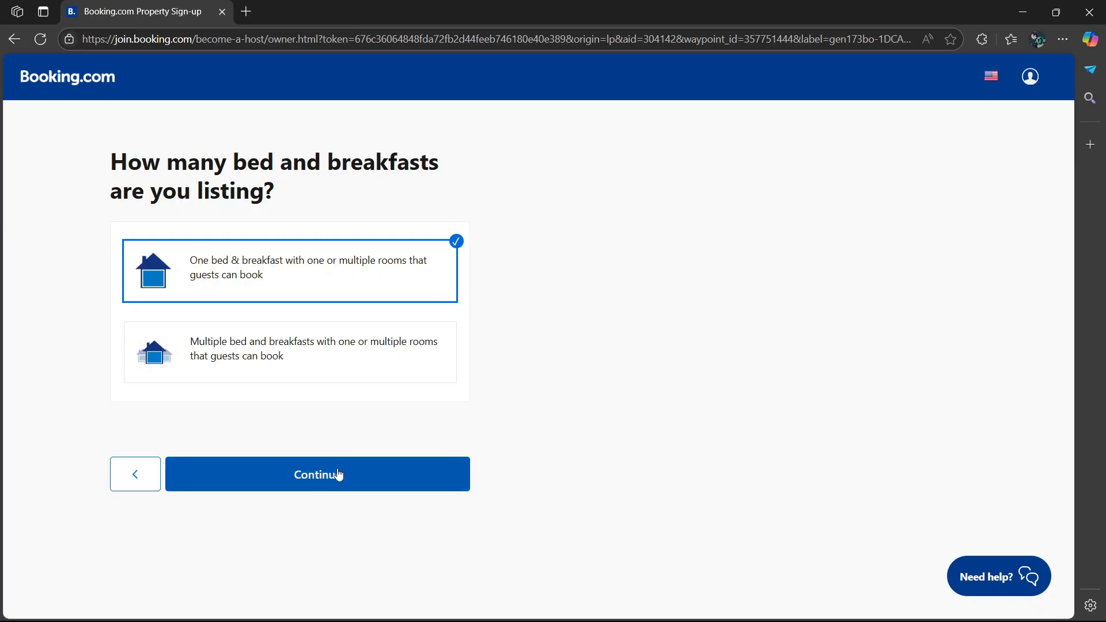
- Continue with one B&B and confirm the 'You're listing' summary
click(317, 474)
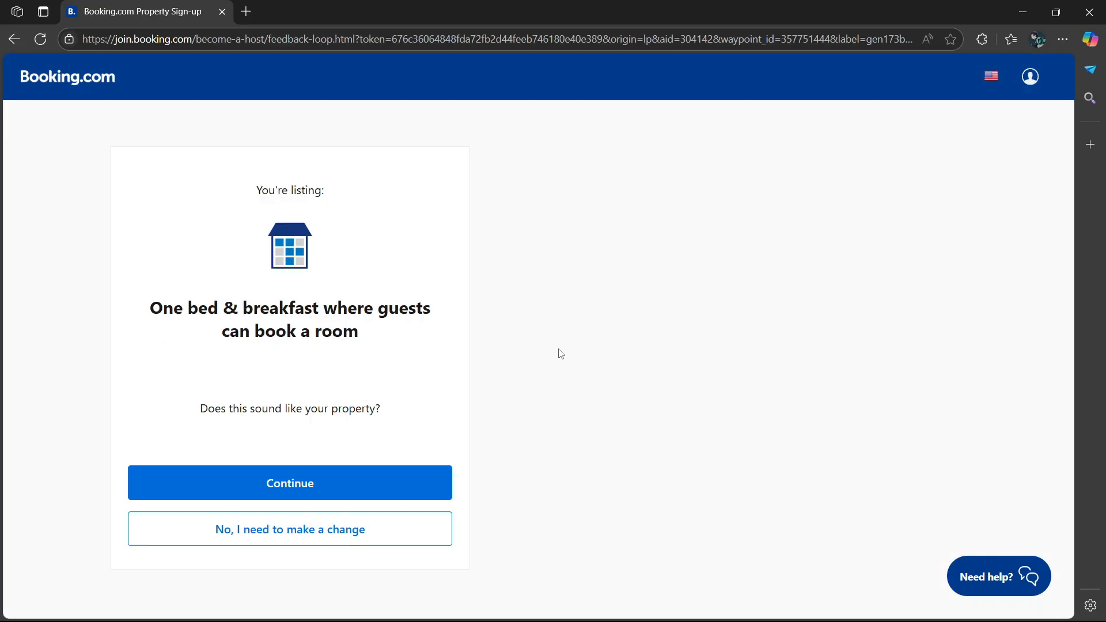
mouse_move(345, 271)
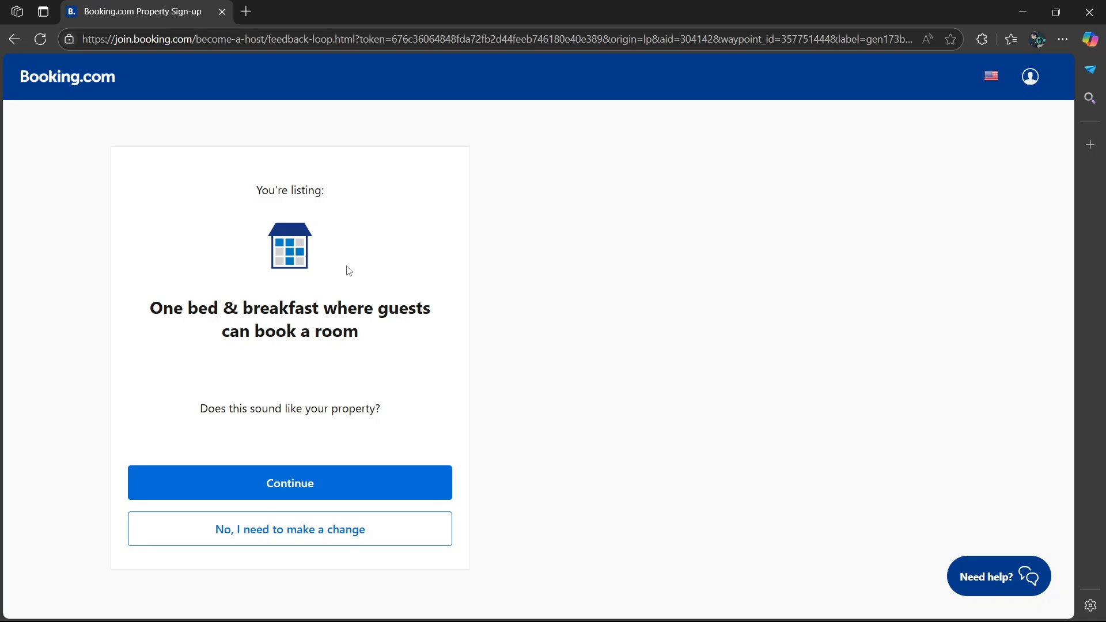
mouse_move(303, 263)
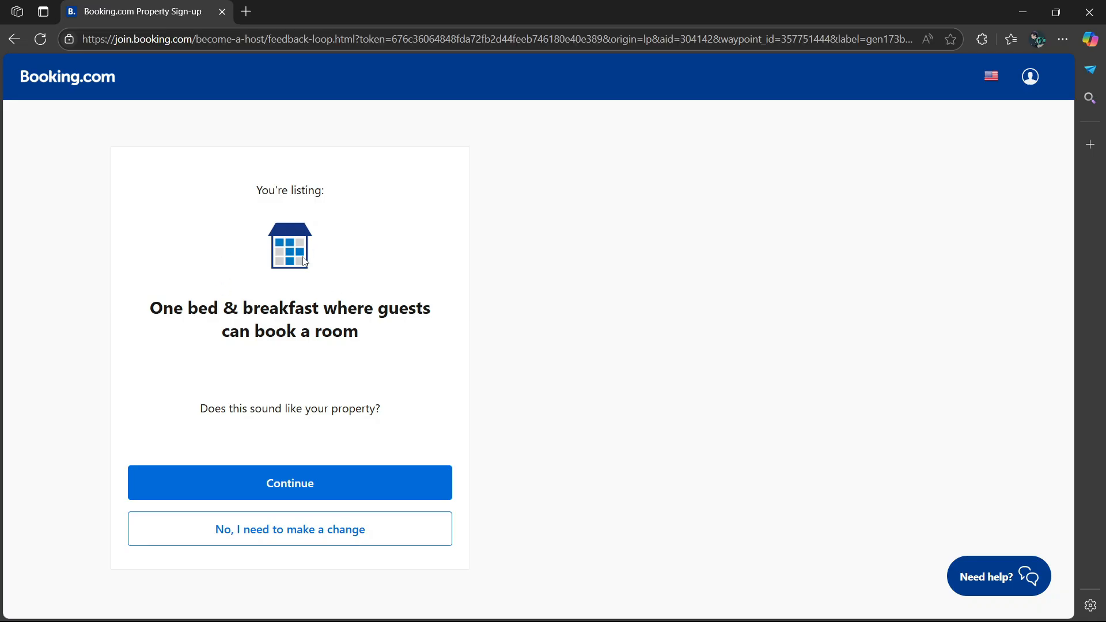
mouse_move(288, 281)
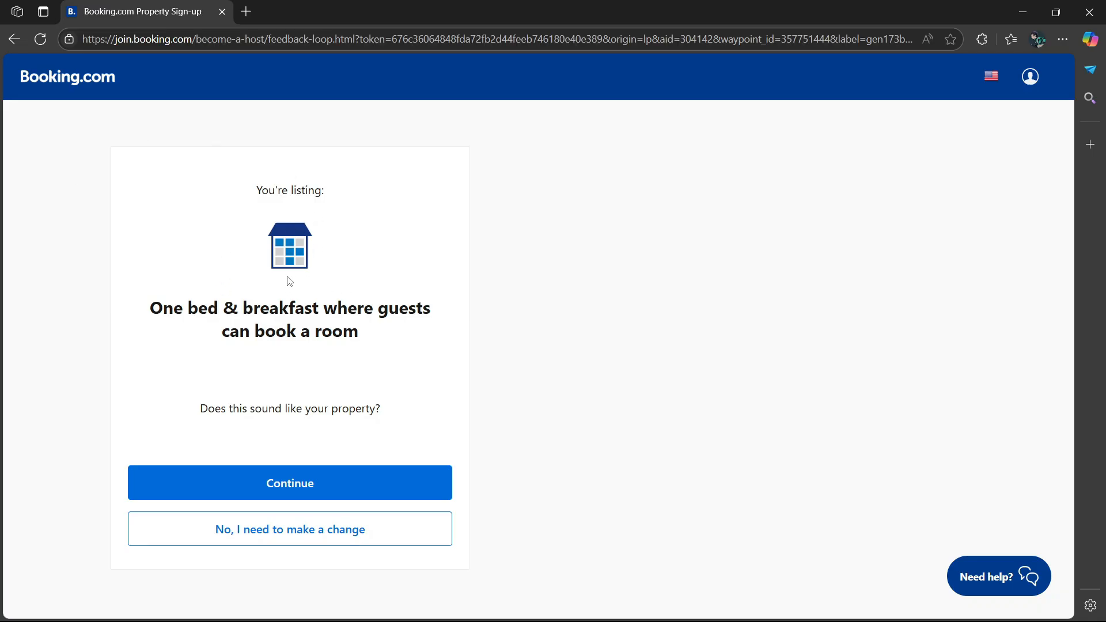
mouse_move(422, 325)
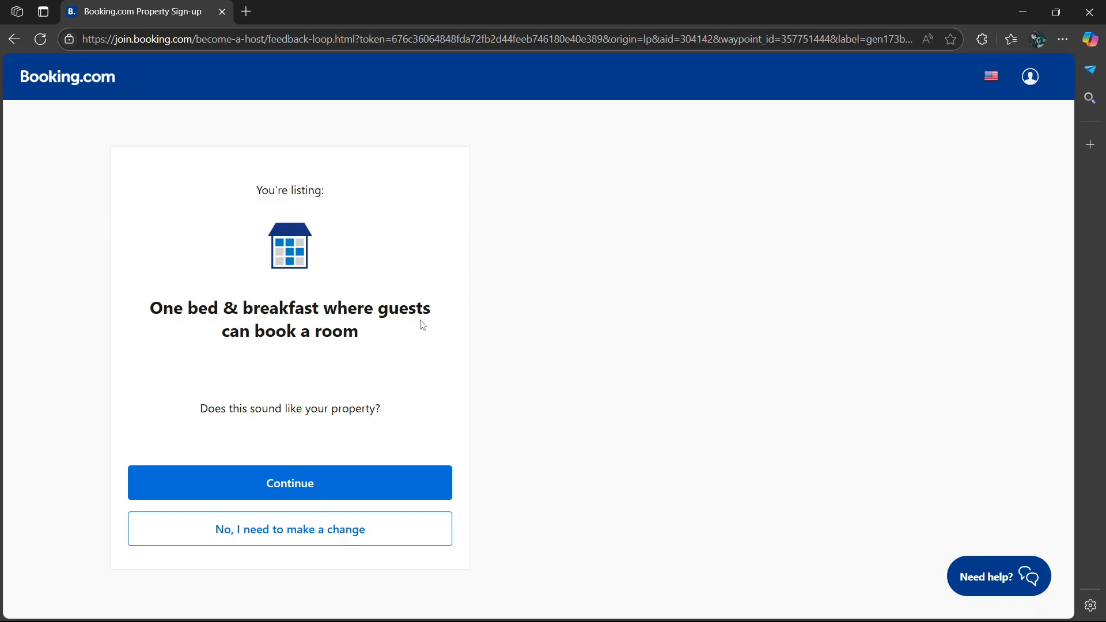
mouse_move(230, 356)
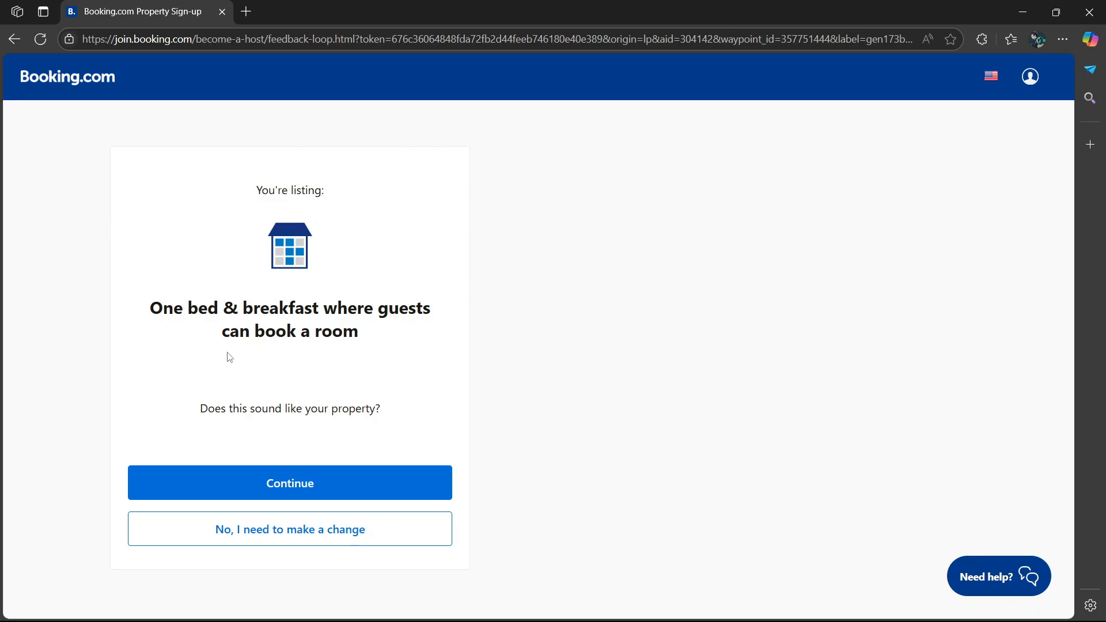
mouse_move(386, 427)
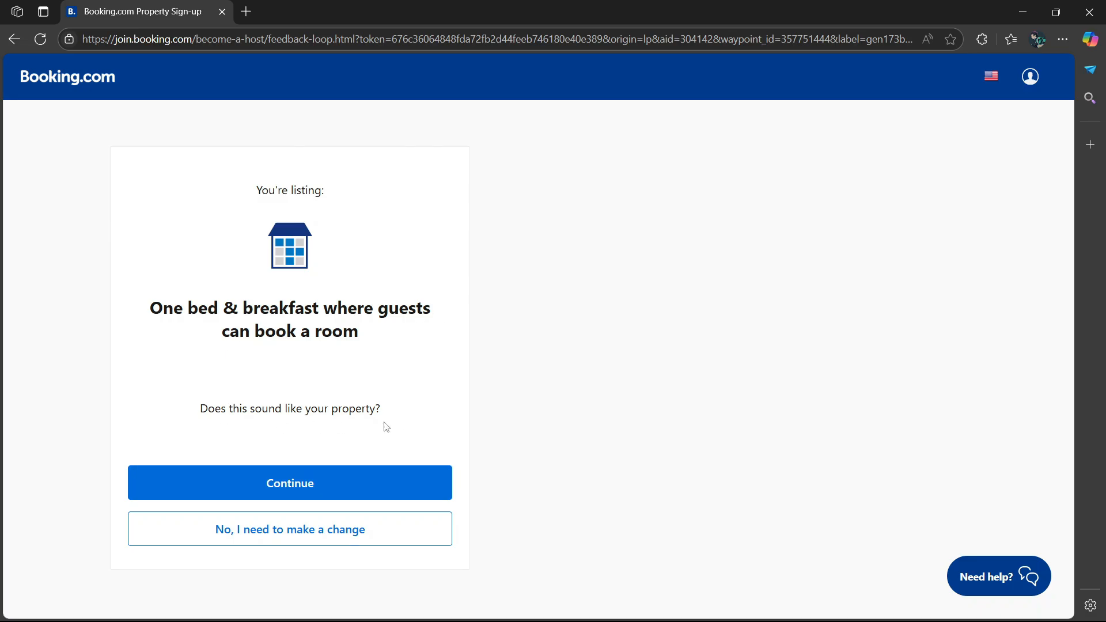
mouse_move(289, 529)
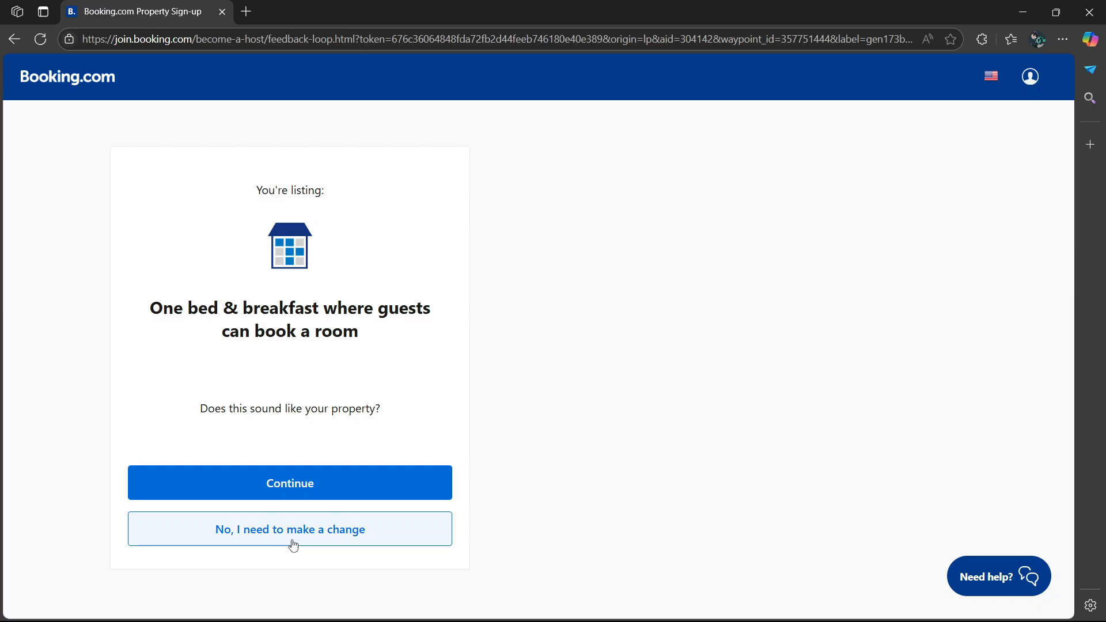
mouse_move(345, 539)
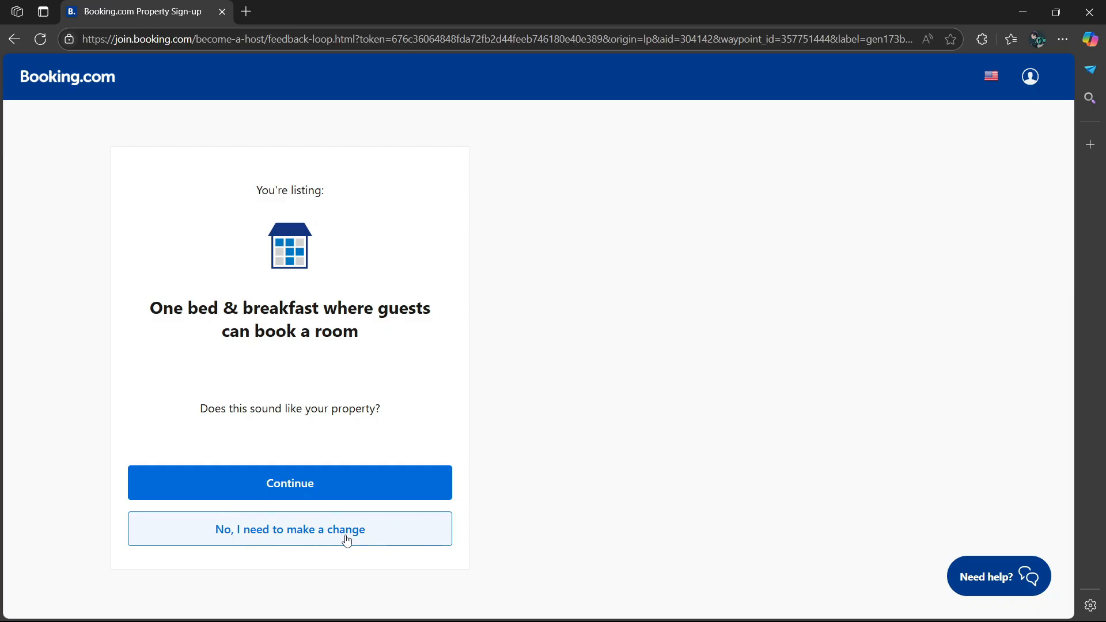
click(289, 483)
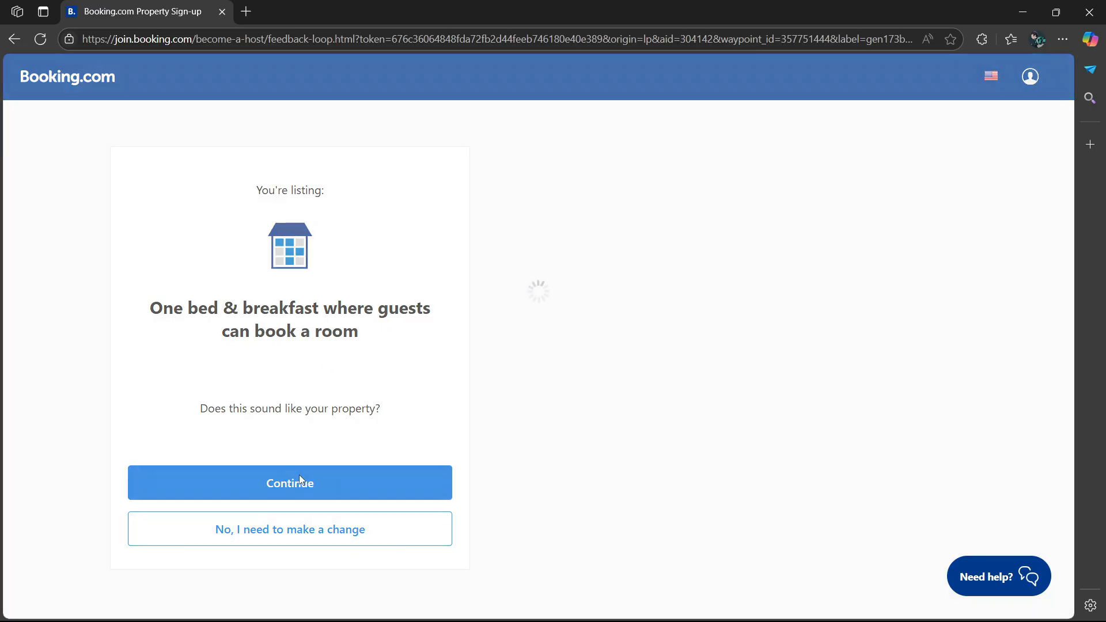
click(289, 483)
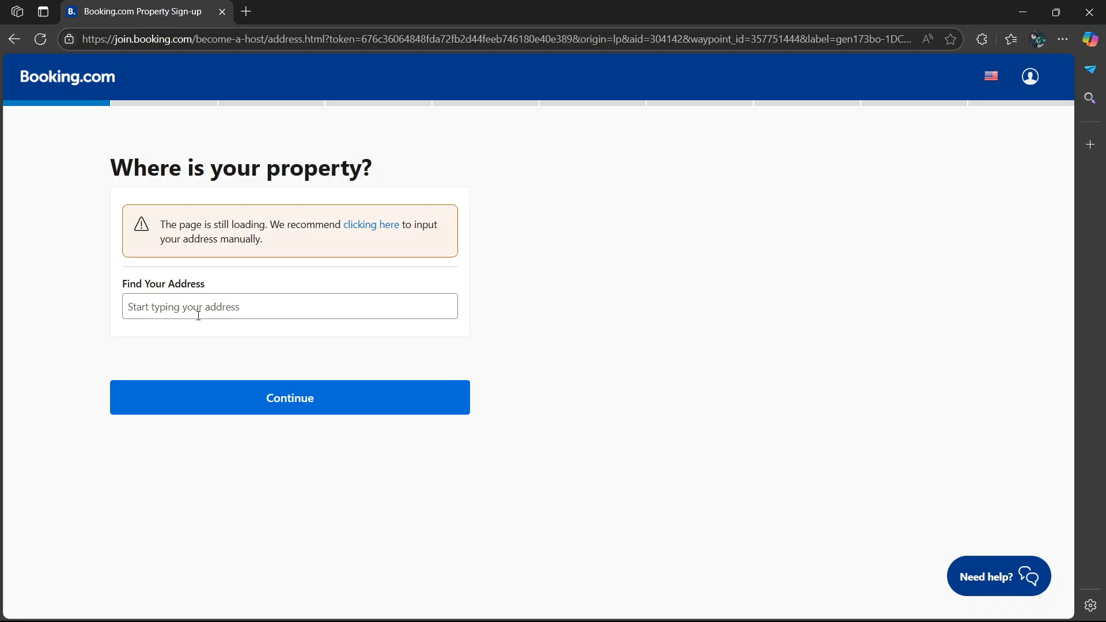
click(289, 307)
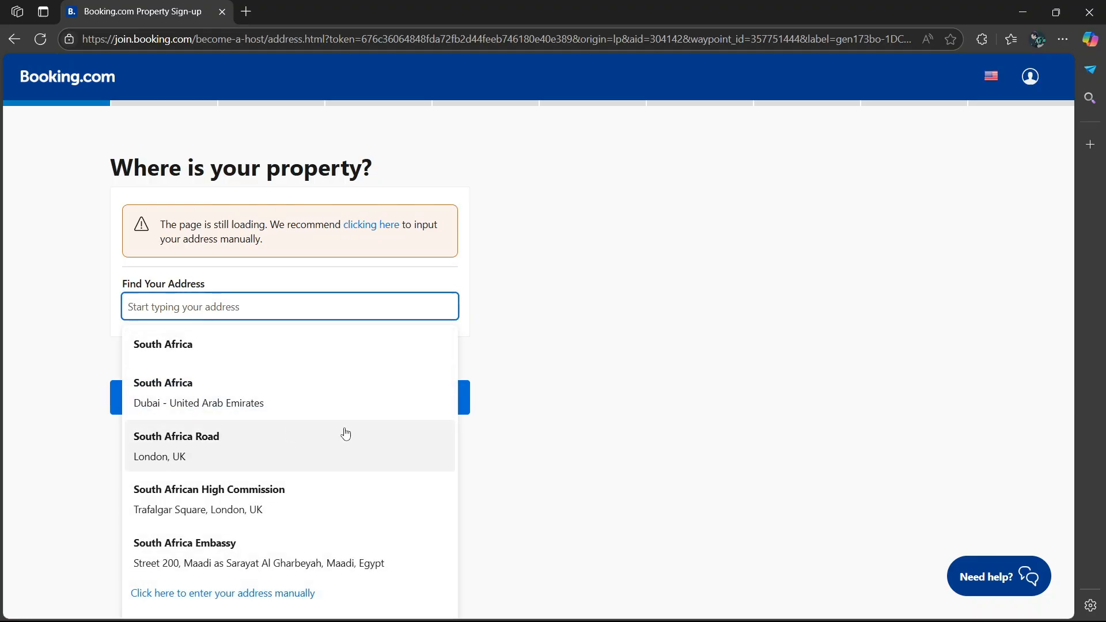
click(162, 344)
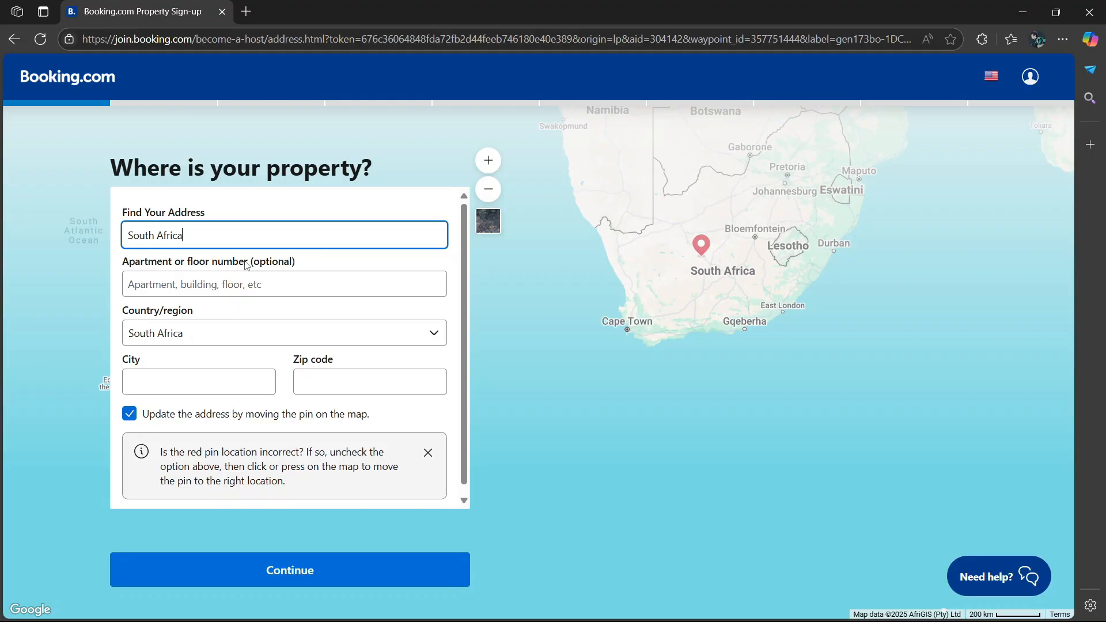
mouse_move(197, 260)
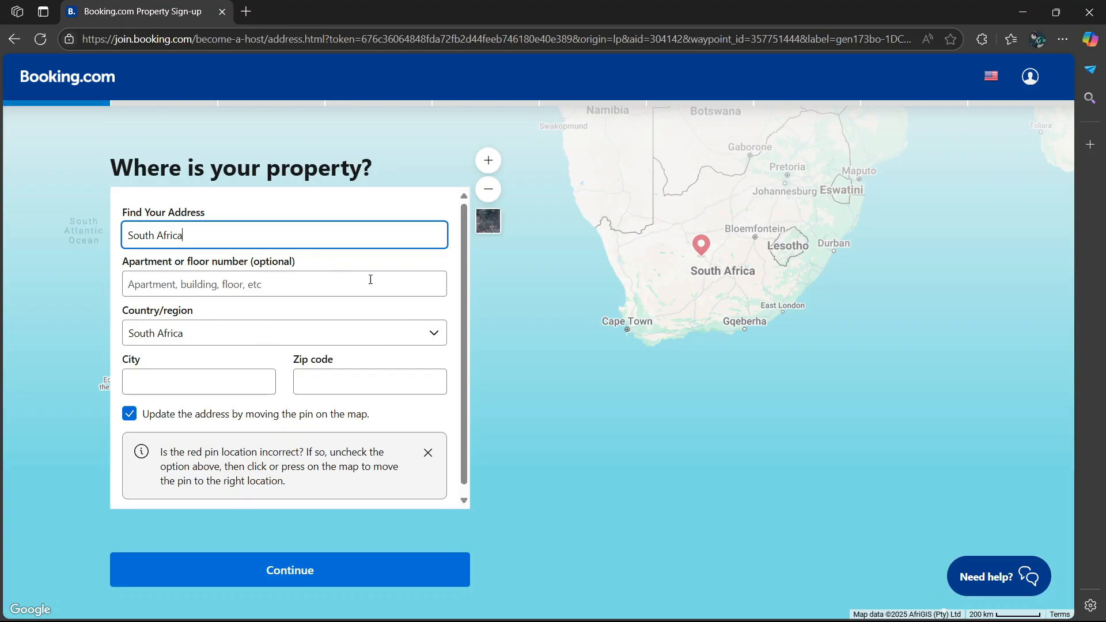
click(285, 333)
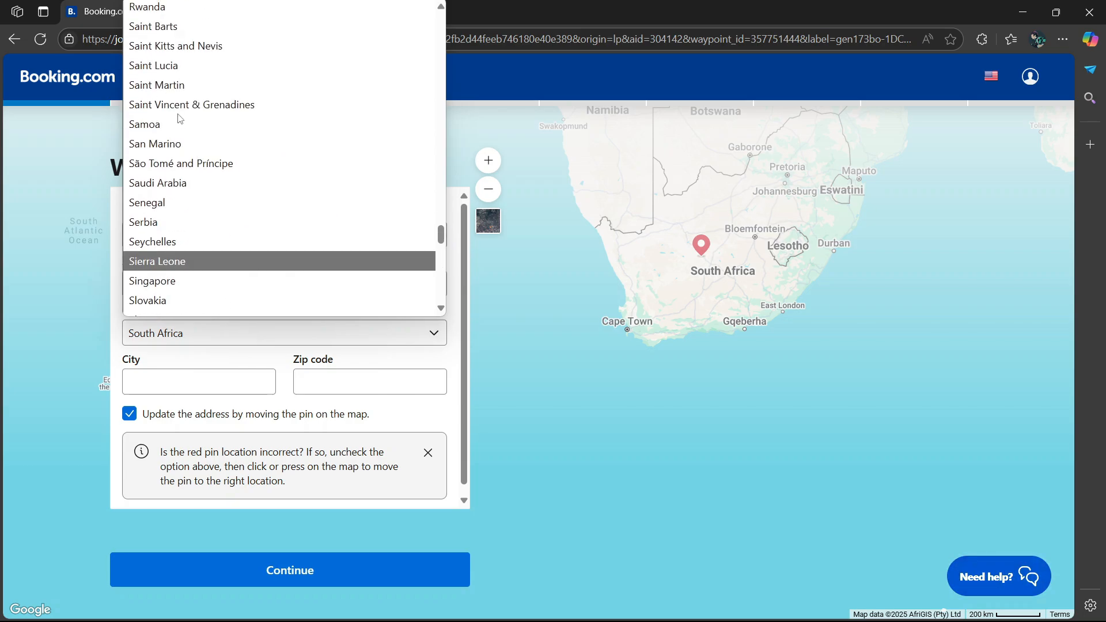
click(370, 382)
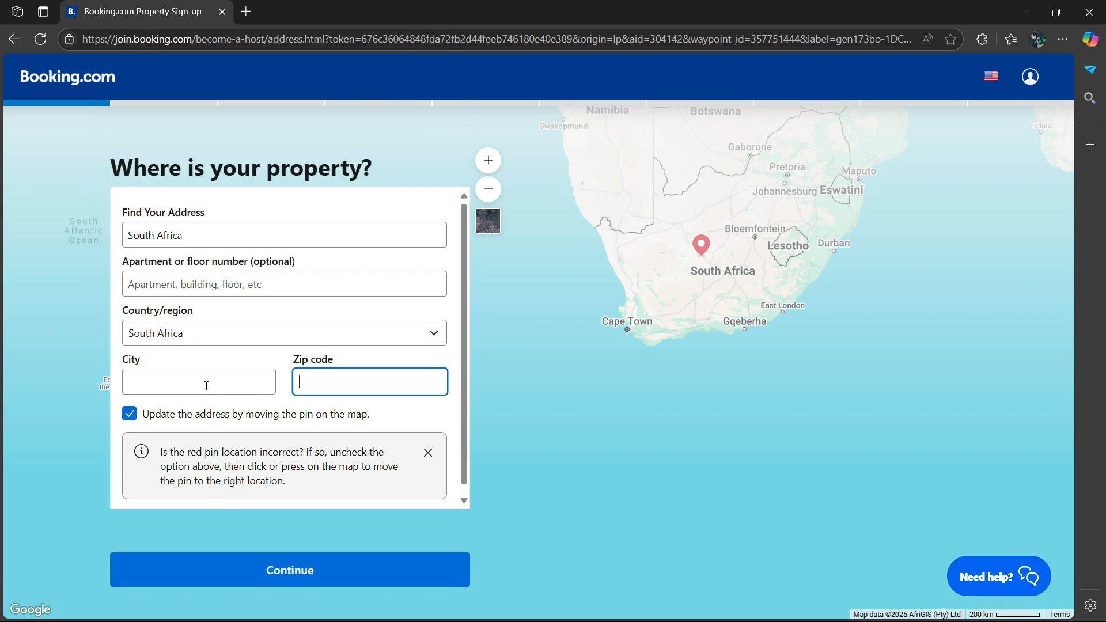
mouse_move(394, 382)
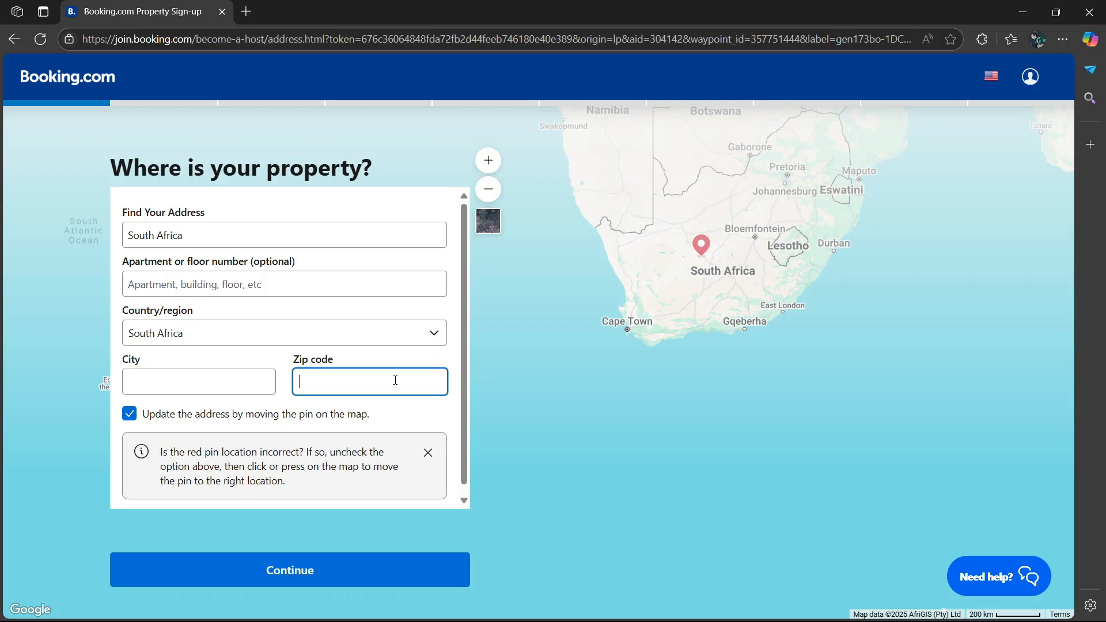
text(2960)
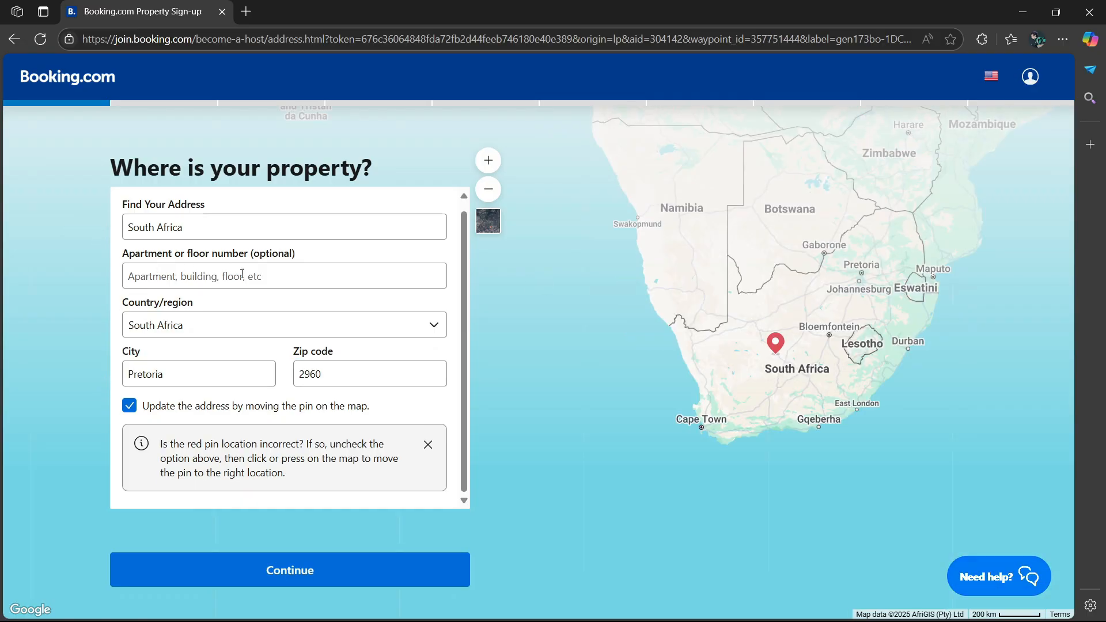
text(6)
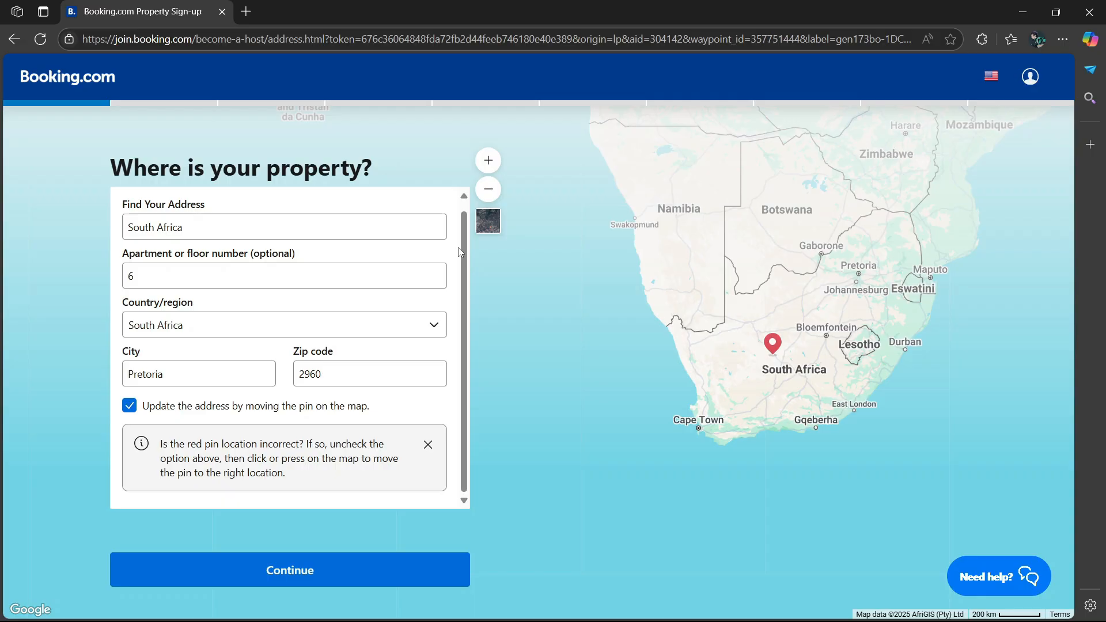
mouse_move(109, 276)
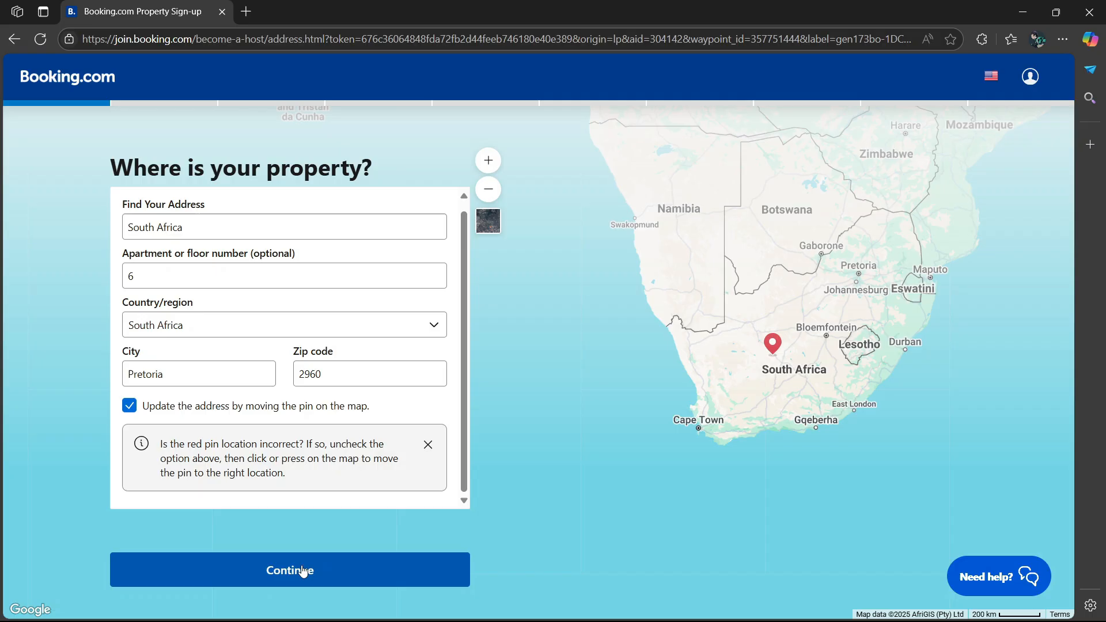
click(290, 570)
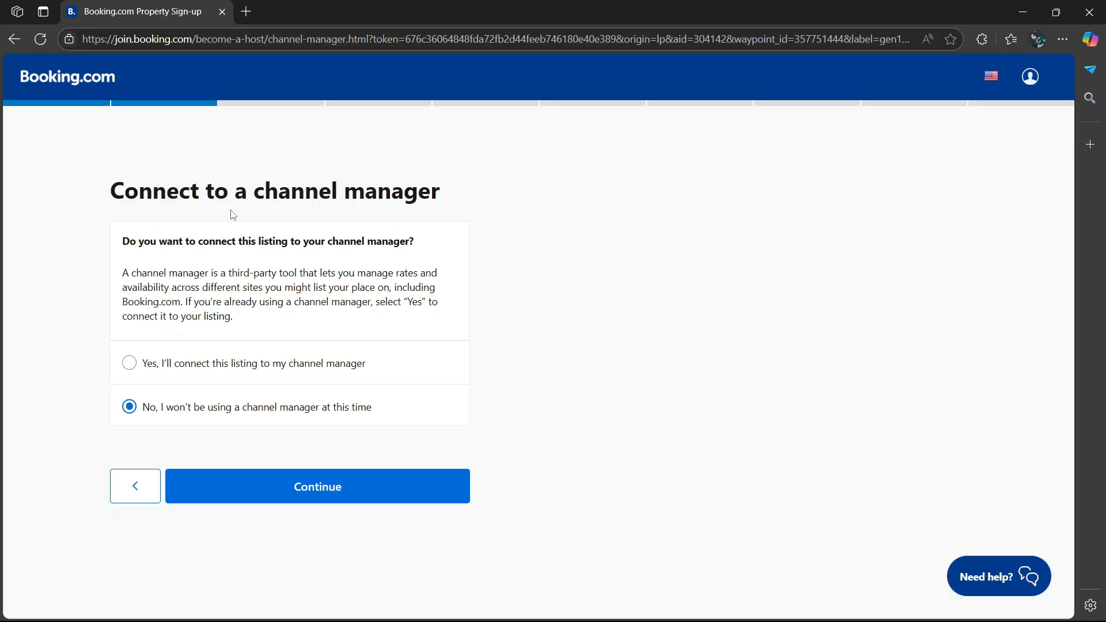
mouse_move(341, 222)
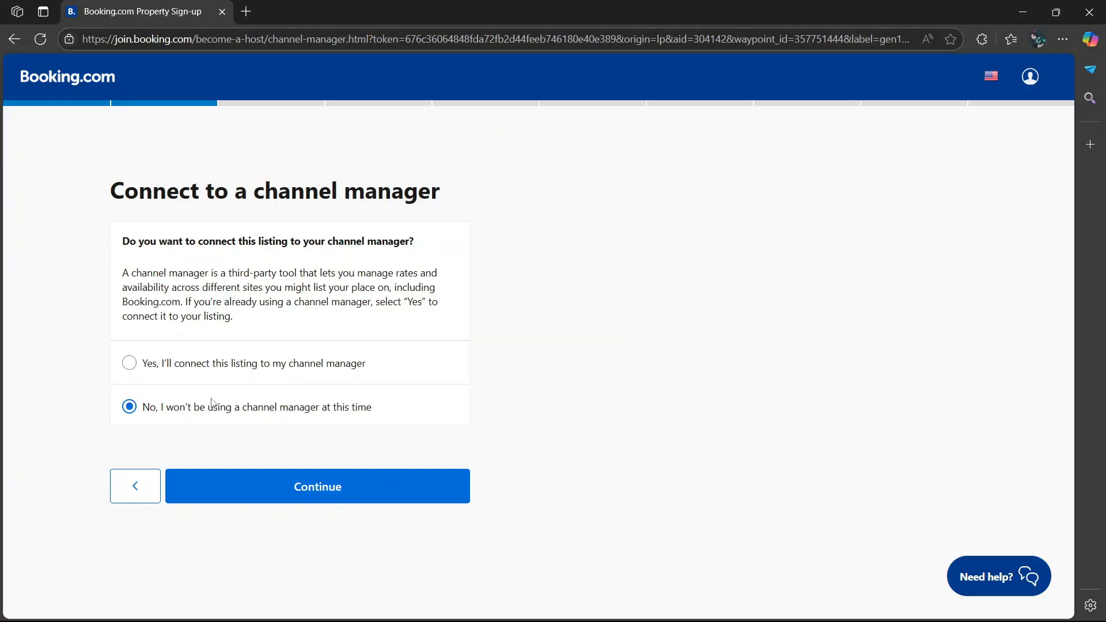
- Decline a channel manager and name the property 'Bed And Breakfast Inn'
click(129, 363)
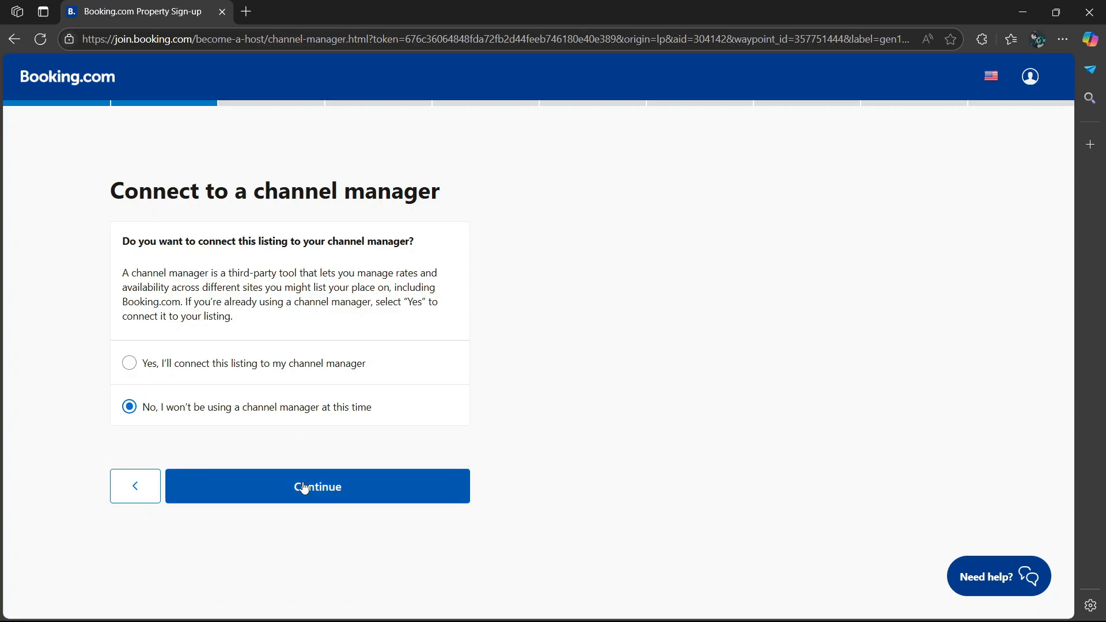
click(316, 486)
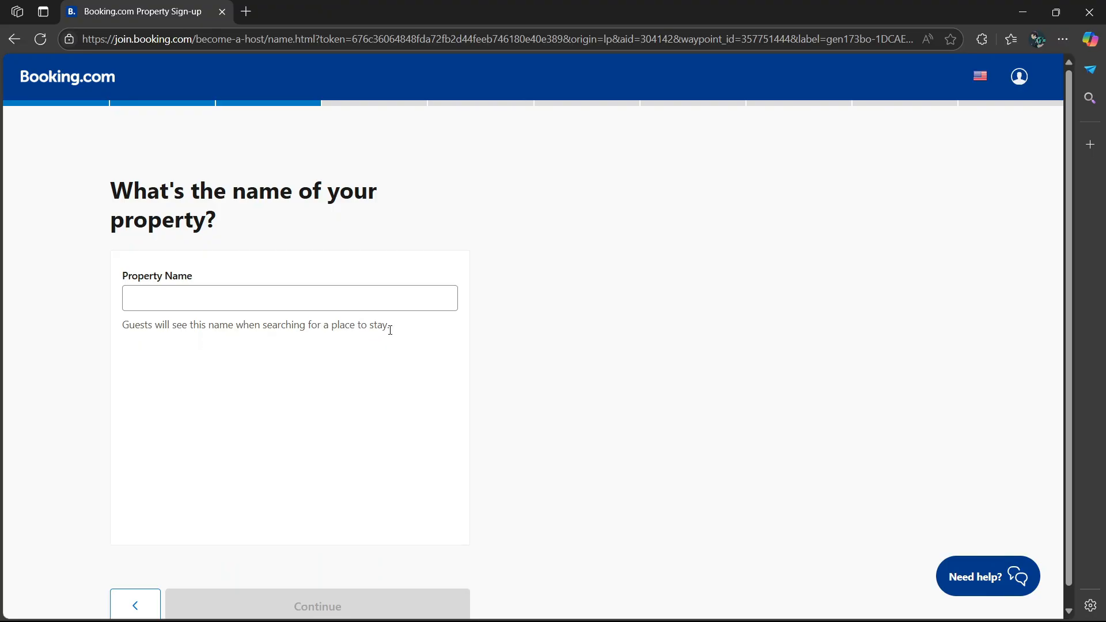
text(Bed And Breakfast Inn)
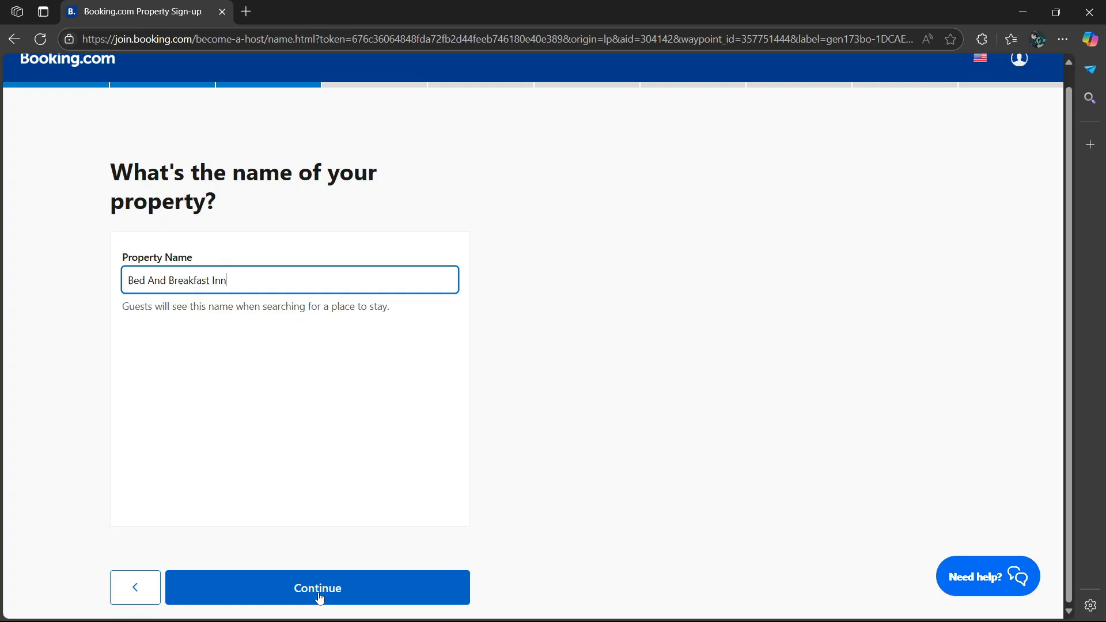
click(317, 588)
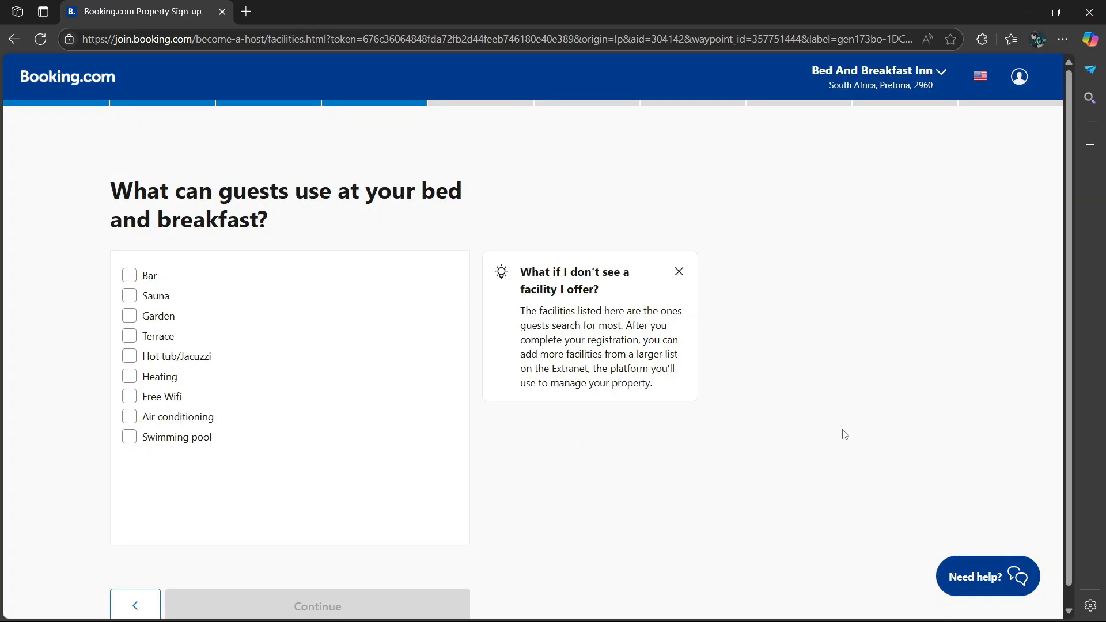
mouse_move(295, 249)
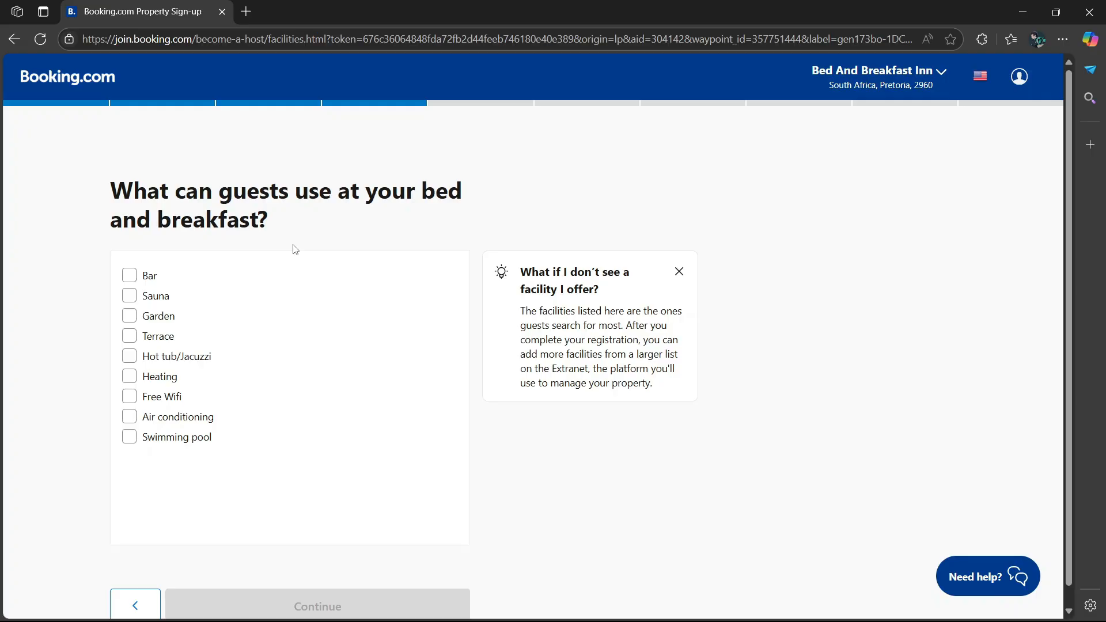
- Tick Bar, Sauna, Garden and Swimming pool so all nine facilities are selected, then continue
click(129, 275)
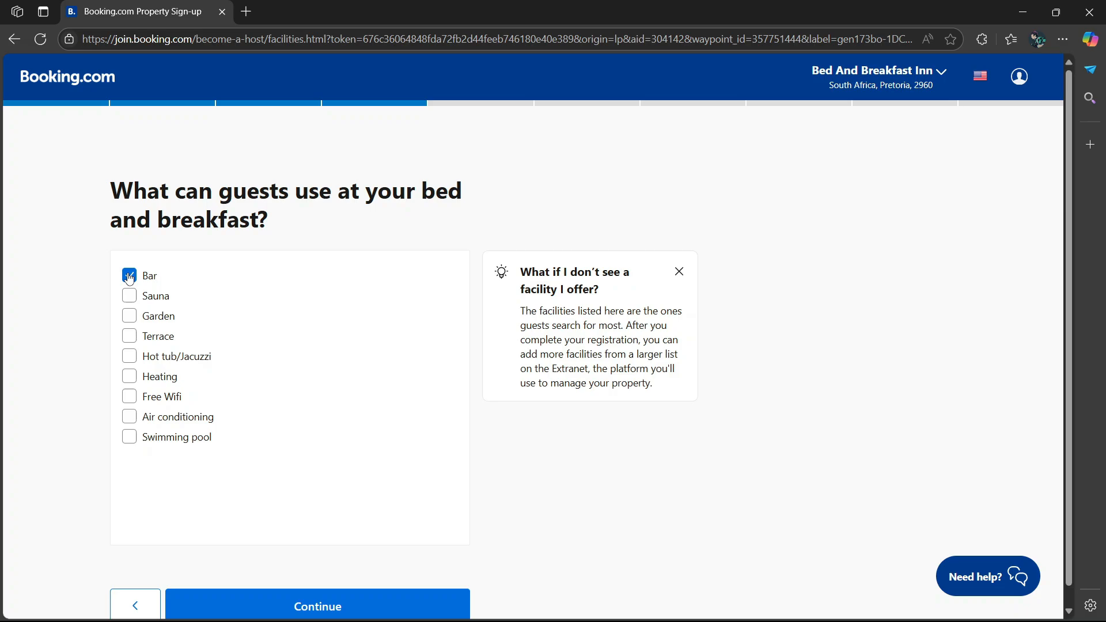
click(129, 315)
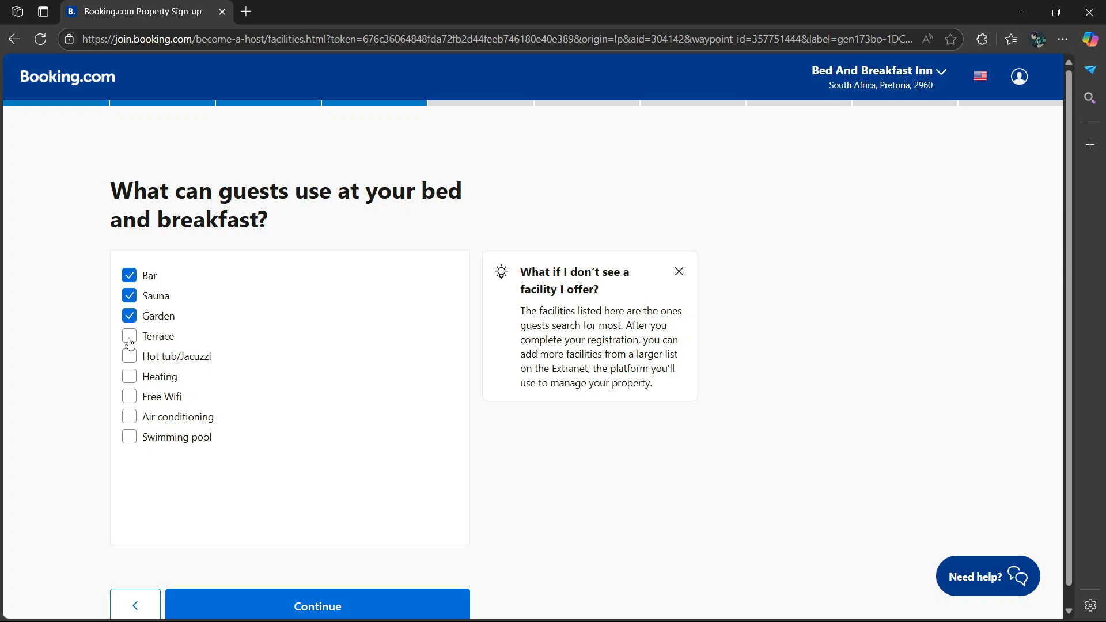
click(129, 336)
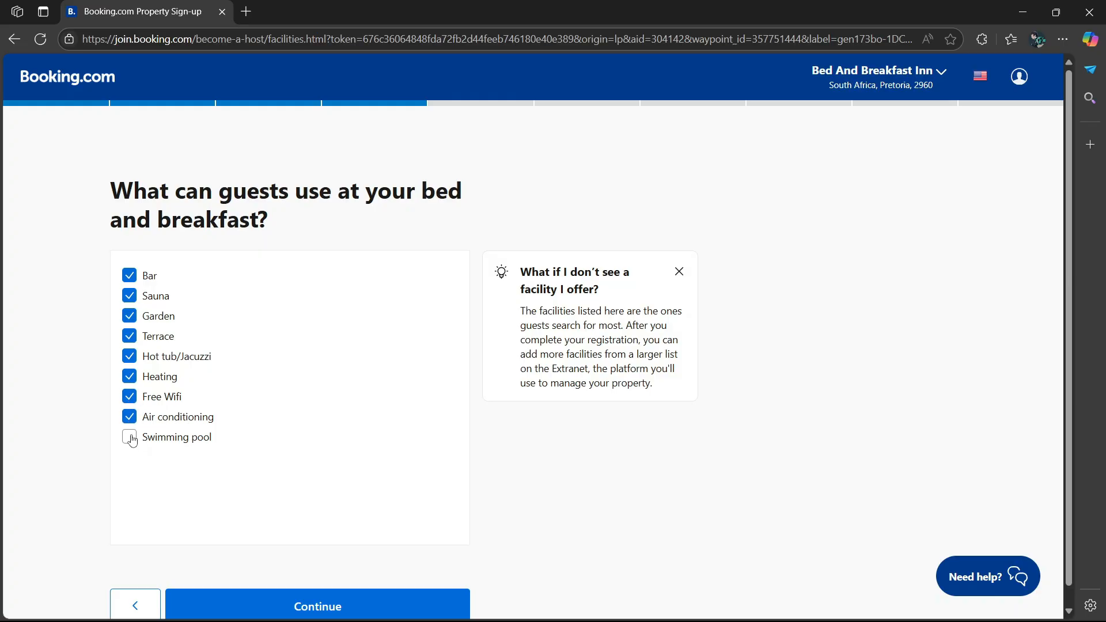
click(129, 437)
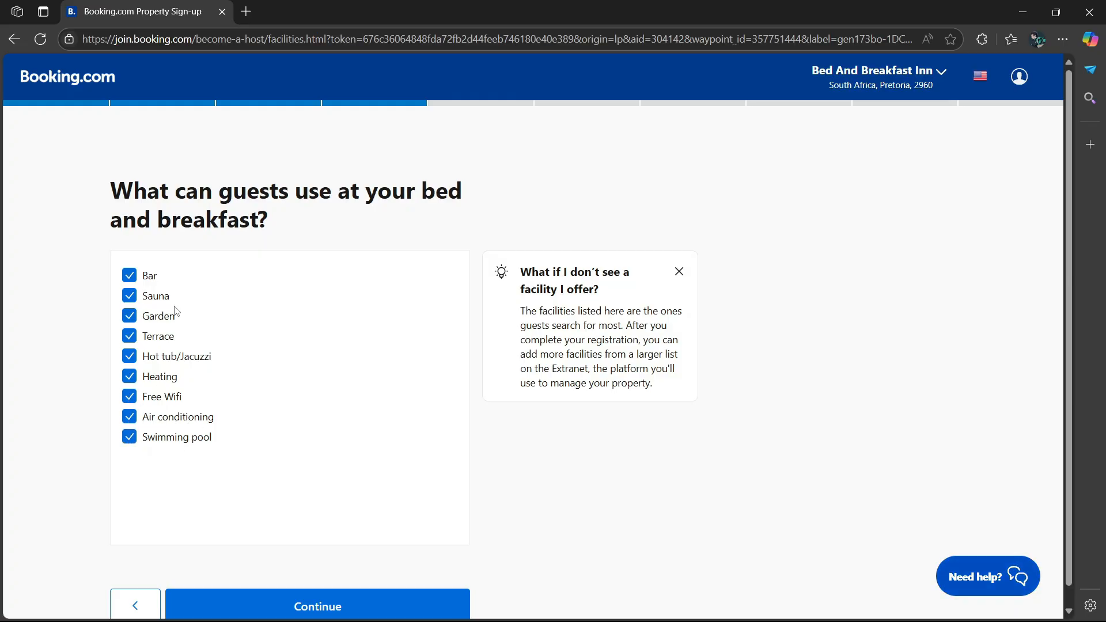
mouse_move(149, 388)
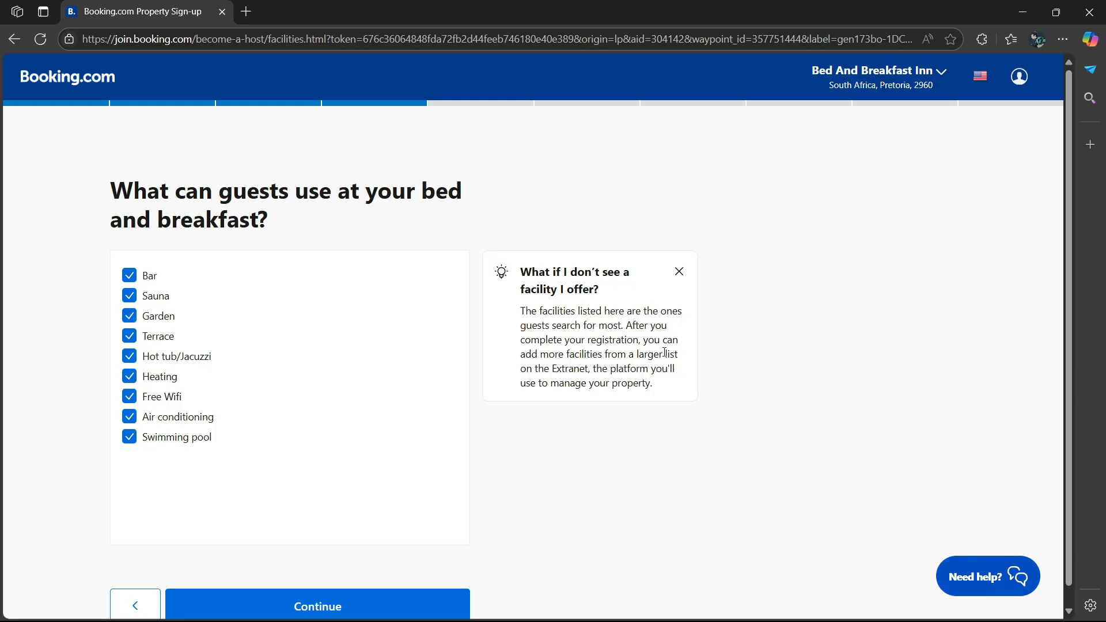
click(317, 606)
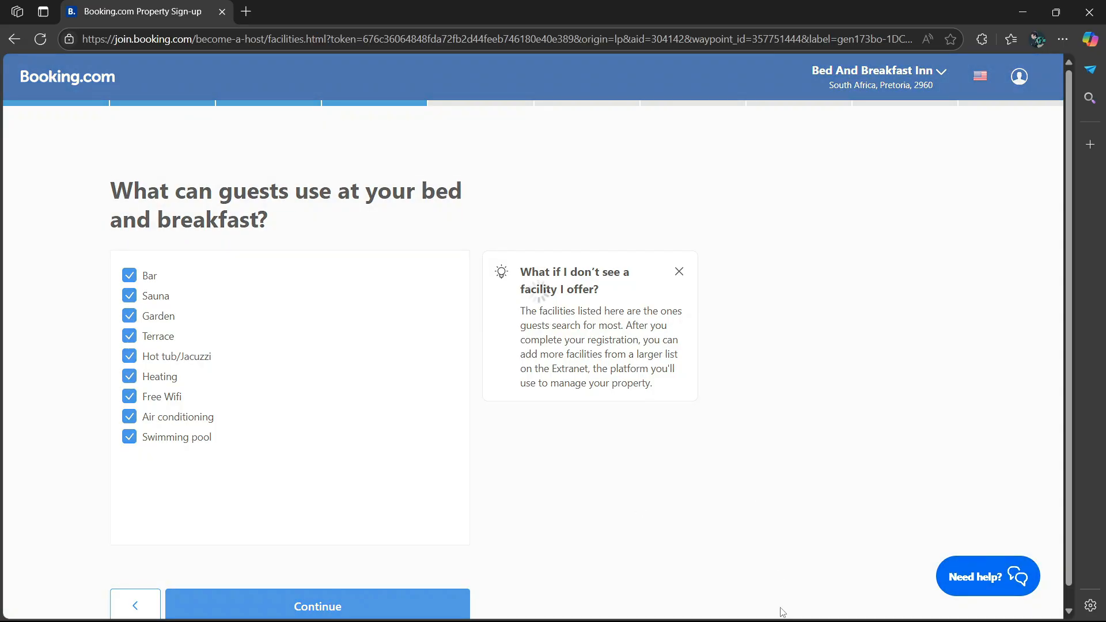
click(317, 607)
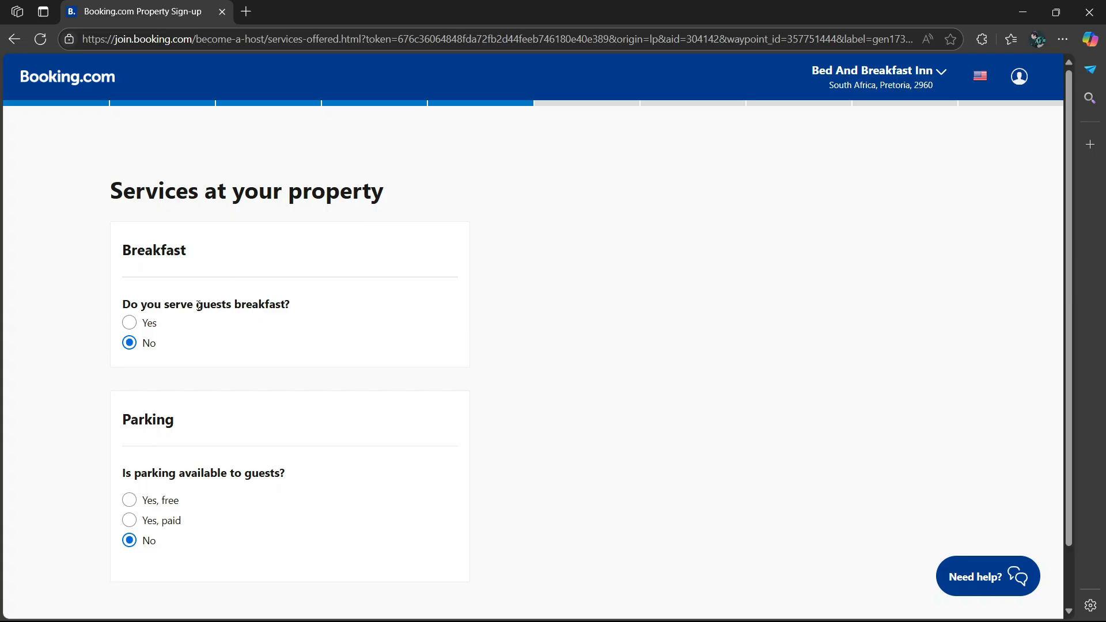
- Mark breakfast as served and included, with American and Continental types
click(129, 323)
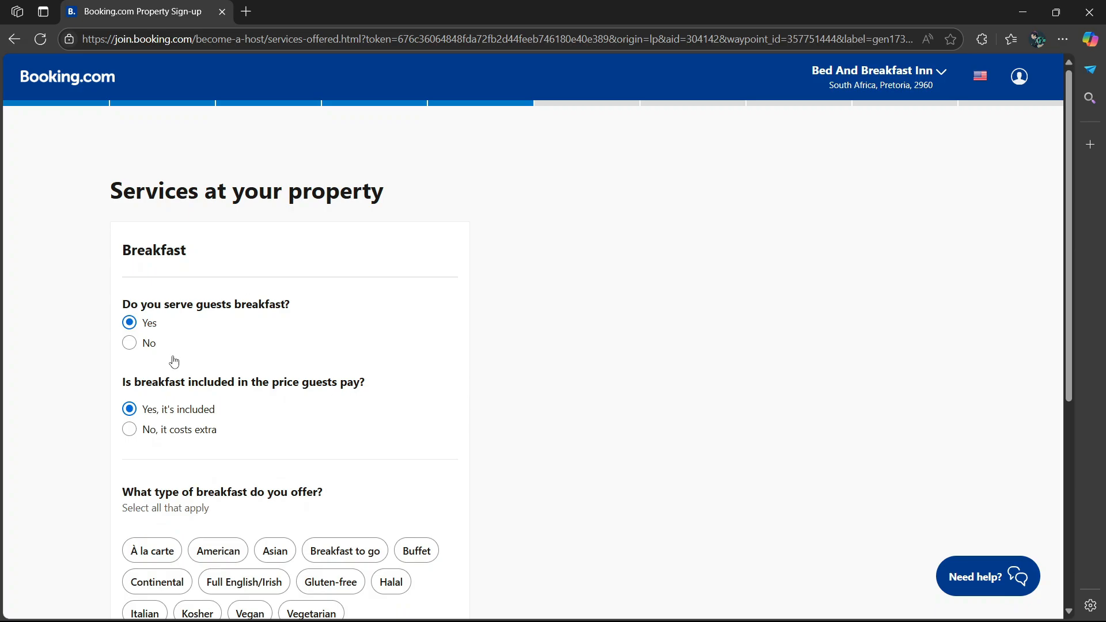
mouse_move(228, 436)
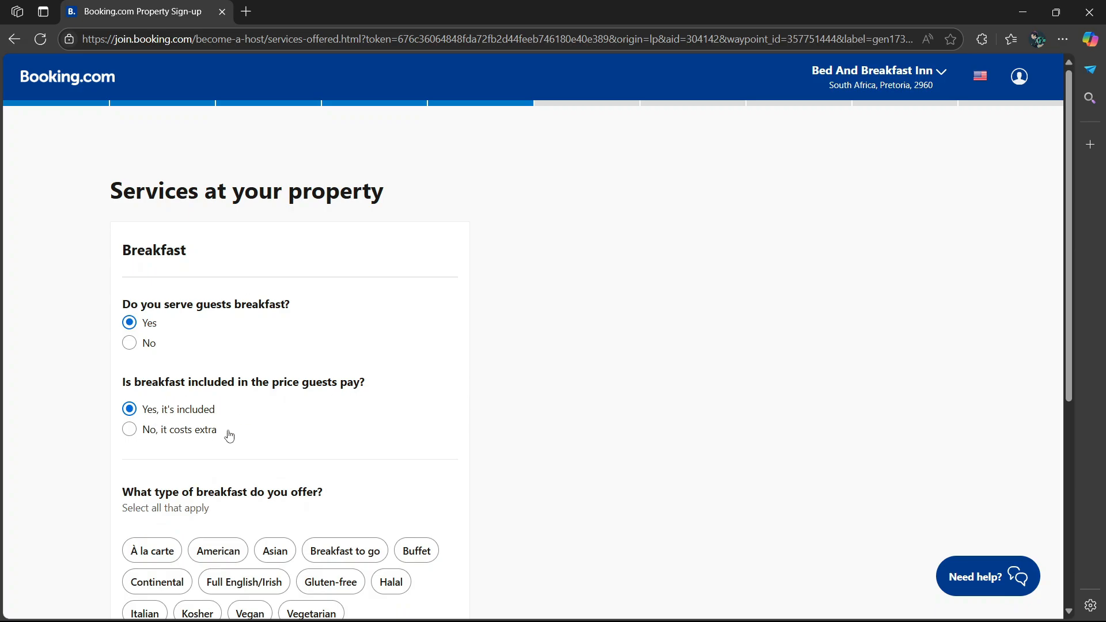
scroll(down, 3)
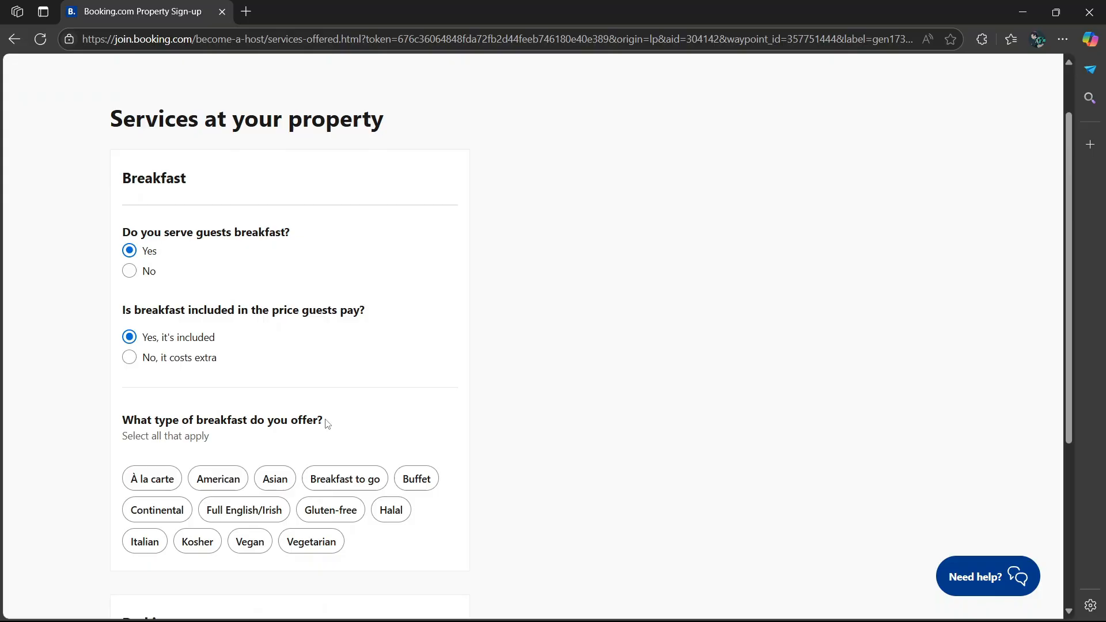
scroll(down, 3)
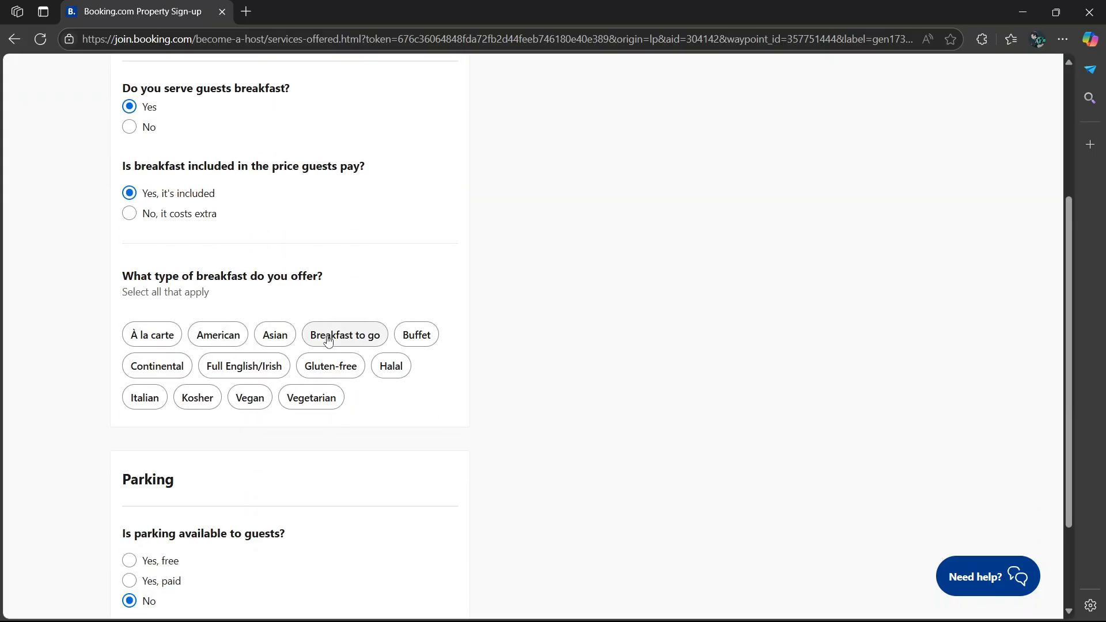
mouse_move(202, 381)
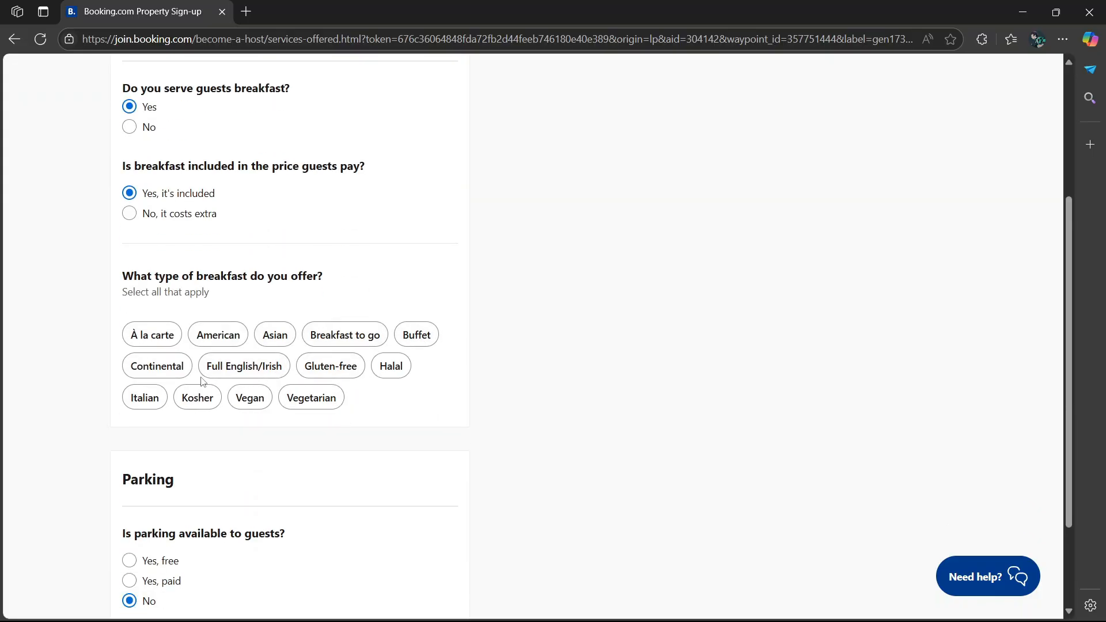
mouse_move(328, 365)
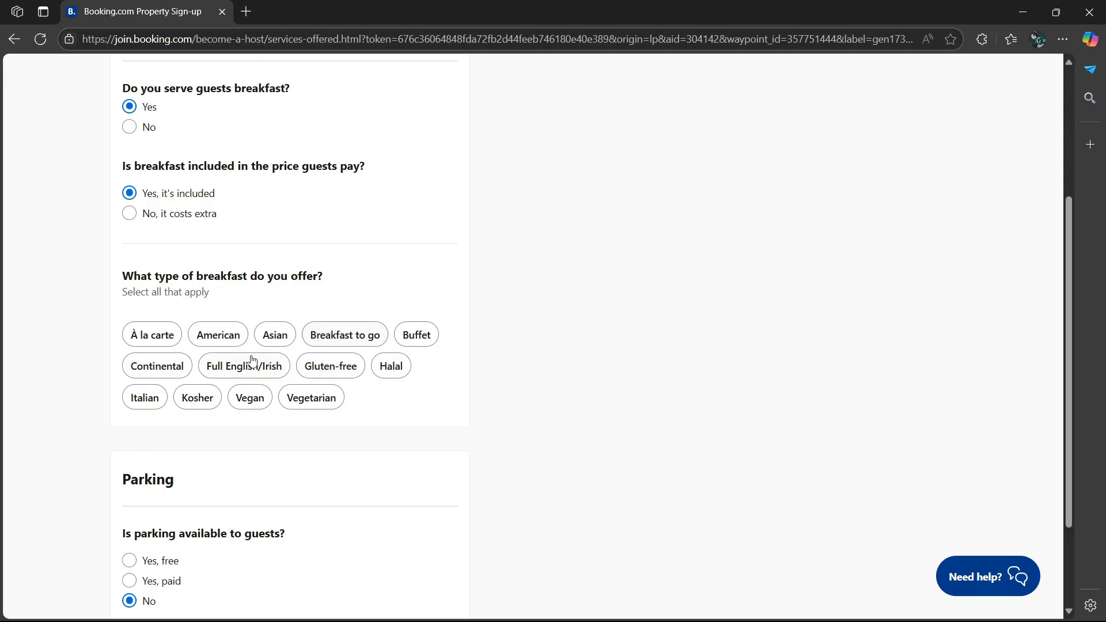
click(157, 366)
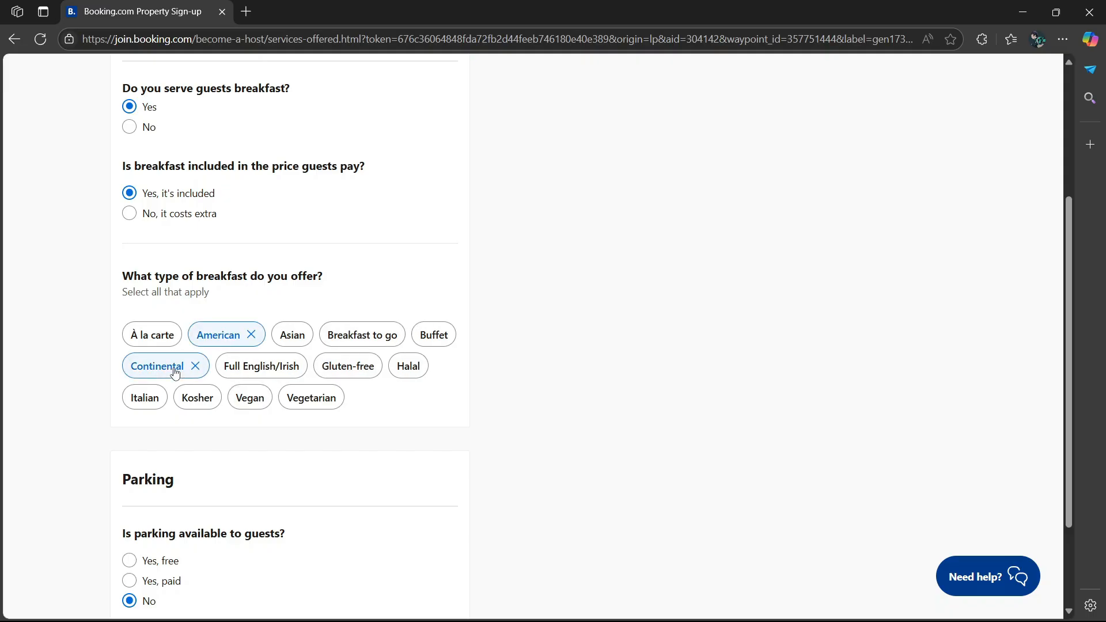
scroll(down, 3)
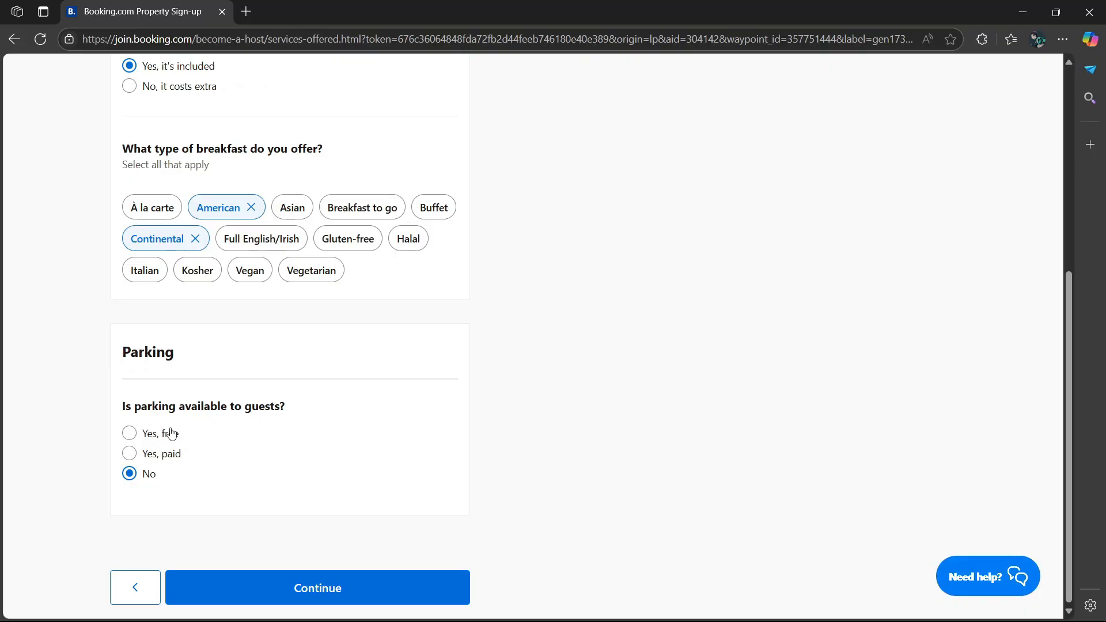
mouse_move(192, 435)
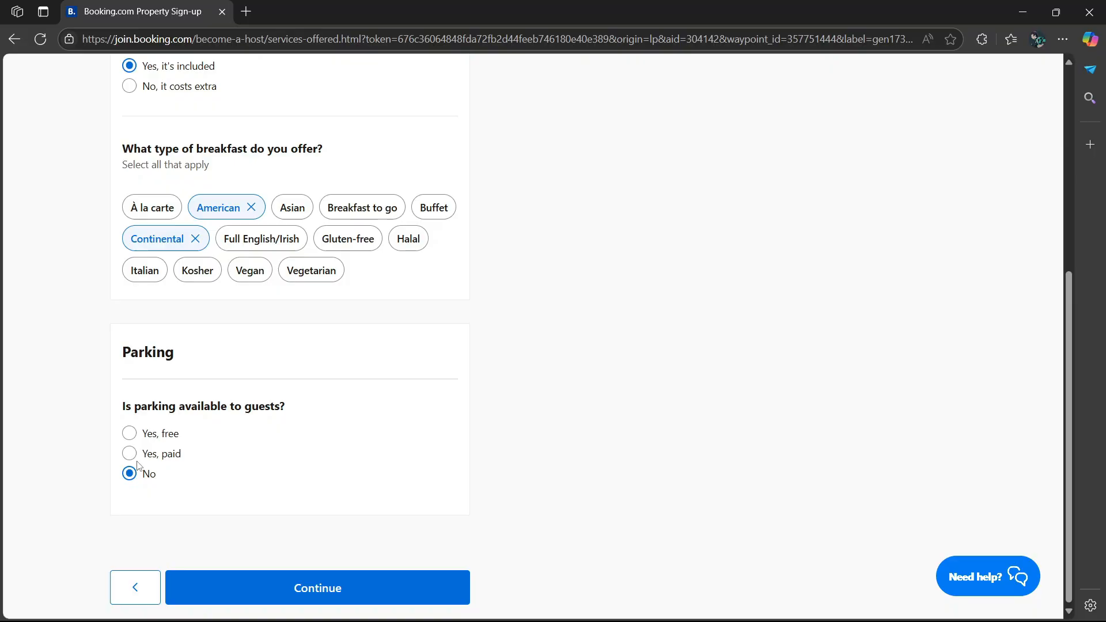
mouse_move(226, 430)
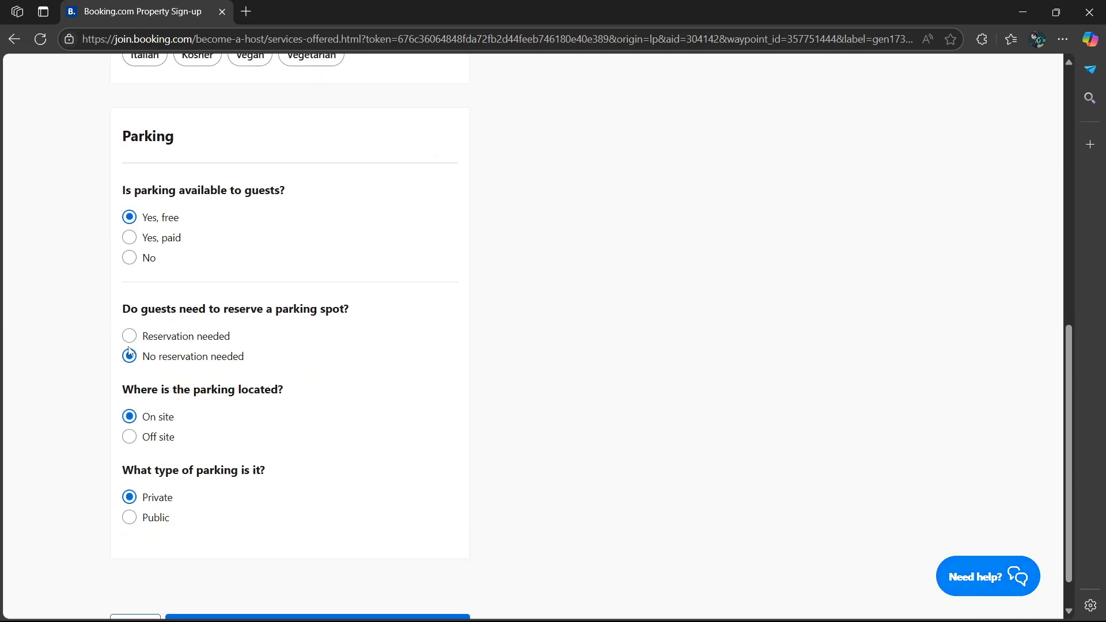
- Set free private on-site parking to 'Reservation needed' and submit the services page
click(129, 335)
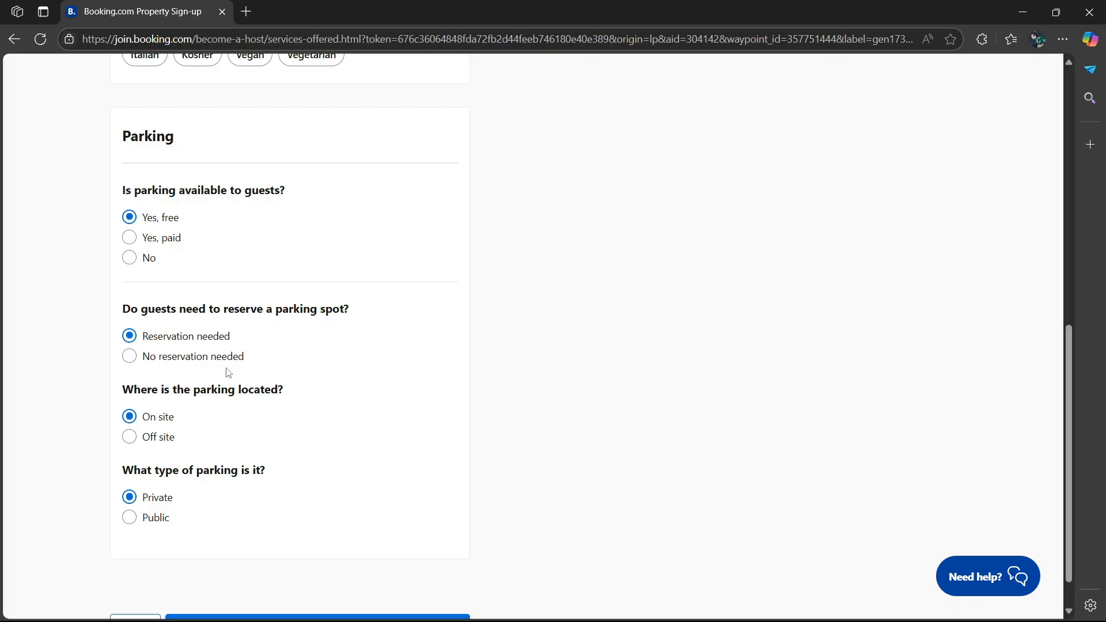
mouse_move(240, 412)
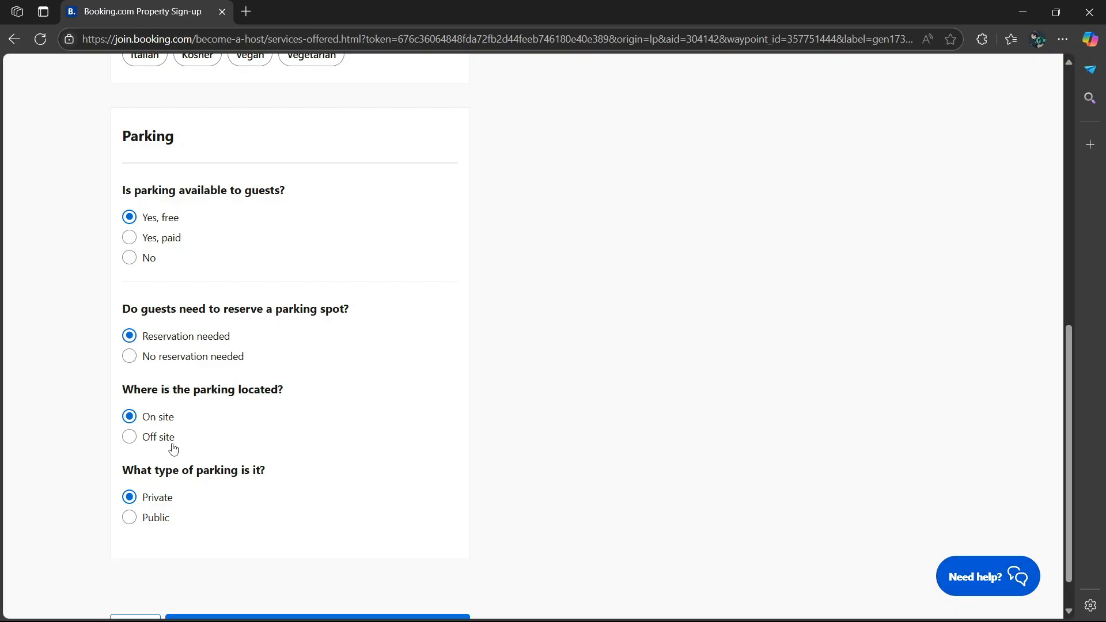
scroll(down, 3)
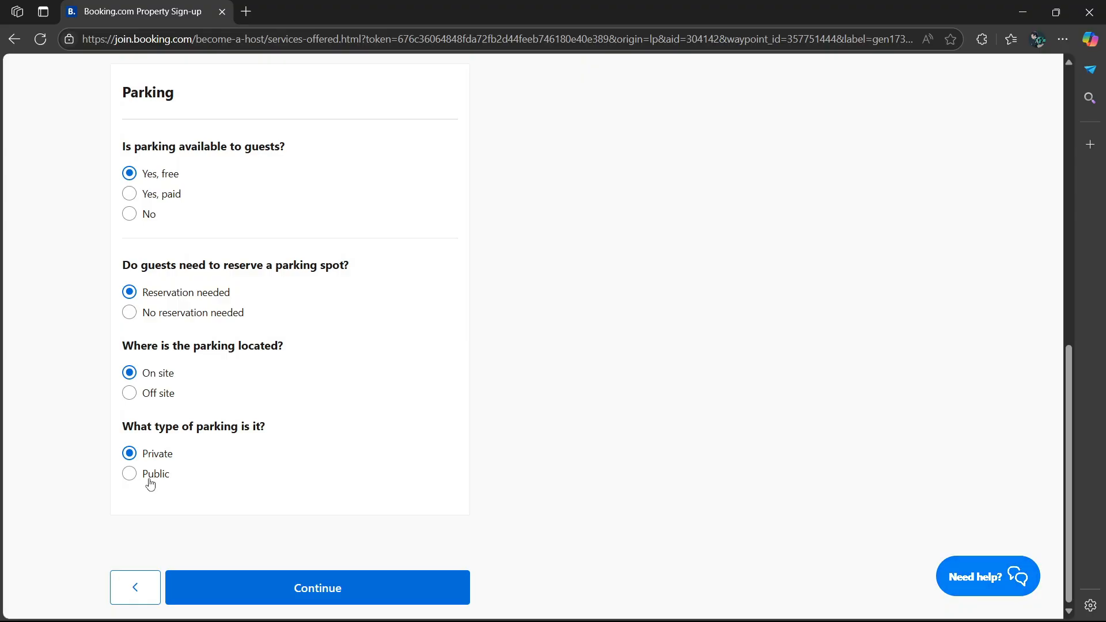
click(317, 587)
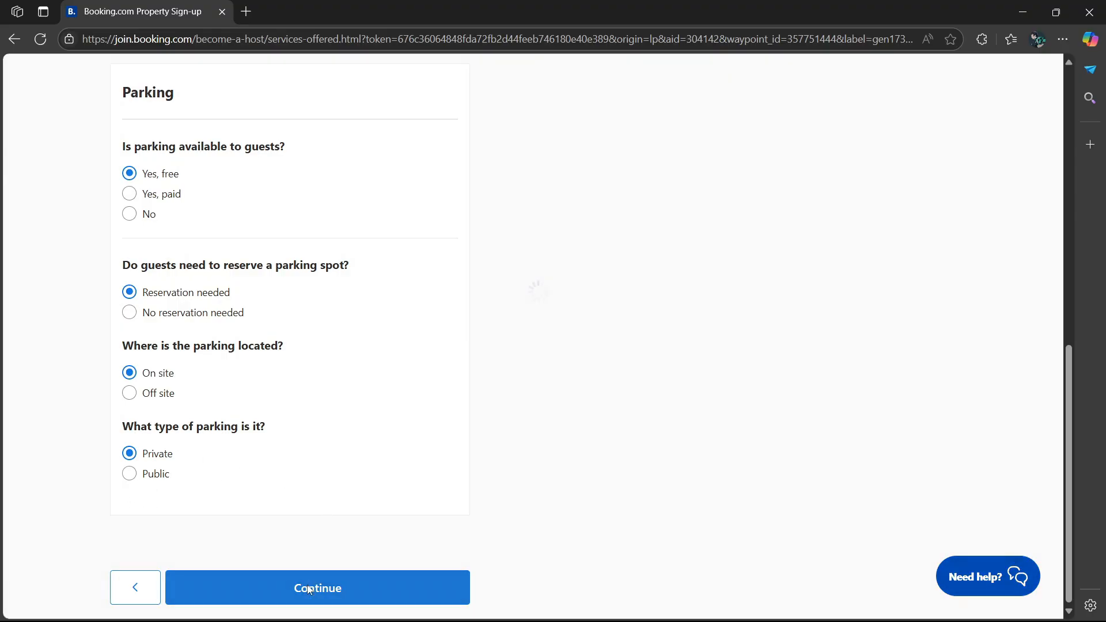
click(317, 588)
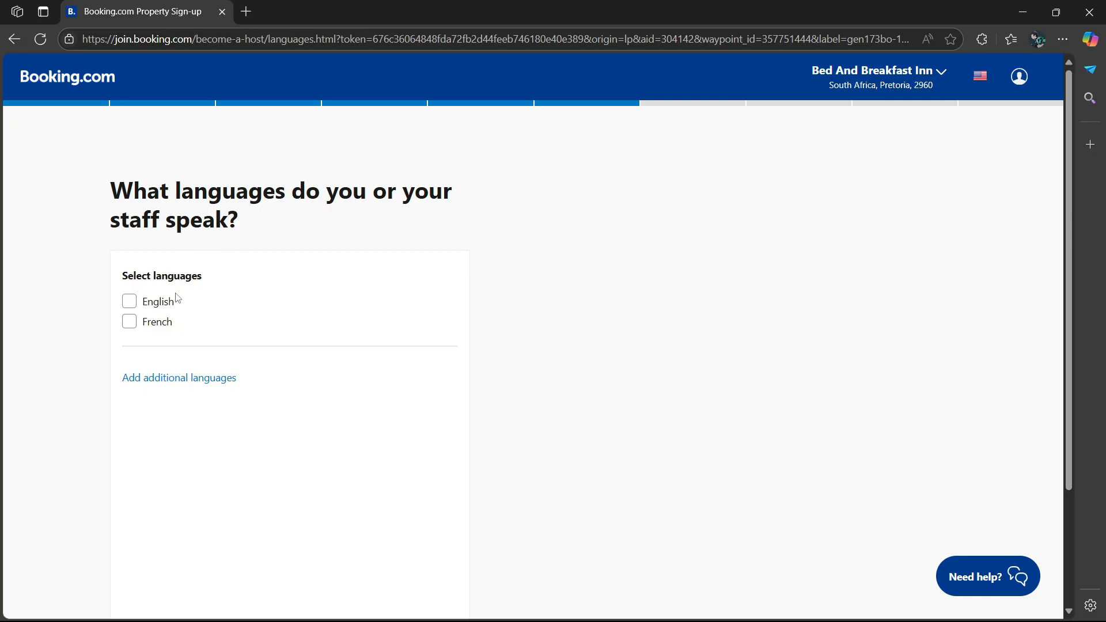
mouse_move(400, 215)
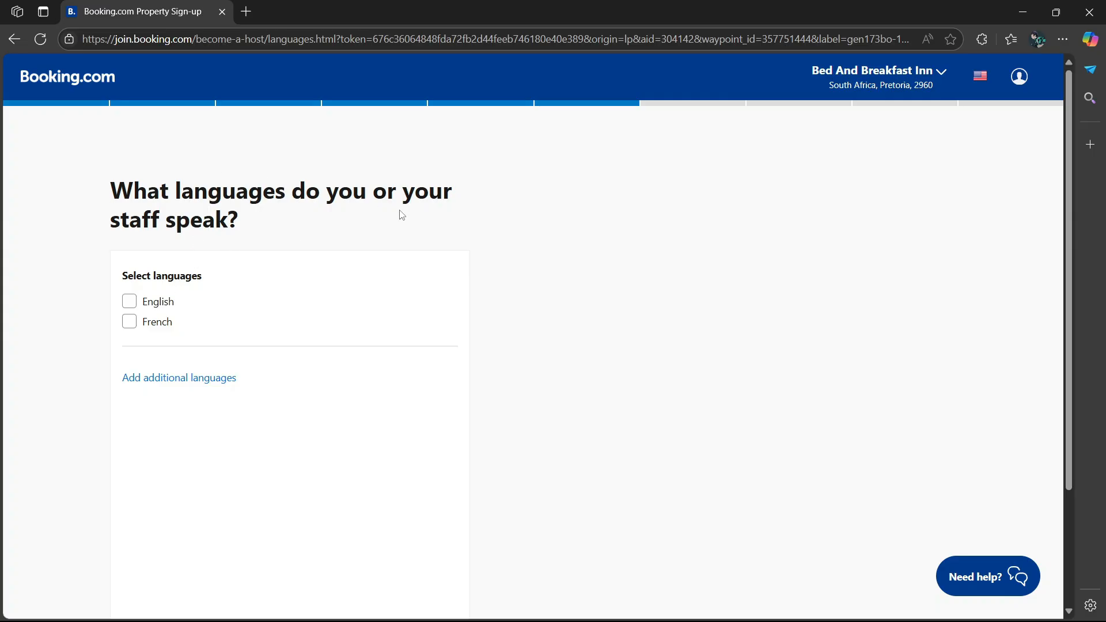
mouse_move(146, 307)
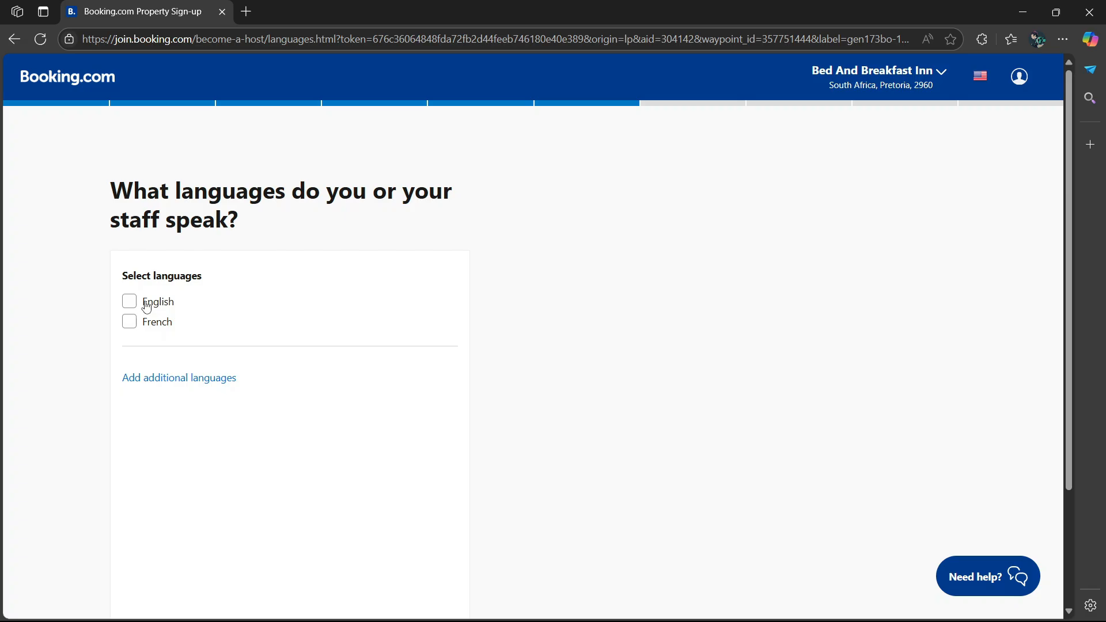
mouse_move(130, 262)
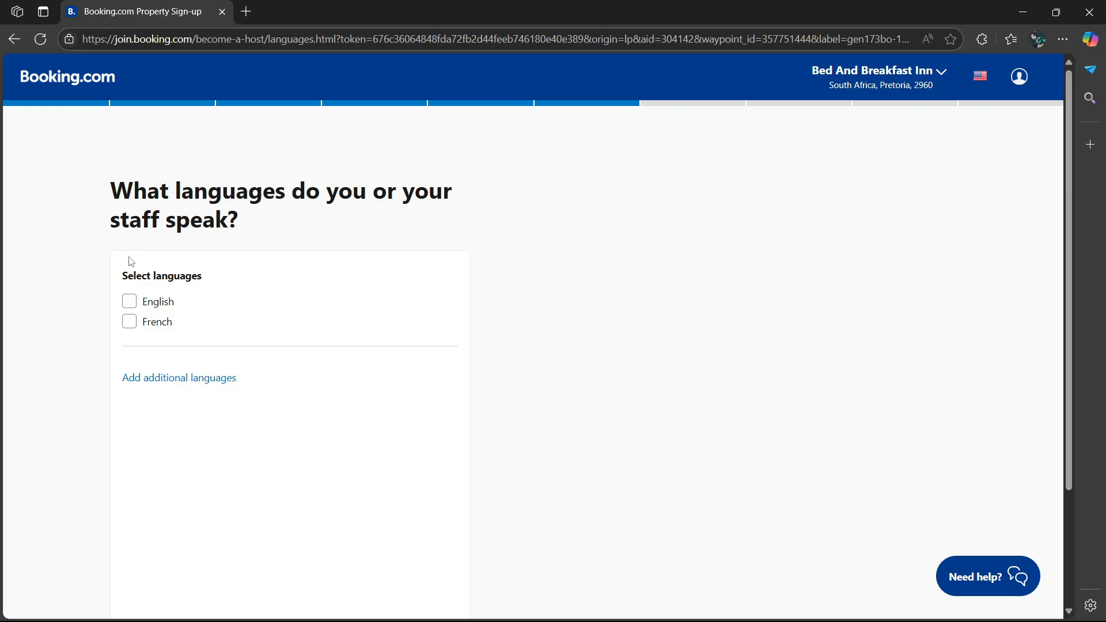
mouse_move(159, 368)
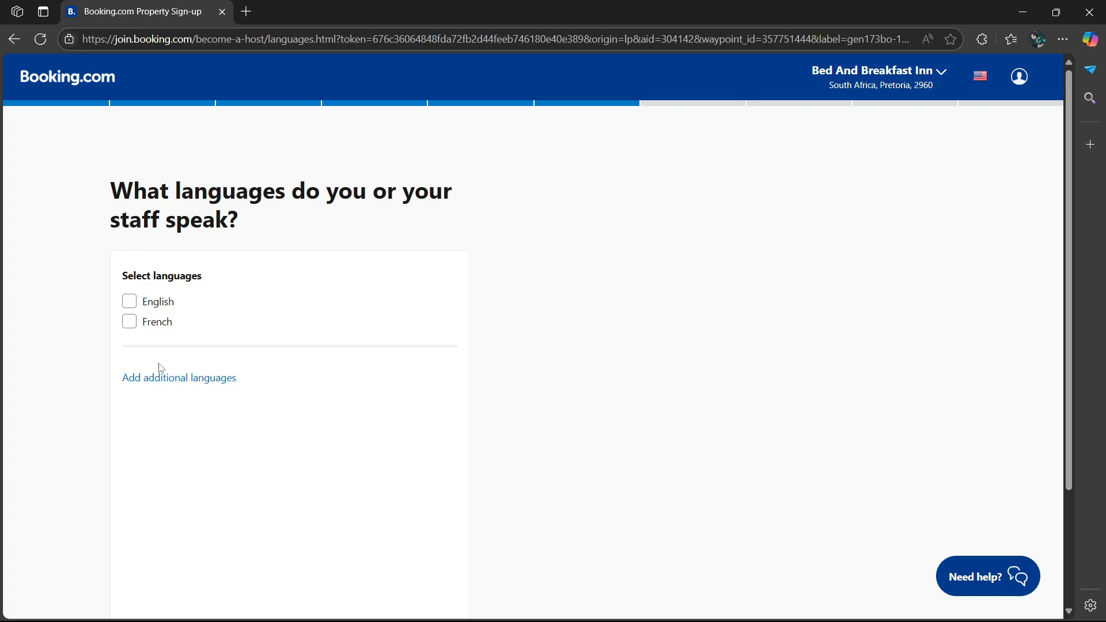
- Reveal the additional staff languages field and bring up its language list
click(179, 378)
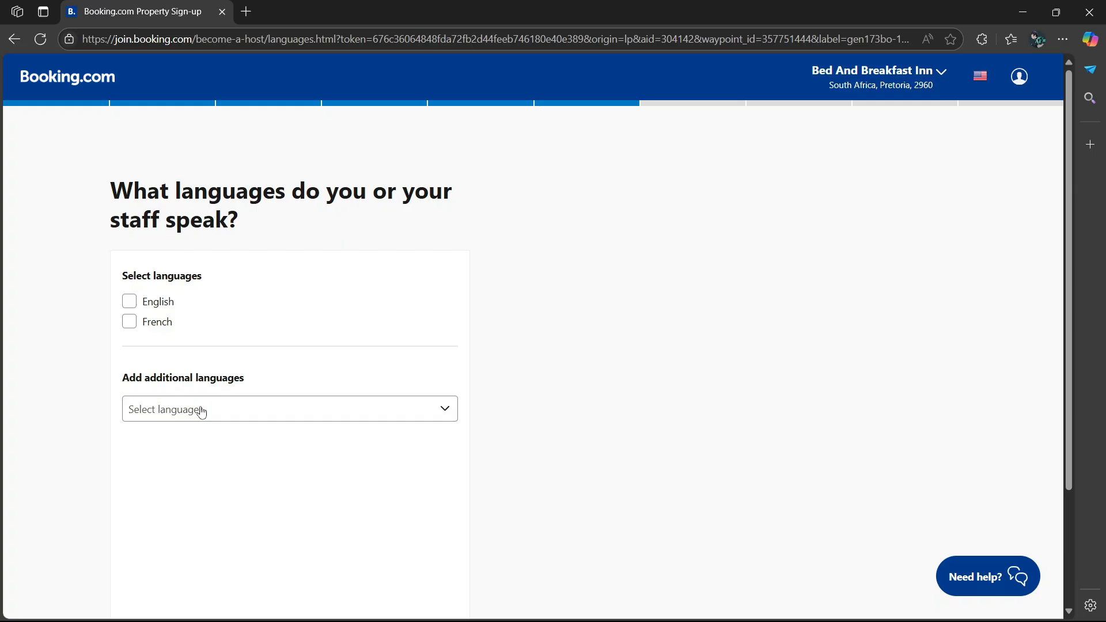
click(289, 409)
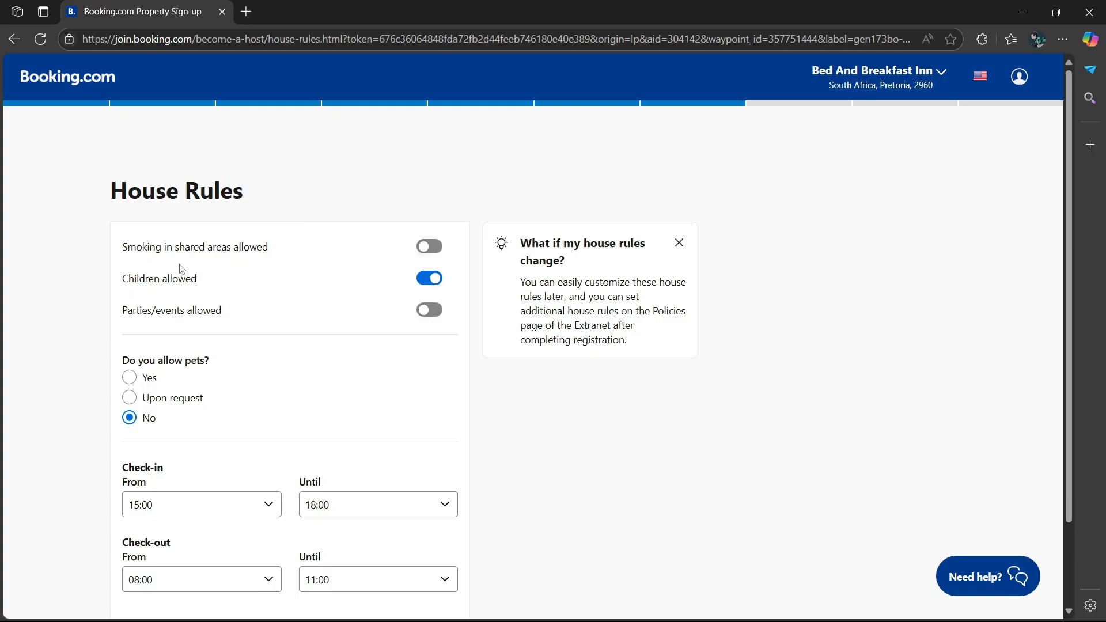
mouse_move(467, 235)
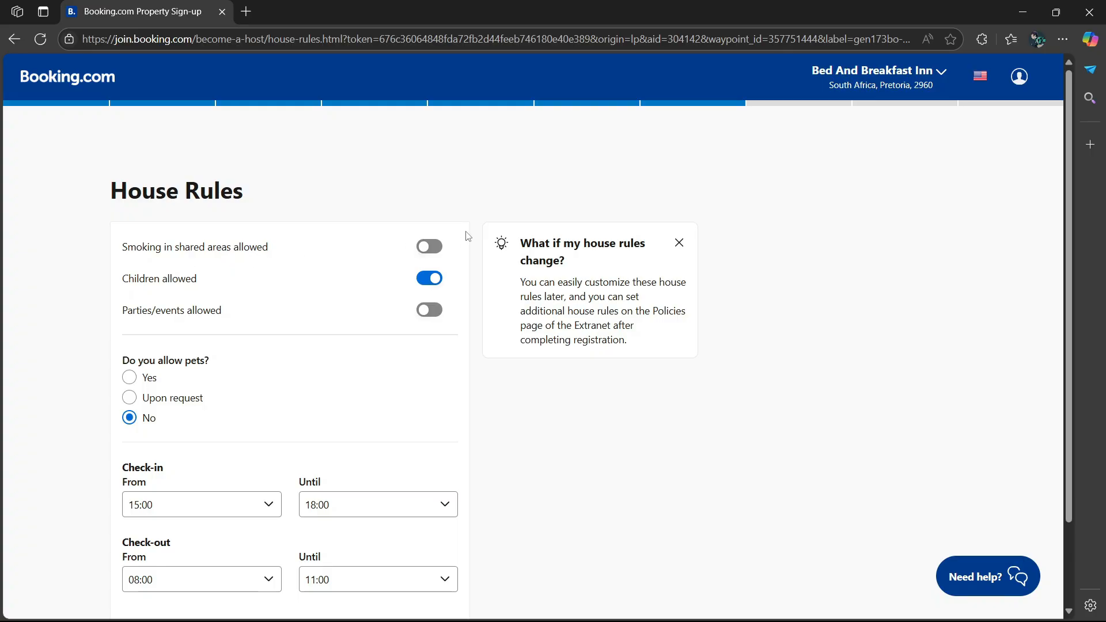
- Allow smoking in shared areas and children, keep parties off, and answer No to pets
click(429, 246)
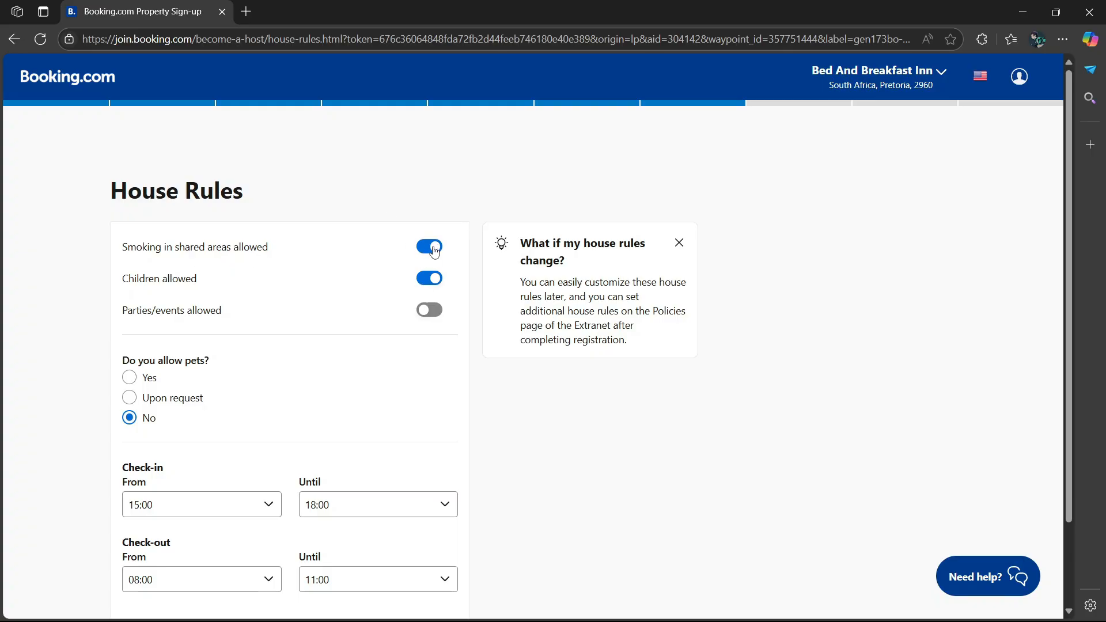
click(428, 248)
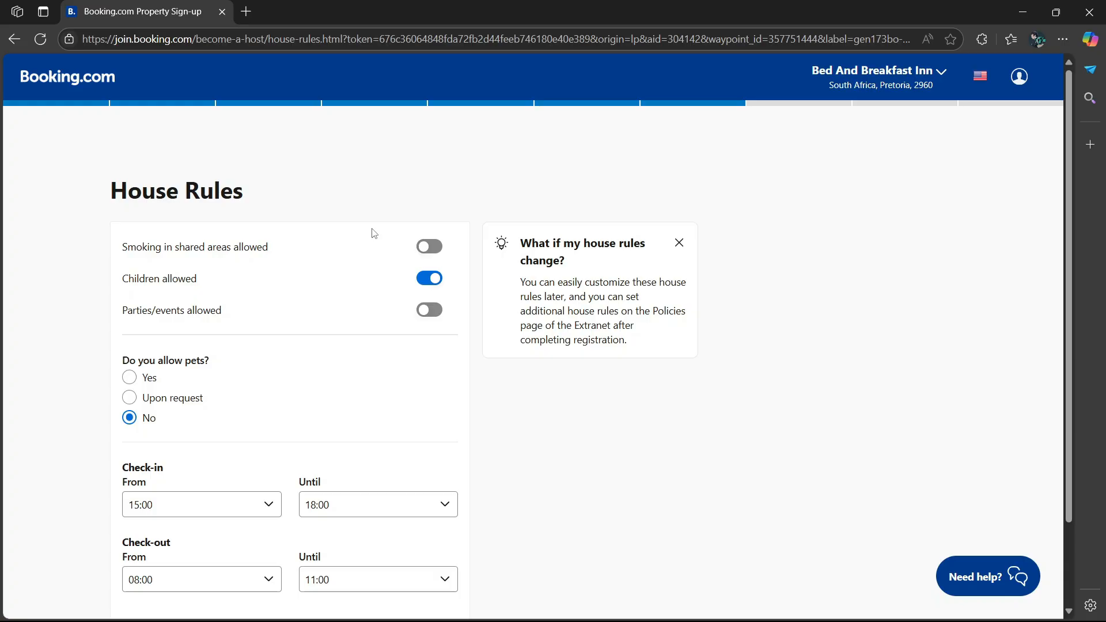
click(429, 245)
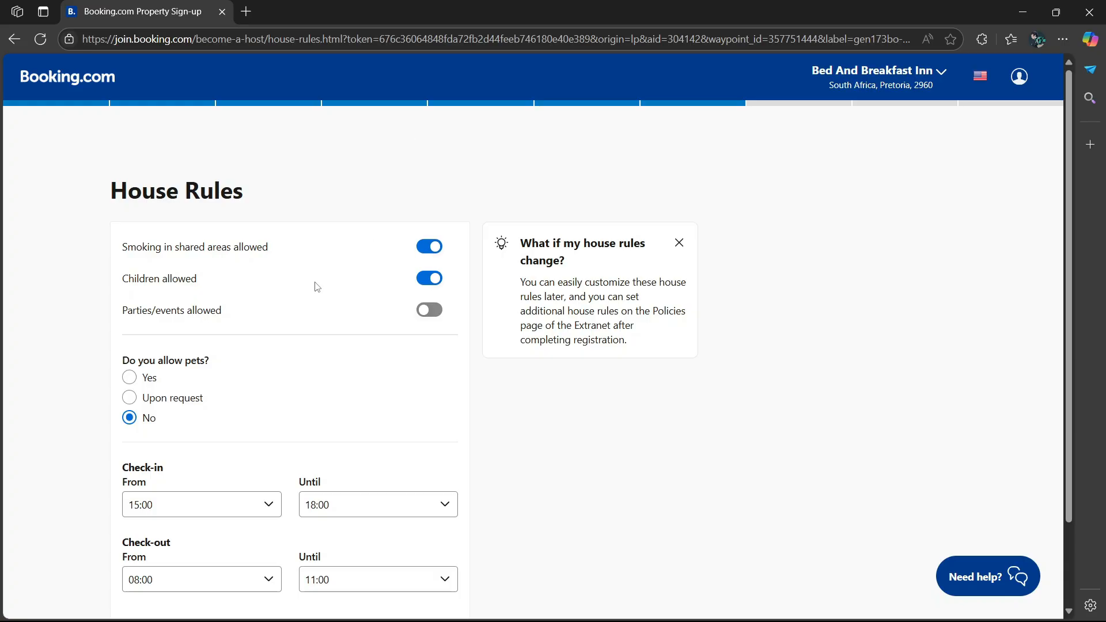
mouse_move(458, 300)
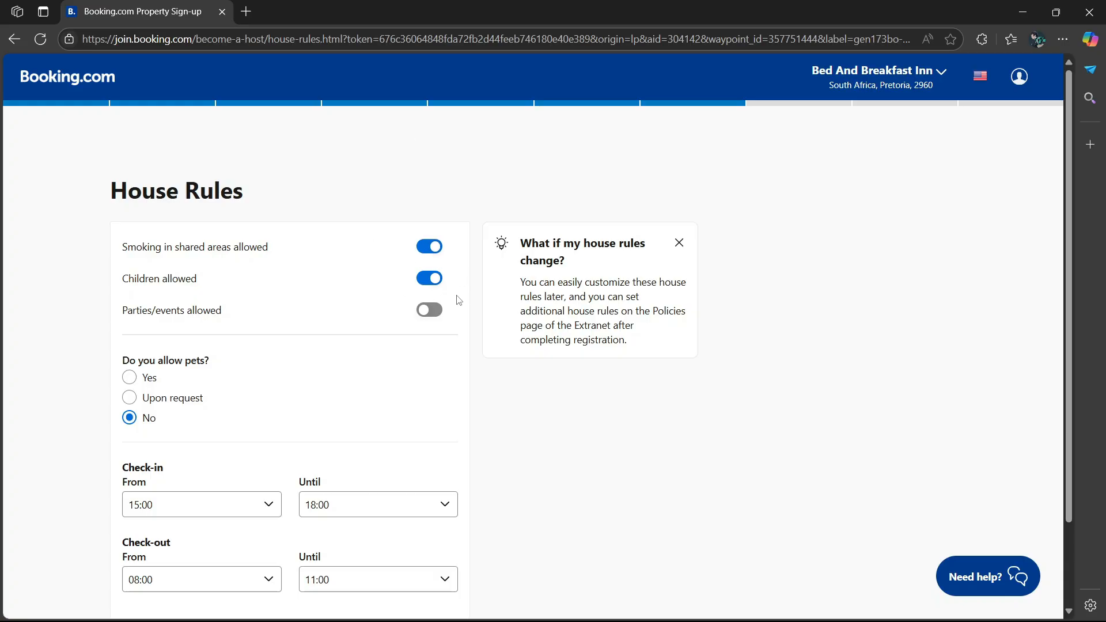
mouse_move(430, 277)
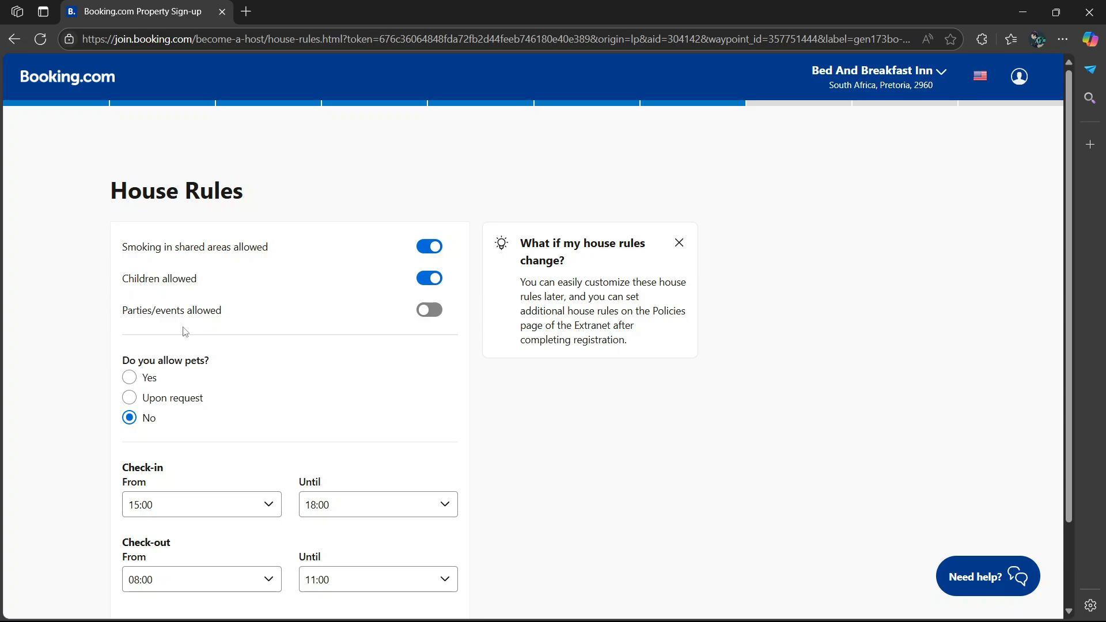
mouse_move(429, 310)
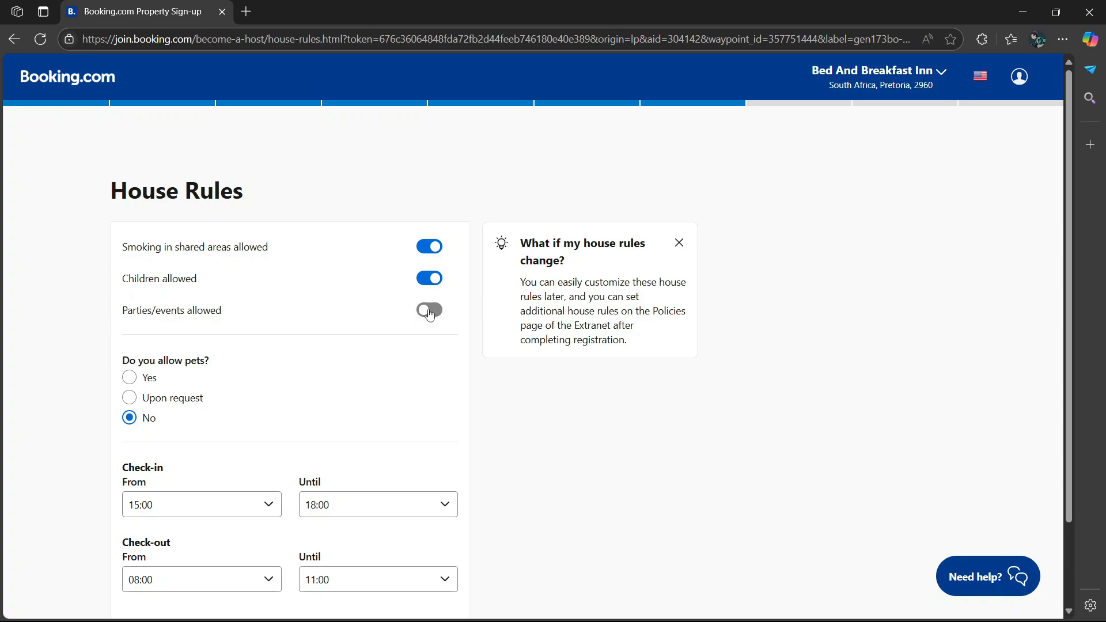
scroll(down, 3)
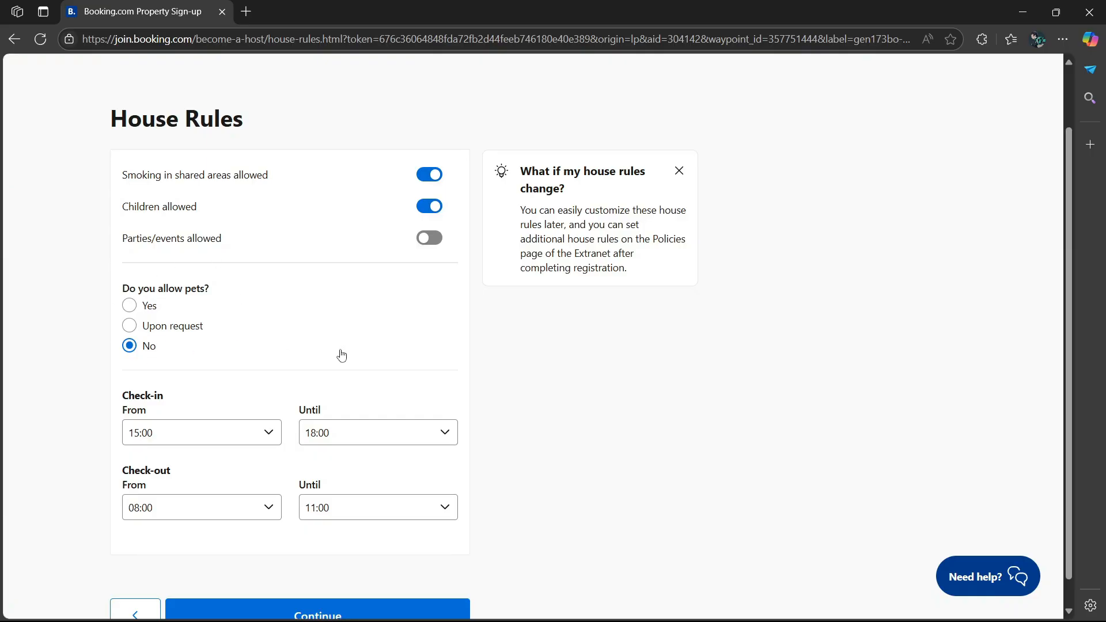
click(129, 305)
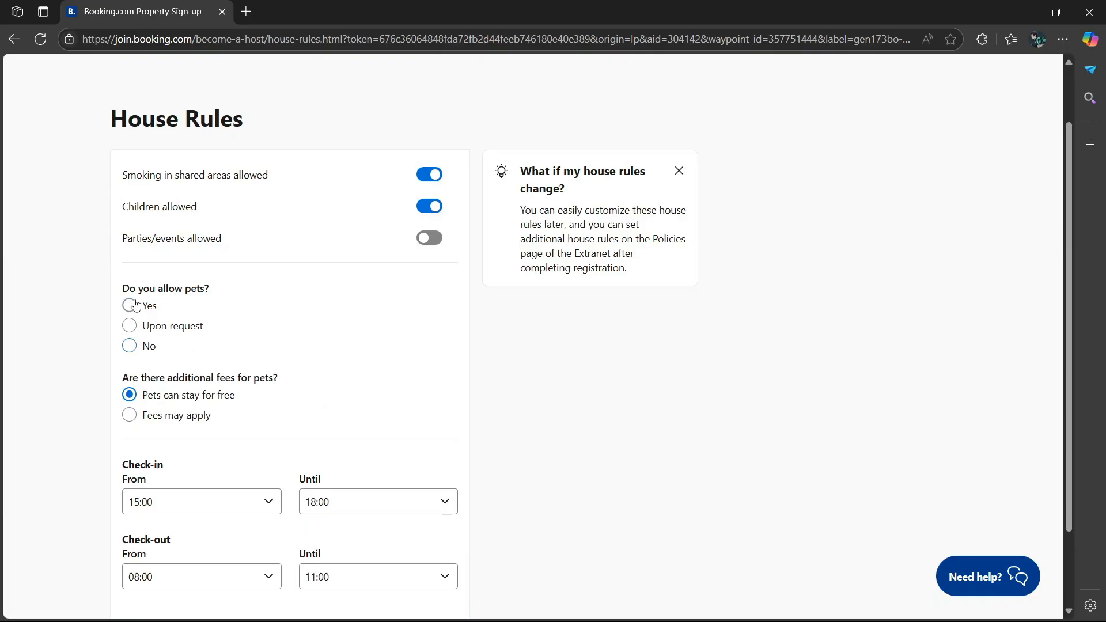
click(130, 345)
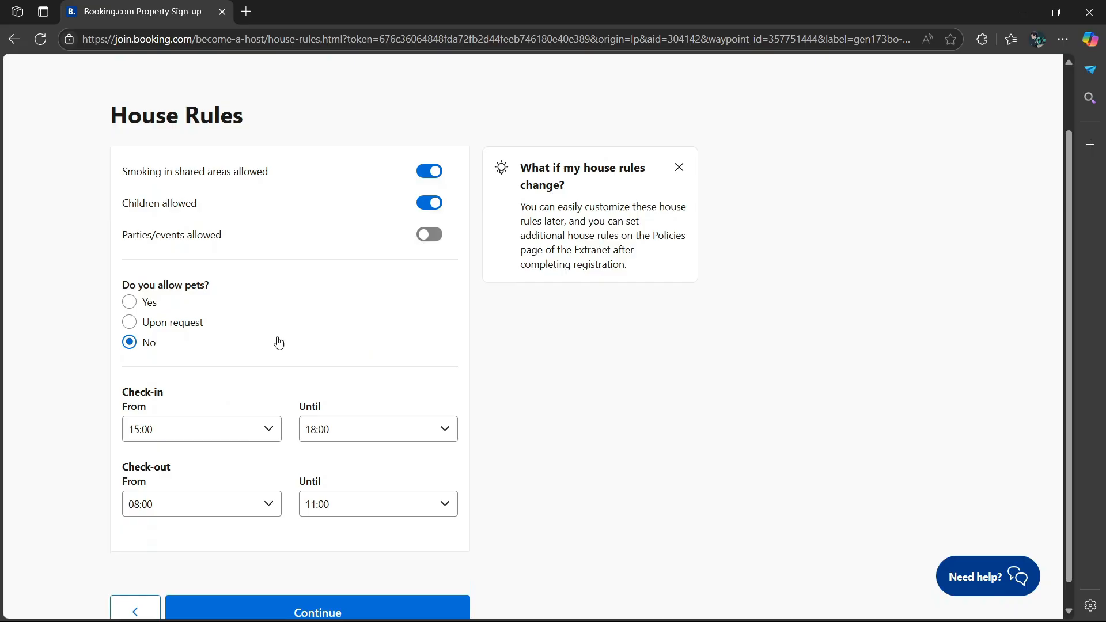
scroll(down, 3)
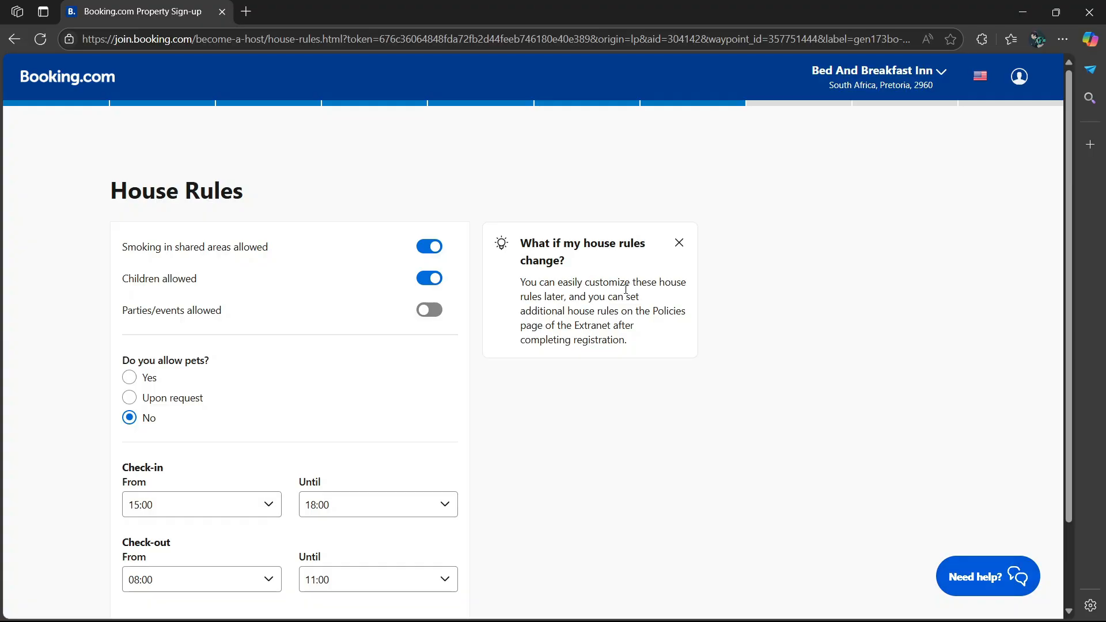
- Set check-in to start at 09:00 and continue to the host profile step
scroll(down, 3)
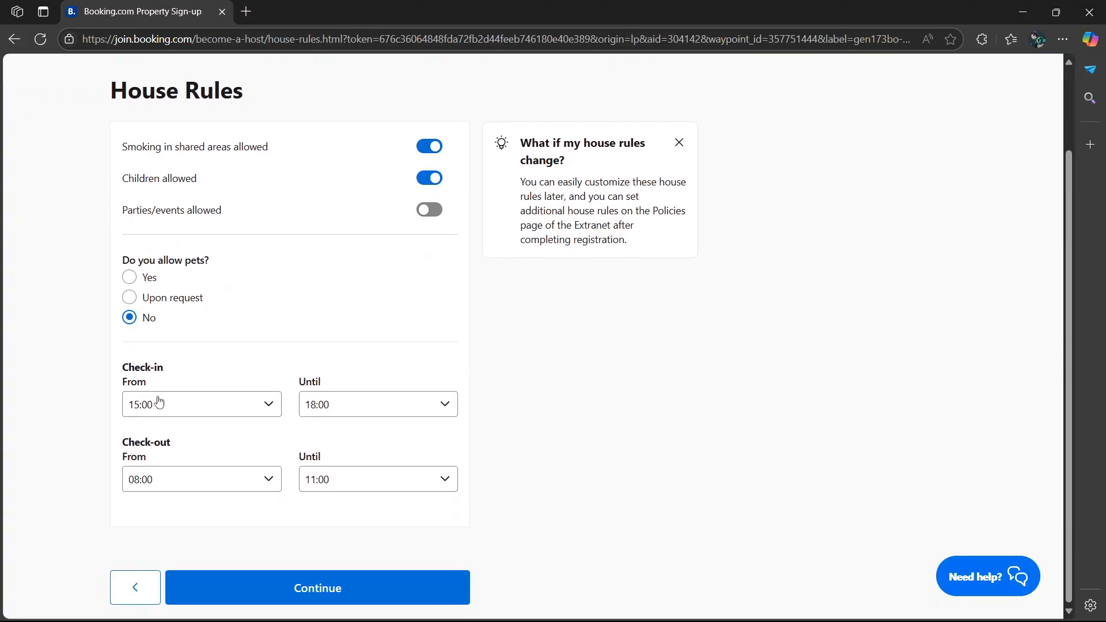
mouse_move(367, 401)
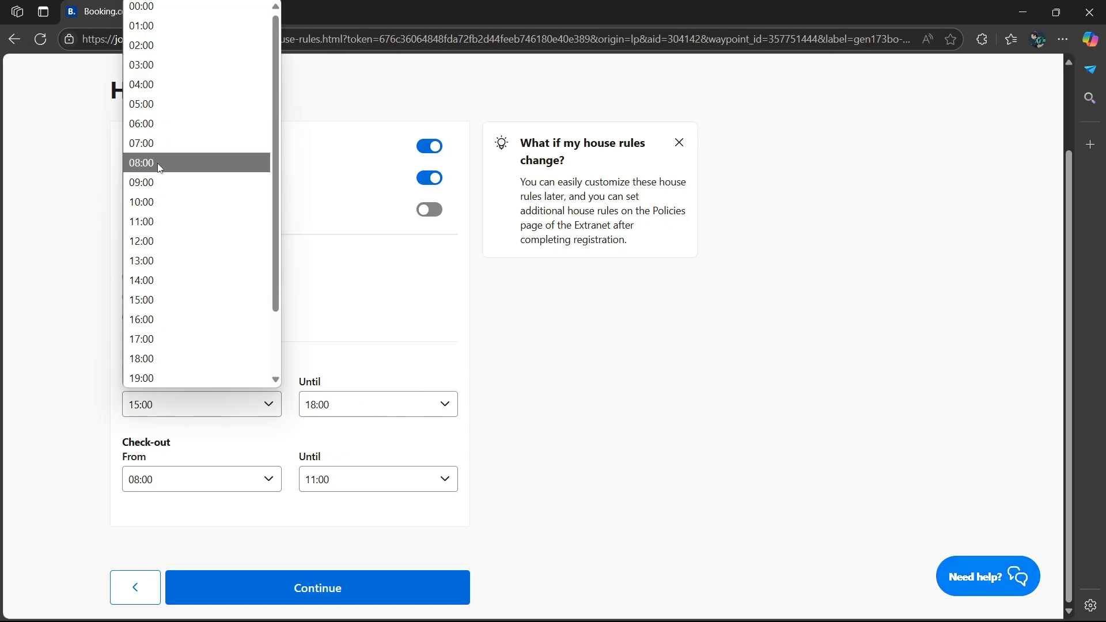
click(142, 182)
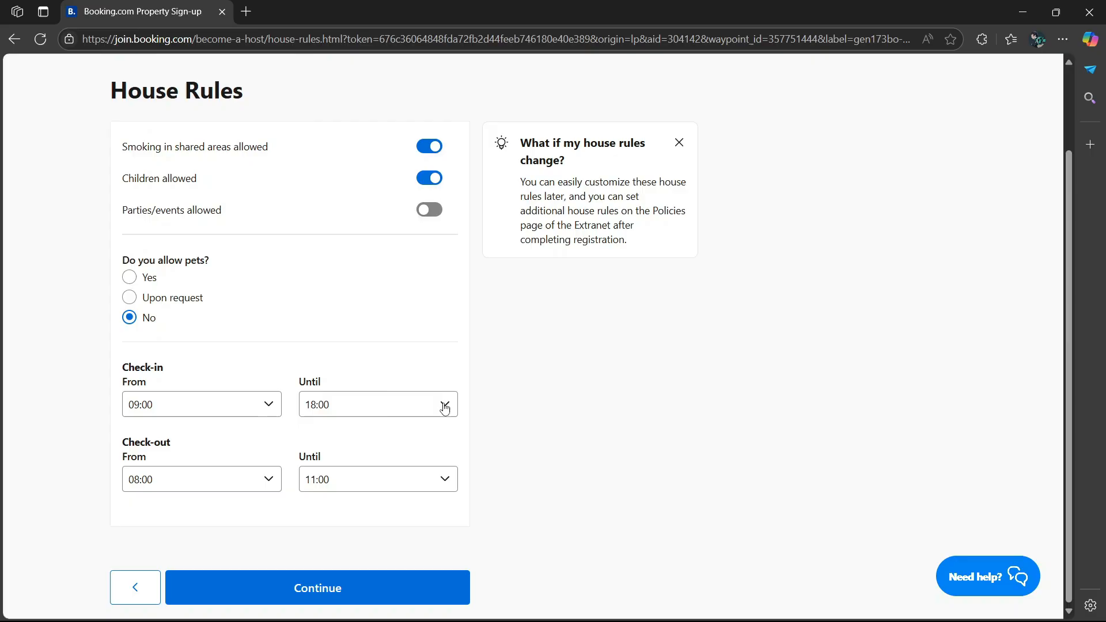
mouse_move(339, 405)
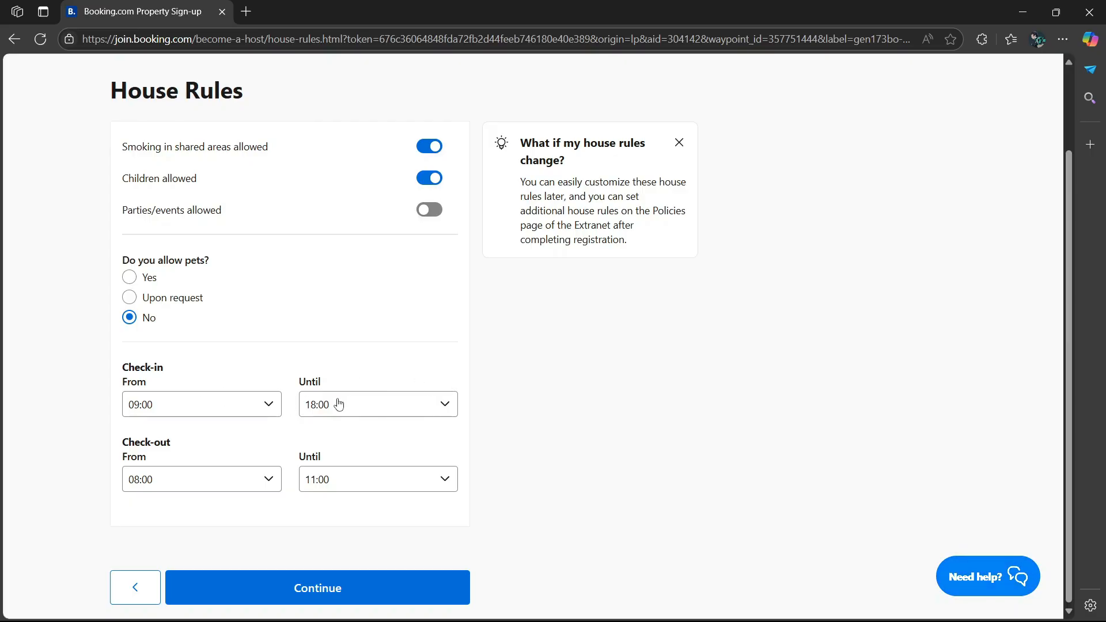
mouse_move(236, 460)
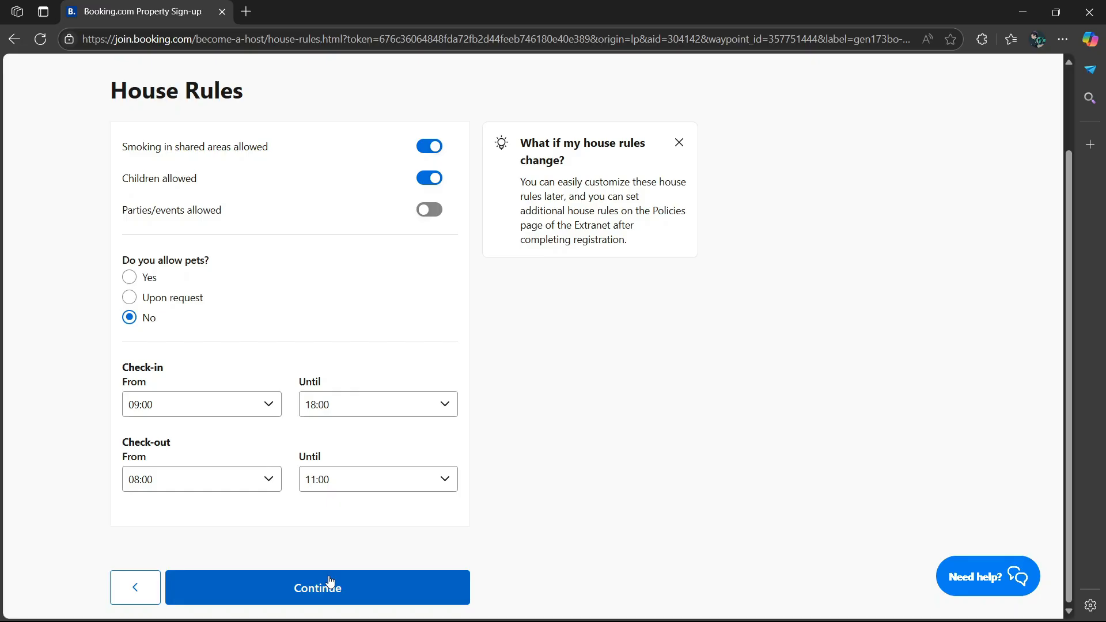
click(316, 586)
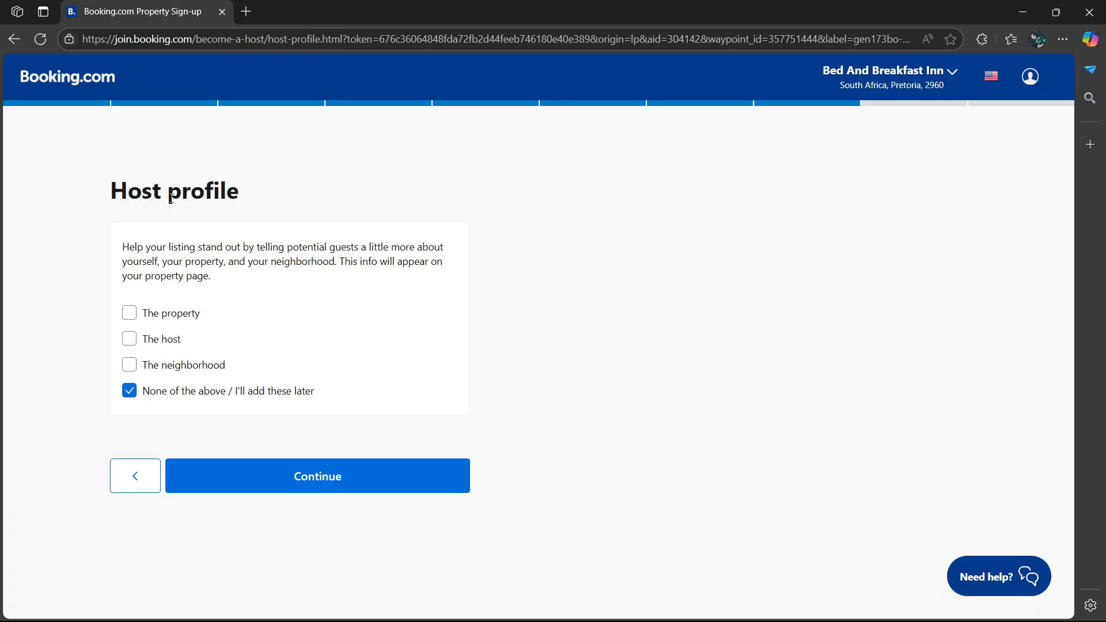
mouse_move(412, 260)
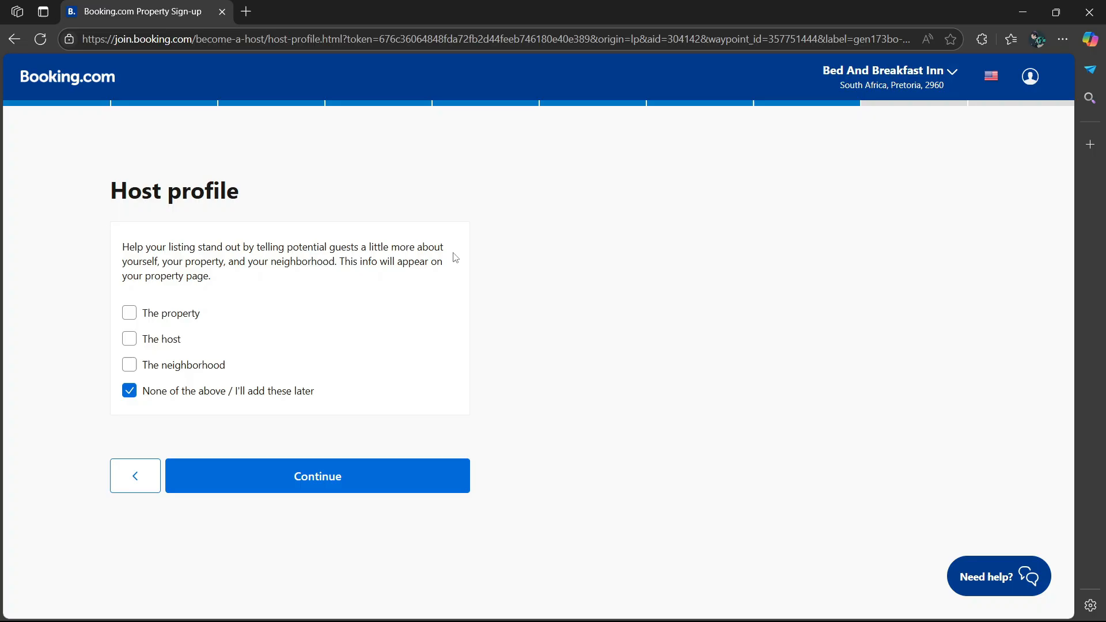
- Leave host profile details for later with 'I'll add these later' and continue
click(129, 391)
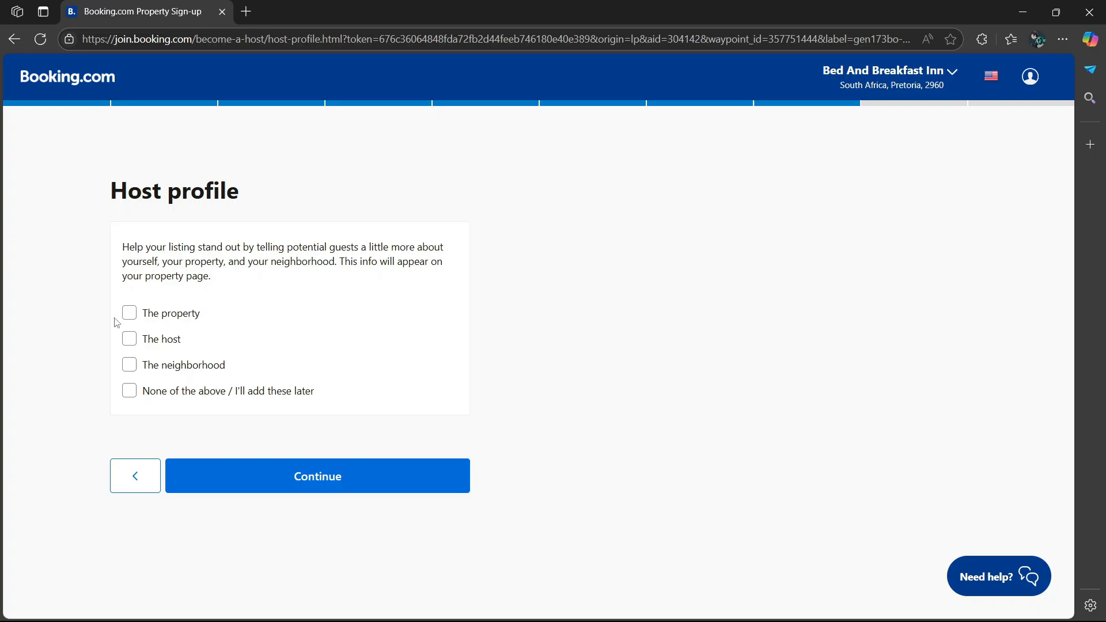
click(129, 313)
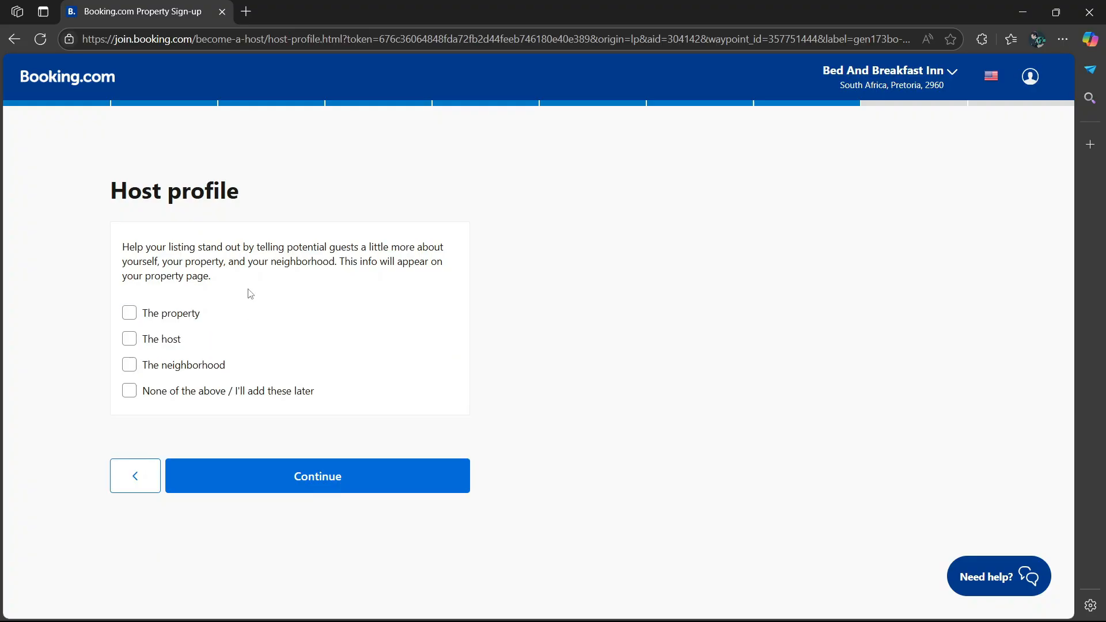
click(129, 339)
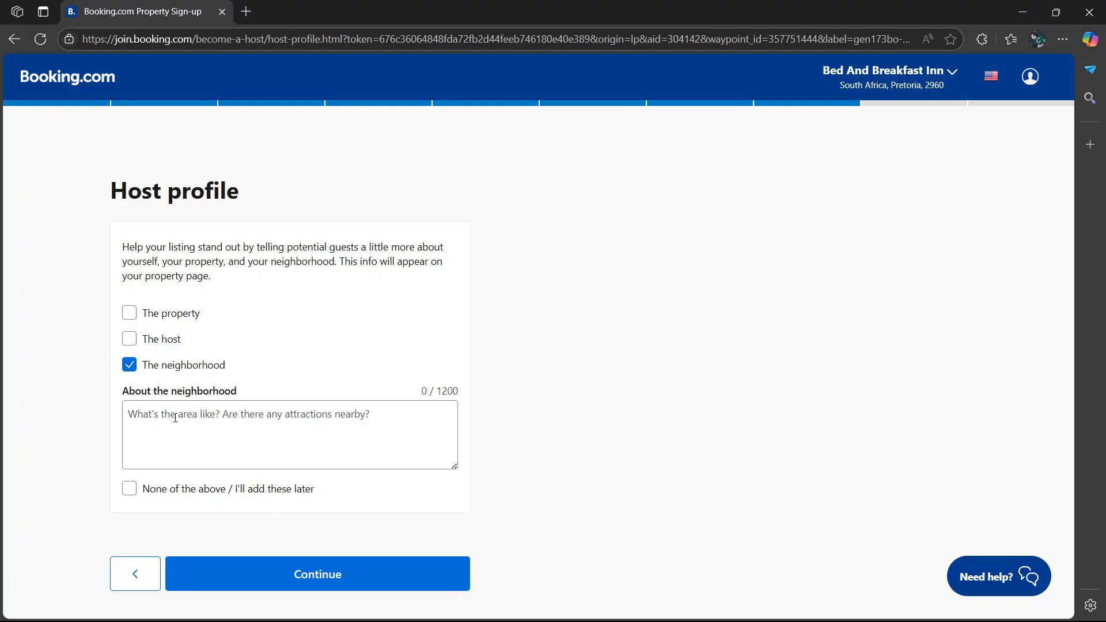
click(129, 365)
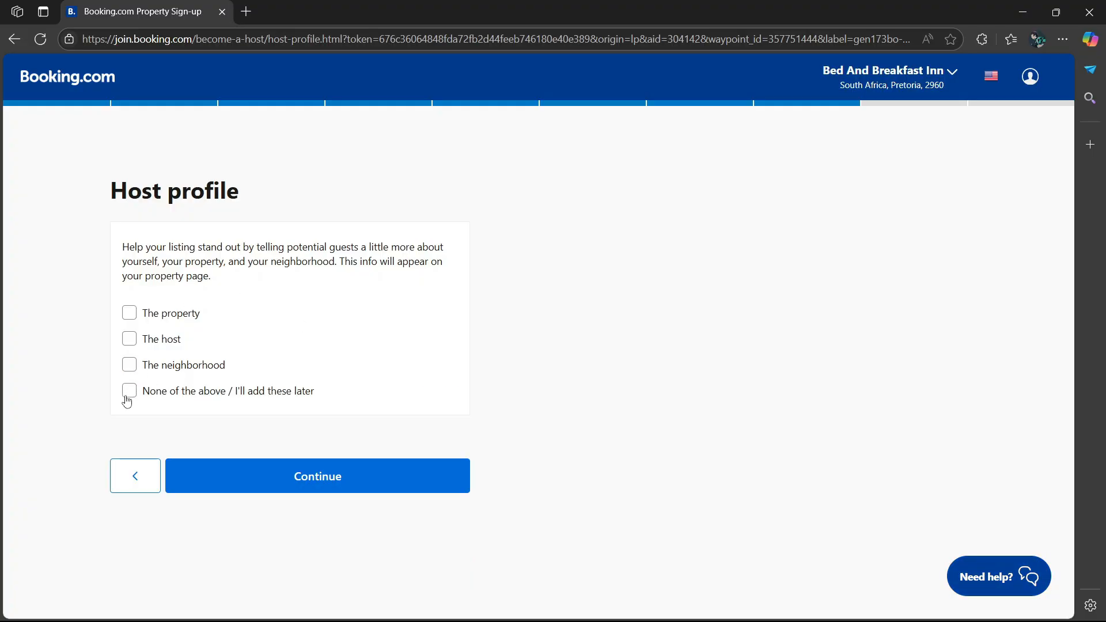
click(129, 391)
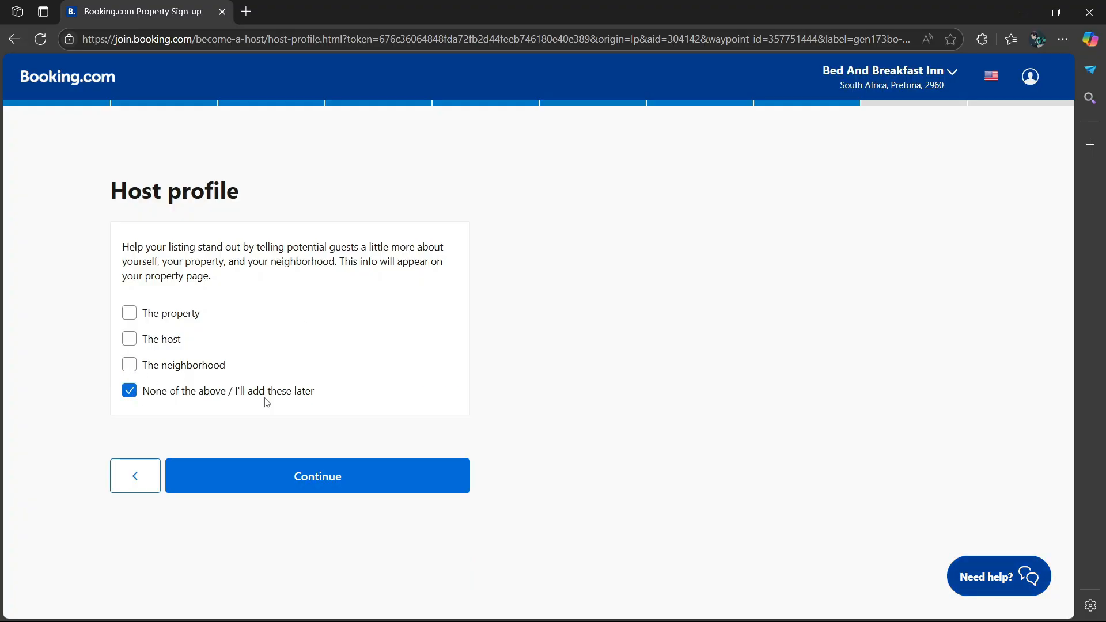
click(316, 476)
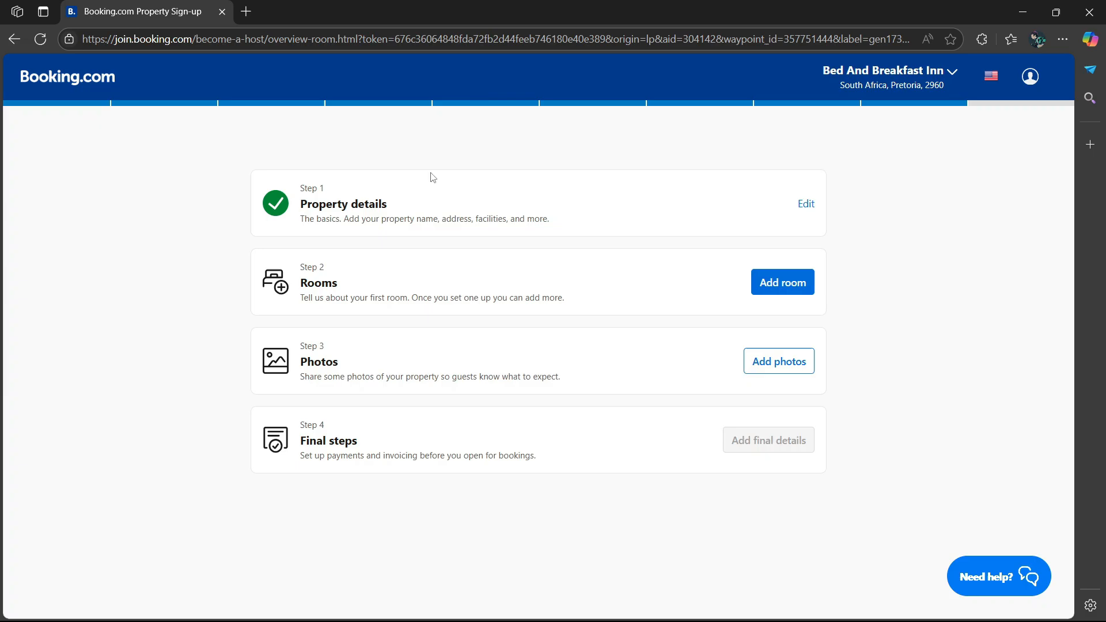
mouse_move(598, 328)
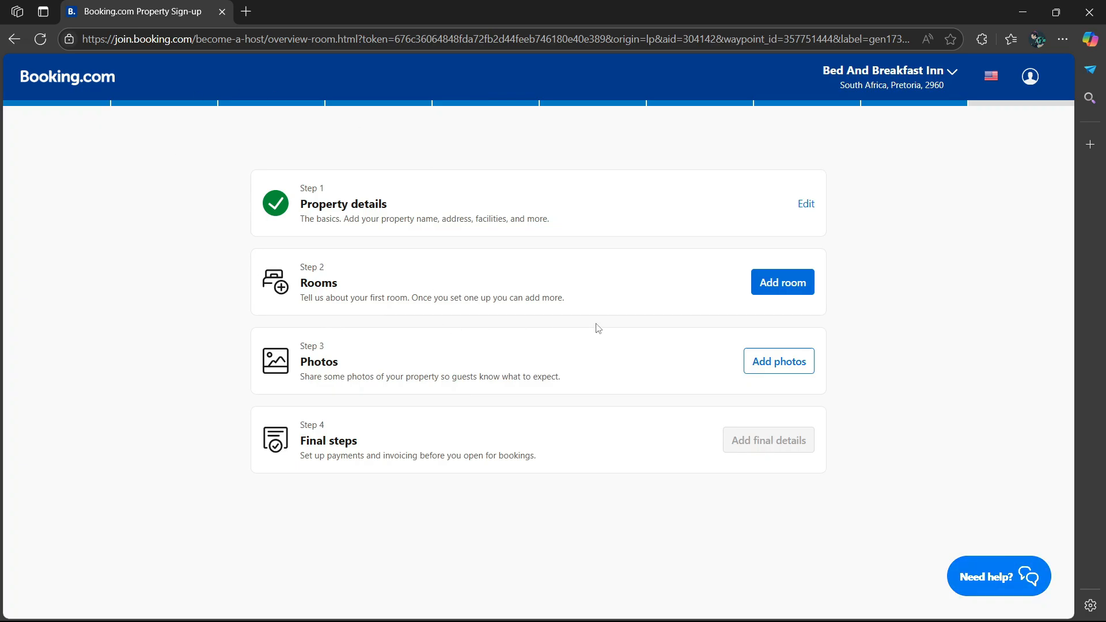
mouse_move(743, 295)
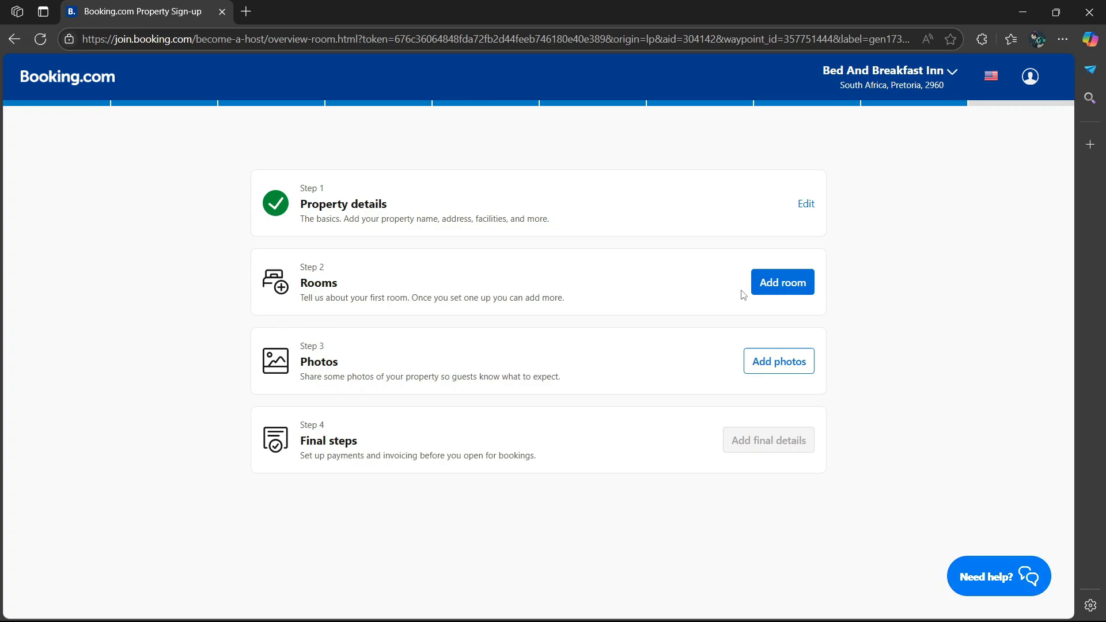
- Start setting up the first room from the overview page
click(782, 282)
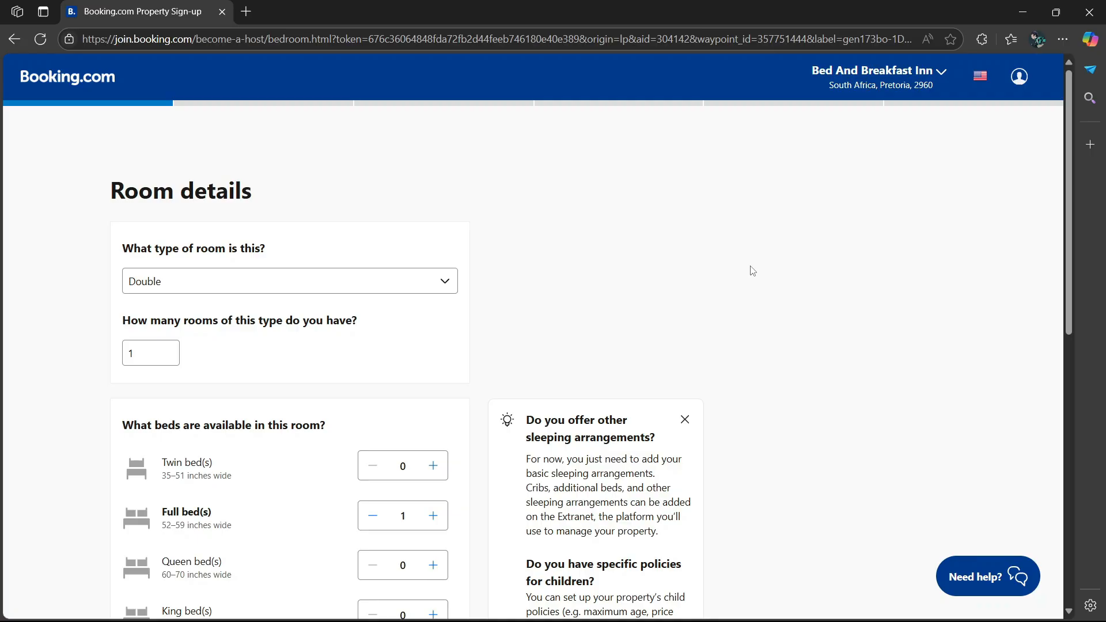
- Set the number of Double rooms of this type to 2
click(288, 281)
text(2)
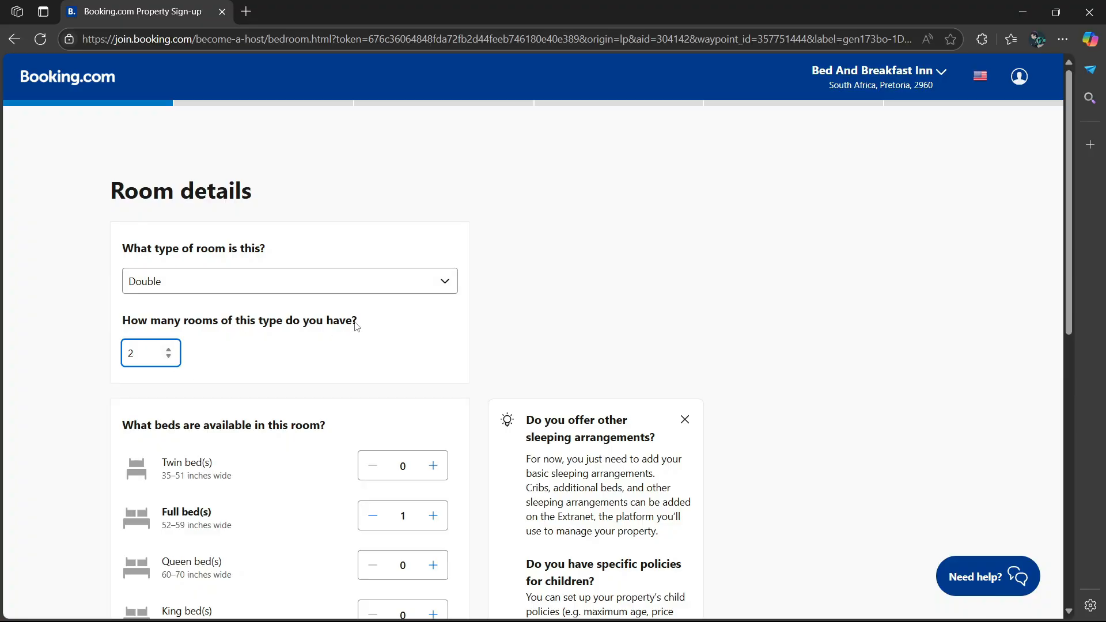
click(168, 348)
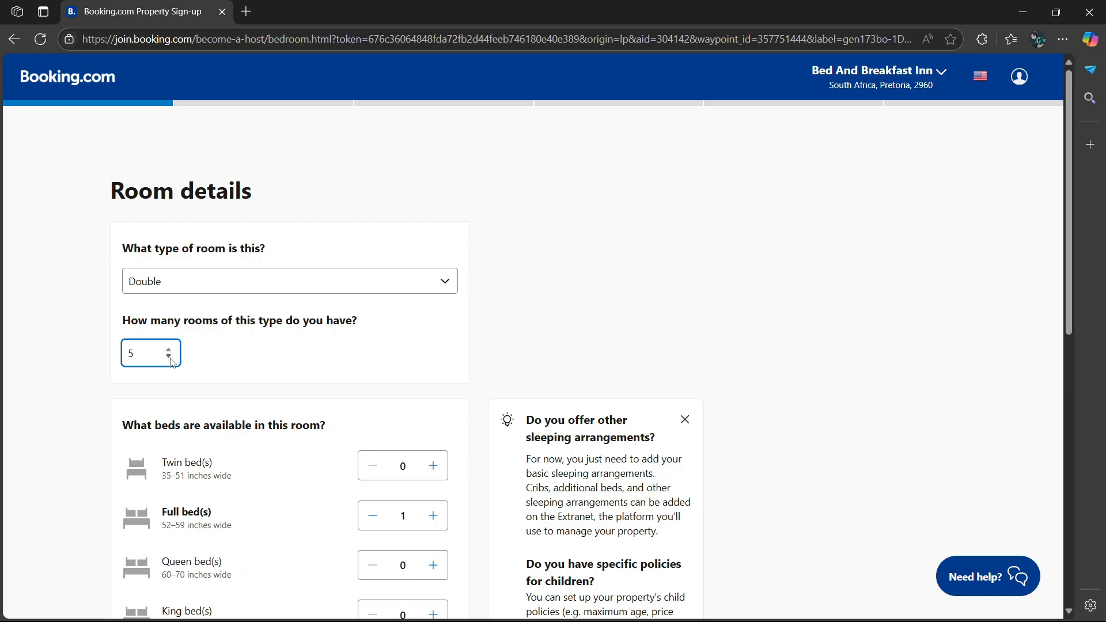
text(2)
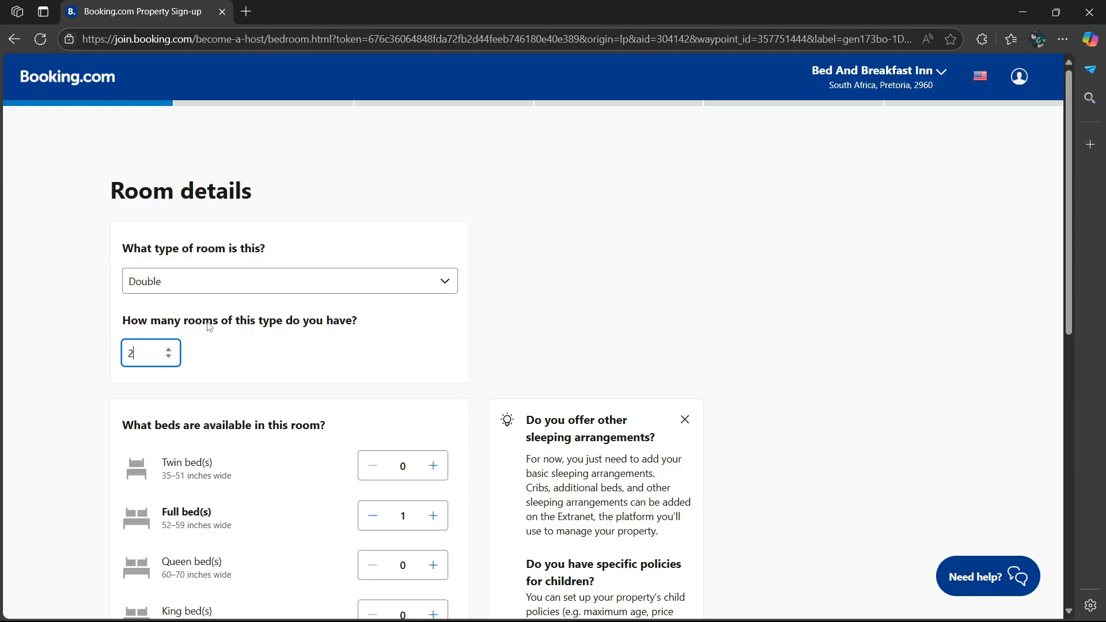
scroll(down, 3)
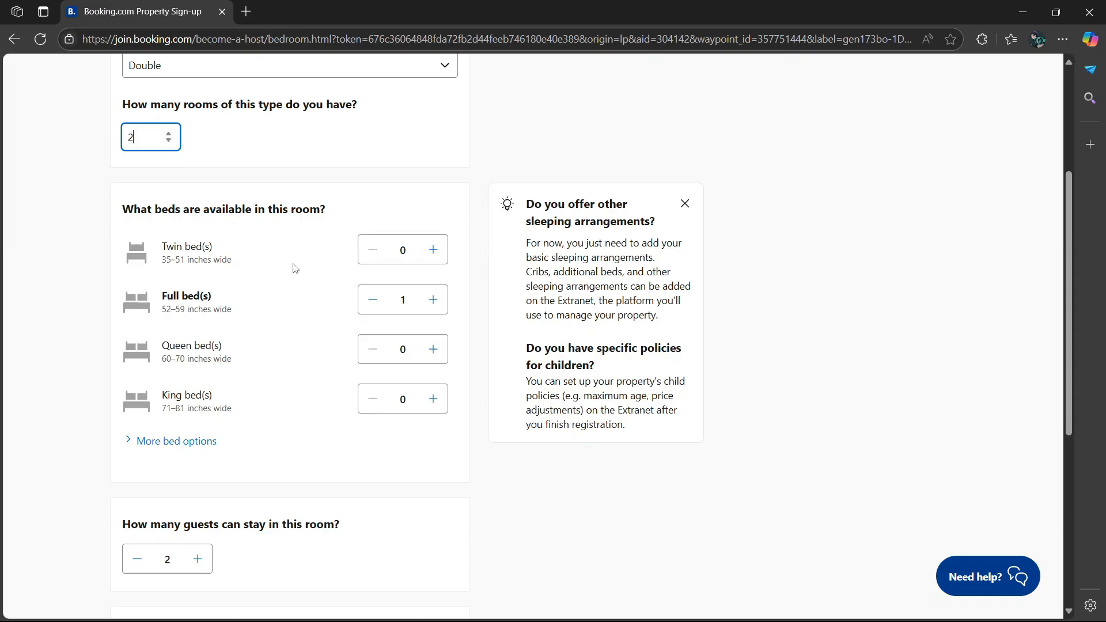
- Set the beds to 1 twin, 2 full, 1 queen and 1 king
click(434, 251)
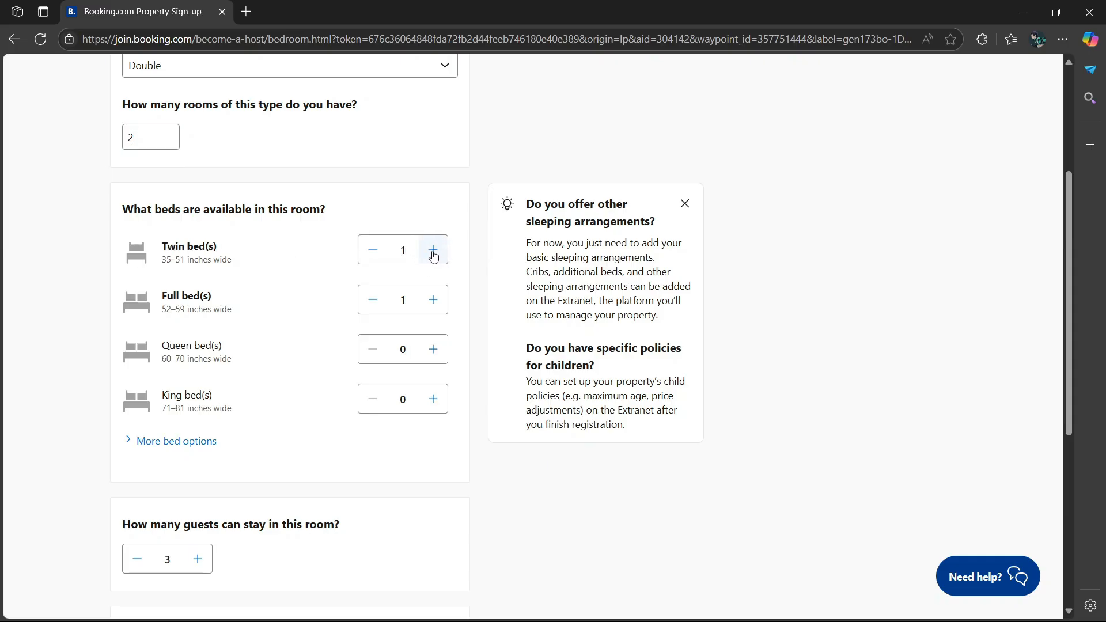
click(434, 250)
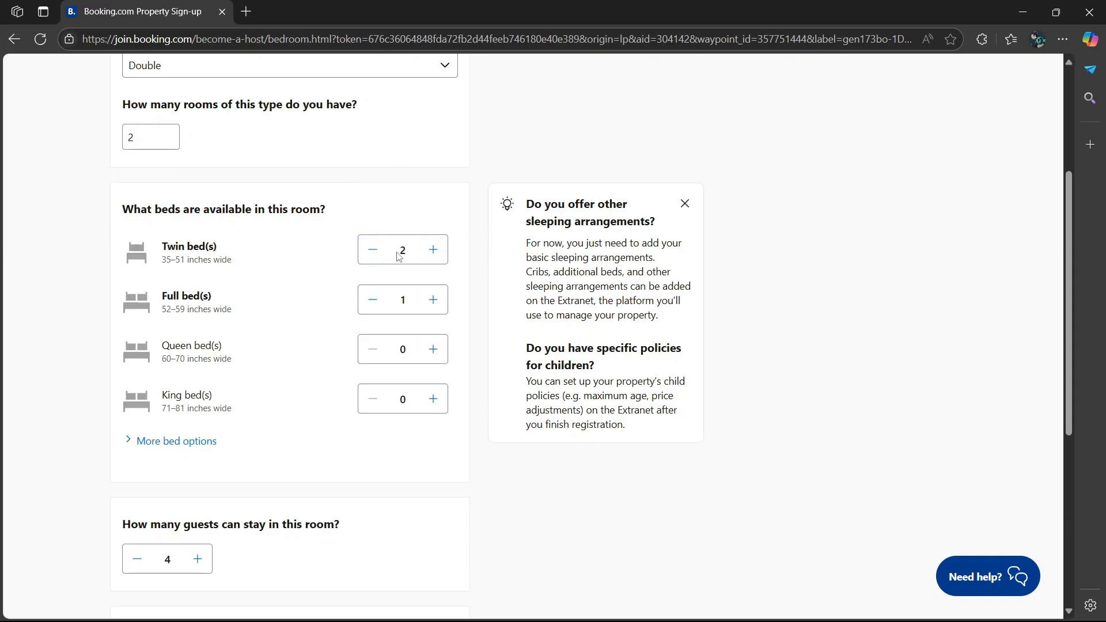
click(372, 249)
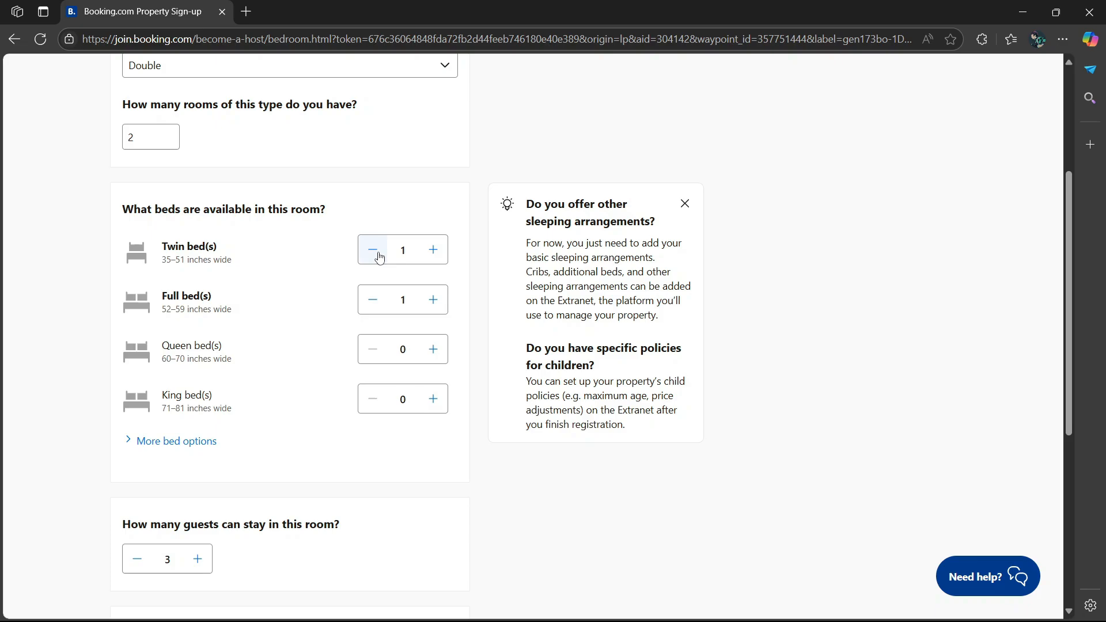
click(433, 299)
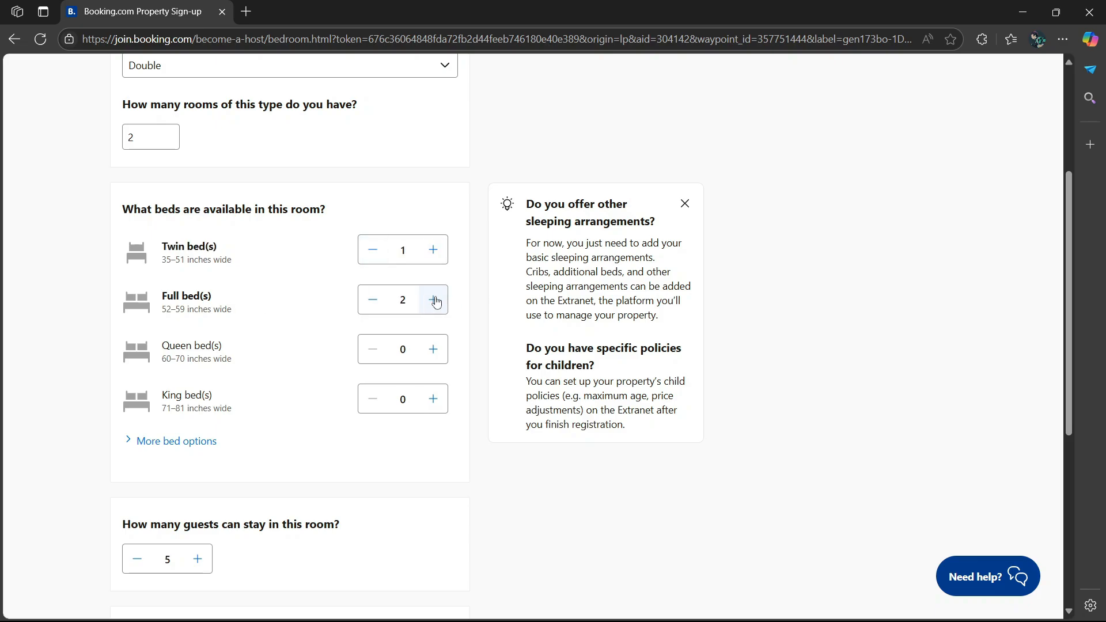
click(434, 349)
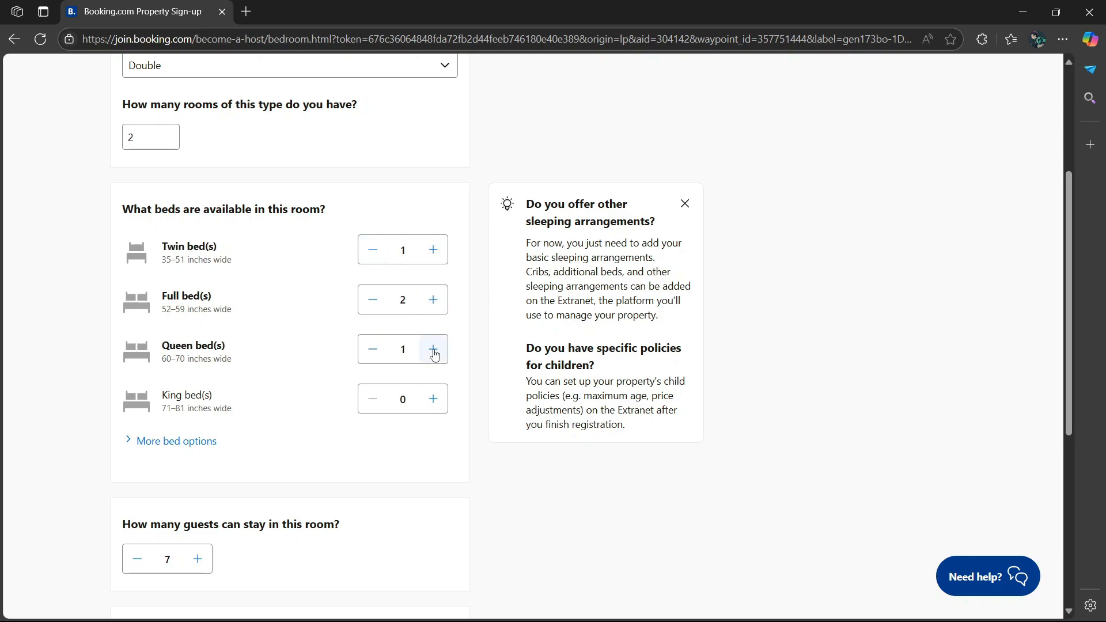
click(434, 399)
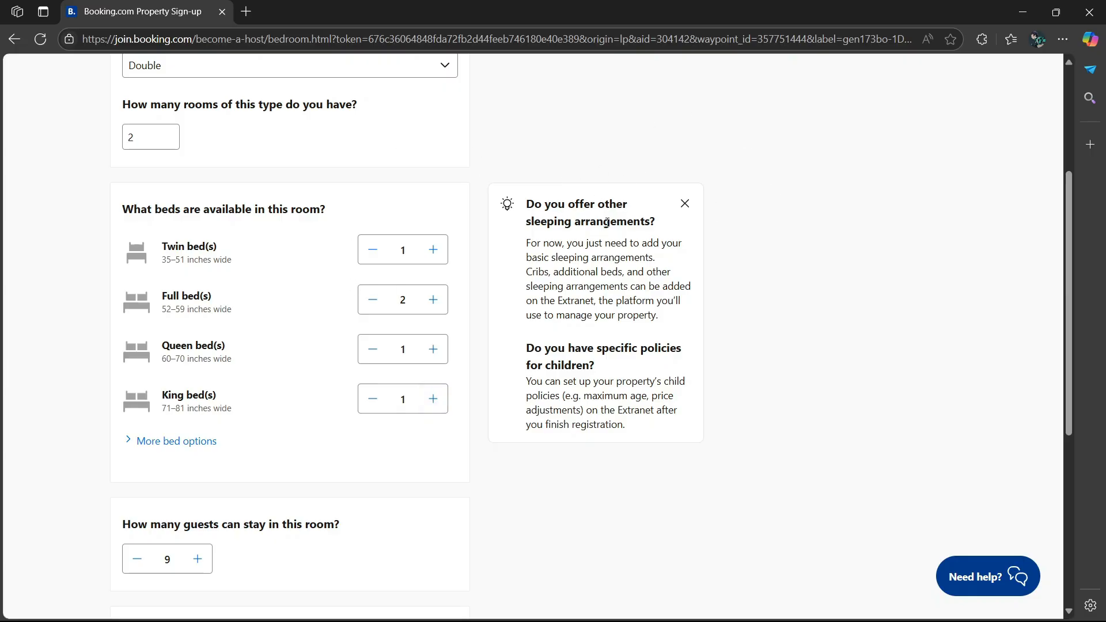
mouse_move(727, 216)
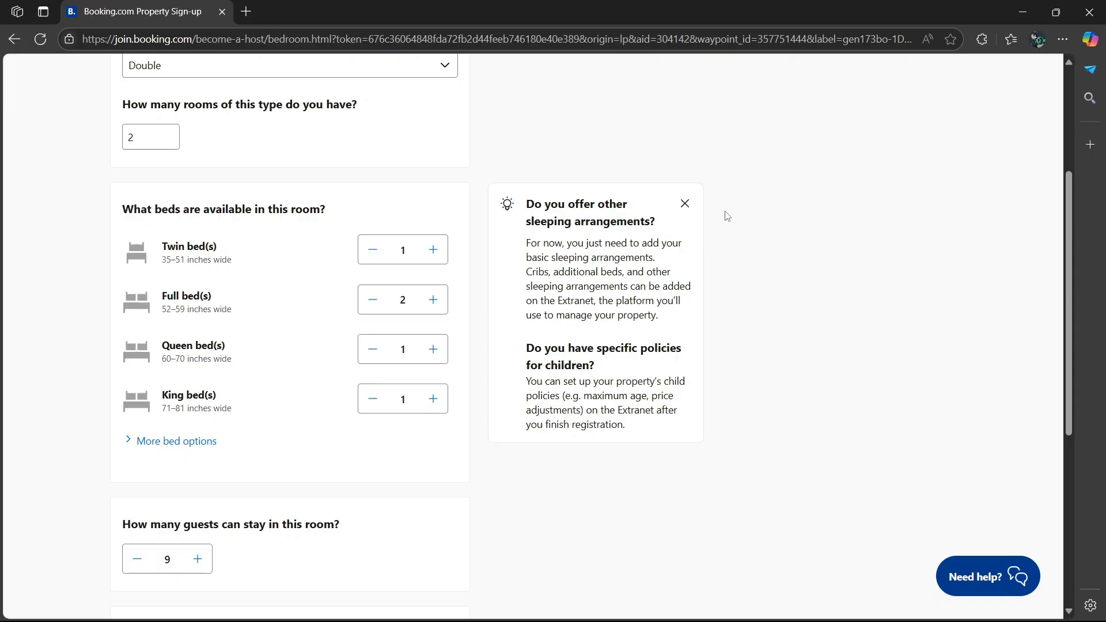
mouse_move(639, 268)
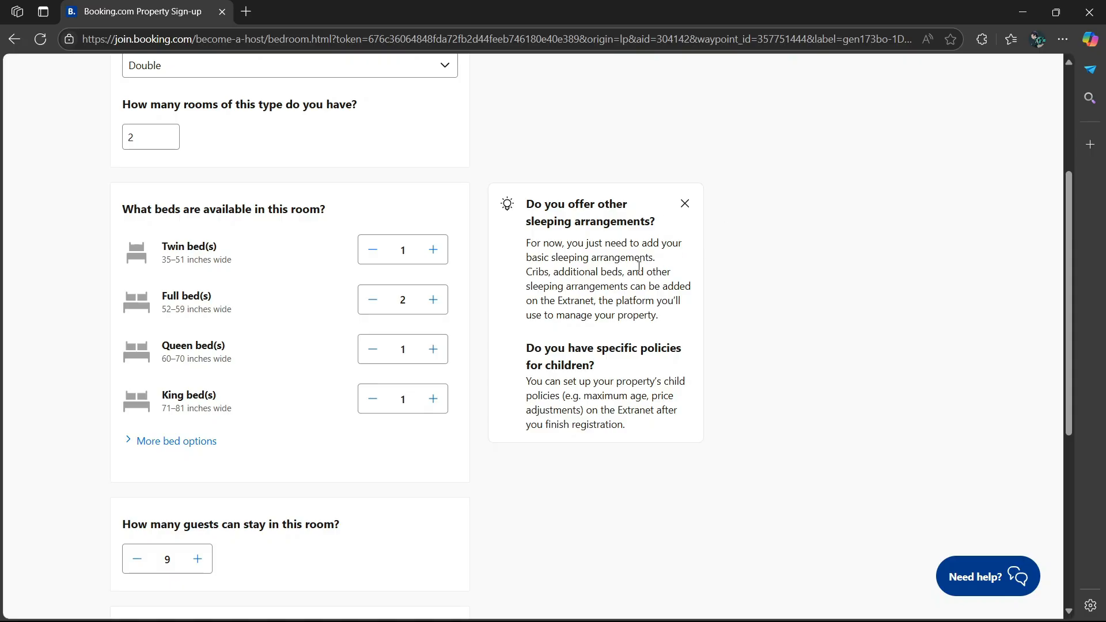
mouse_move(673, 281)
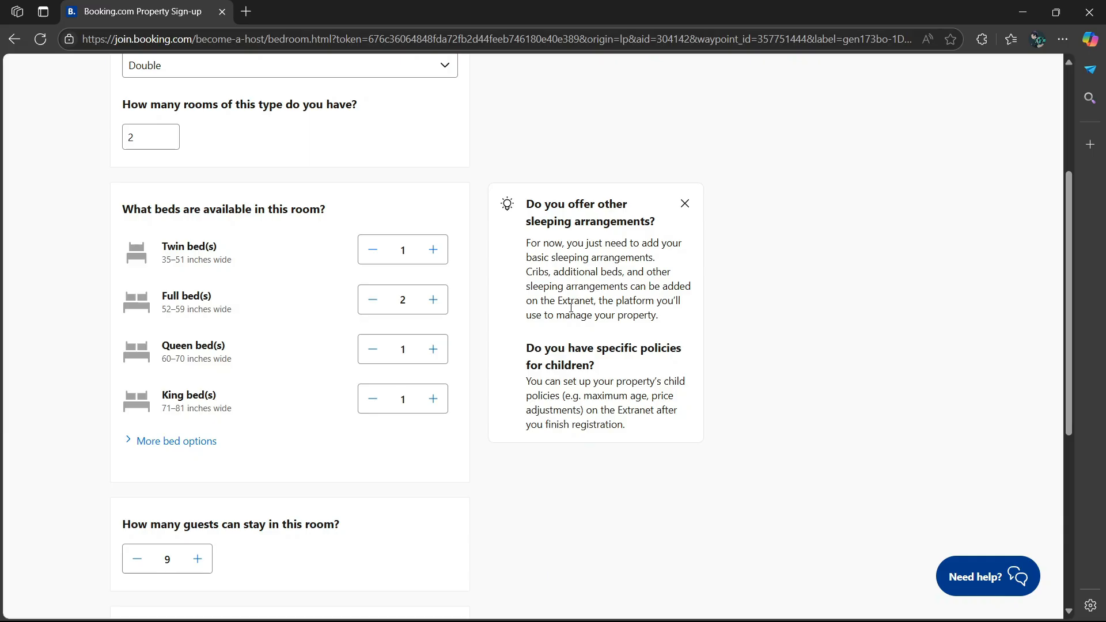
mouse_move(116, 235)
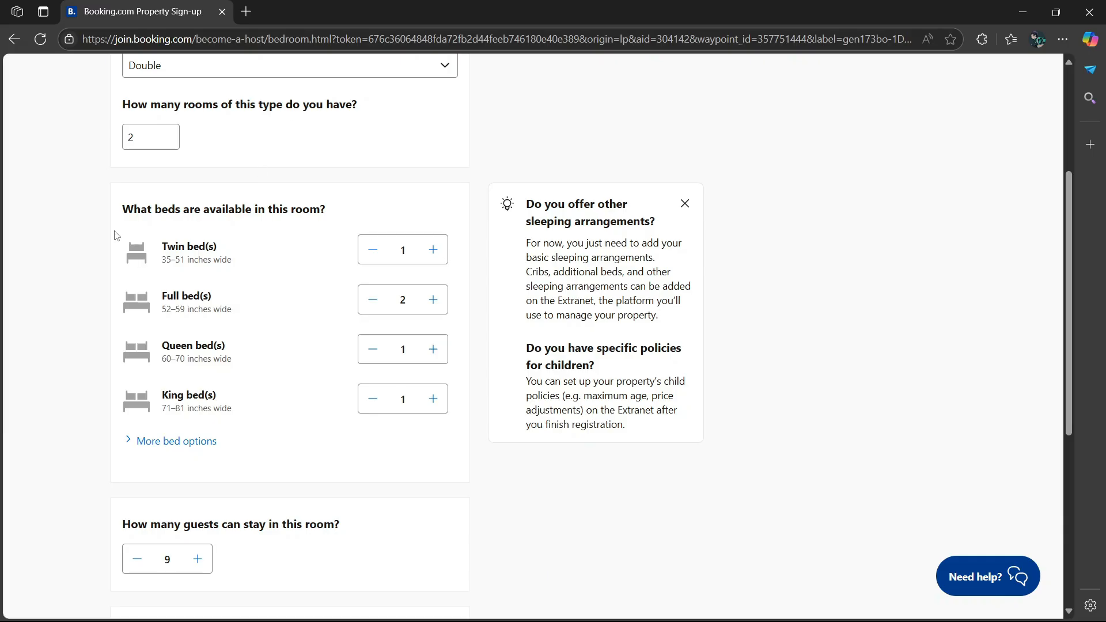
mouse_move(181, 441)
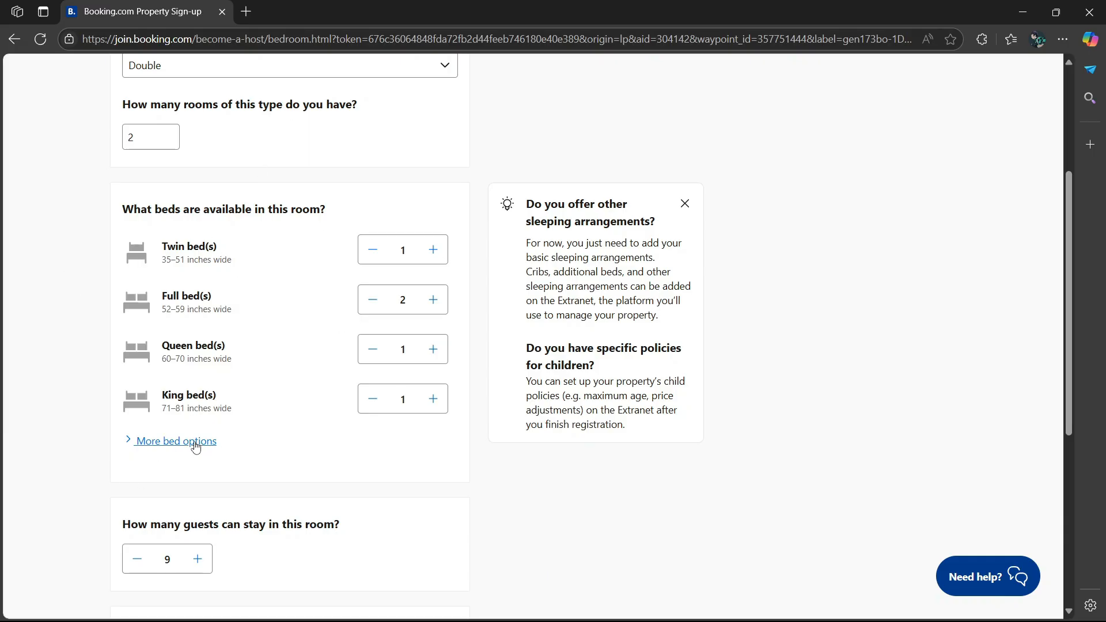
- Check the extra bed types, then lower the guest count to 2
click(178, 442)
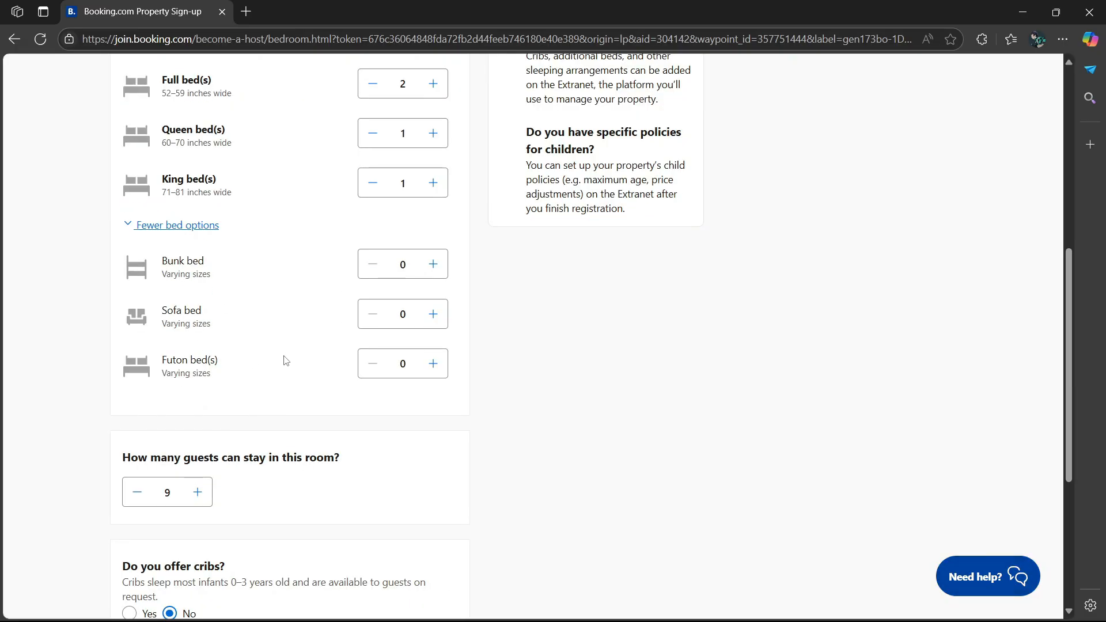
click(177, 225)
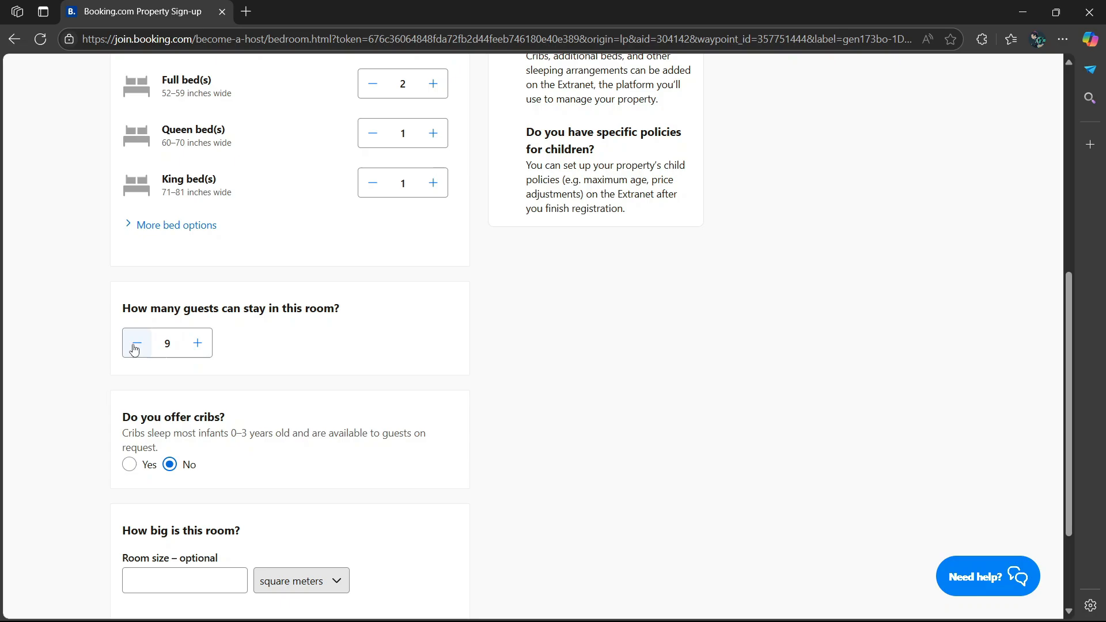
click(137, 344)
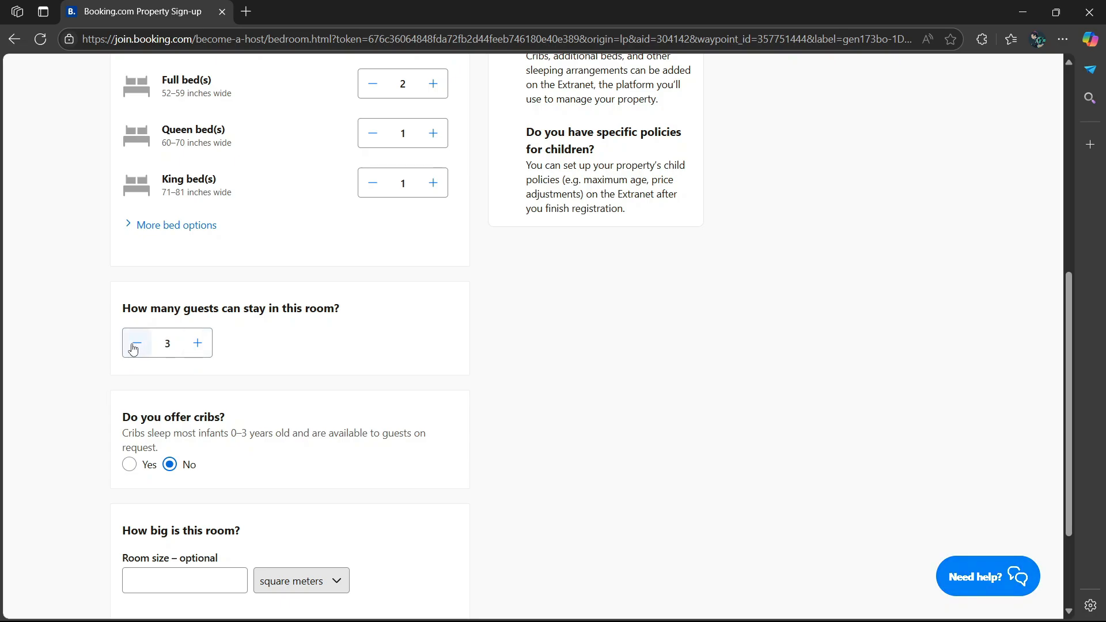
click(136, 343)
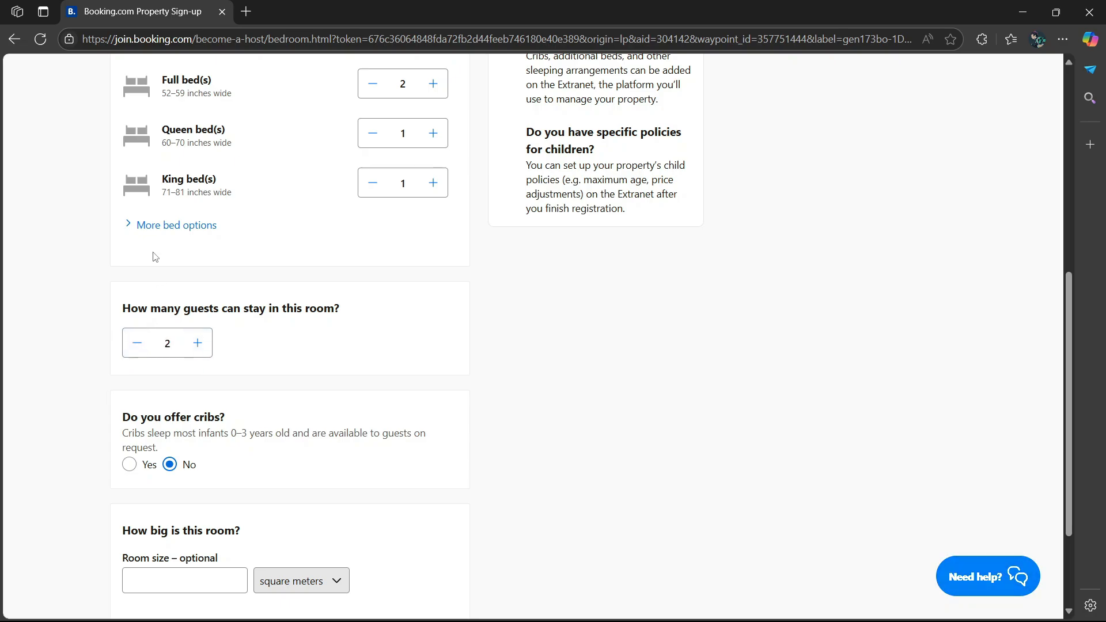
mouse_move(244, 432)
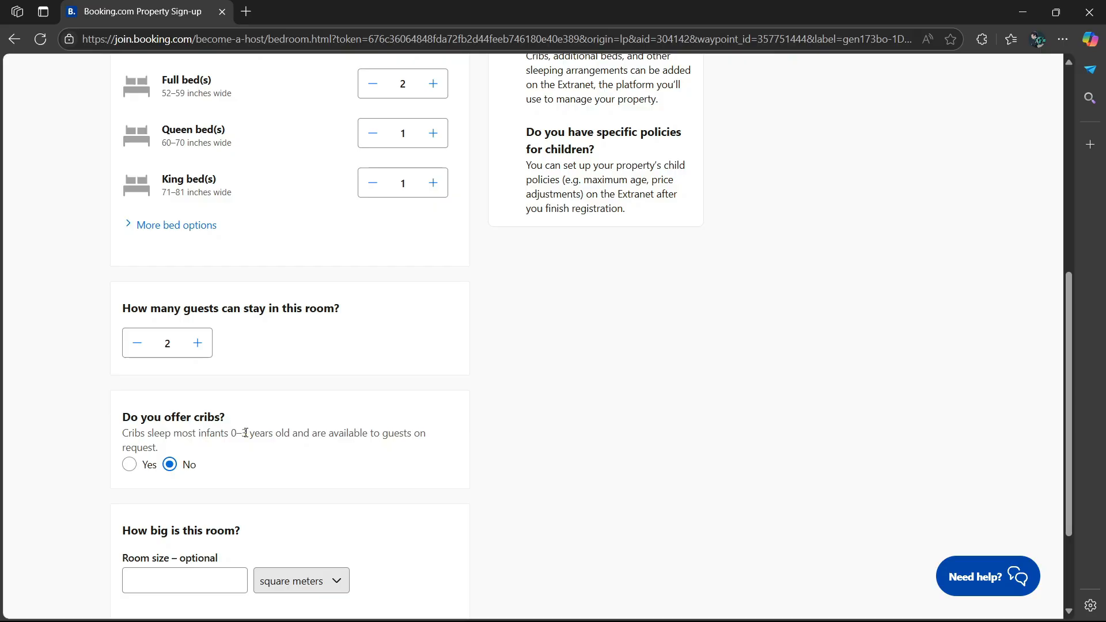
- Offer 2 free cribs in this room
click(130, 465)
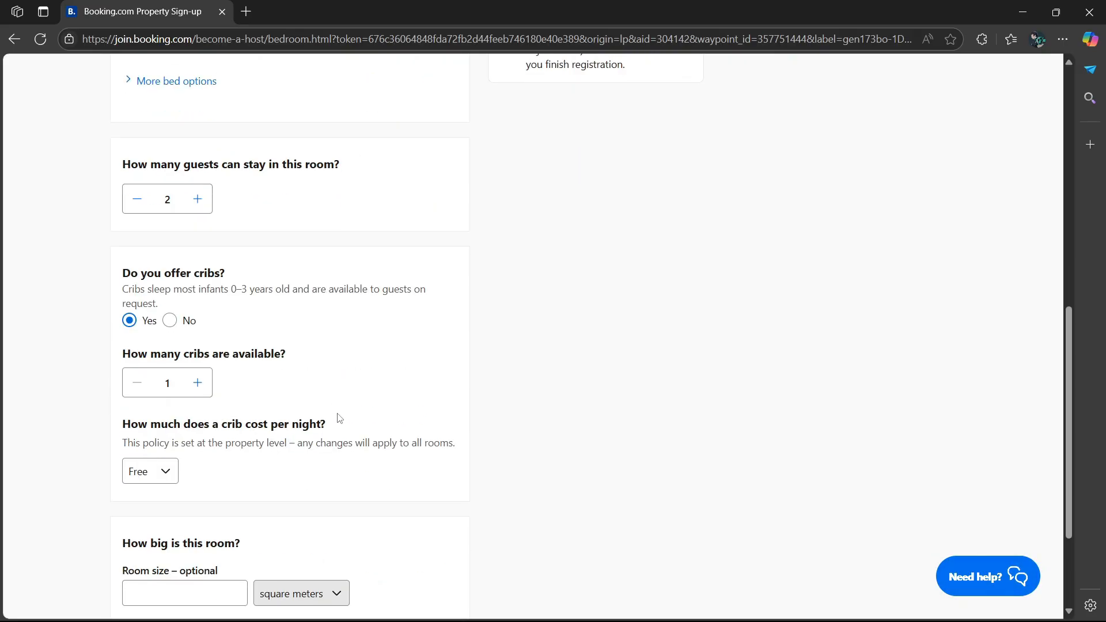
click(197, 382)
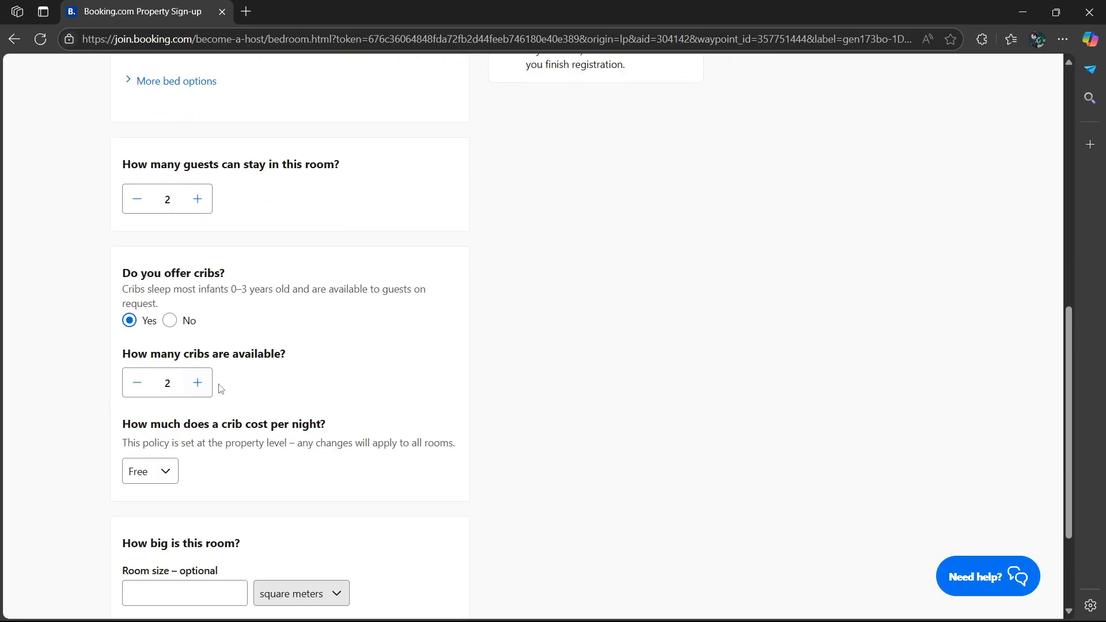
scroll(down, 3)
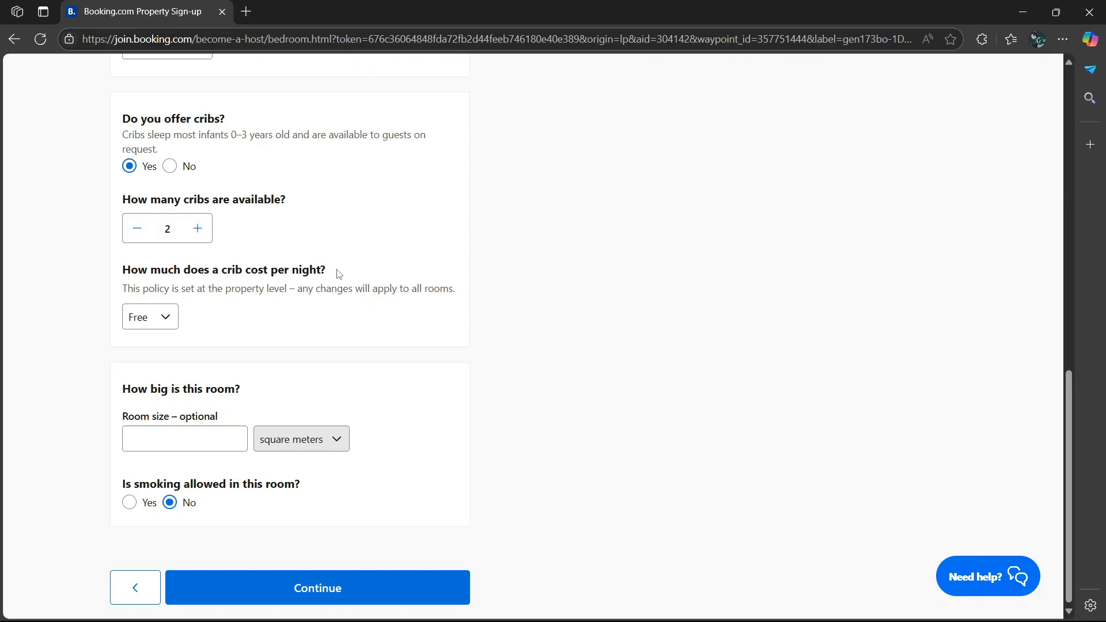
click(150, 317)
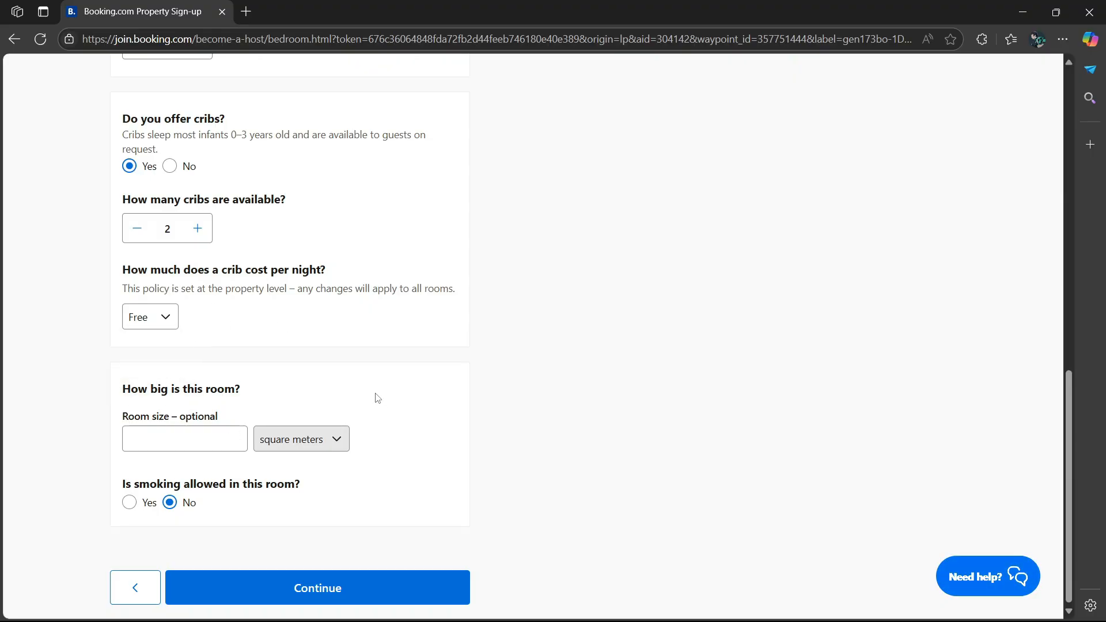
- Record a 12 square meter room size and continue to bathroom details
click(185, 438)
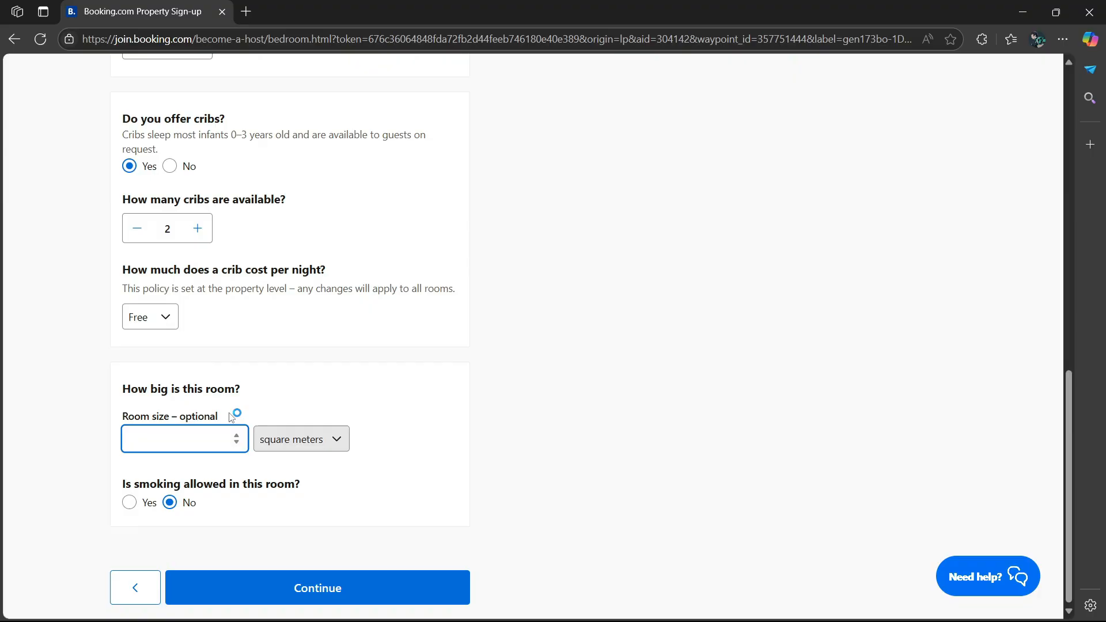
text(2)
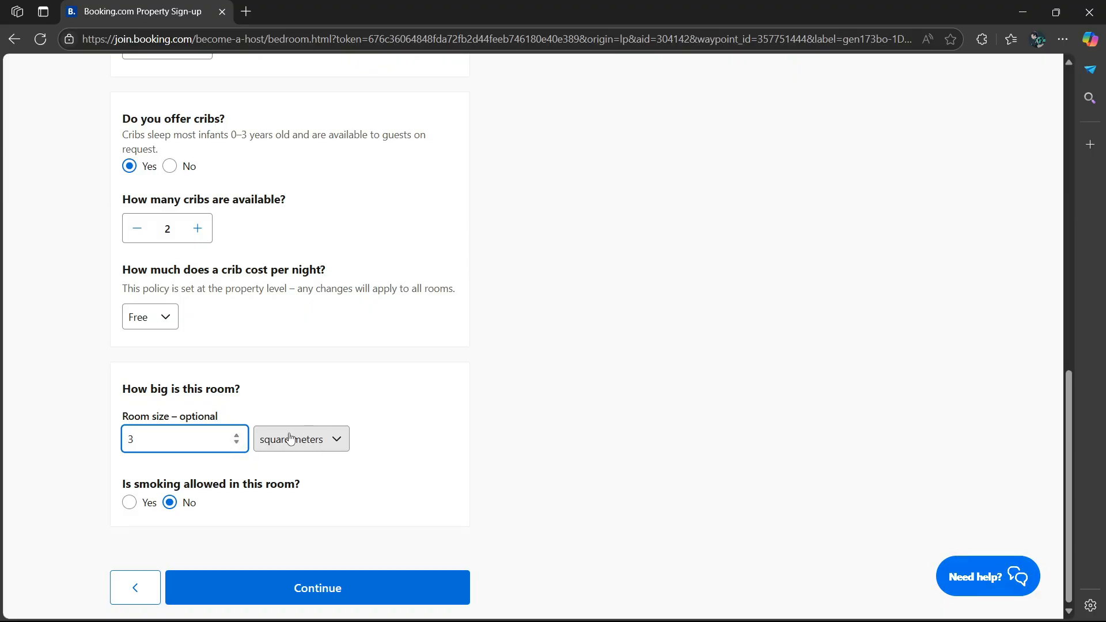
click(300, 439)
text(12)
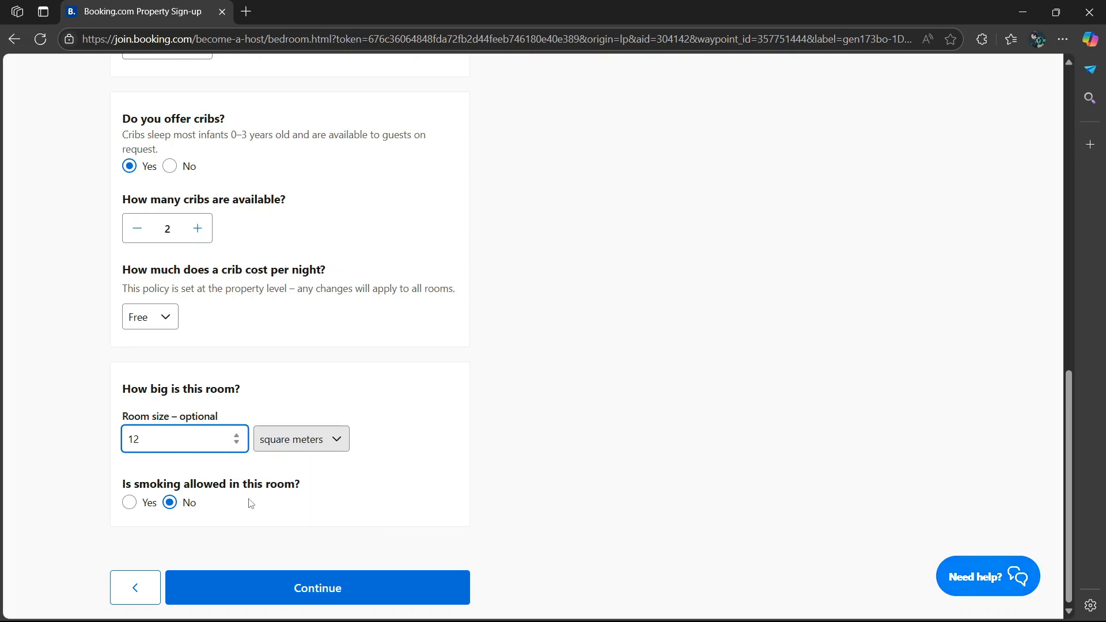
mouse_move(226, 507)
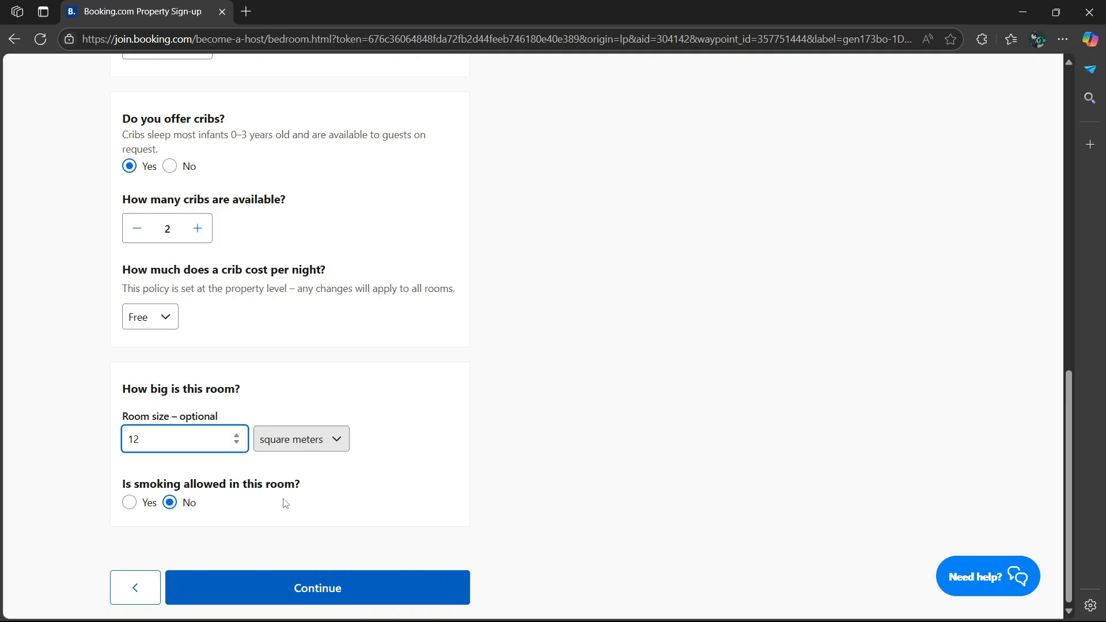
click(317, 588)
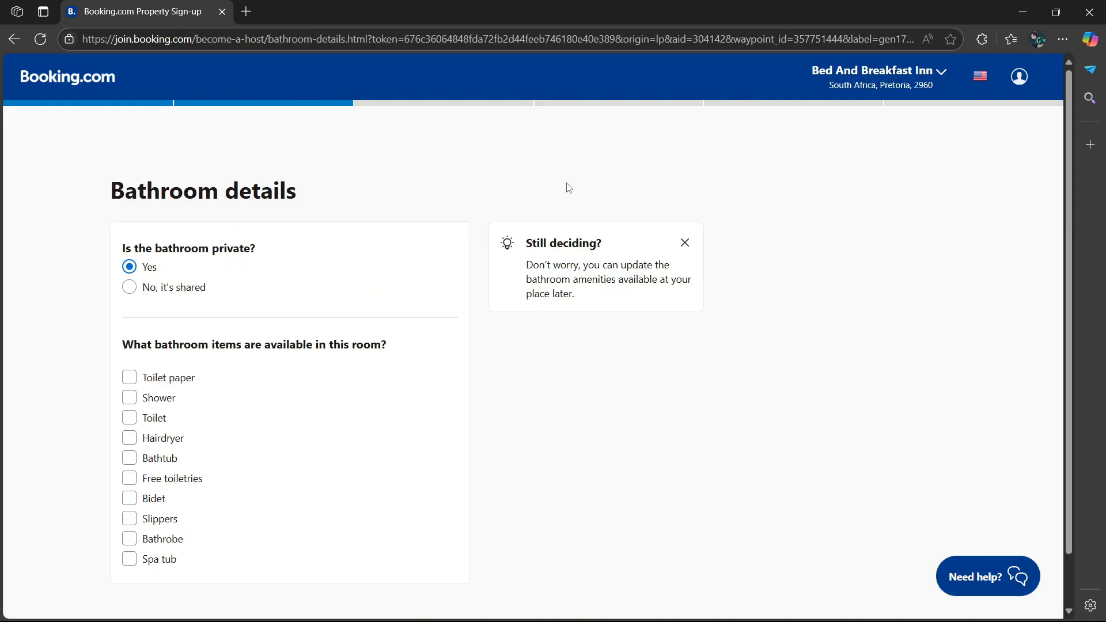
mouse_move(187, 232)
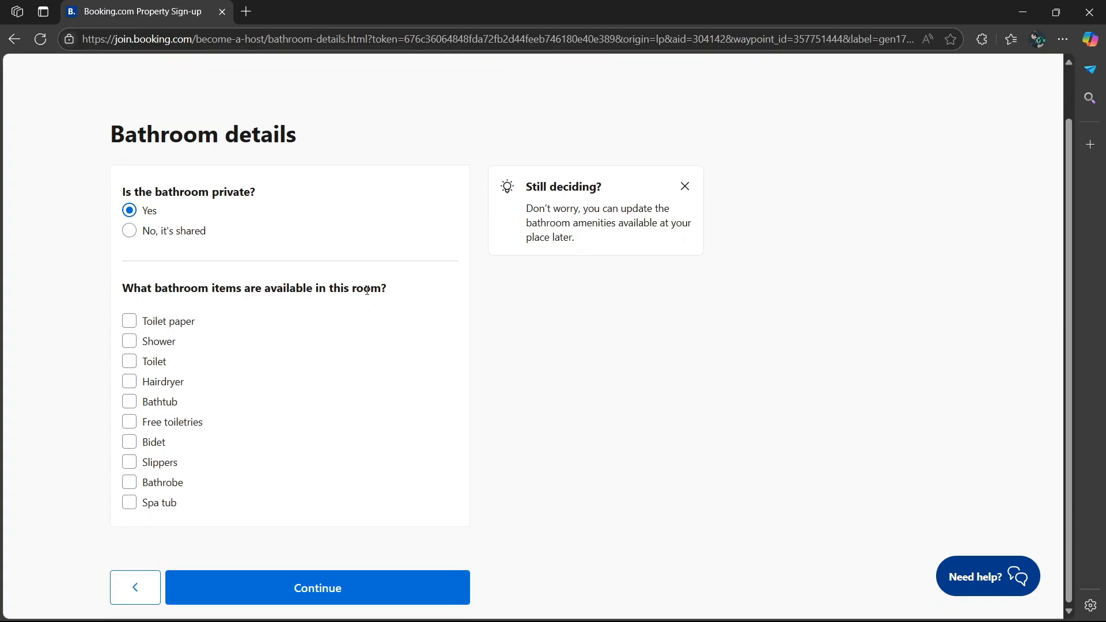
- Mark toilet paper, shower and toilet as available and continue to room amenities
click(129, 322)
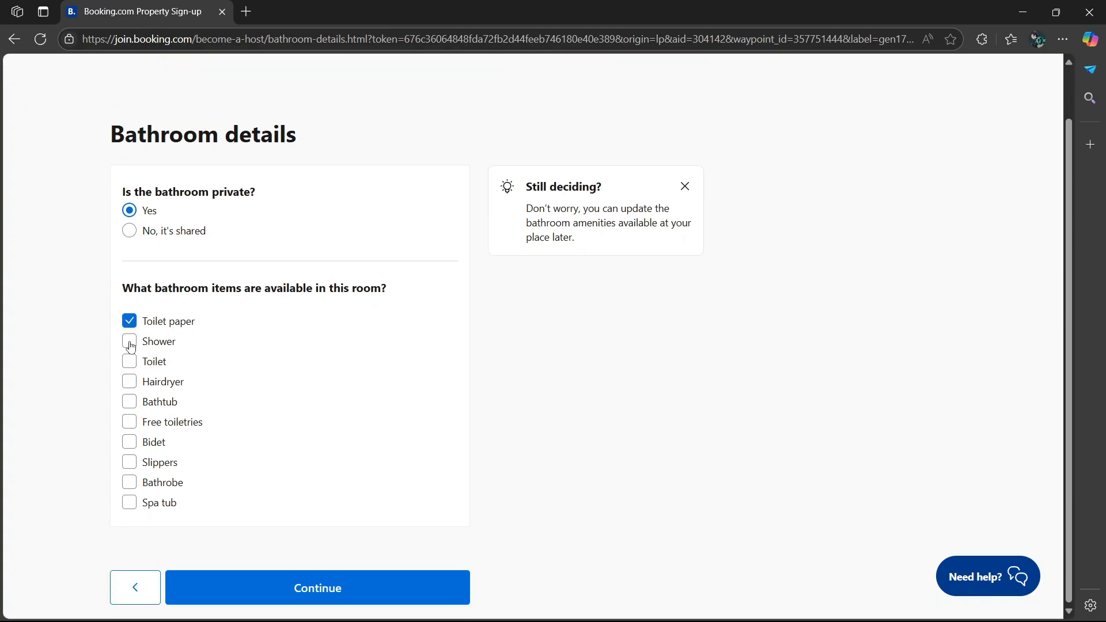
click(130, 361)
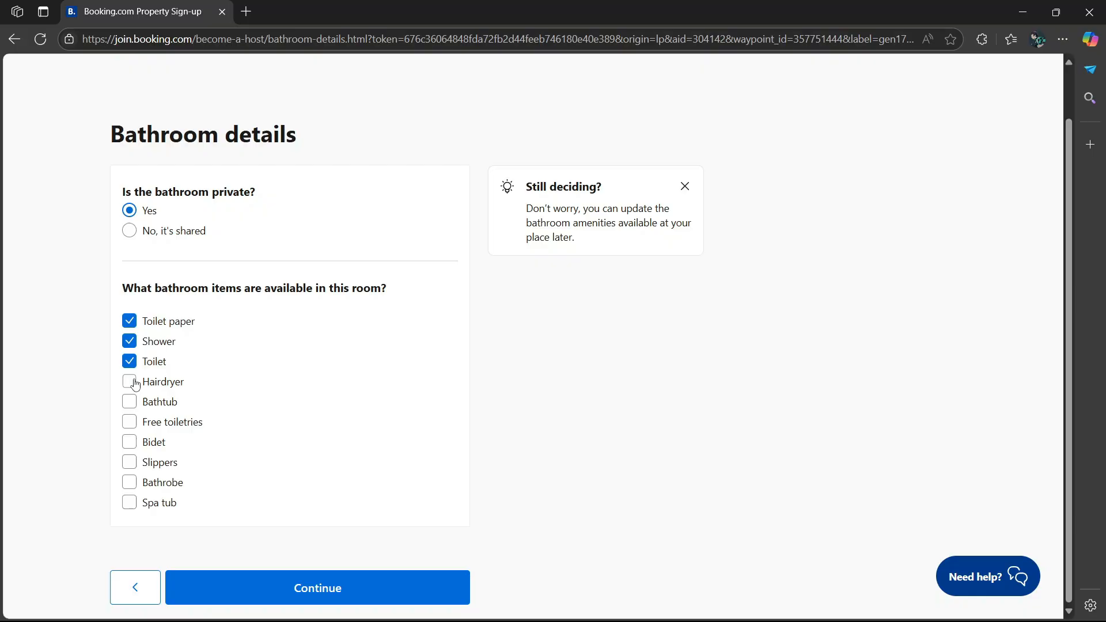
click(317, 588)
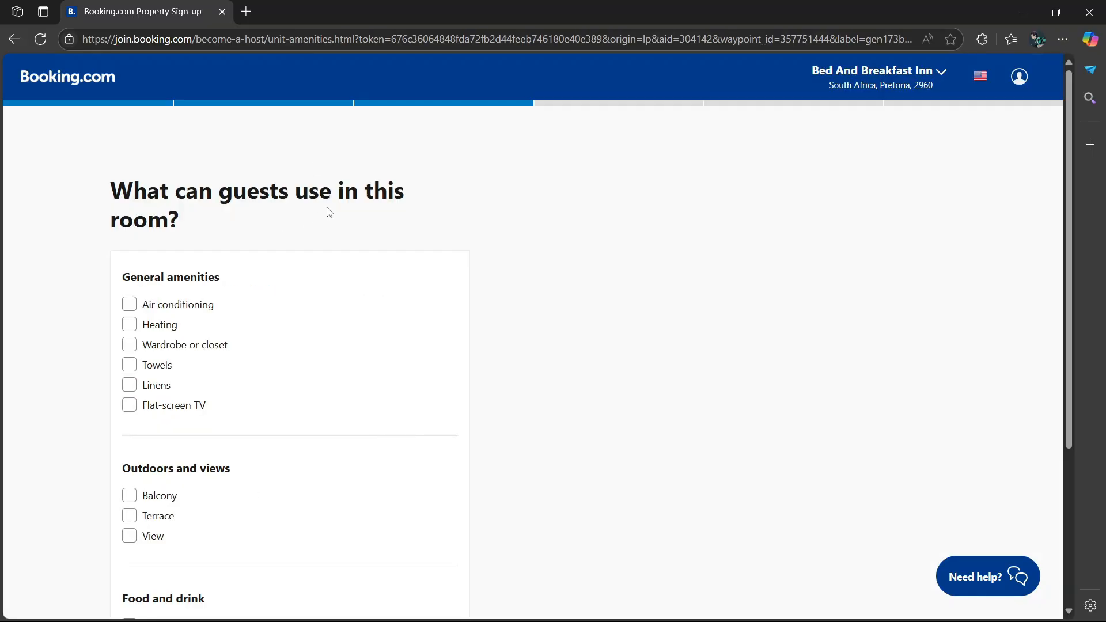
- Tick air conditioning, heating, wardrobe, balcony, terrace, tea/coffee maker, refrigerator and kettle, then continue
click(129, 304)
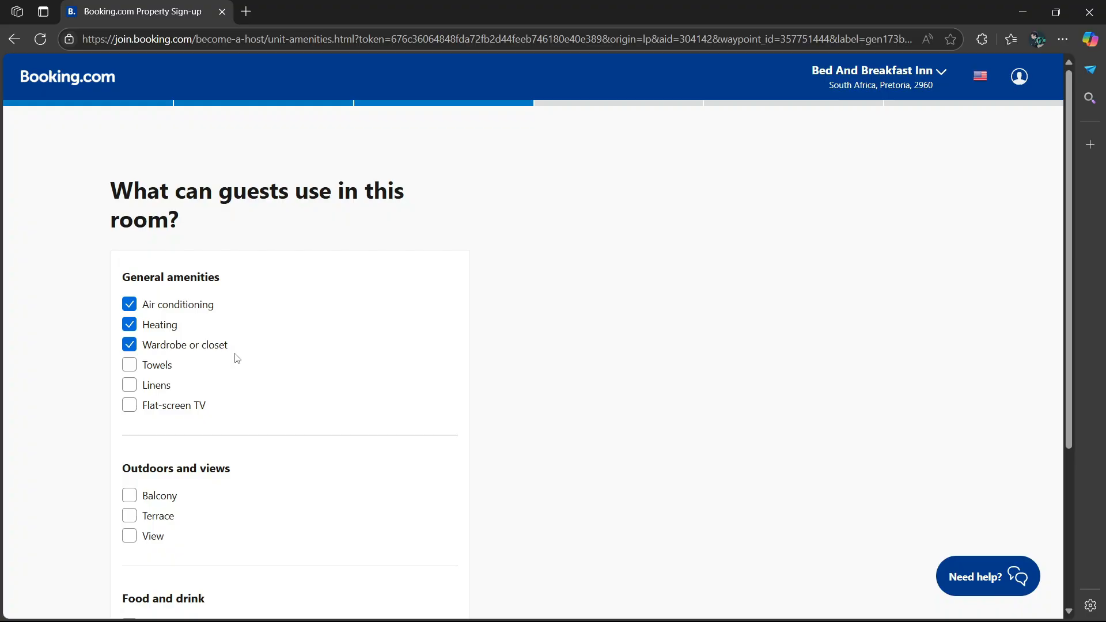
scroll(down, 3)
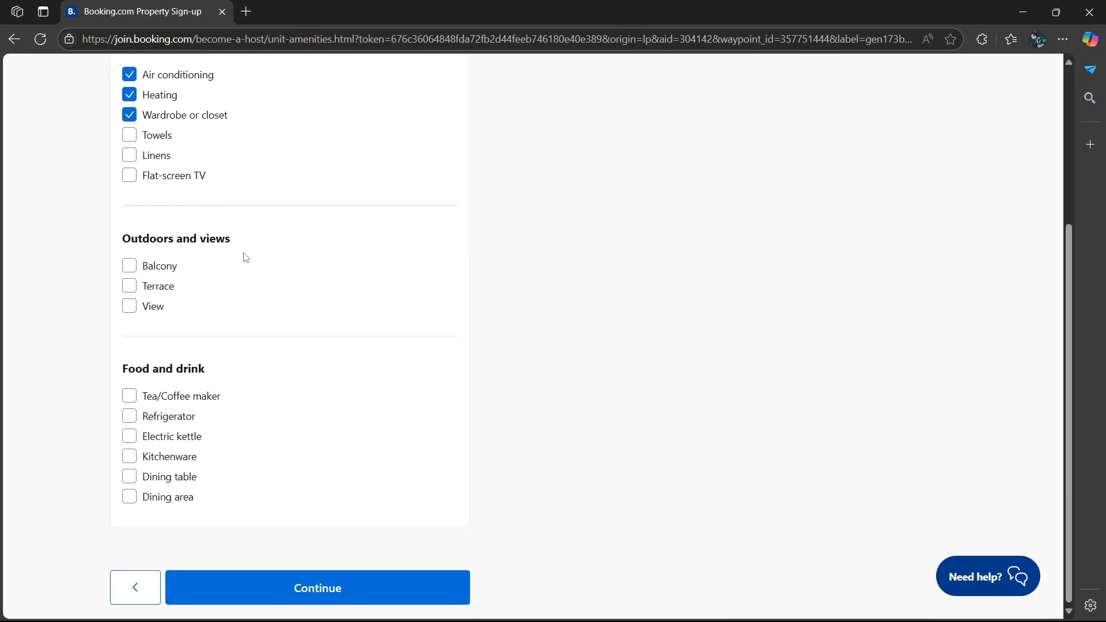
click(129, 265)
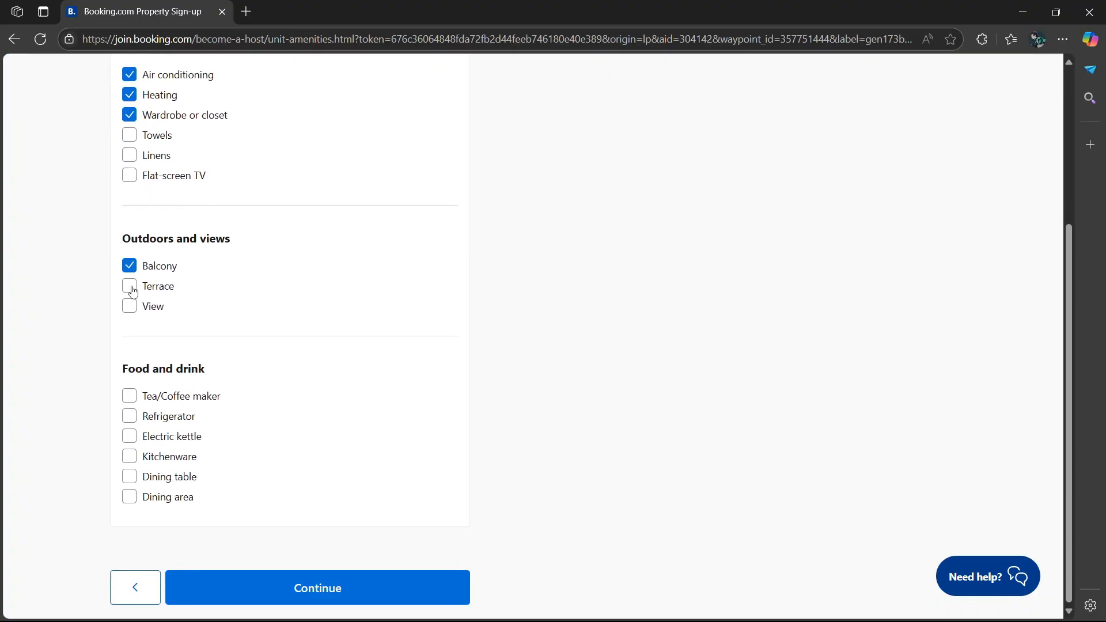
click(129, 286)
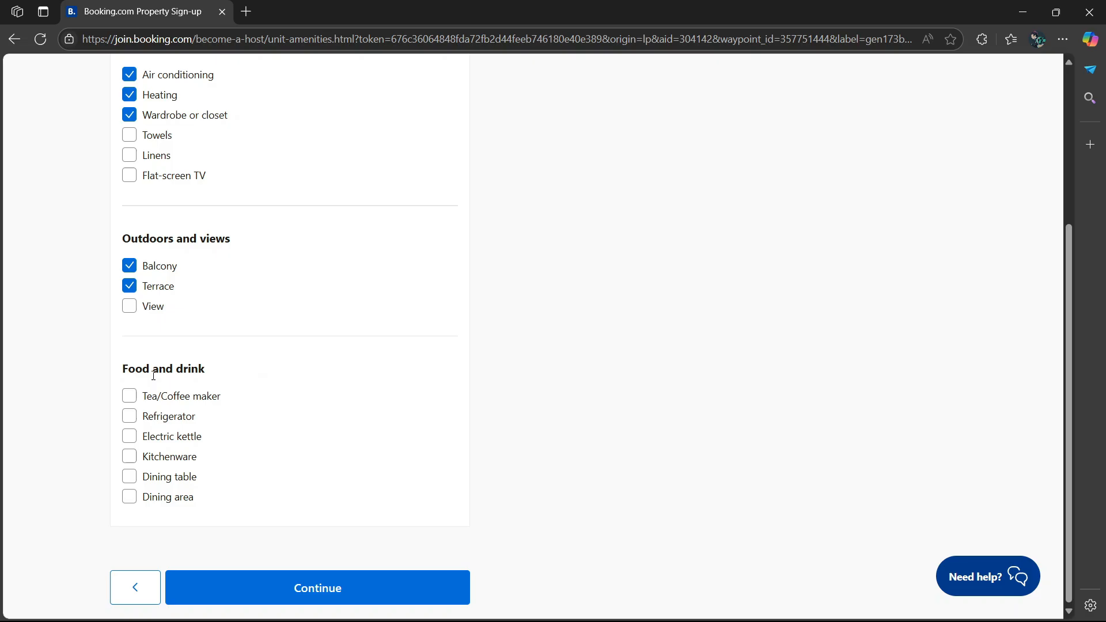
click(129, 395)
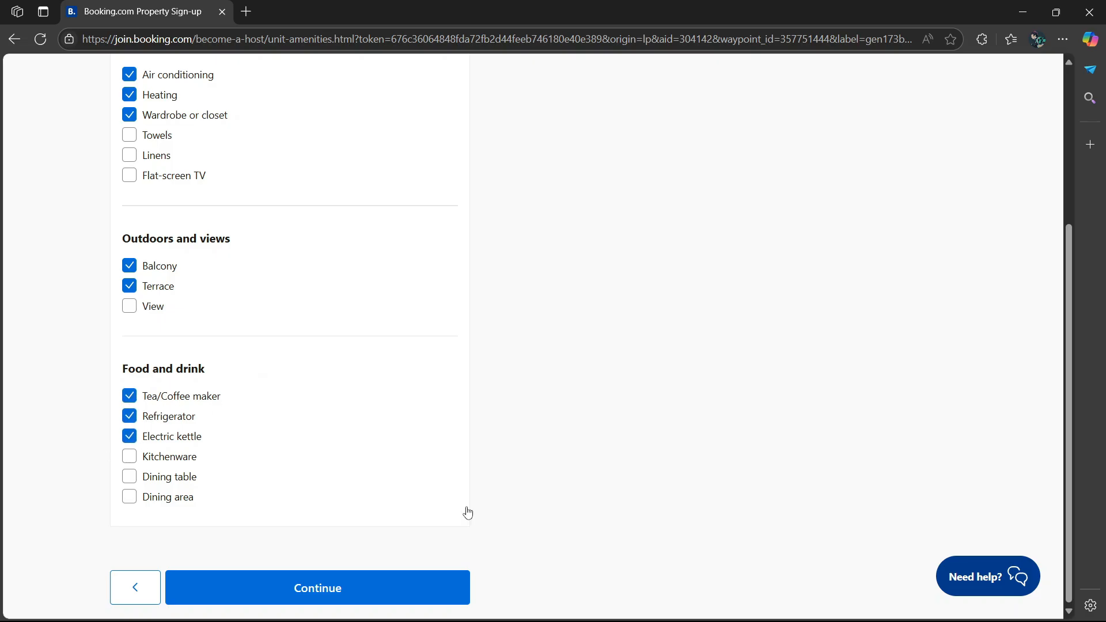
click(317, 588)
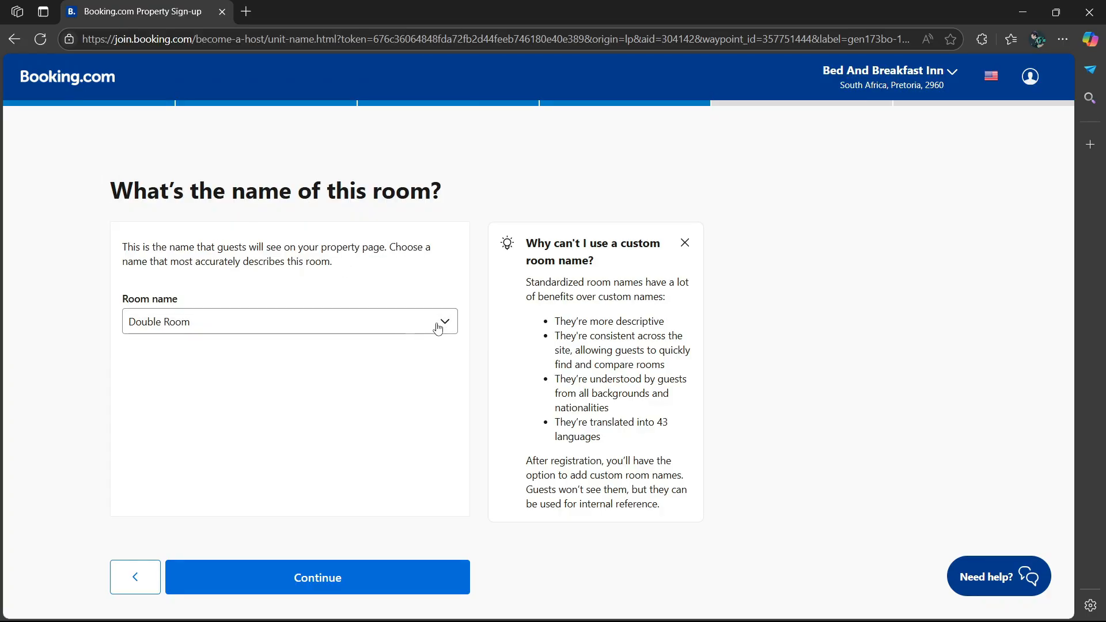
- Name the room Deluxe Double Room and continue to pricing
click(289, 321)
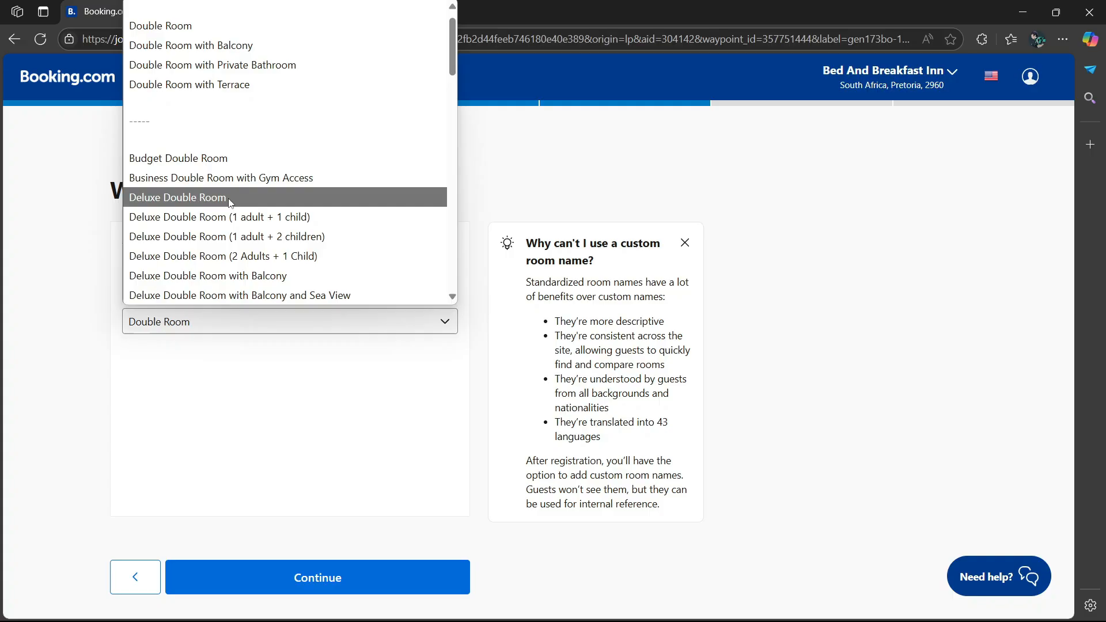
click(178, 197)
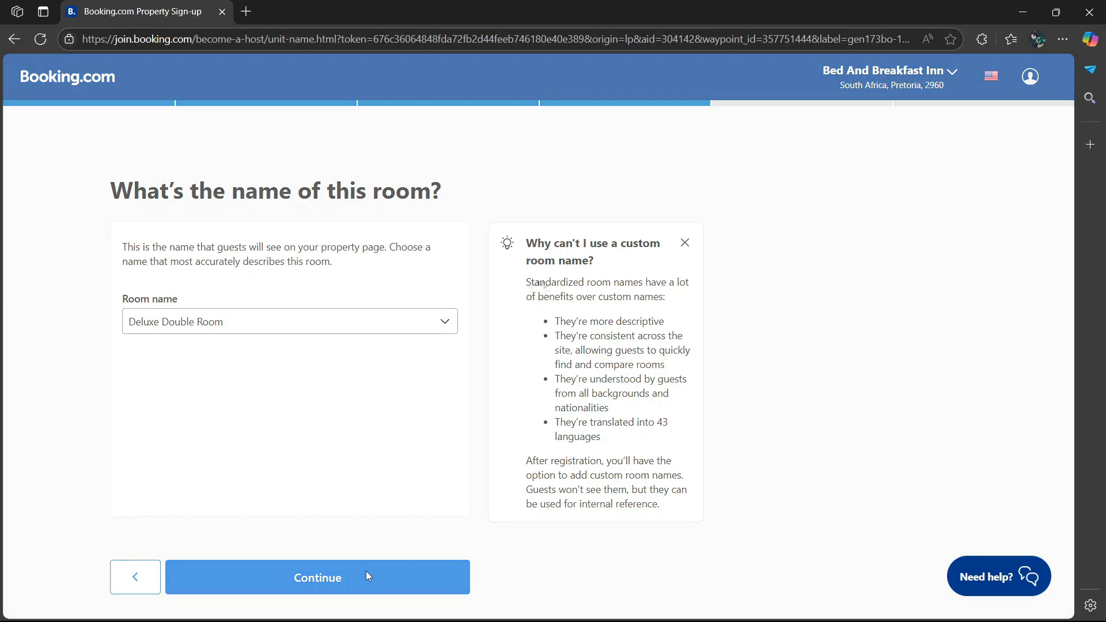
click(317, 578)
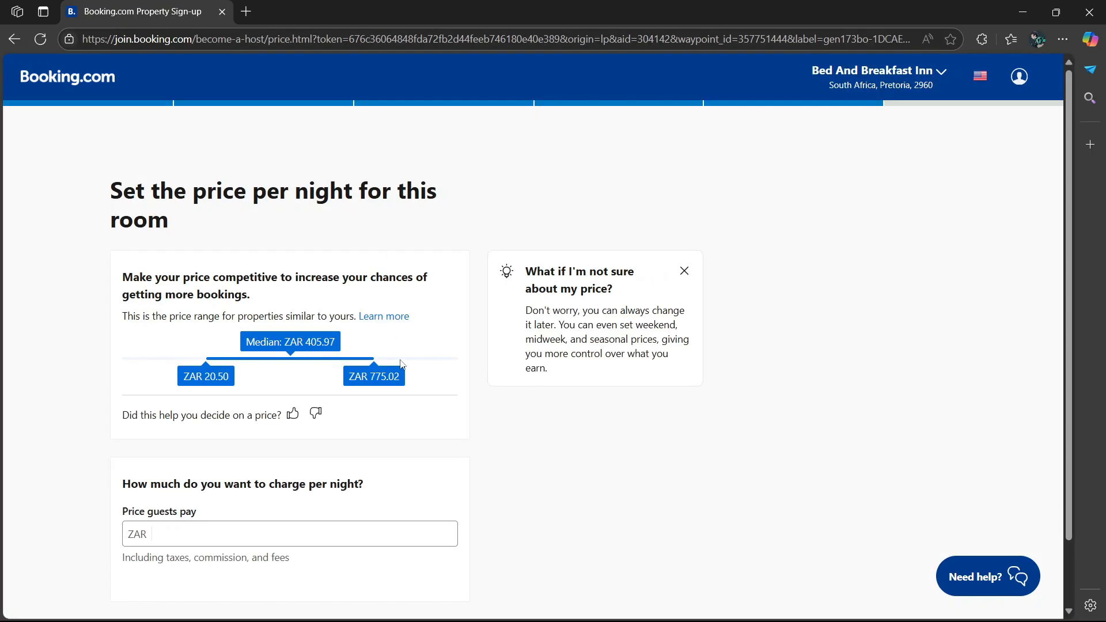
scroll(down, 3)
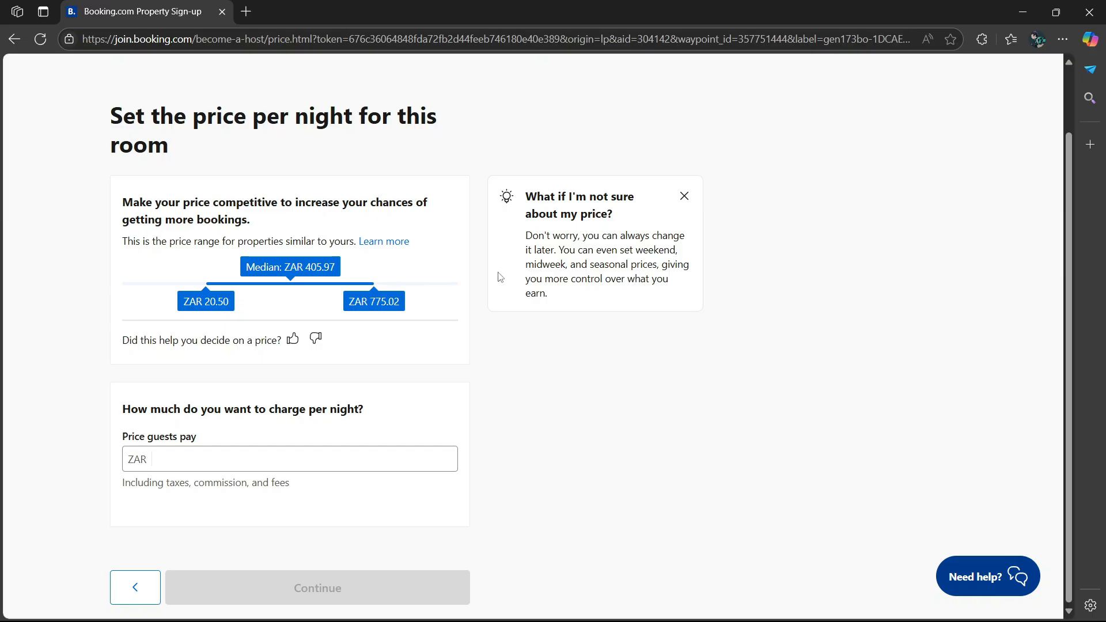
mouse_move(471, 196)
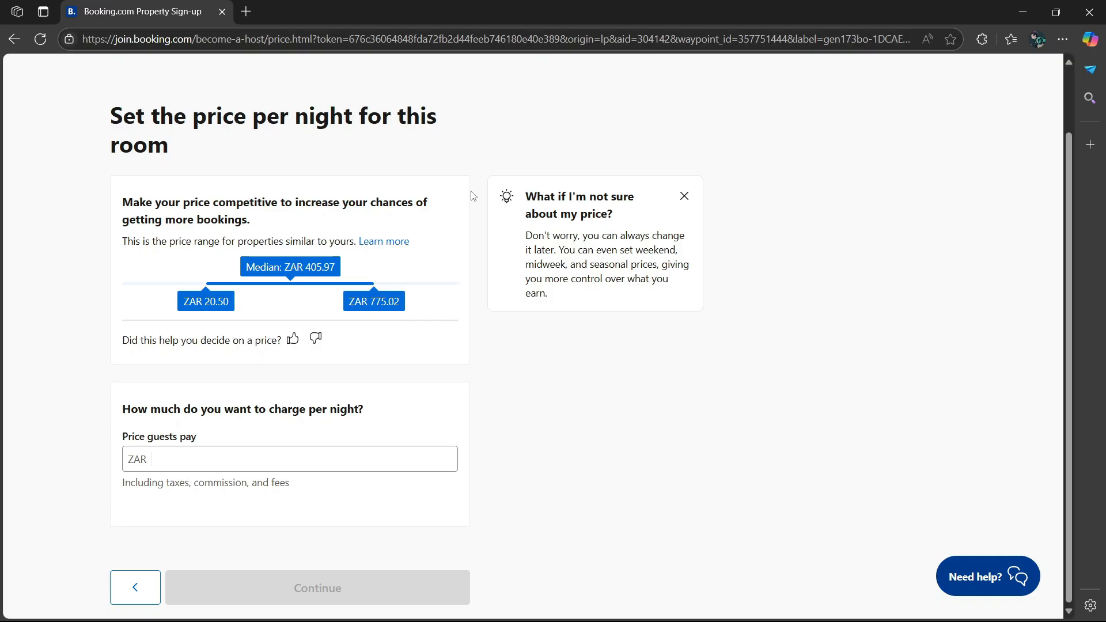
mouse_move(511, 428)
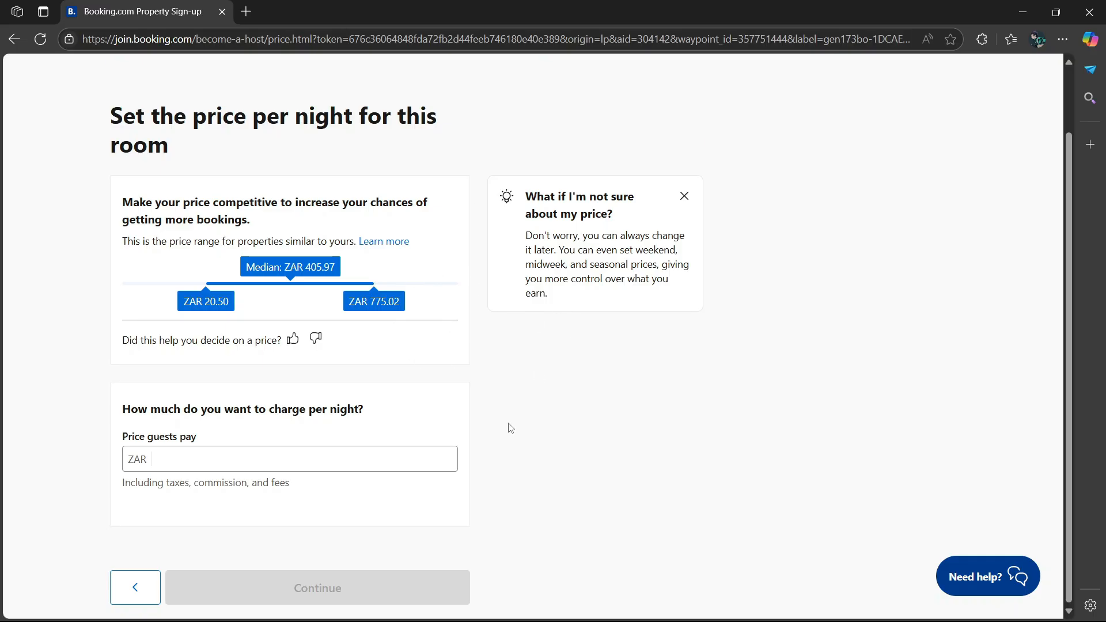
mouse_move(425, 438)
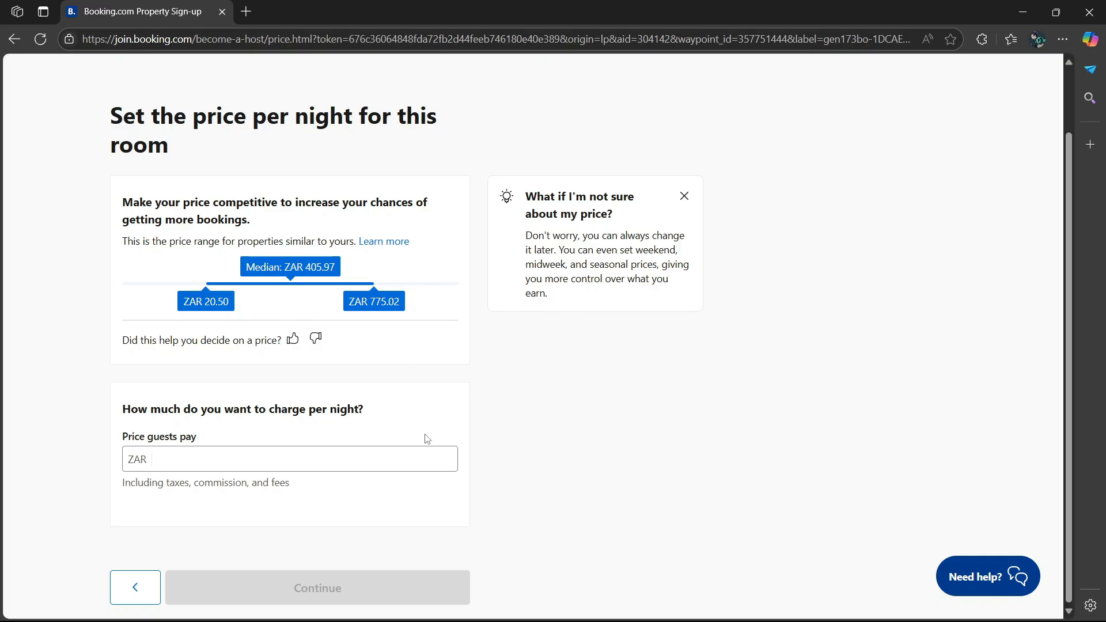
mouse_move(351, 234)
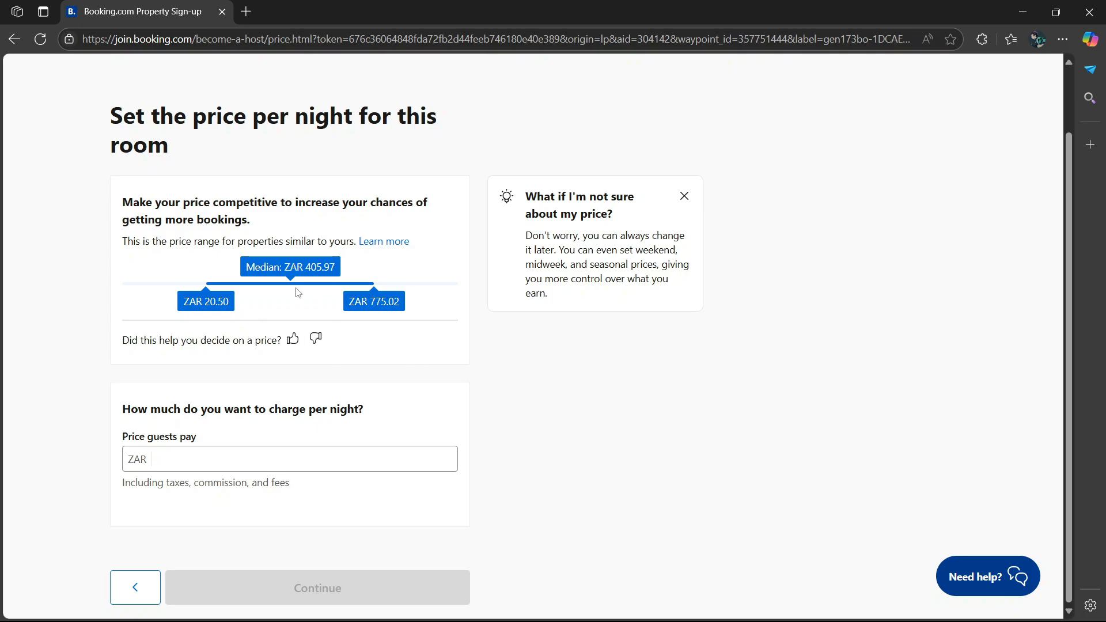
mouse_move(478, 301)
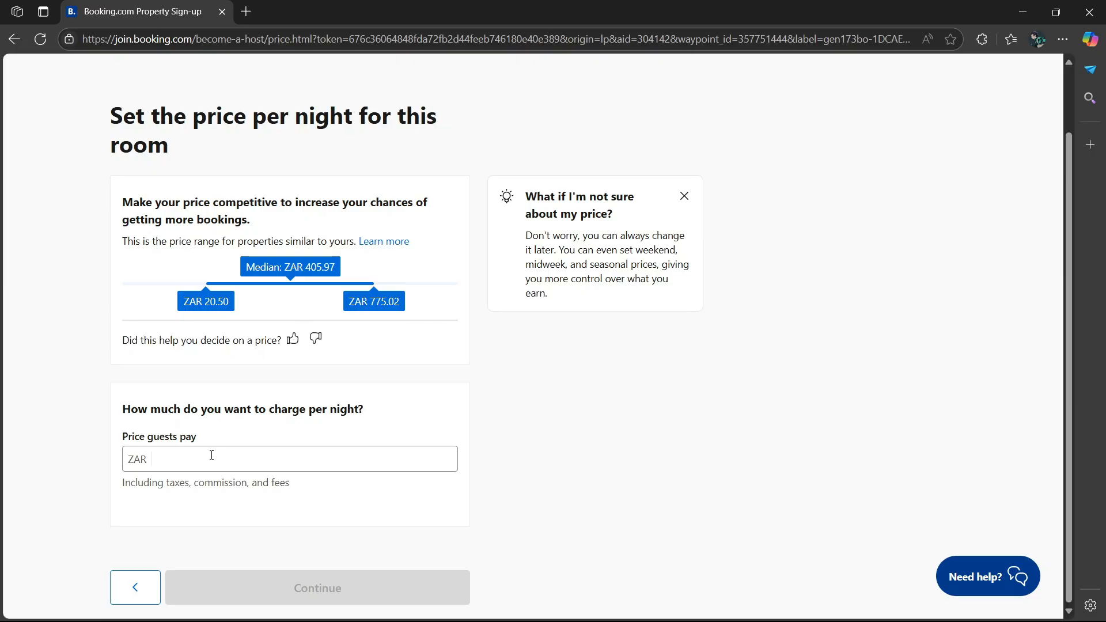
- Enter a ZAR 200 nightly price, keep the 20% new-guest discount, and continue to rate plans
text(200)
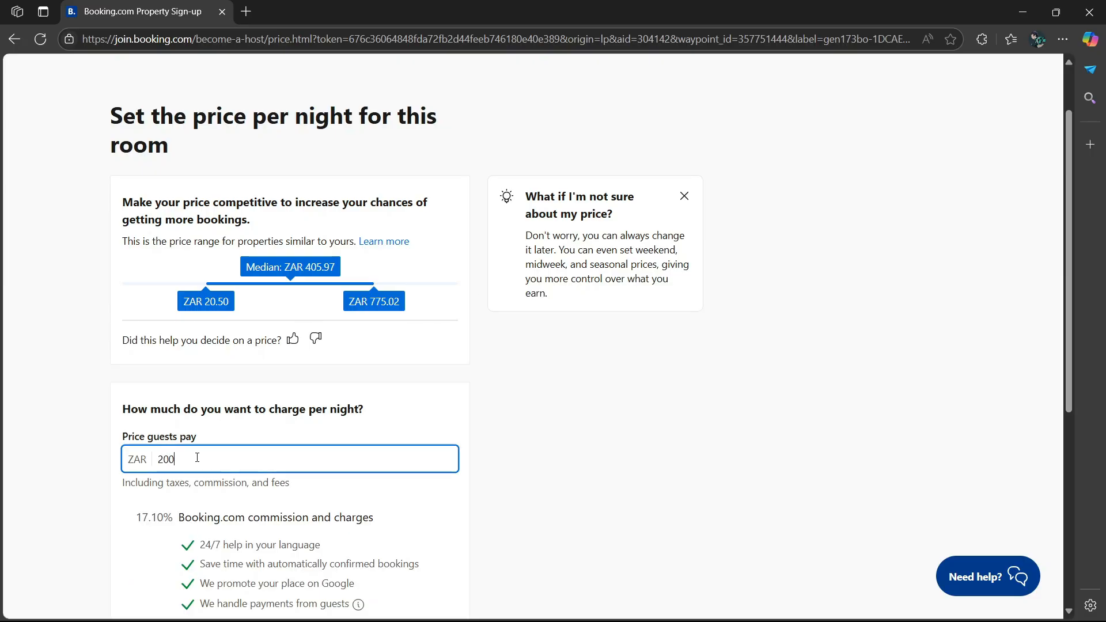
scroll(down, 3)
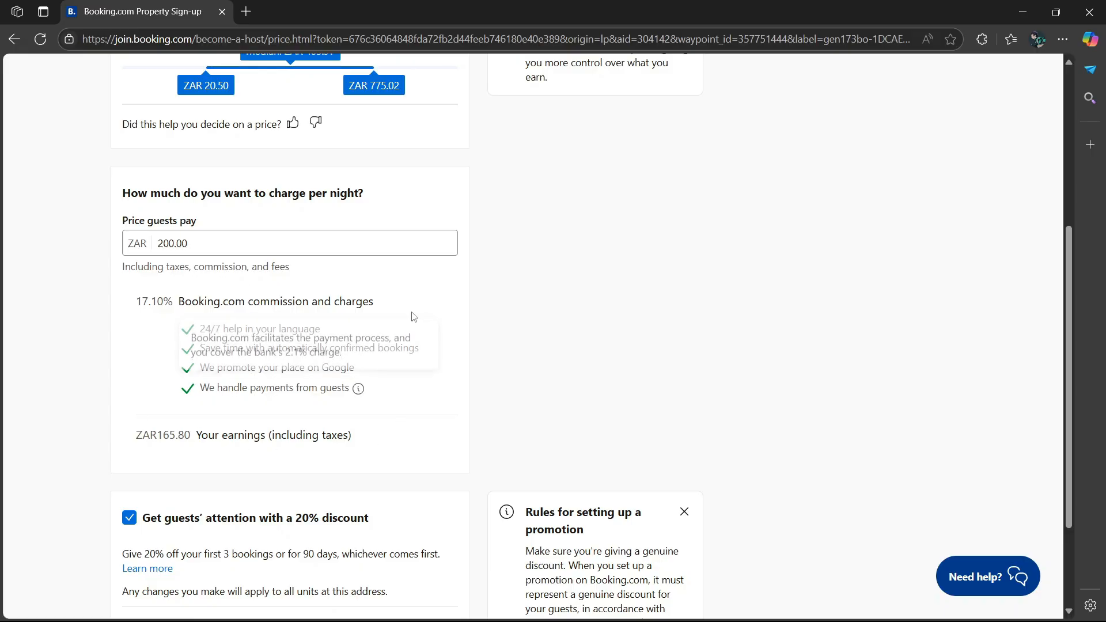
mouse_move(454, 398)
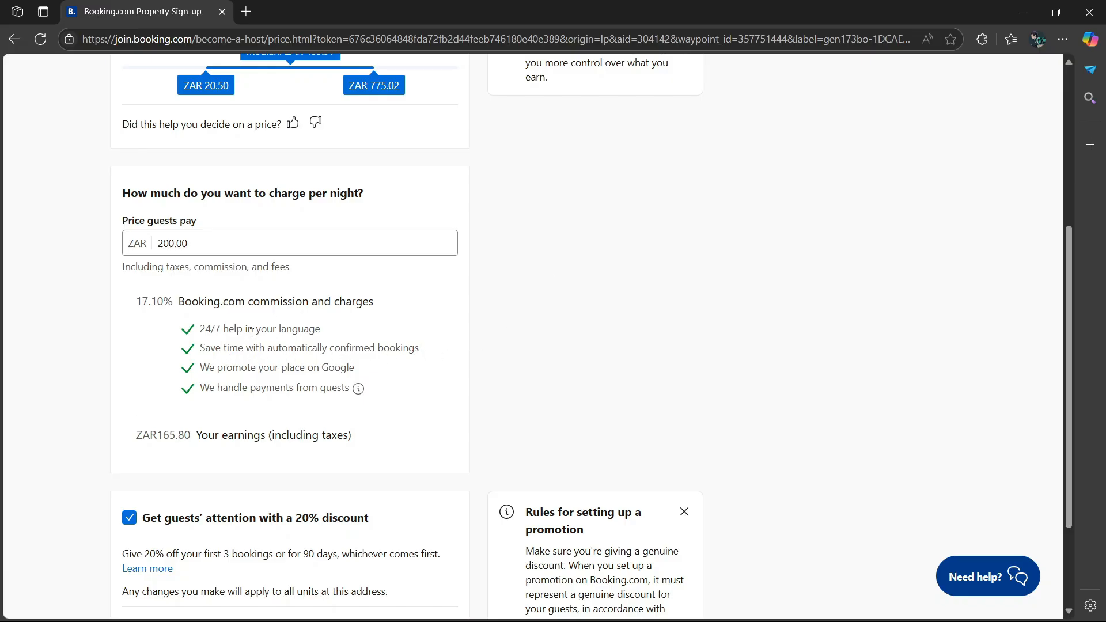
scroll(down, 3)
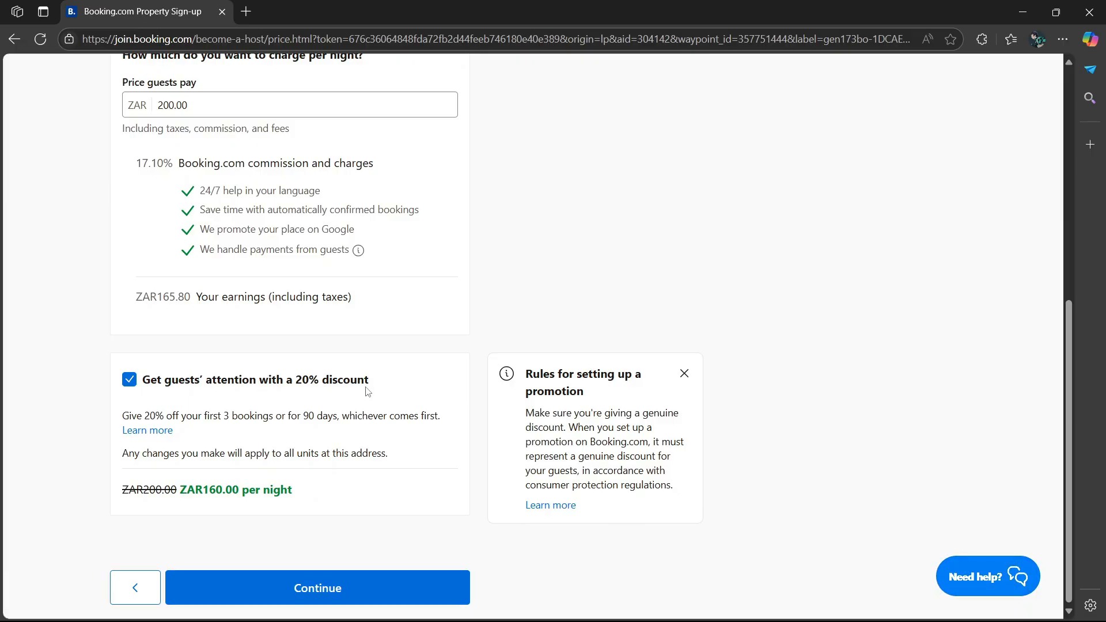
mouse_move(222, 395)
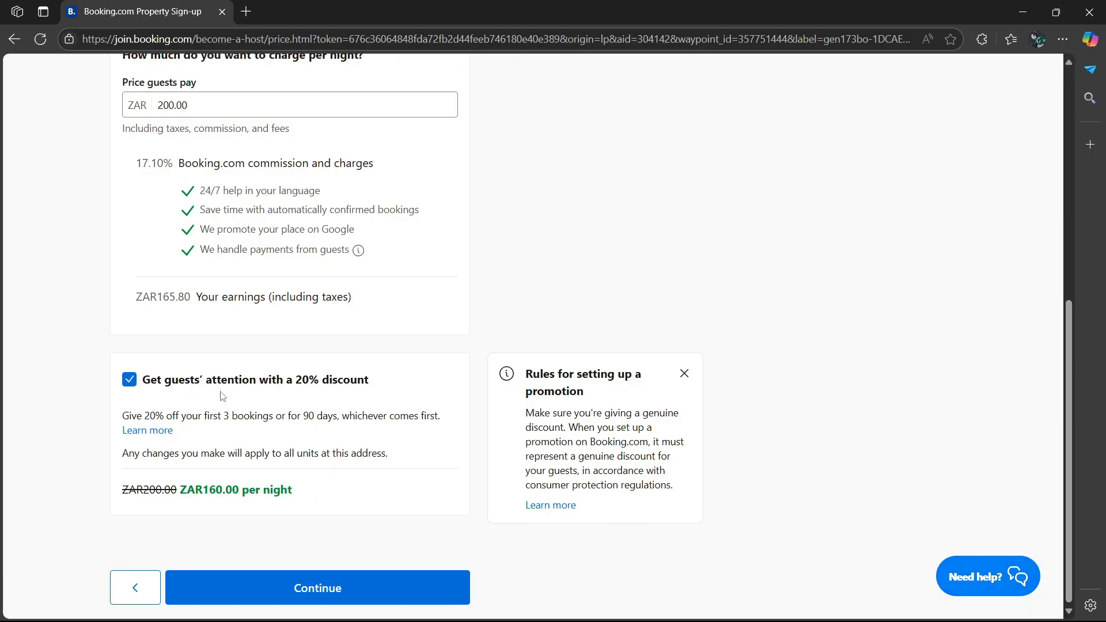
click(317, 587)
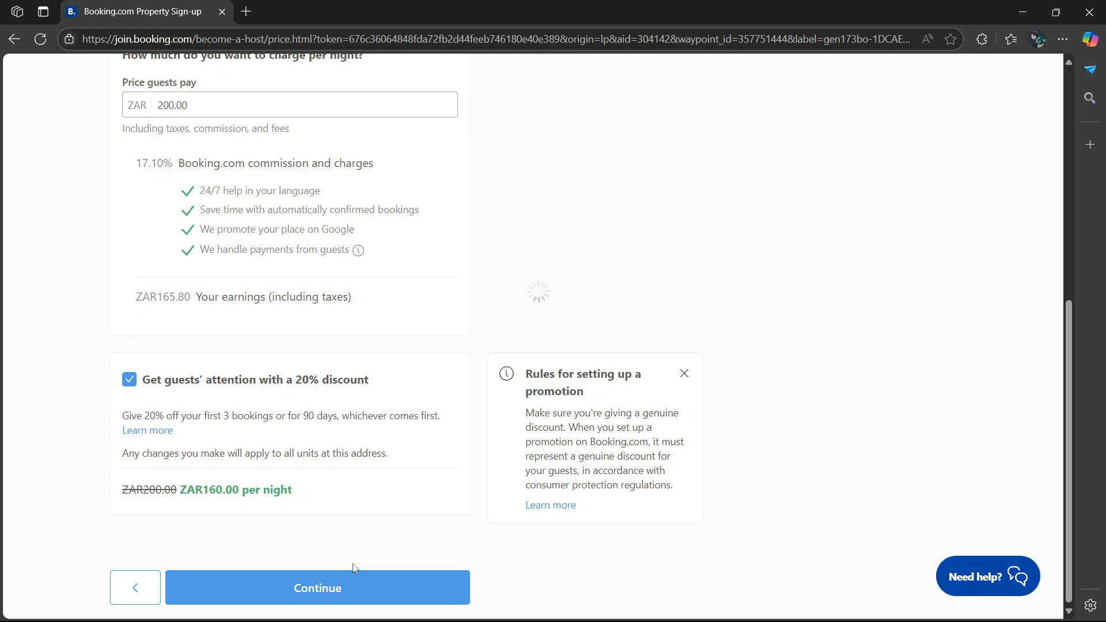
click(317, 588)
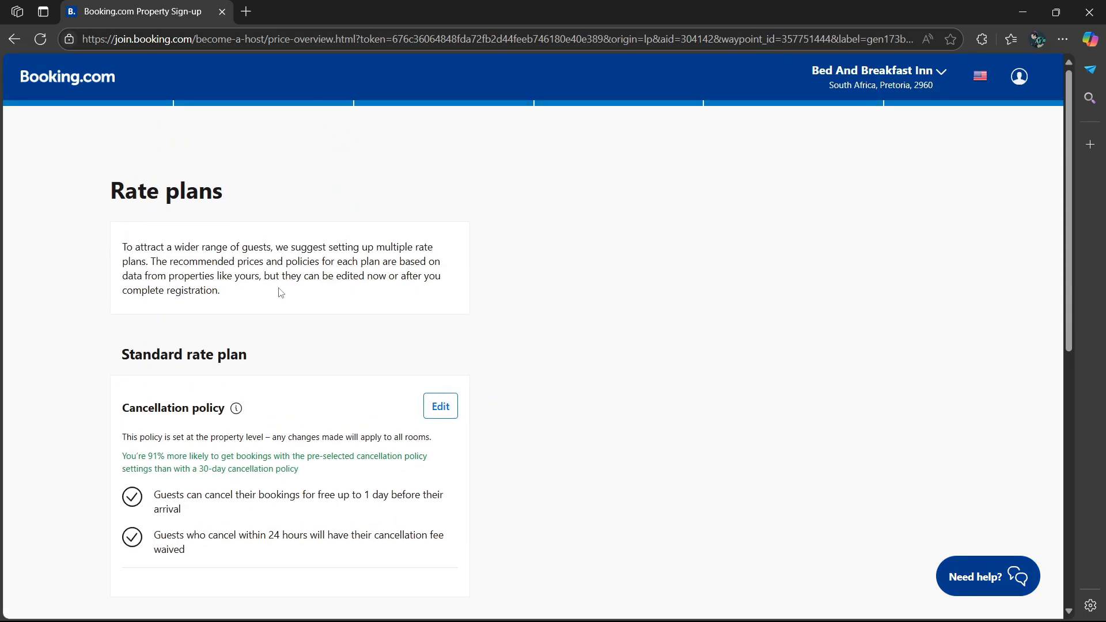
- Keep the suggested standard, non-refundable and weekly rate plans unchanged and continue to the overview
scroll(down, 3)
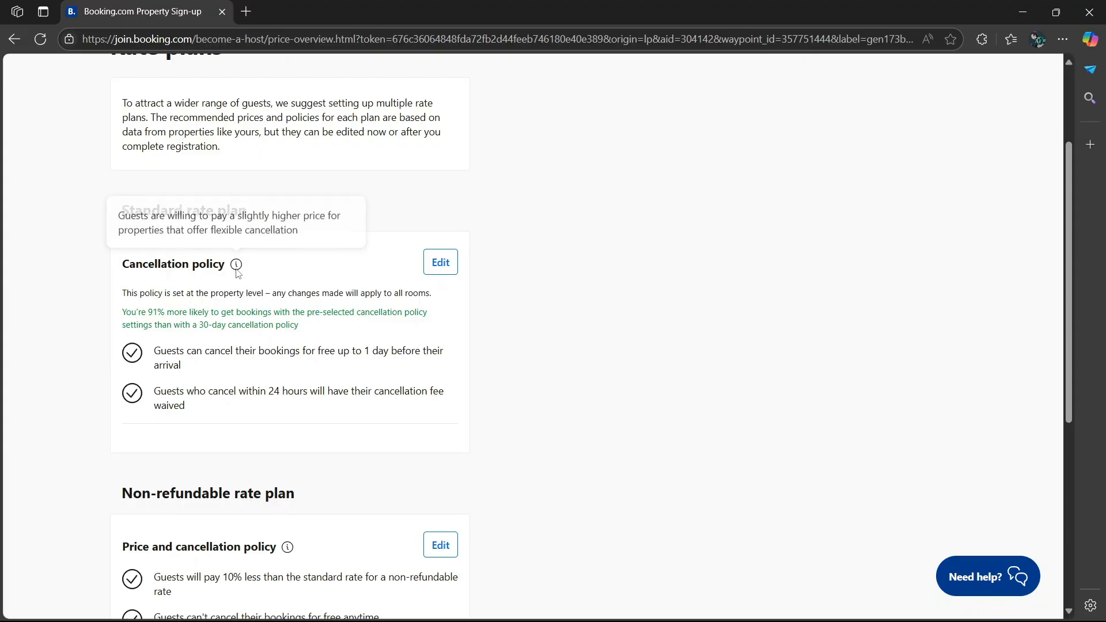
scroll(down, 3)
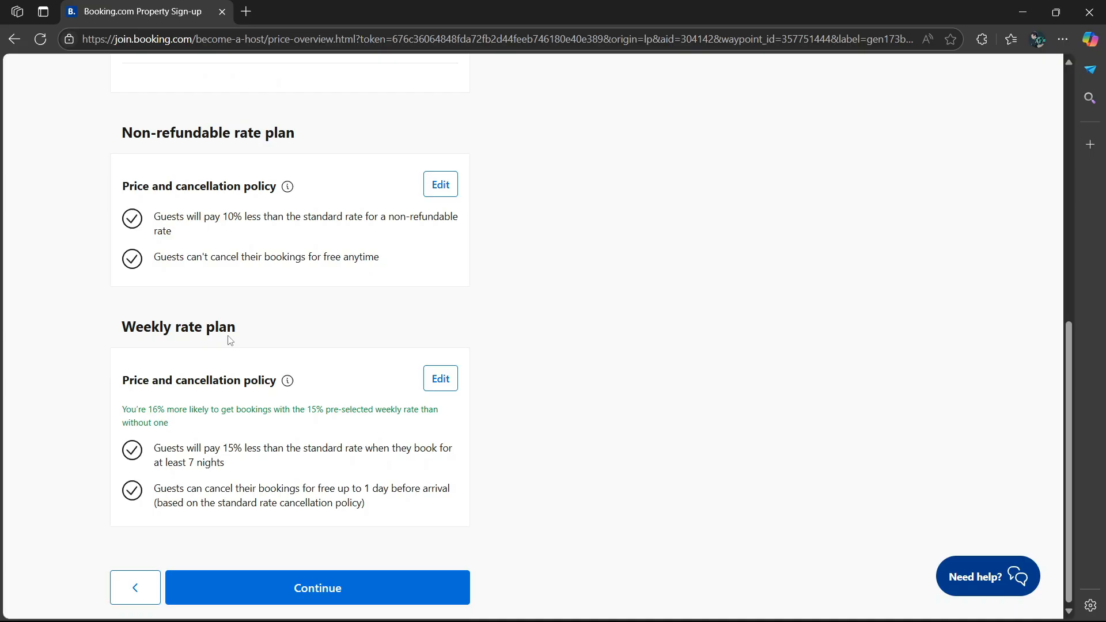
click(317, 588)
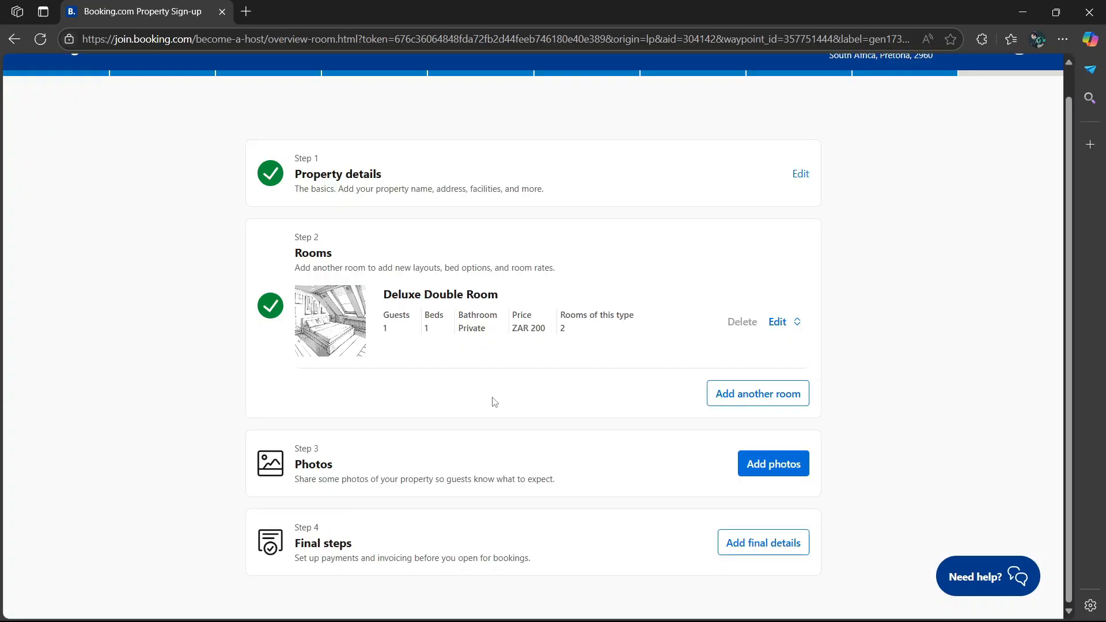
mouse_move(669, 520)
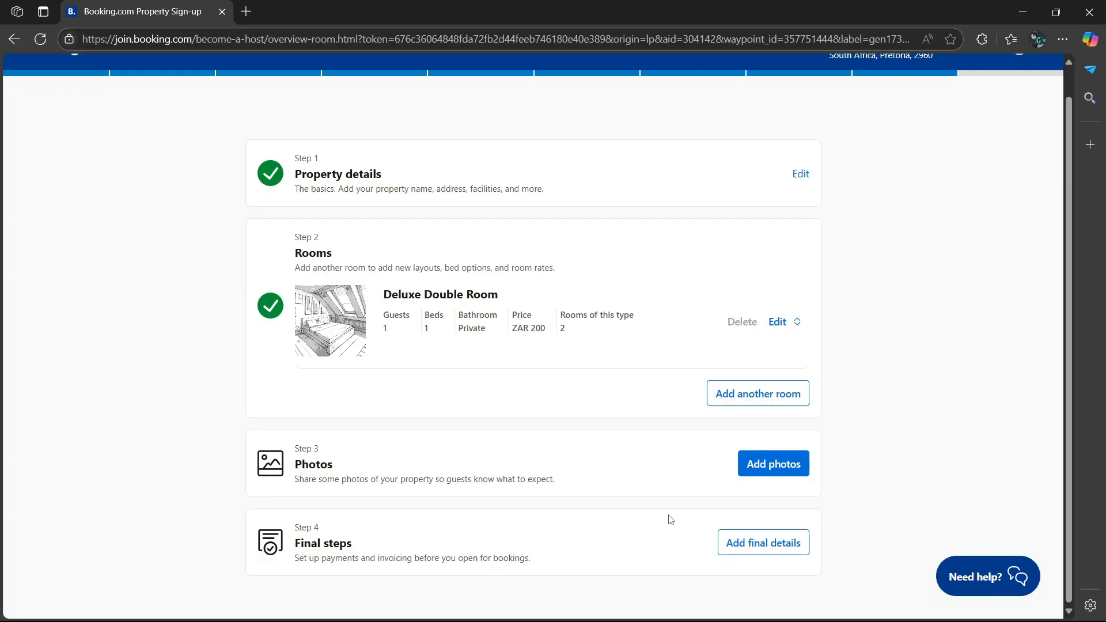
- Pass through the property photos step and begin Step 4 'Add final details' for payments
click(772, 463)
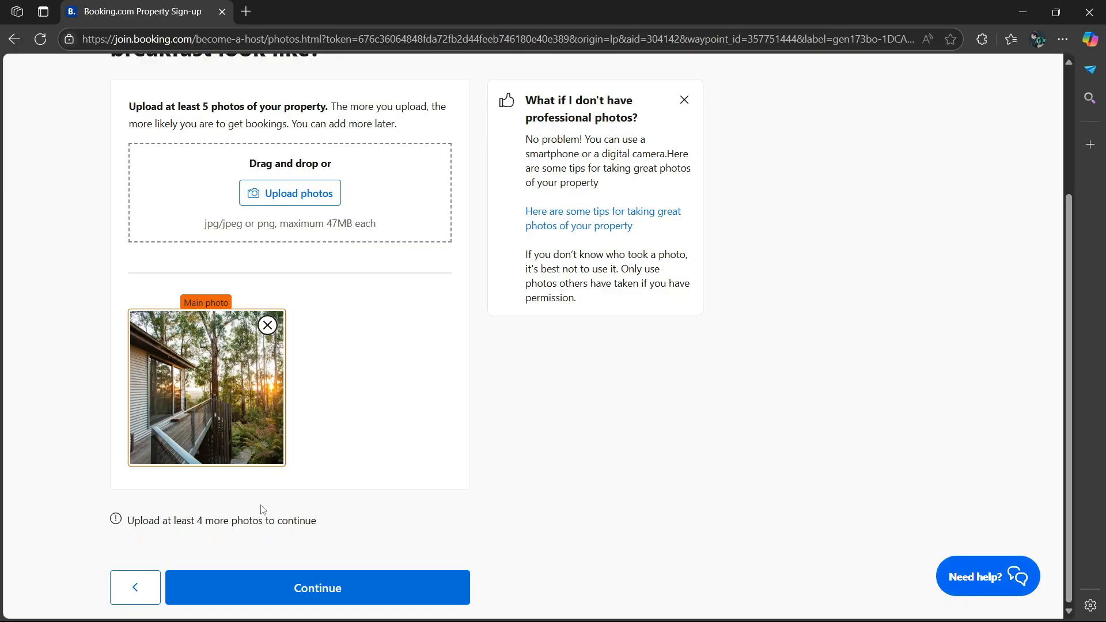
mouse_move(439, 391)
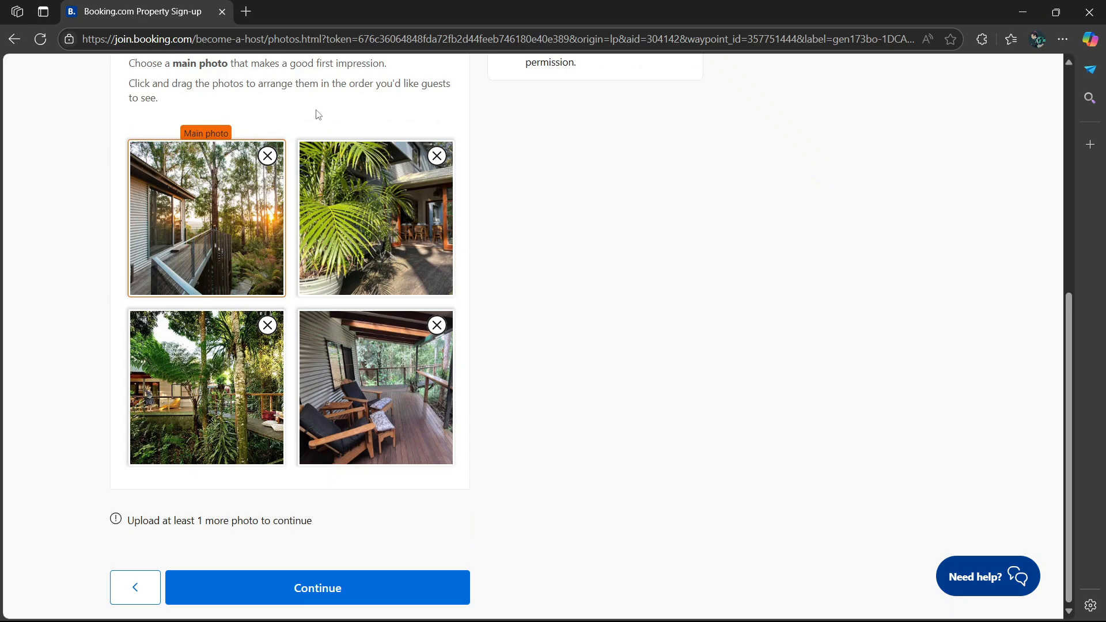
click(317, 588)
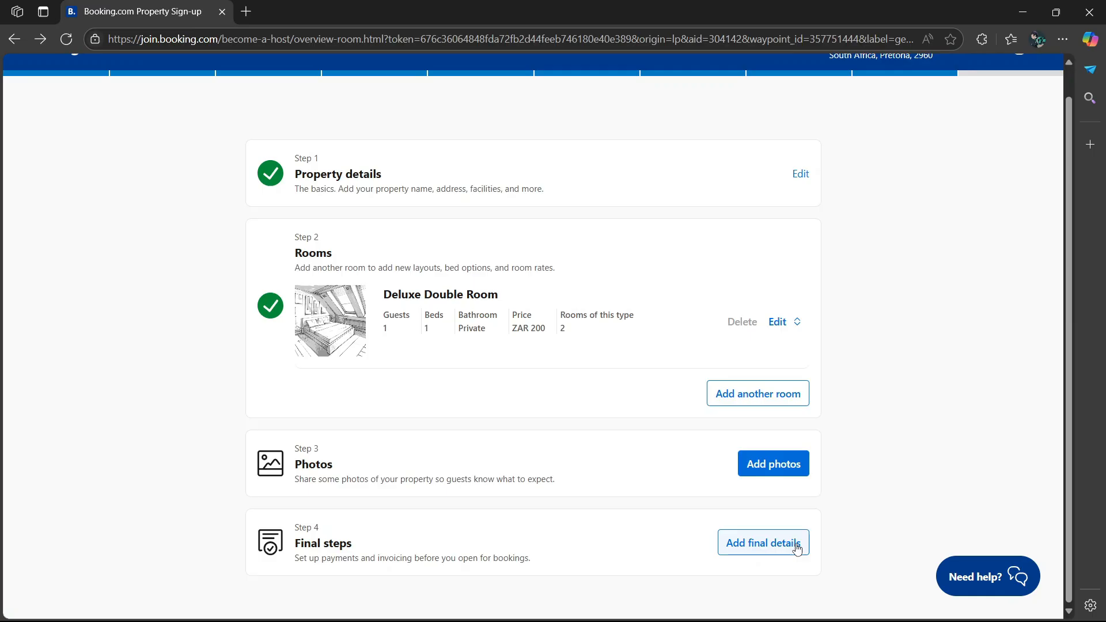
click(763, 543)
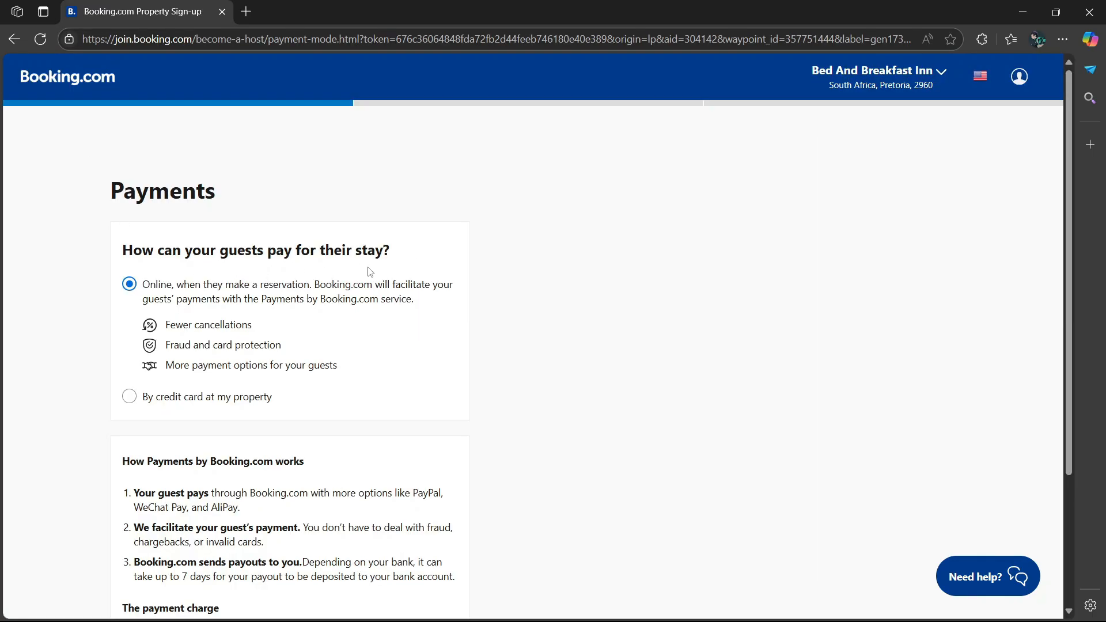
mouse_move(232, 391)
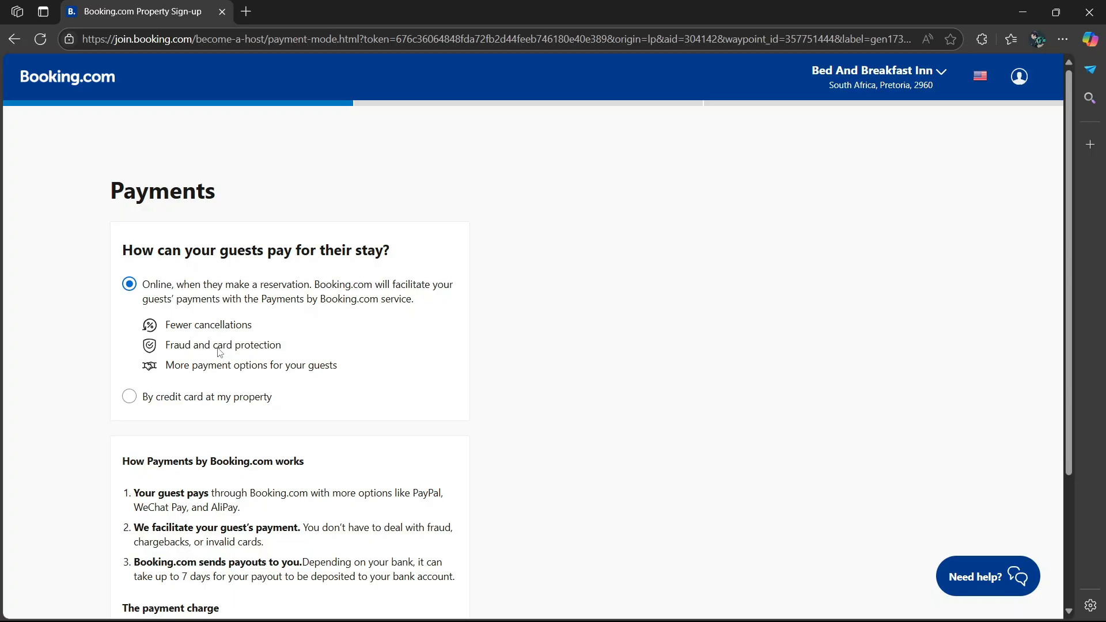
mouse_move(118, 304)
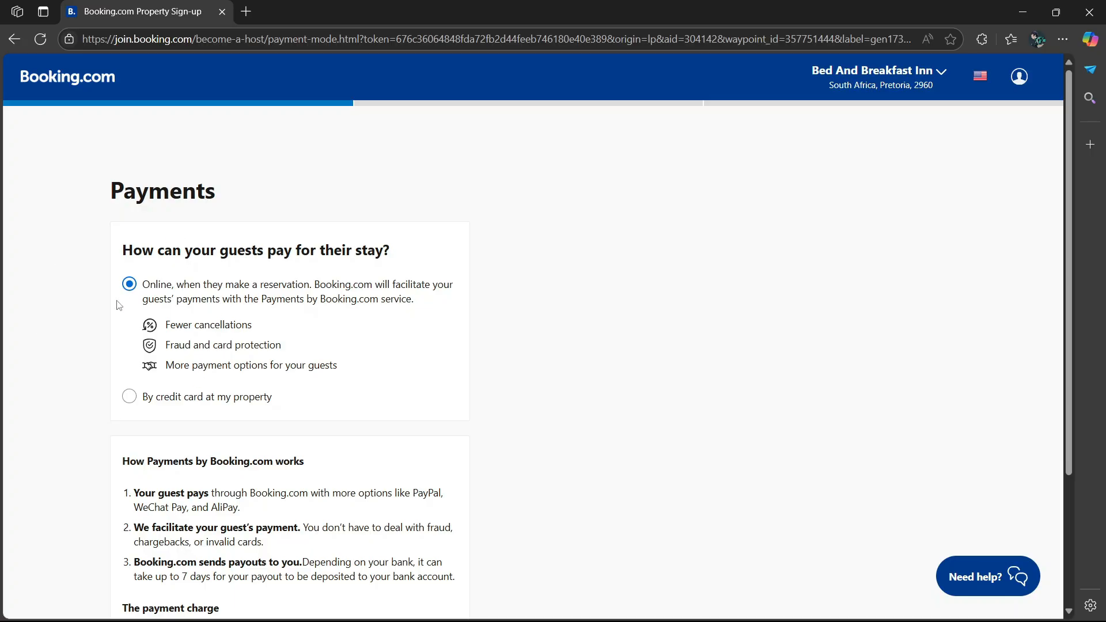
mouse_move(321, 307)
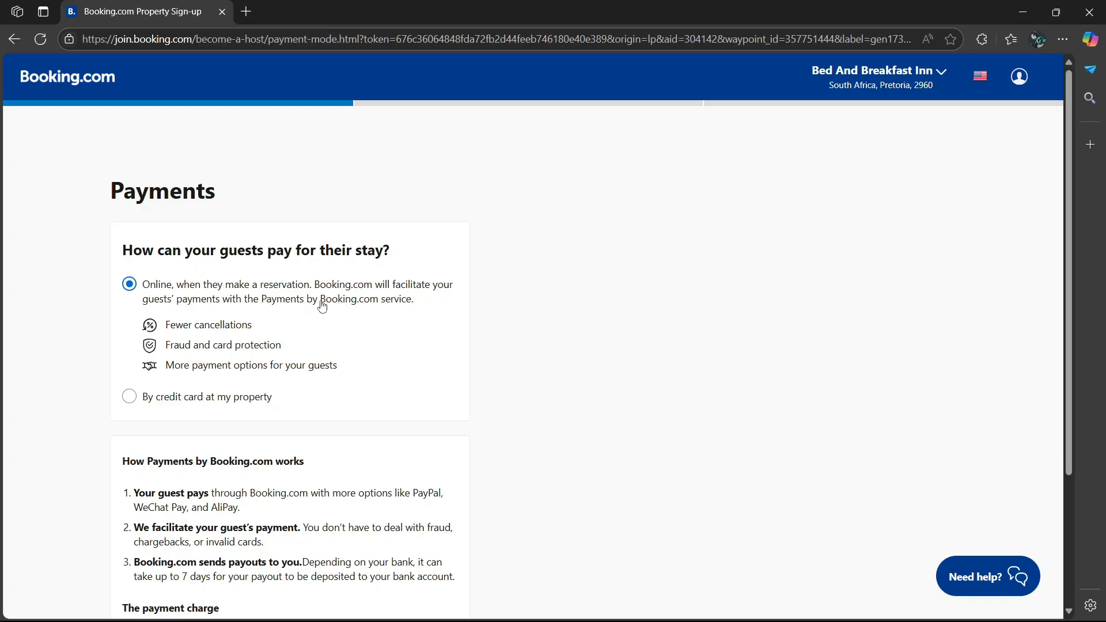
mouse_move(238, 325)
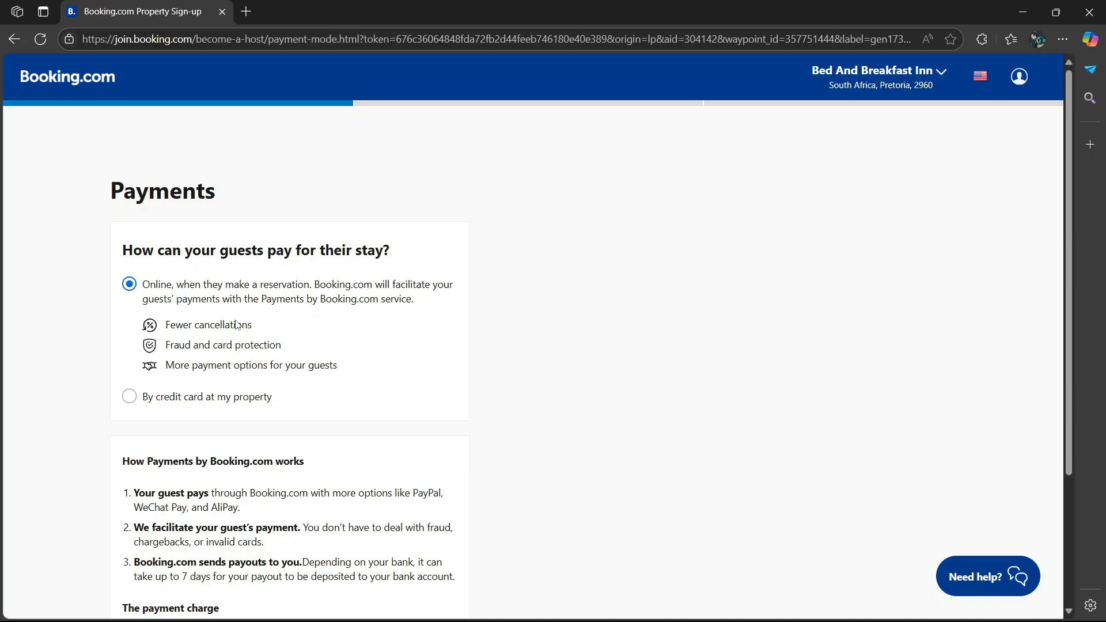
mouse_move(274, 322)
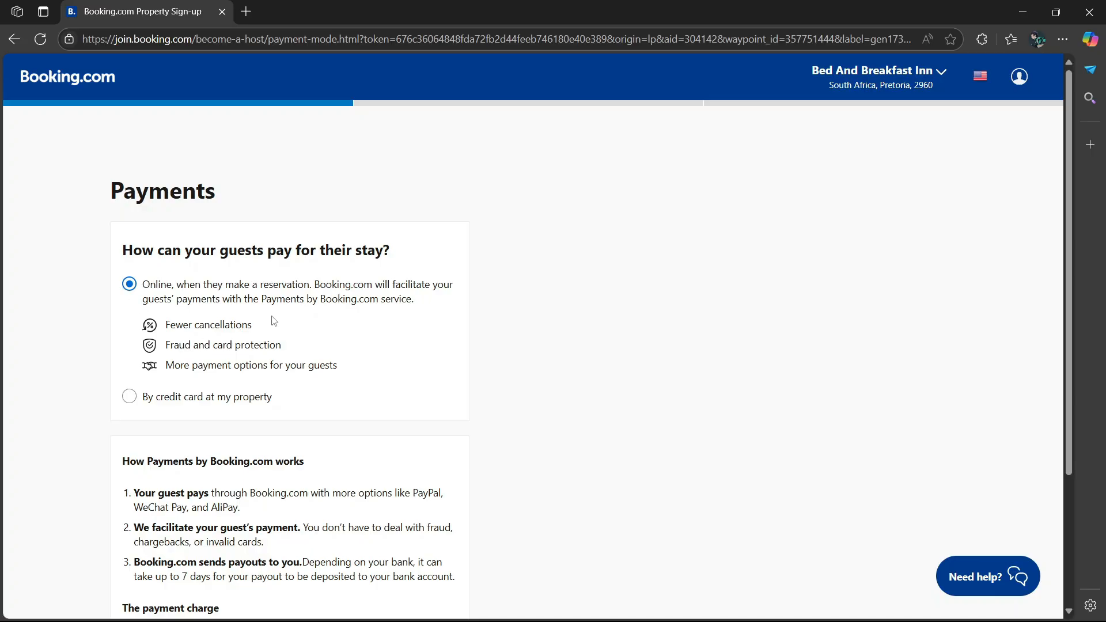
mouse_move(347, 353)
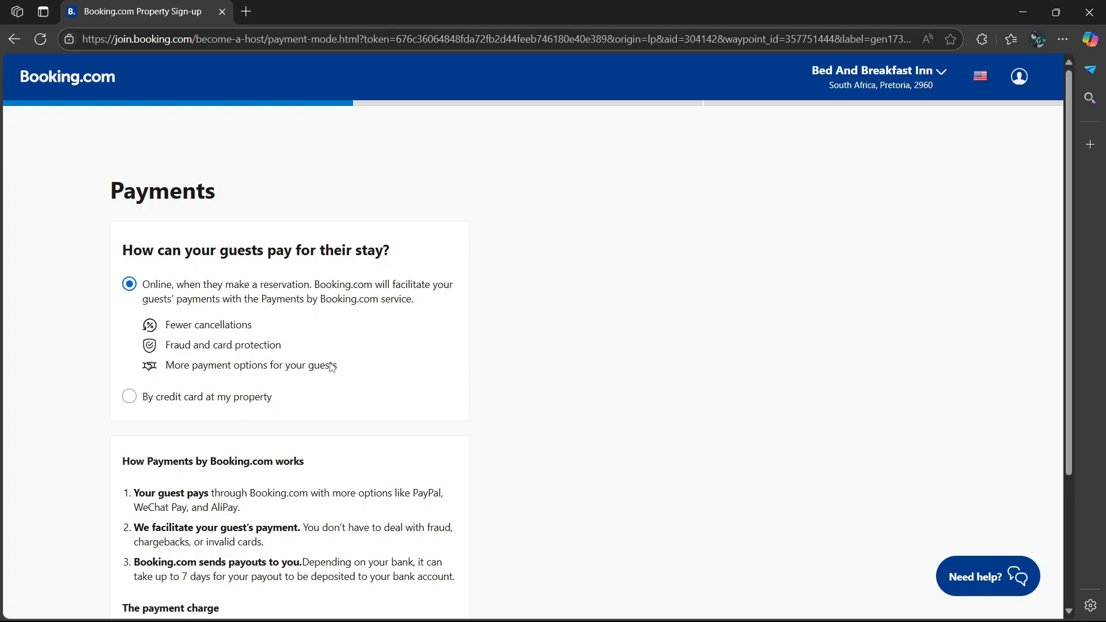
- Leave guests paying 'Online, when they make a reservation' via Payments by Booking.com and continue to Invoicing
scroll(down, 3)
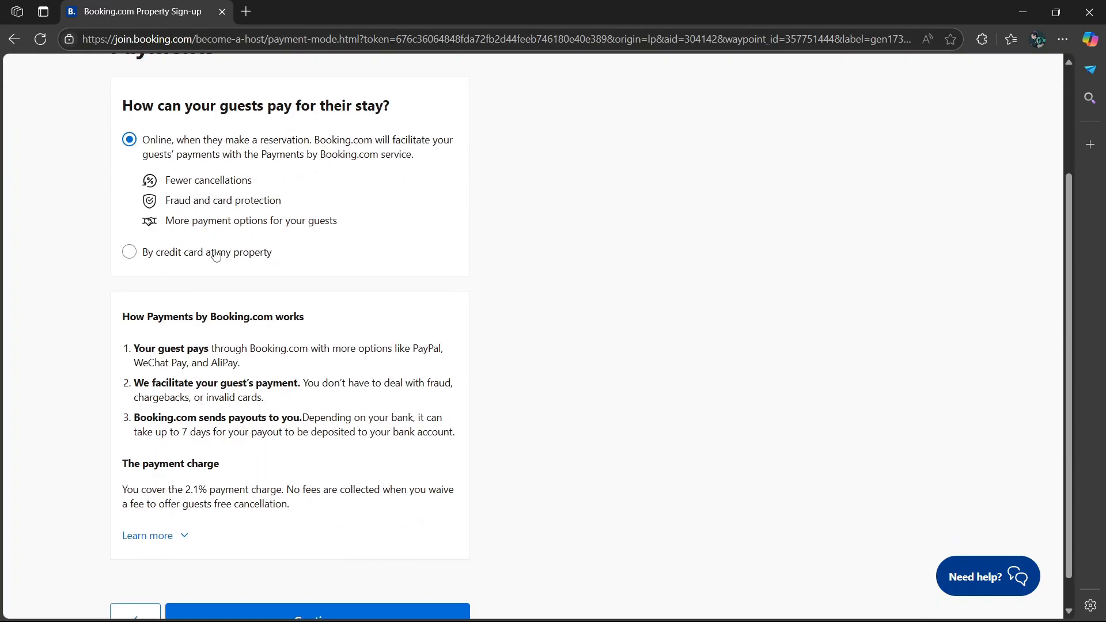
scroll(down, 3)
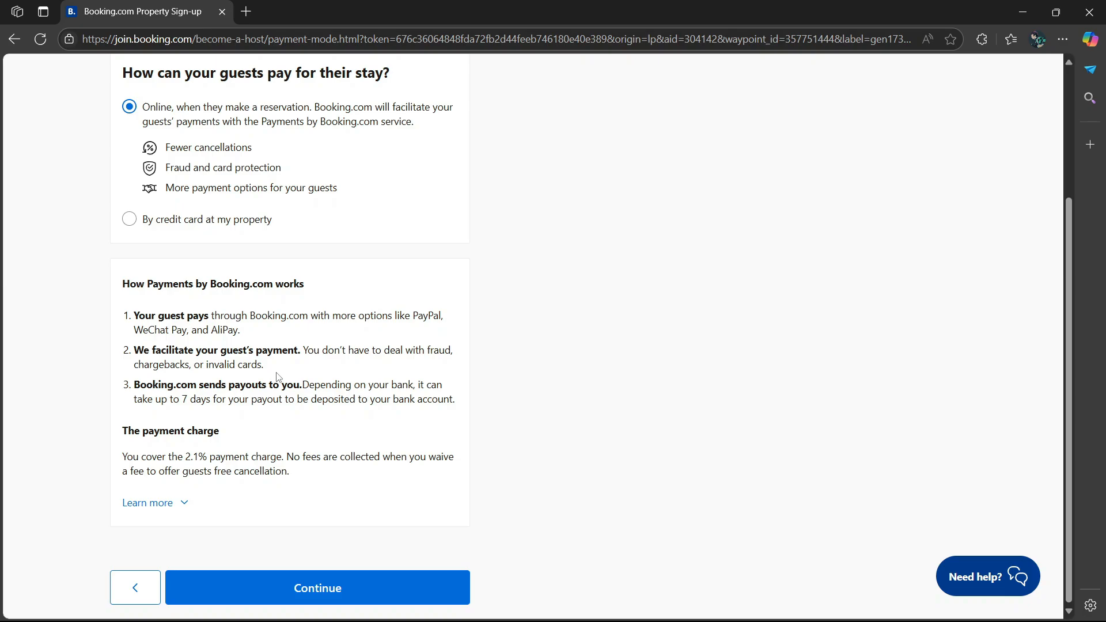
mouse_move(309, 556)
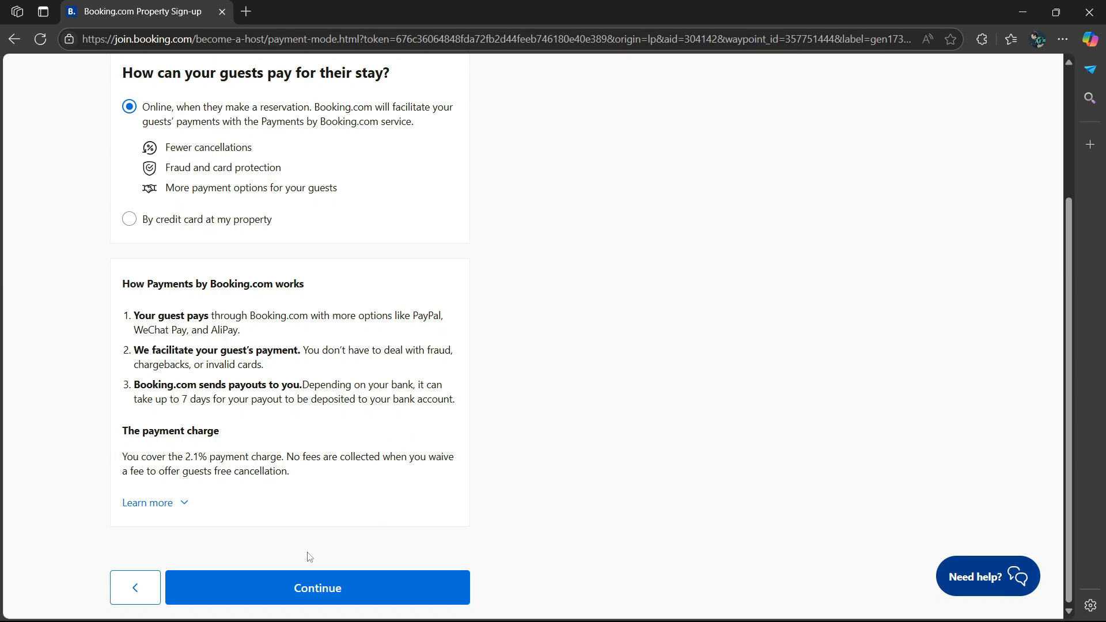
click(317, 586)
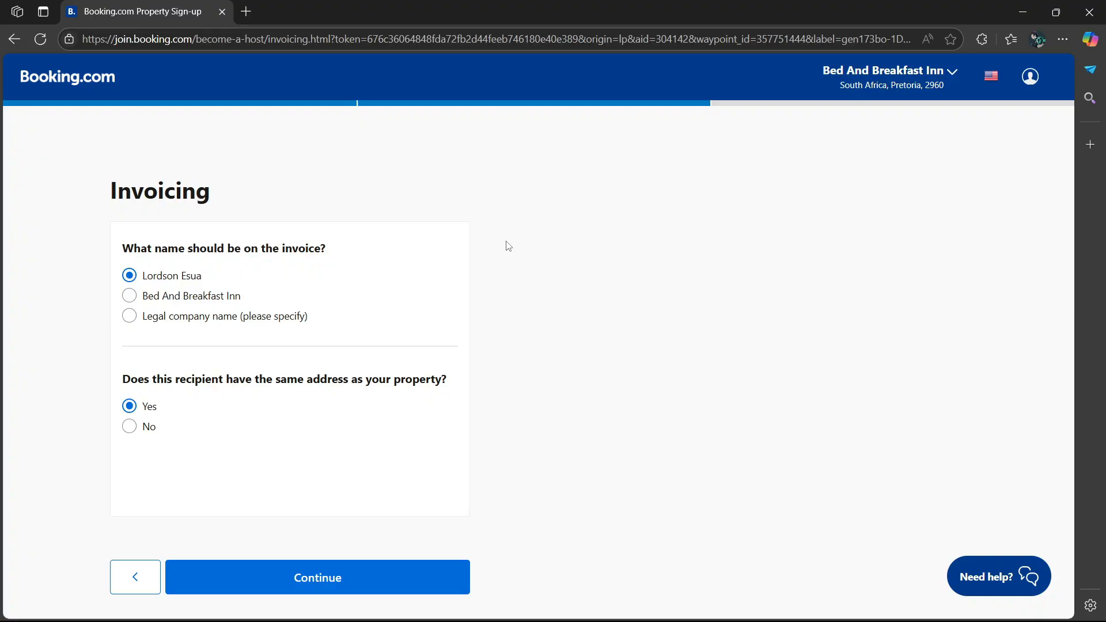
mouse_move(197, 288)
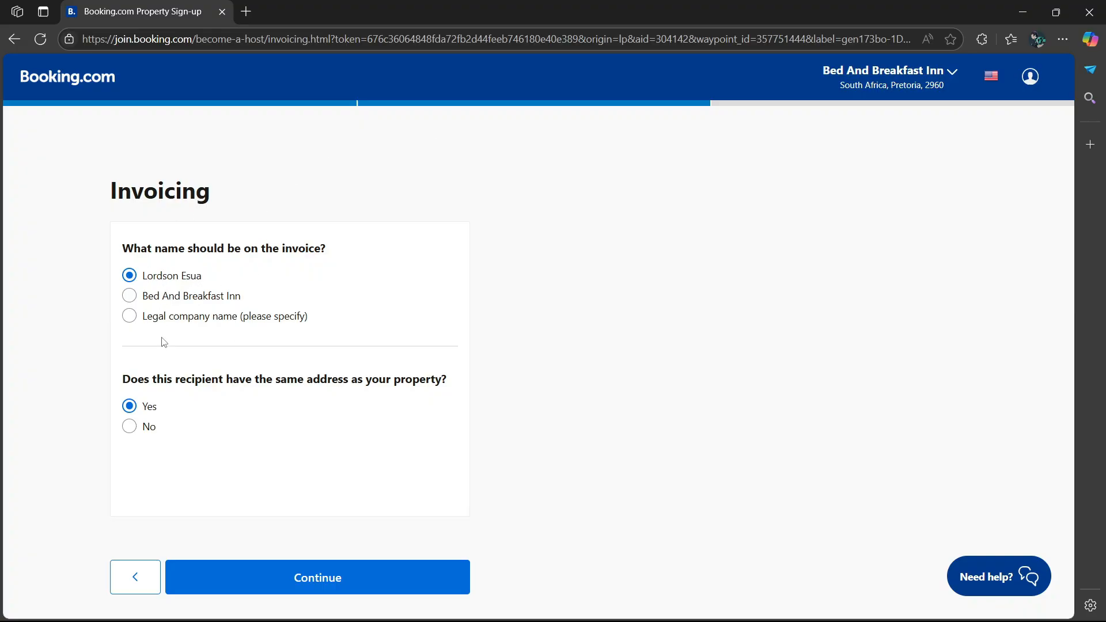
mouse_move(257, 324)
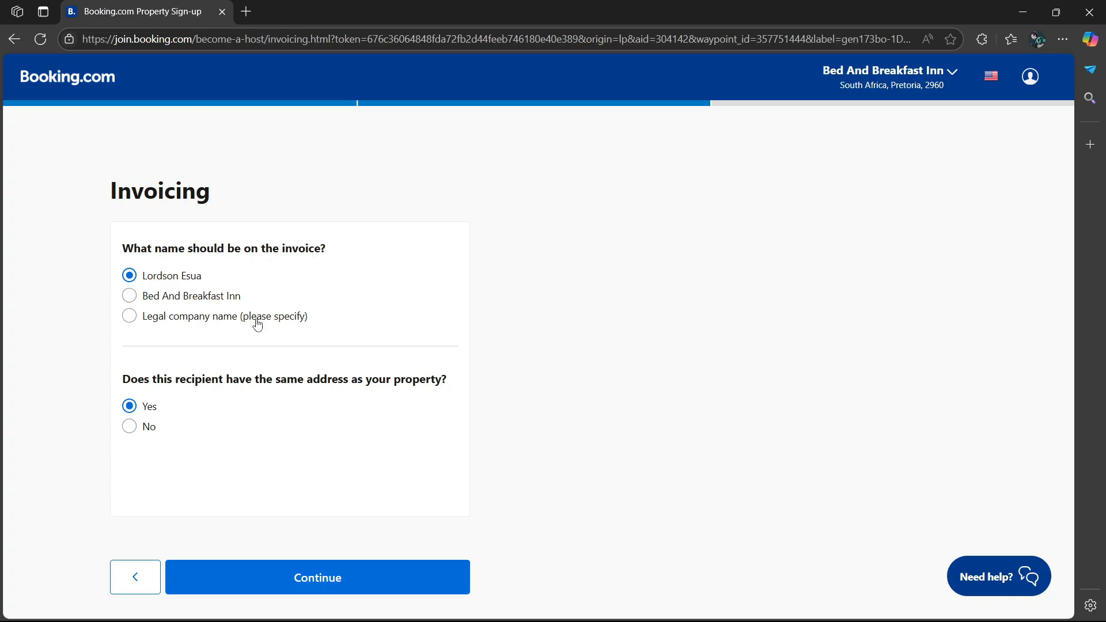
- Set the invoice name to 'Bed And Breakfast Inn', confirm invoicing, and start 'Complete registration'
click(129, 296)
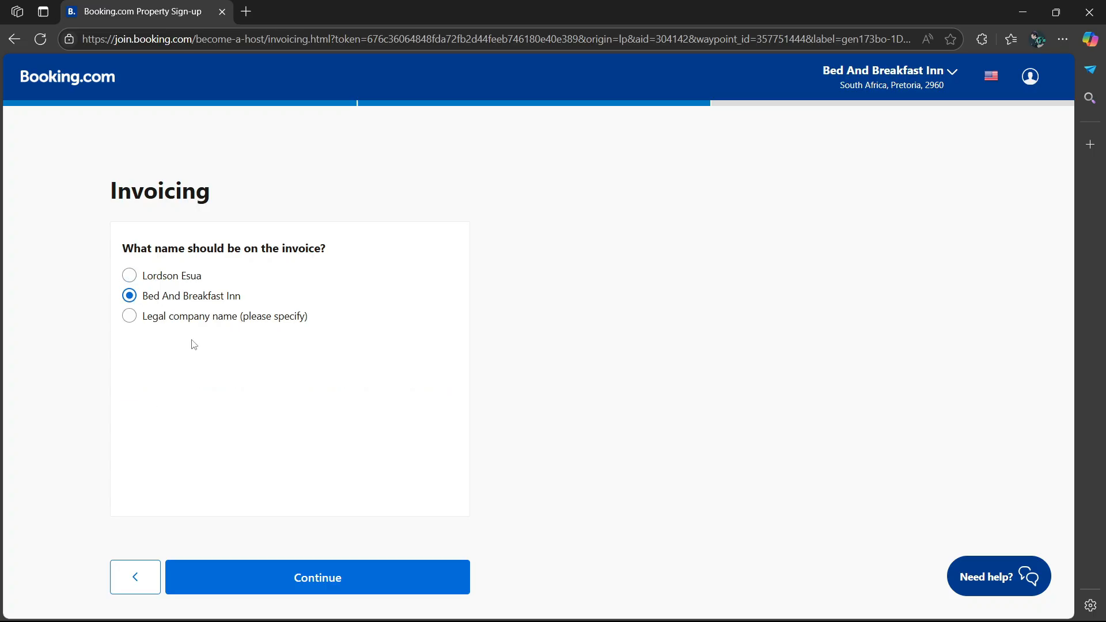
click(316, 578)
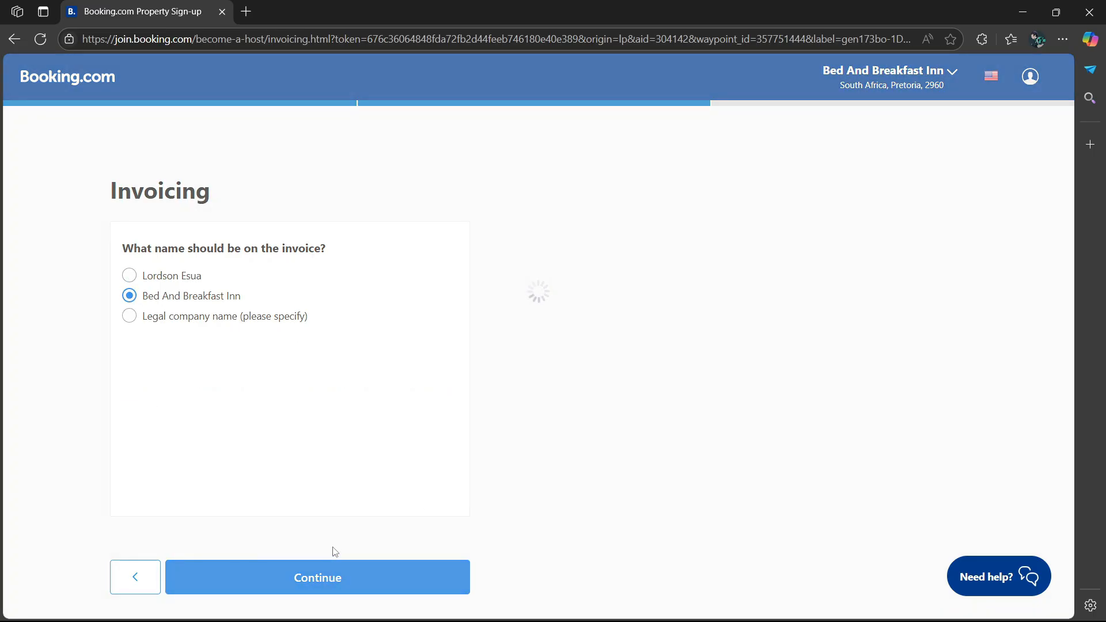
click(317, 577)
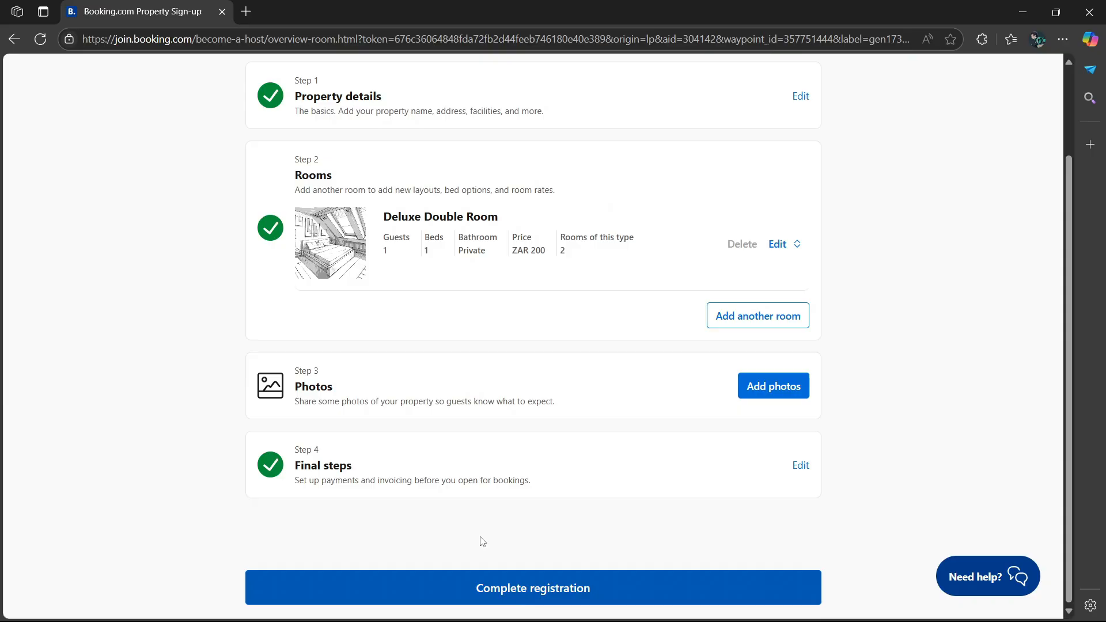
click(533, 588)
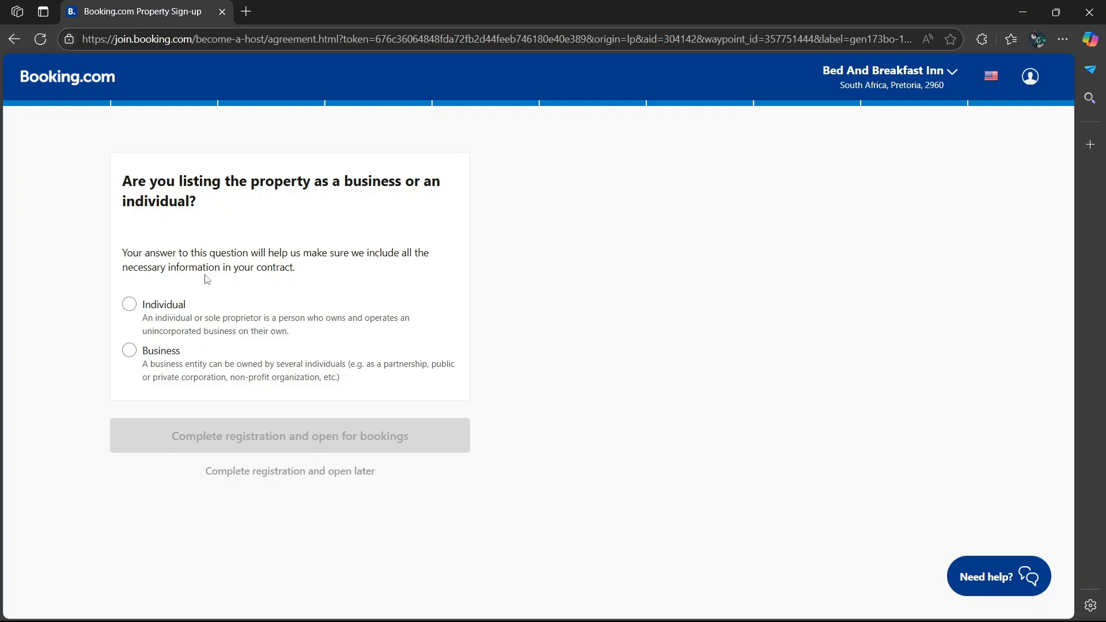
- Choose 'Individual' as the listing type and review the empty contracting-party personal and residence fields
click(129, 304)
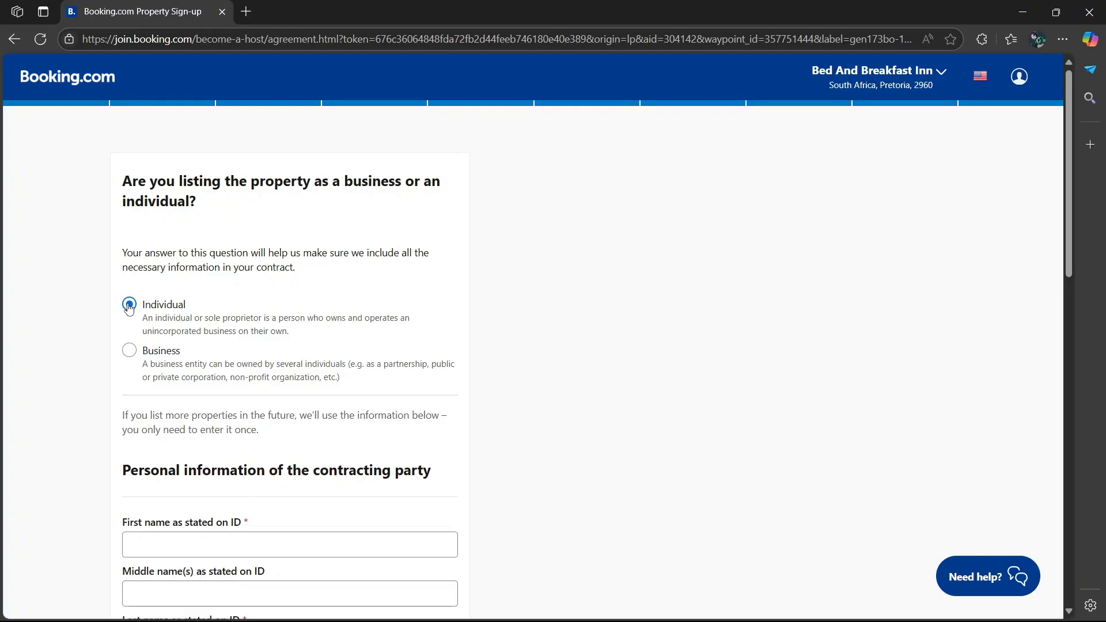
scroll(down, 3)
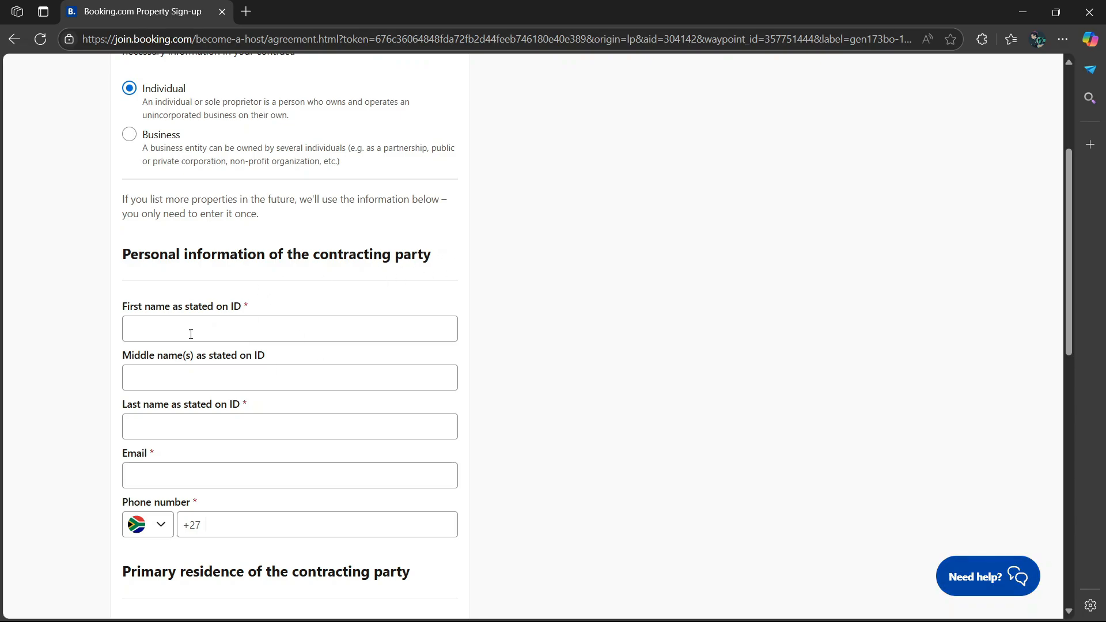
scroll(down, 3)
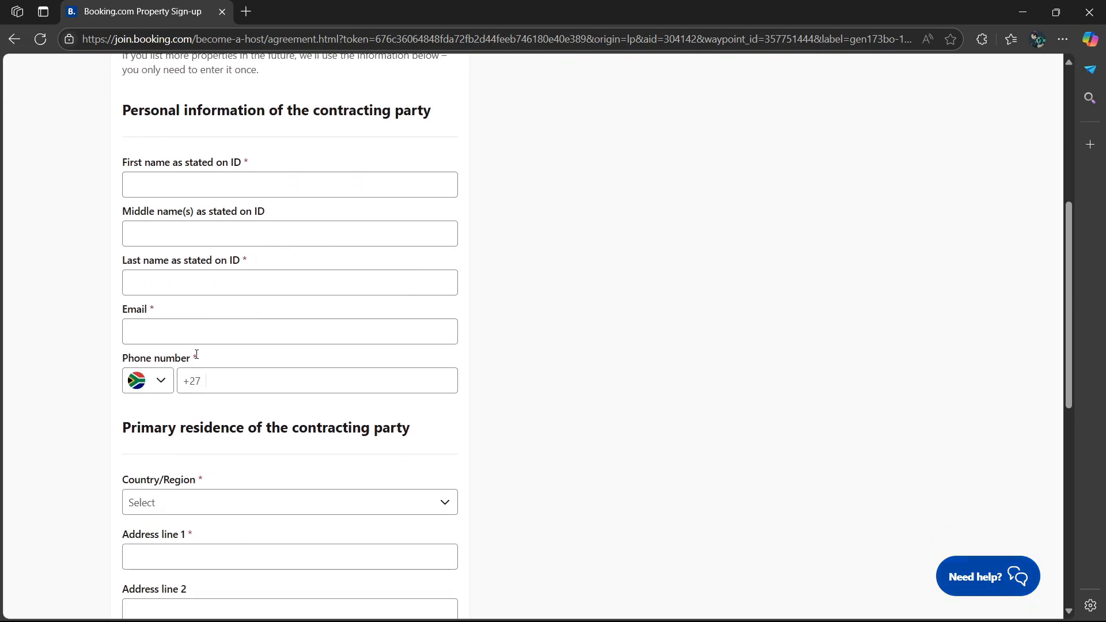
scroll(down, 3)
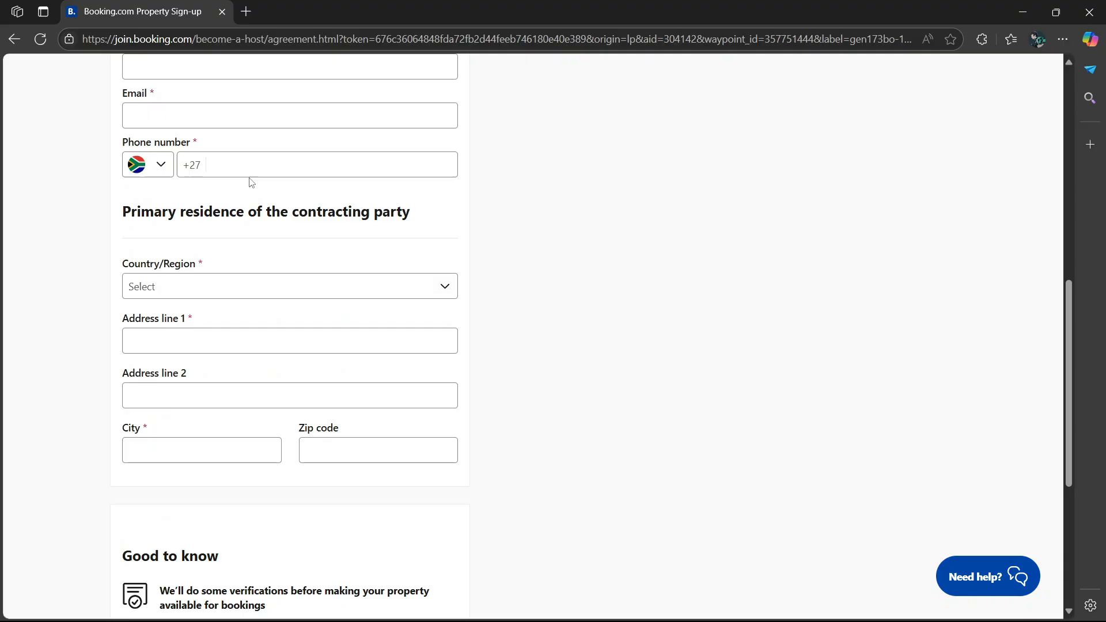
mouse_move(347, 233)
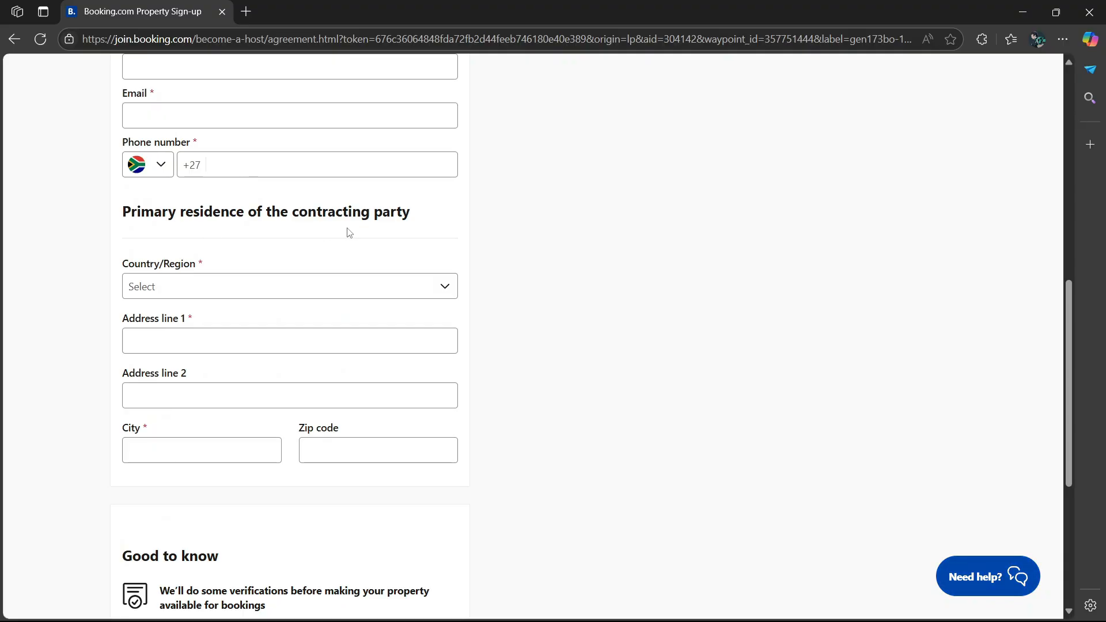
scroll(down, 3)
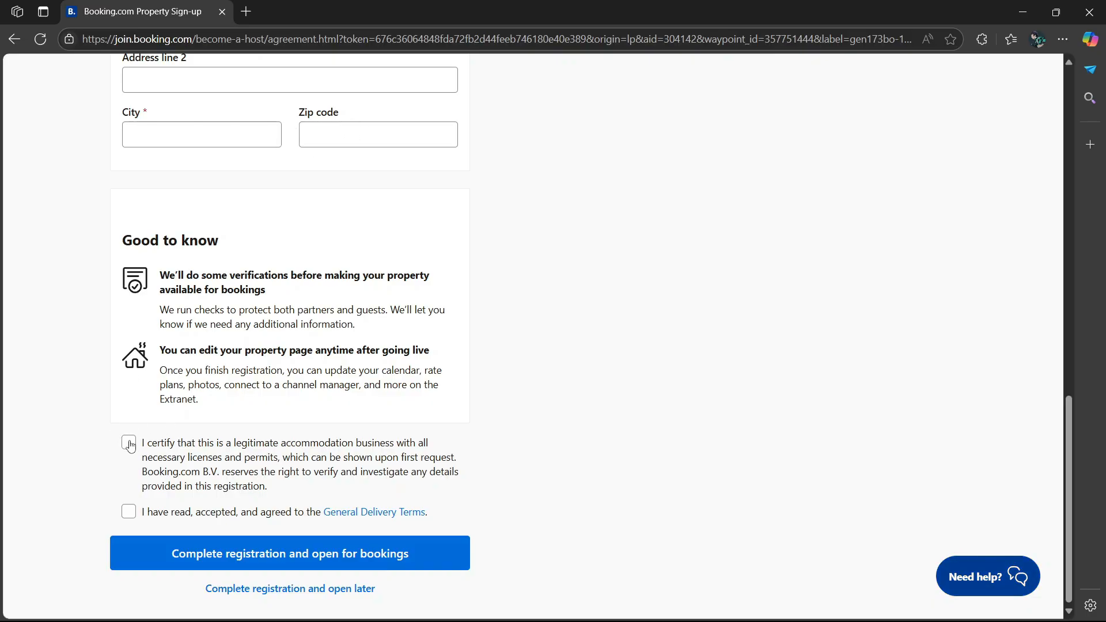
- Certify the legitimate accommodation business and delivery terms, then 'Complete registration and open for bookings'
click(128, 442)
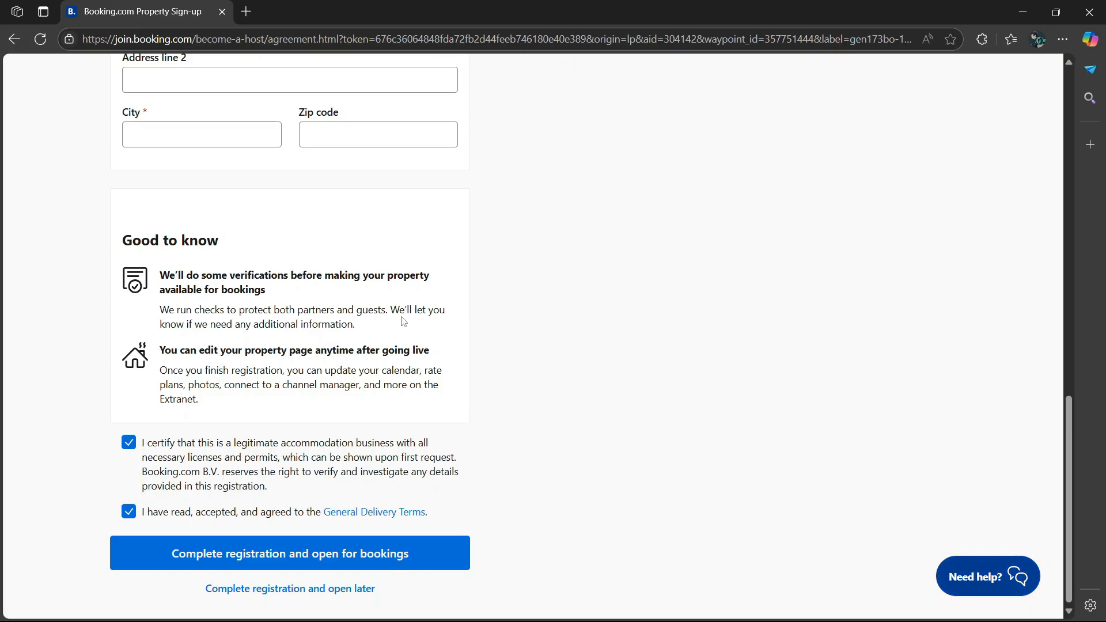
mouse_move(270, 451)
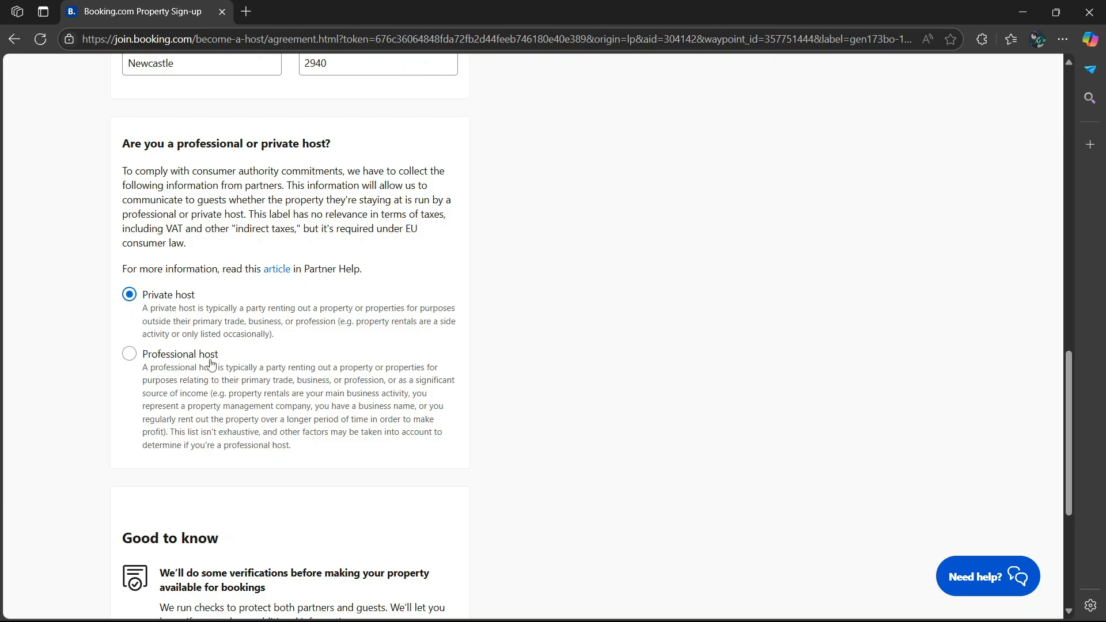
scroll(down, 3)
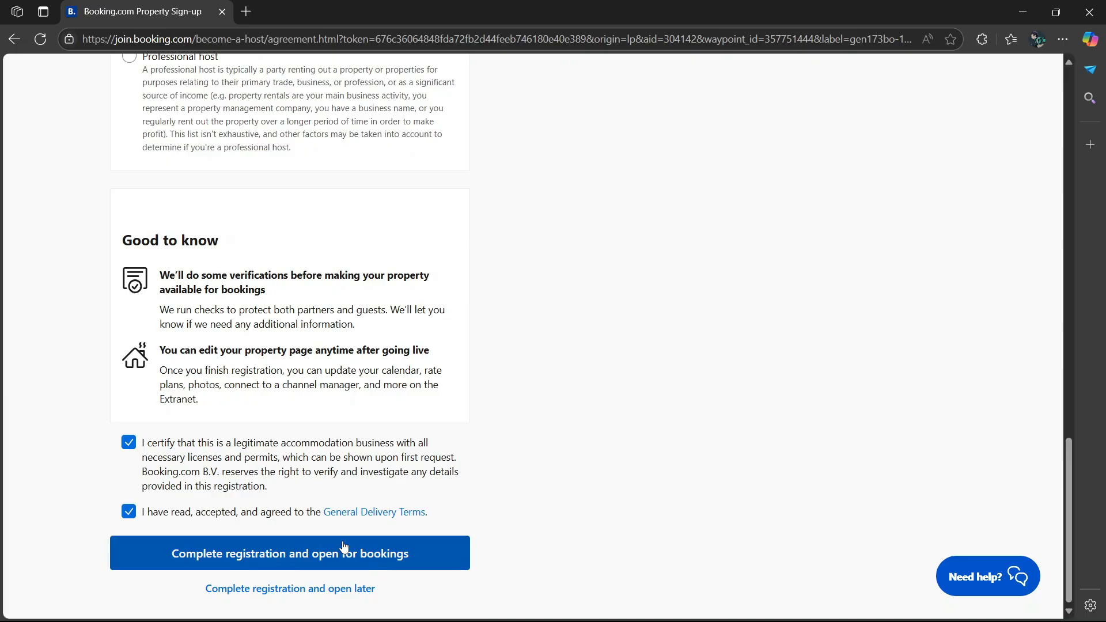
click(289, 553)
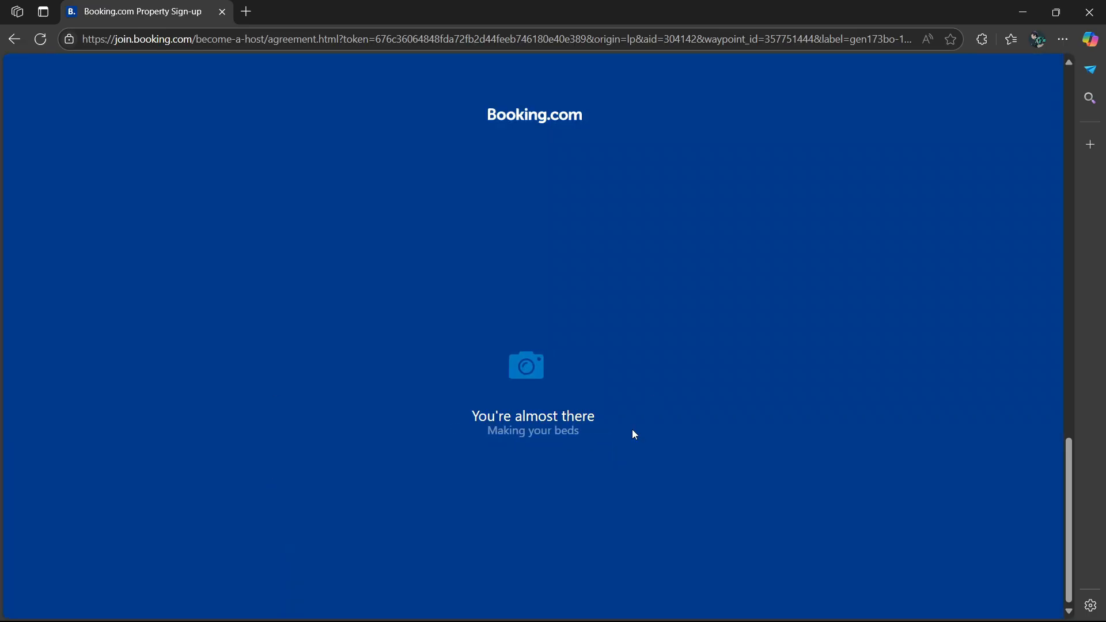